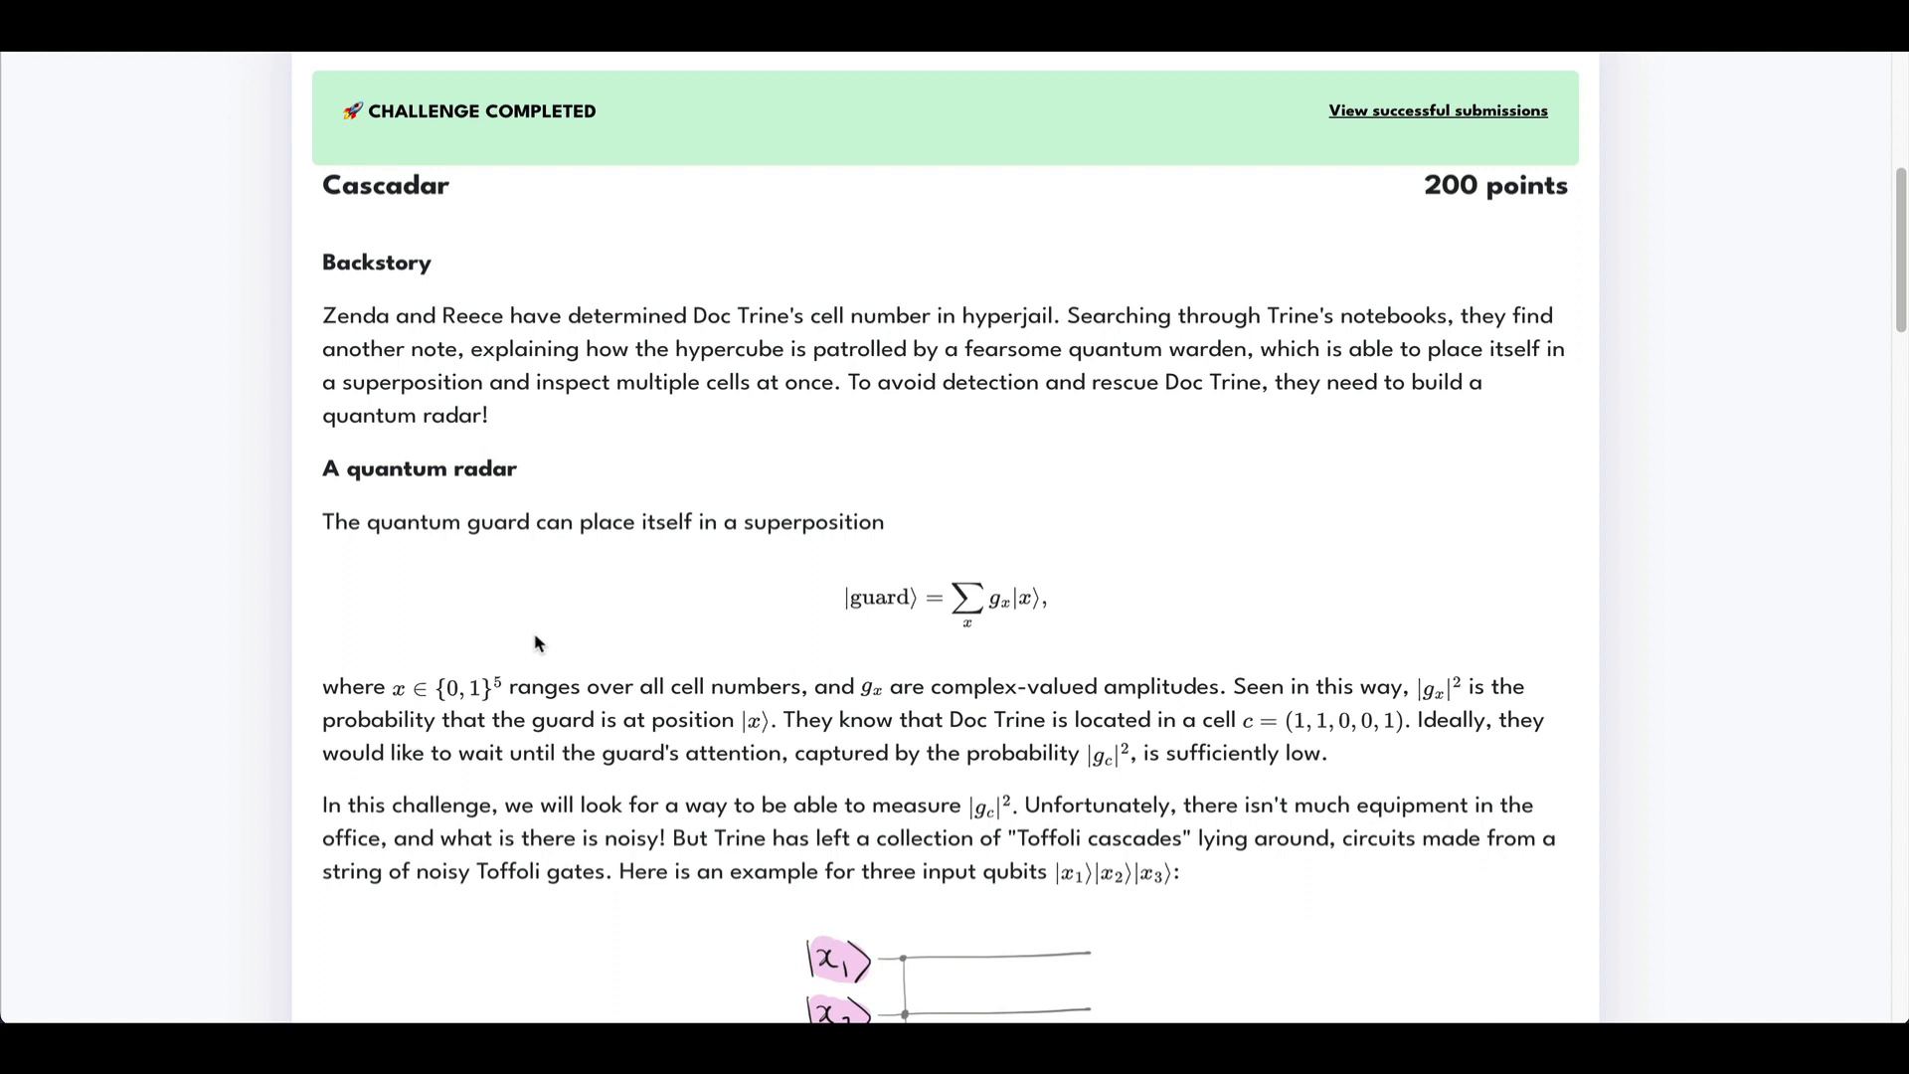
{"action": "mouse_move", "coordinate": [318, 204]}
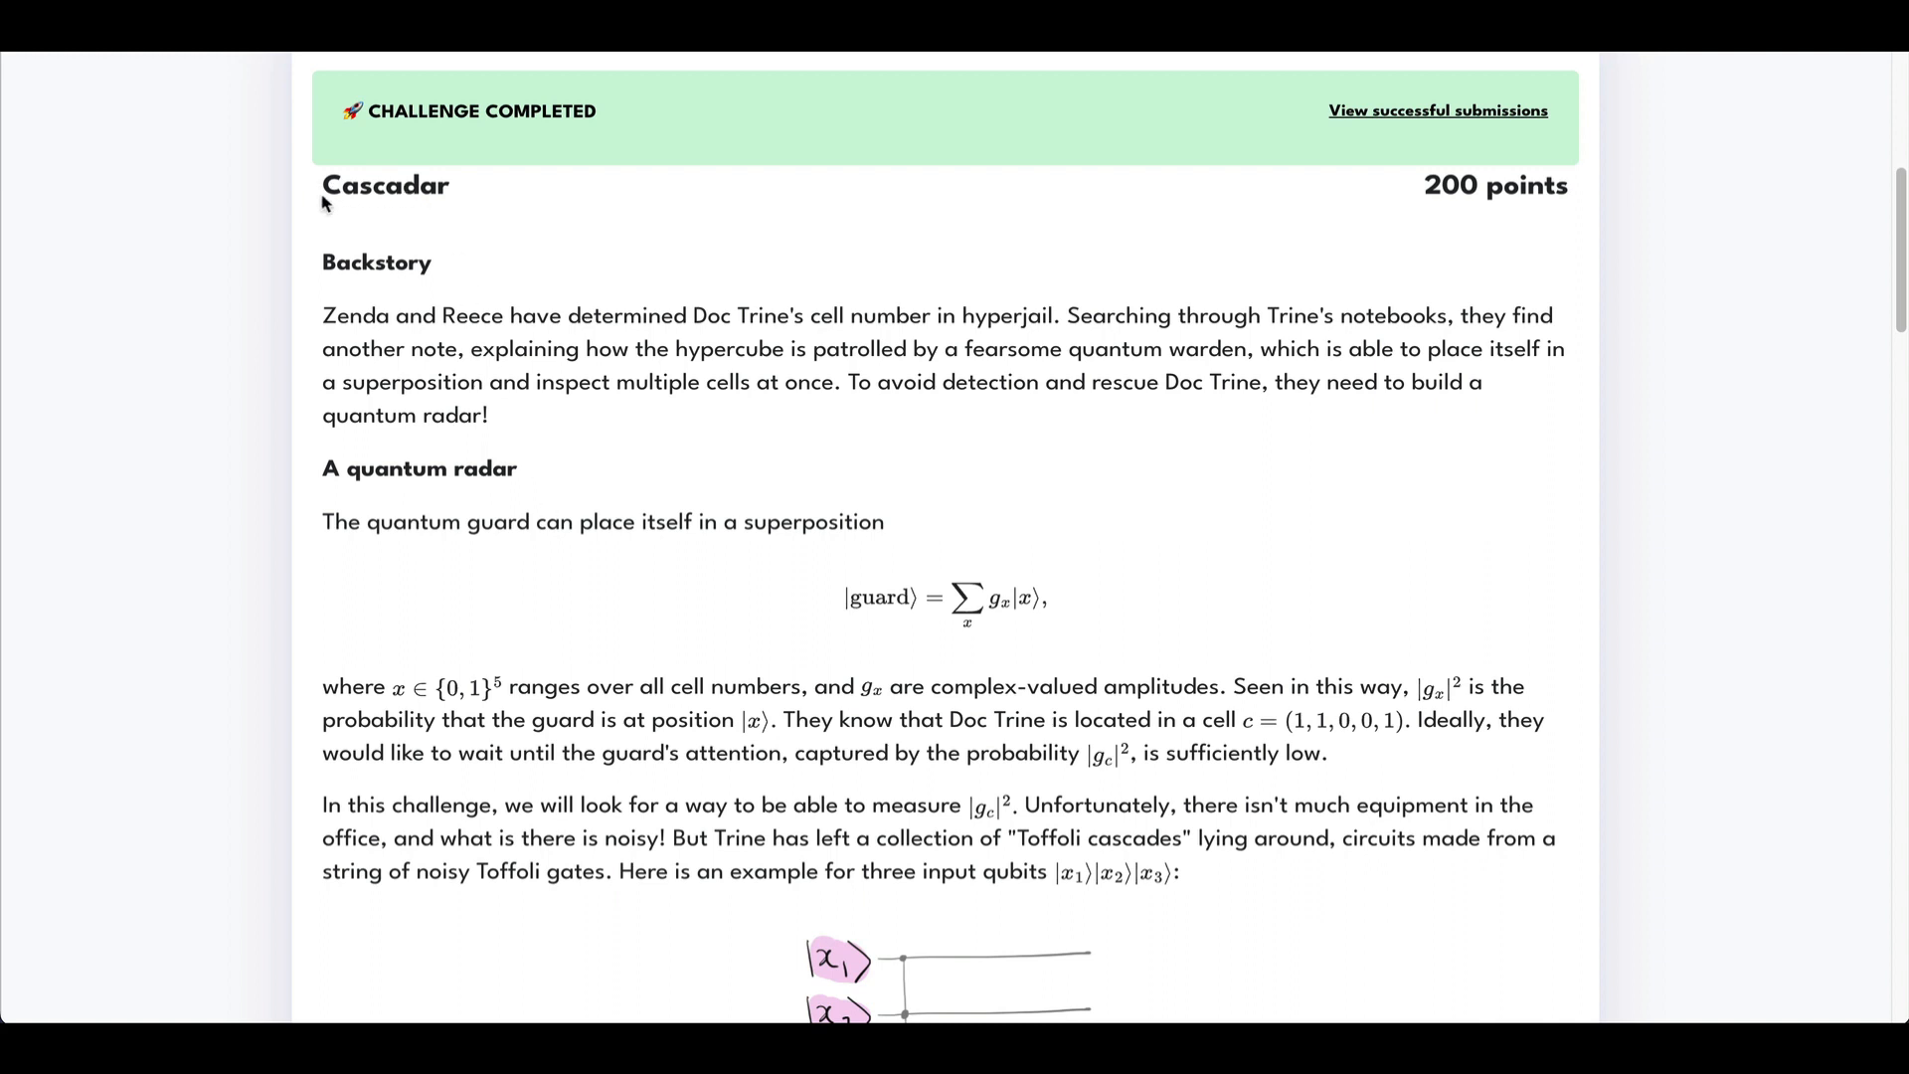
{"action": "mouse_move", "coordinate": [827, 579]}
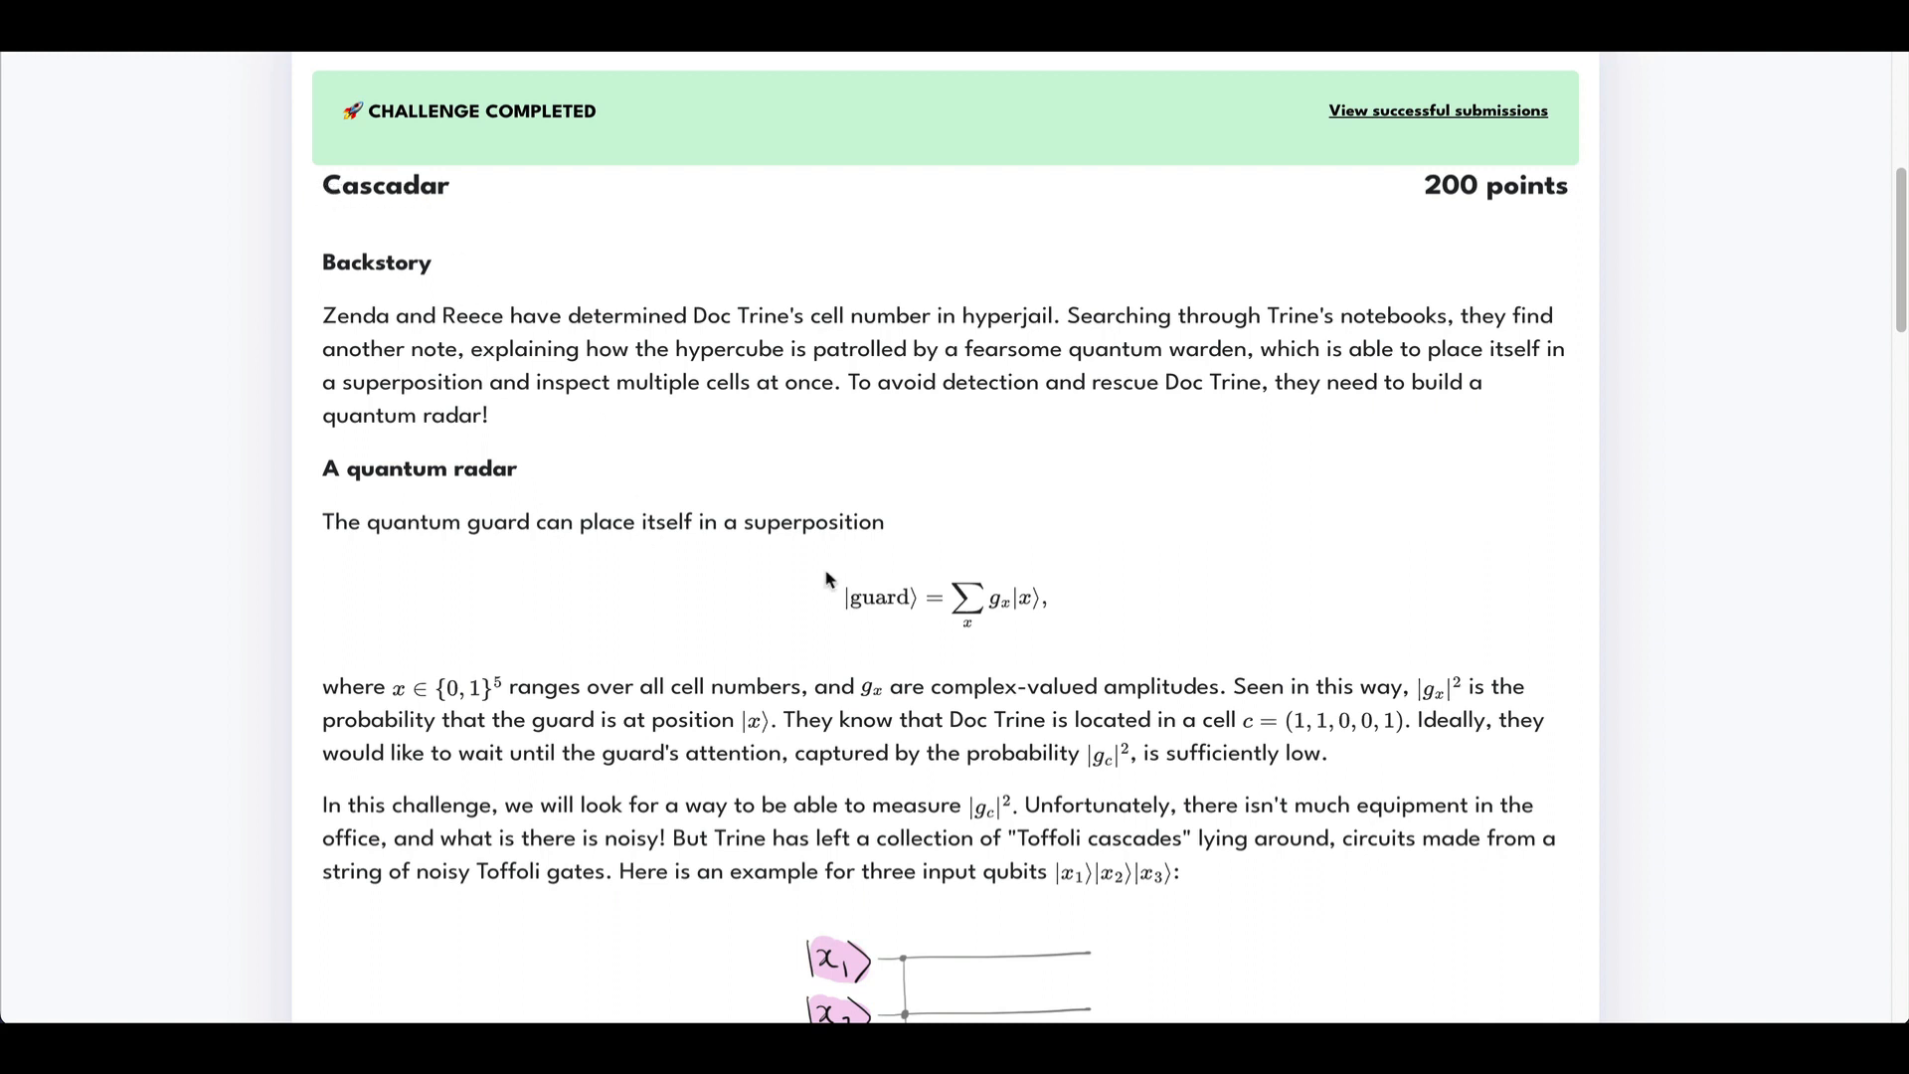
{"action": "mouse_move", "coordinate": [1010, 619]}
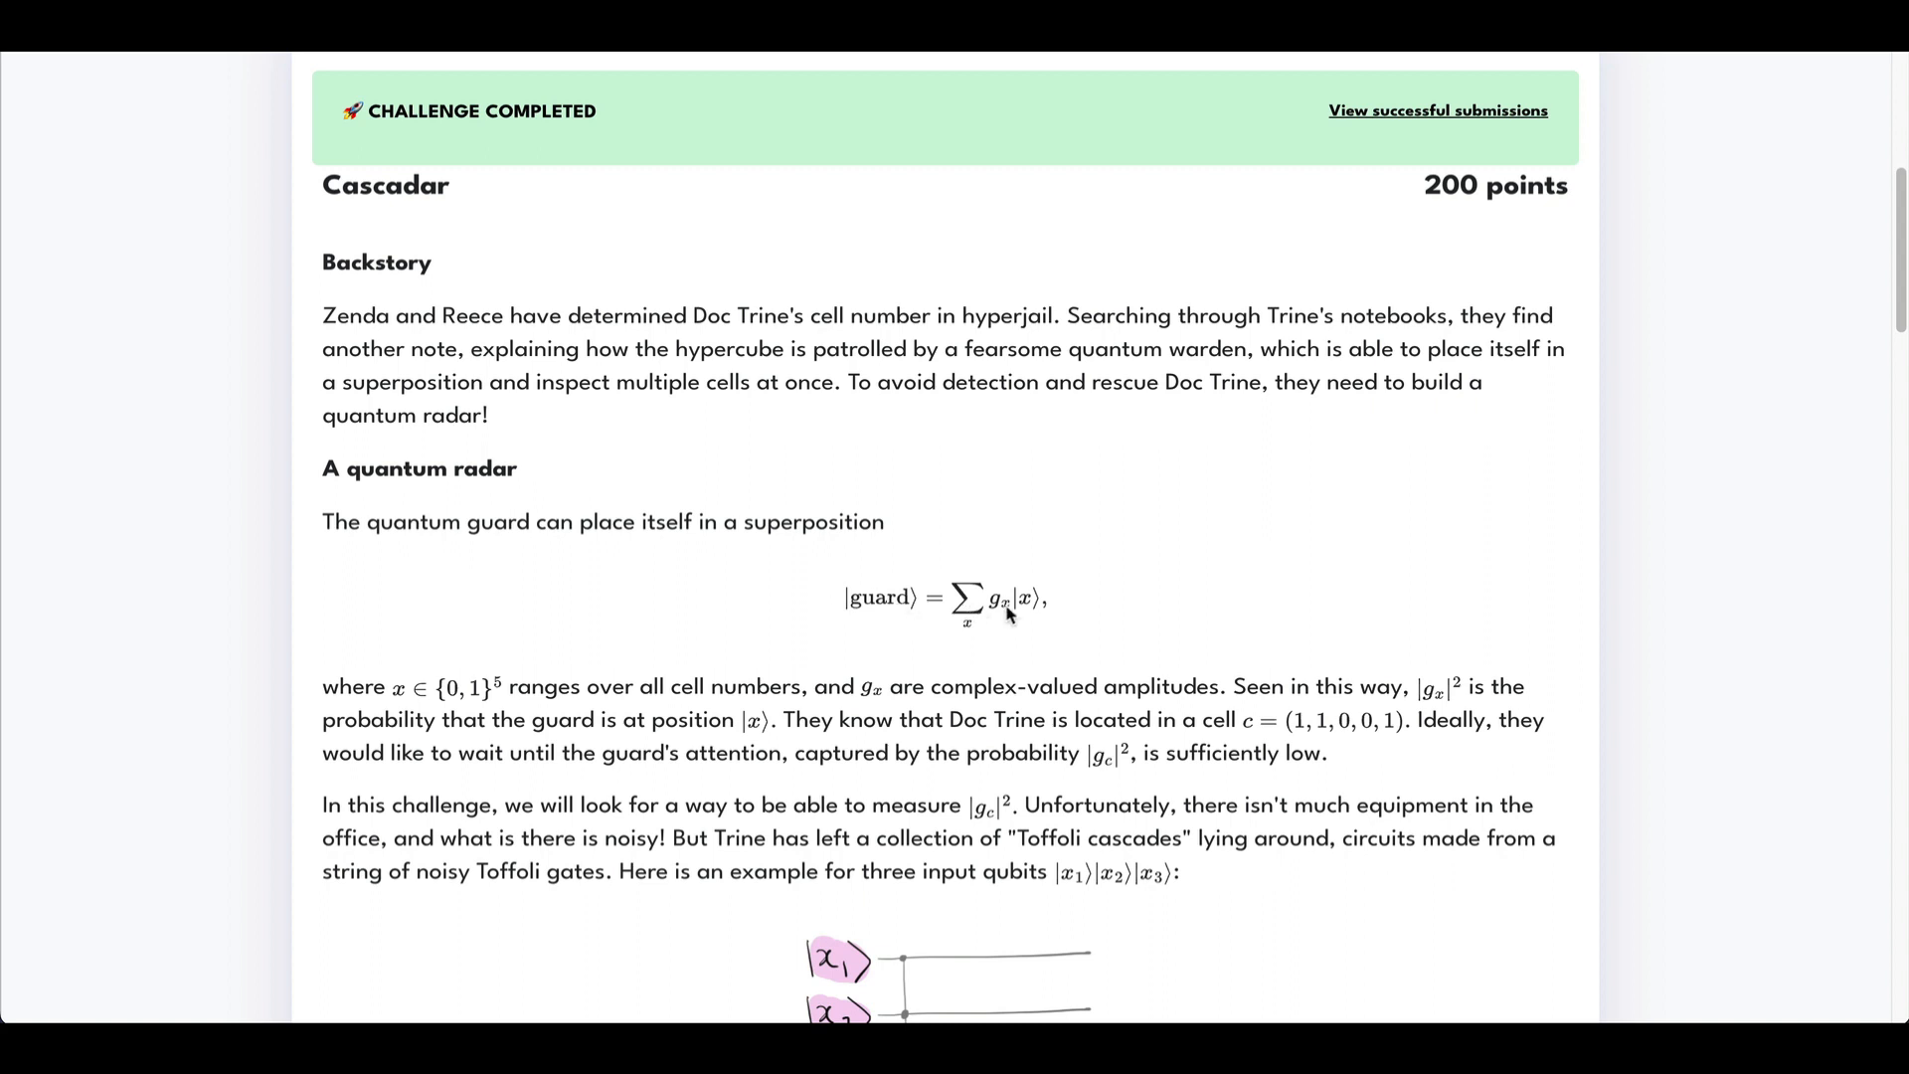
{"action": "mouse_move", "coordinate": [844, 603]}
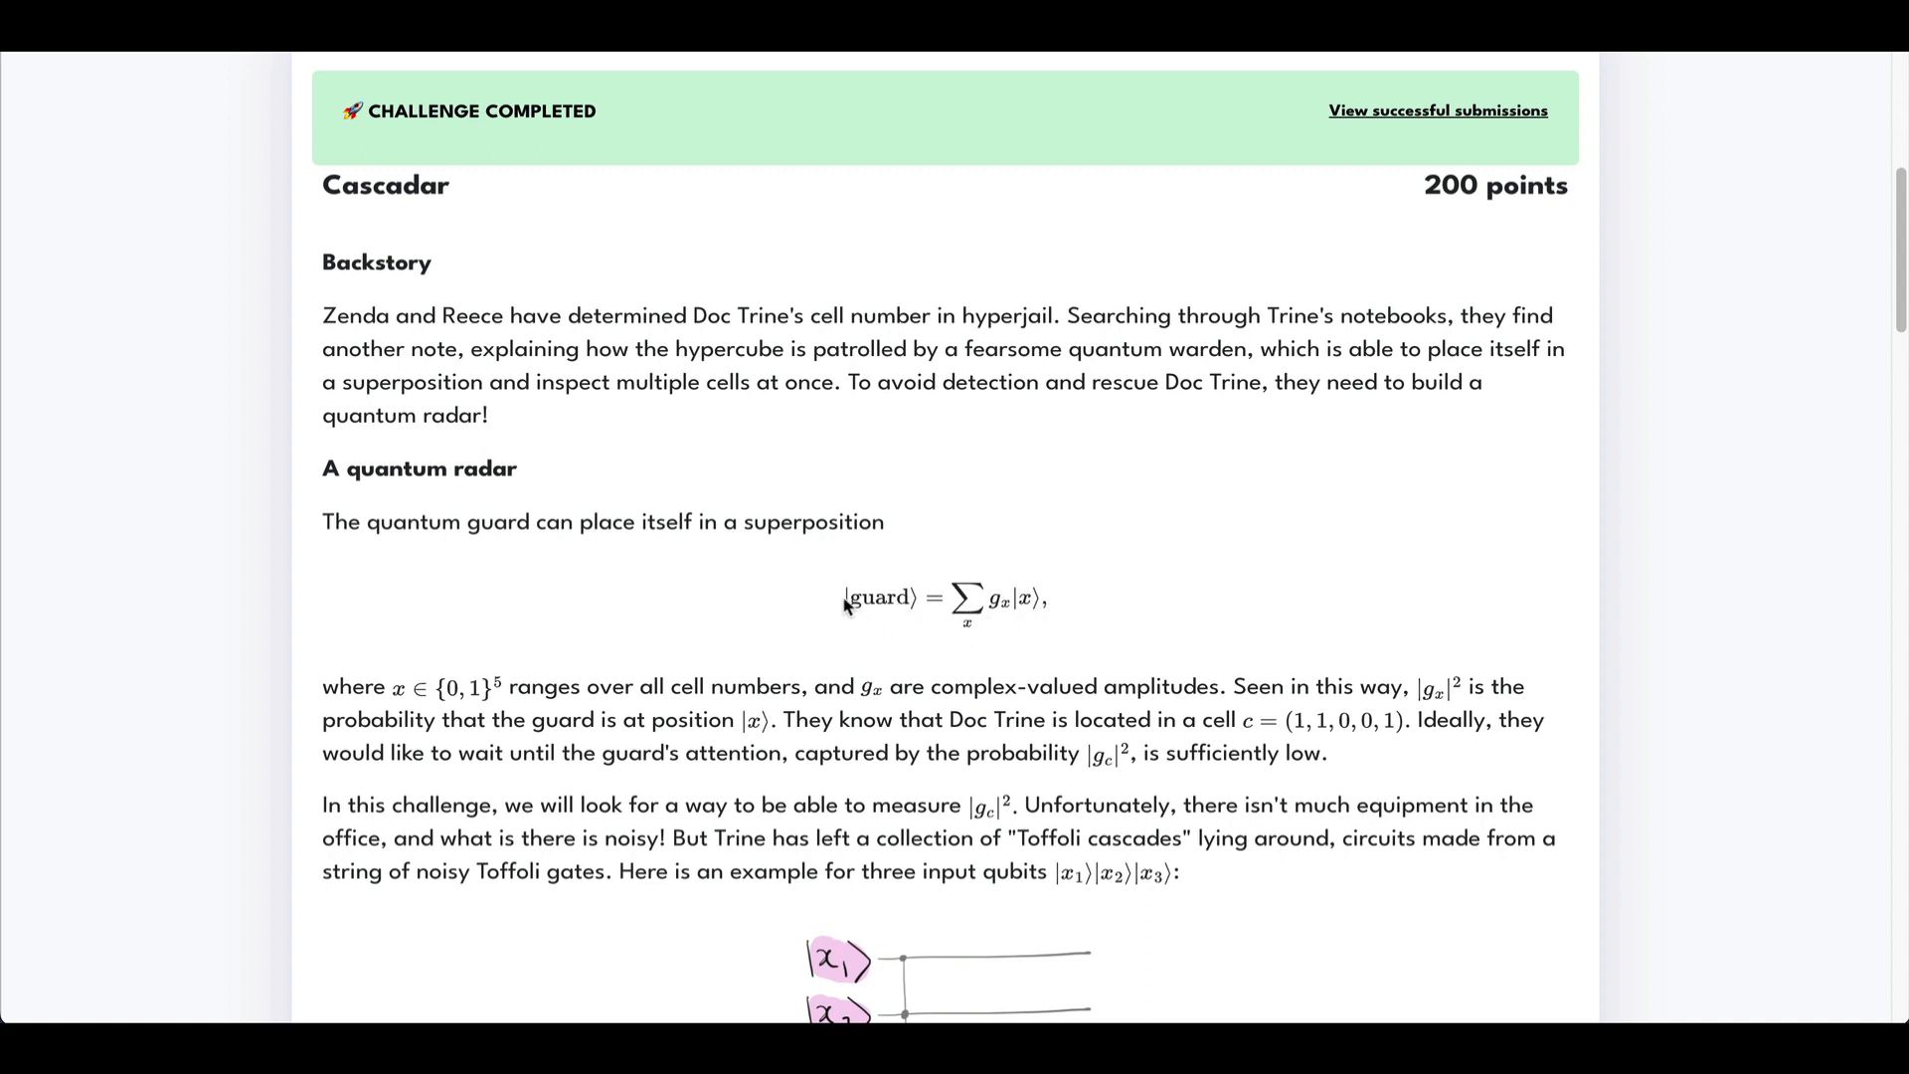
{"action": "mouse_move", "coordinate": [877, 588]}
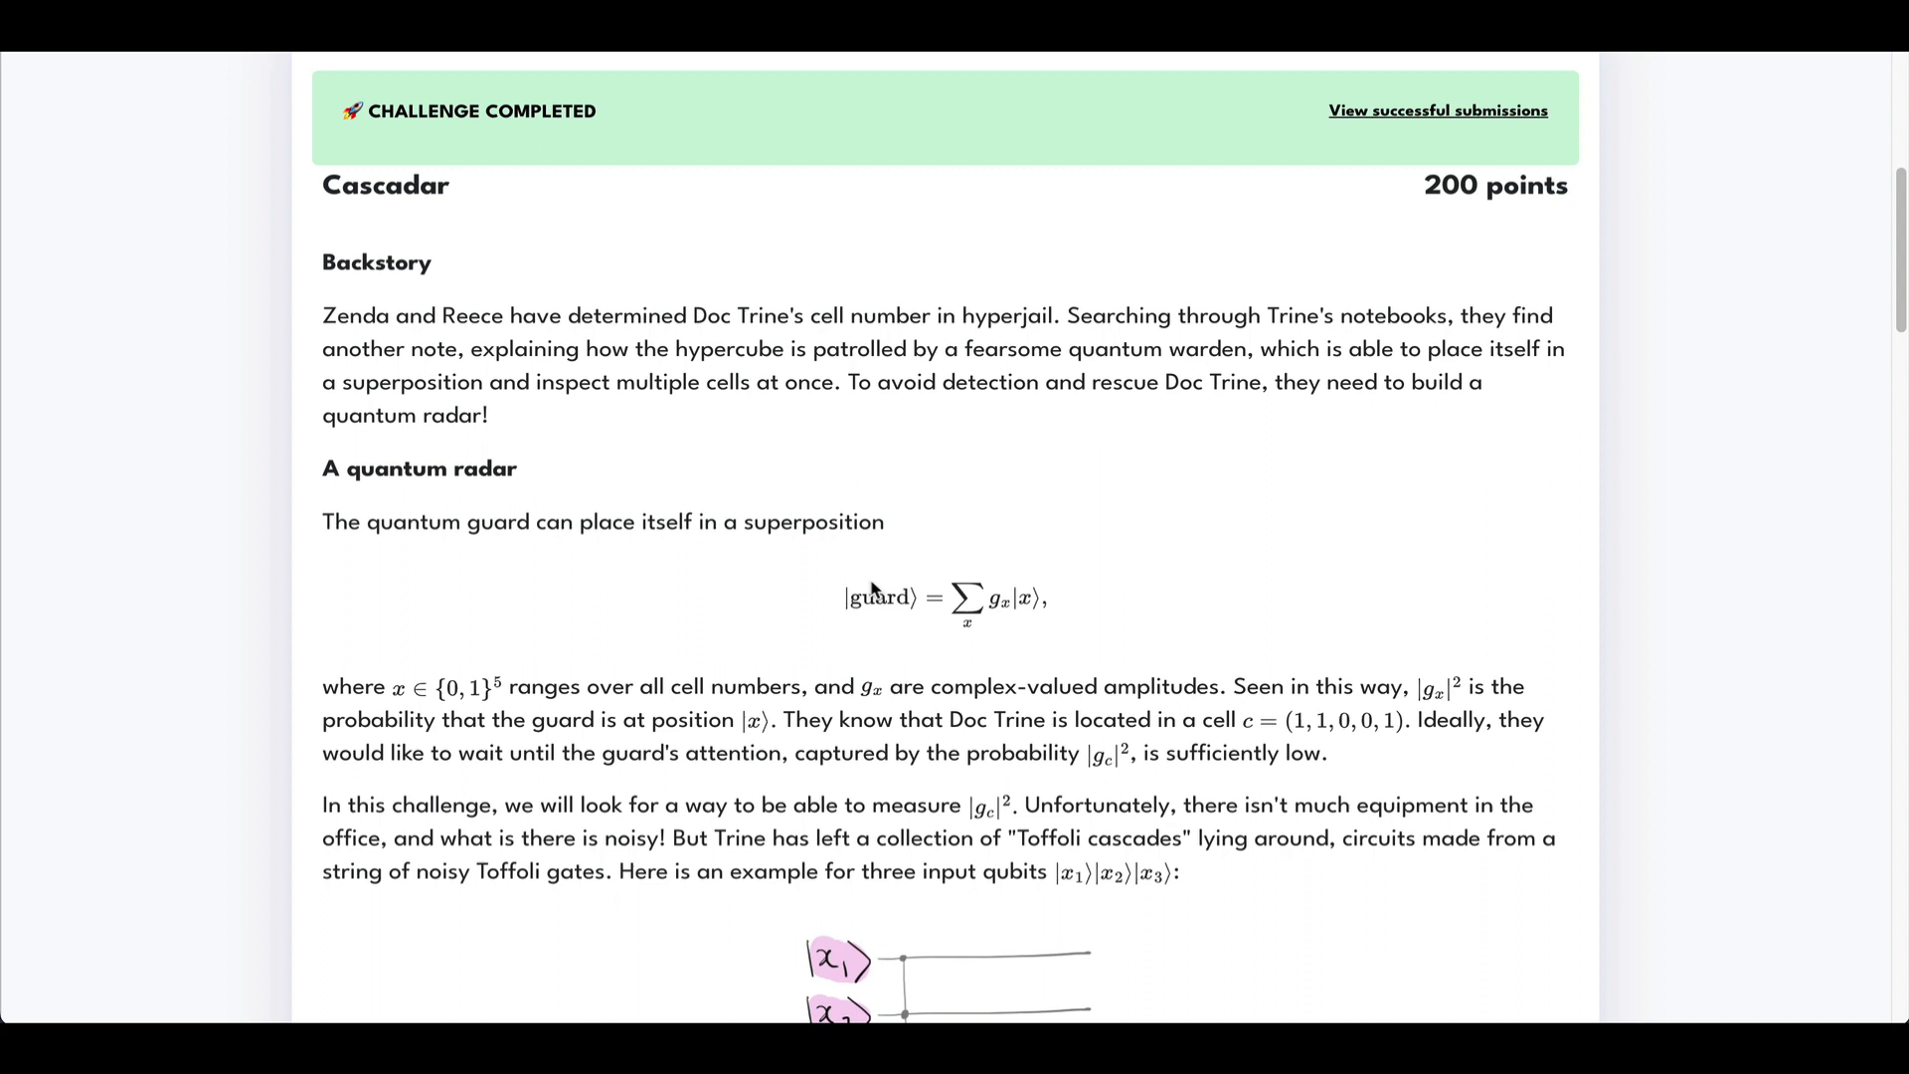
{"action": "mouse_move", "coordinate": [967, 620]}
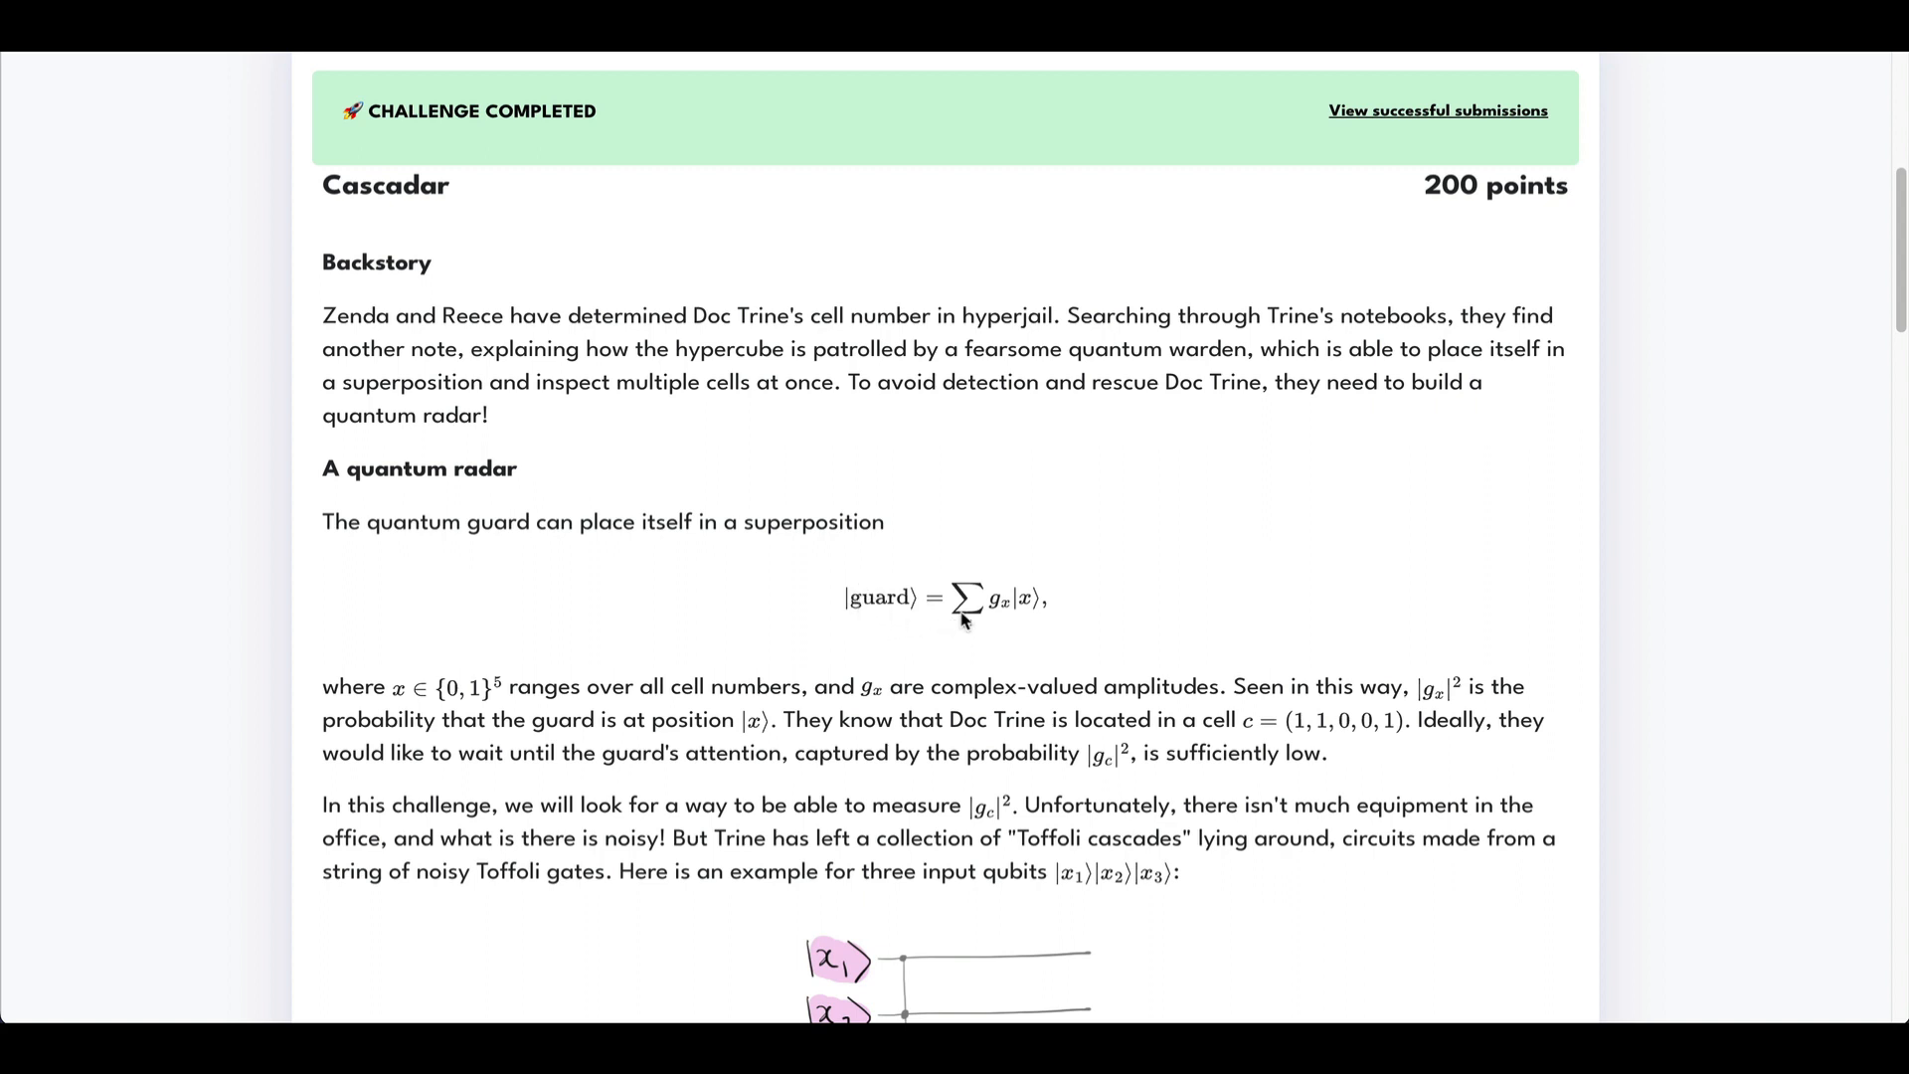
{"action": "mouse_move", "coordinate": [1034, 599]}
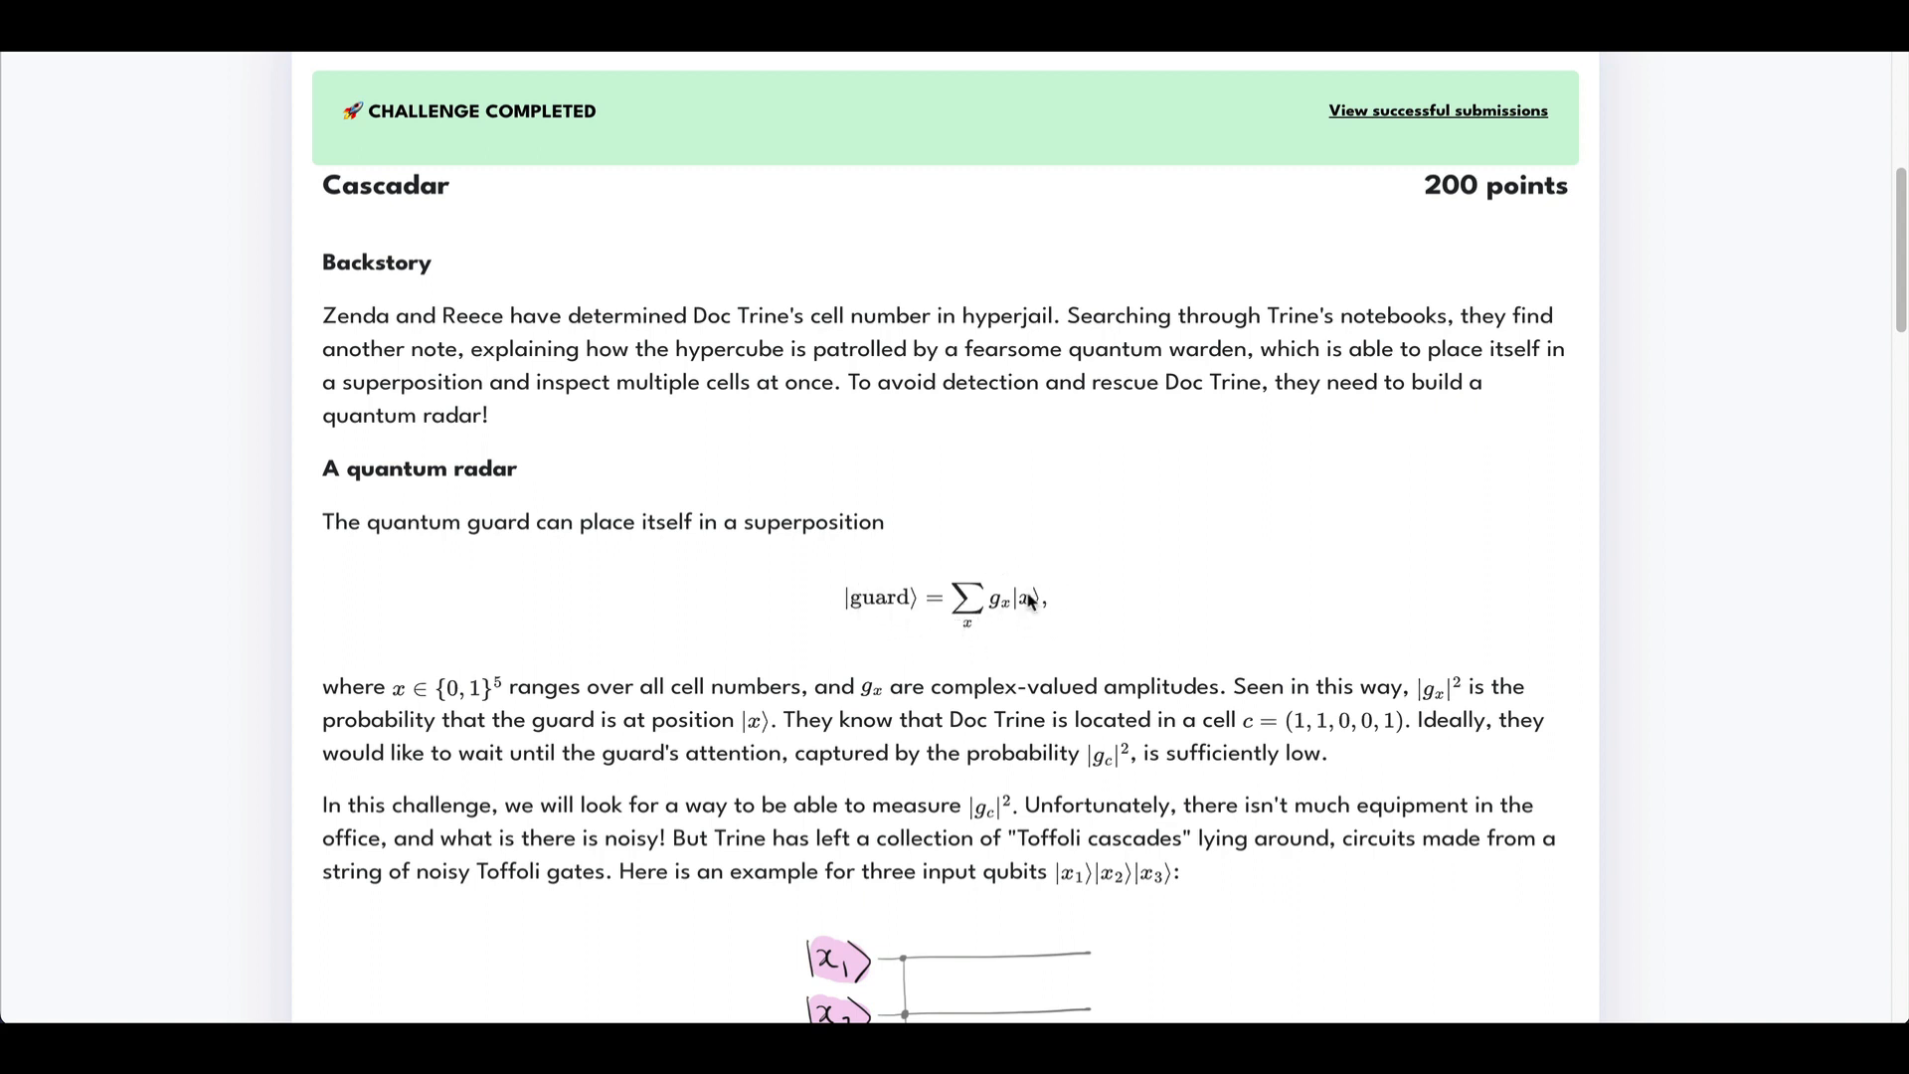
{"action": "mouse_move", "coordinate": [1049, 587]}
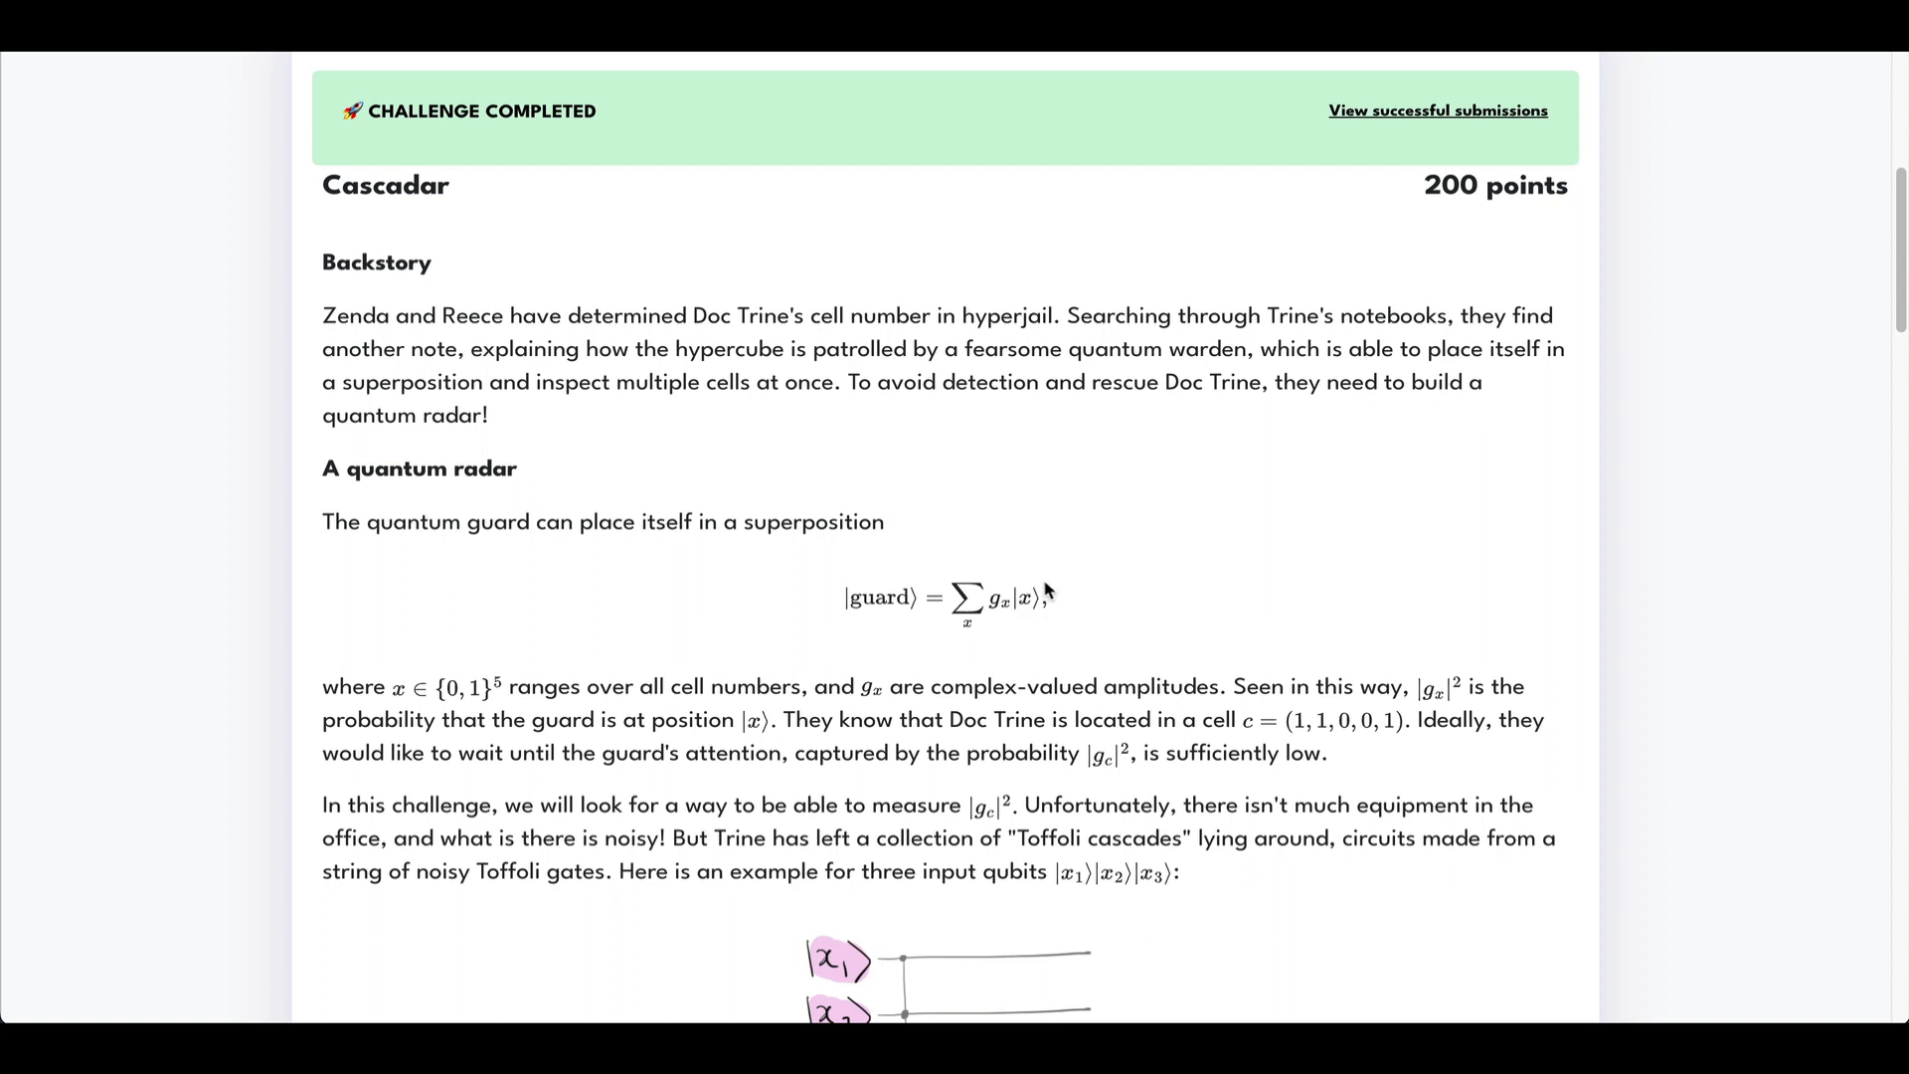
{"action": "mouse_move", "coordinate": [997, 626]}
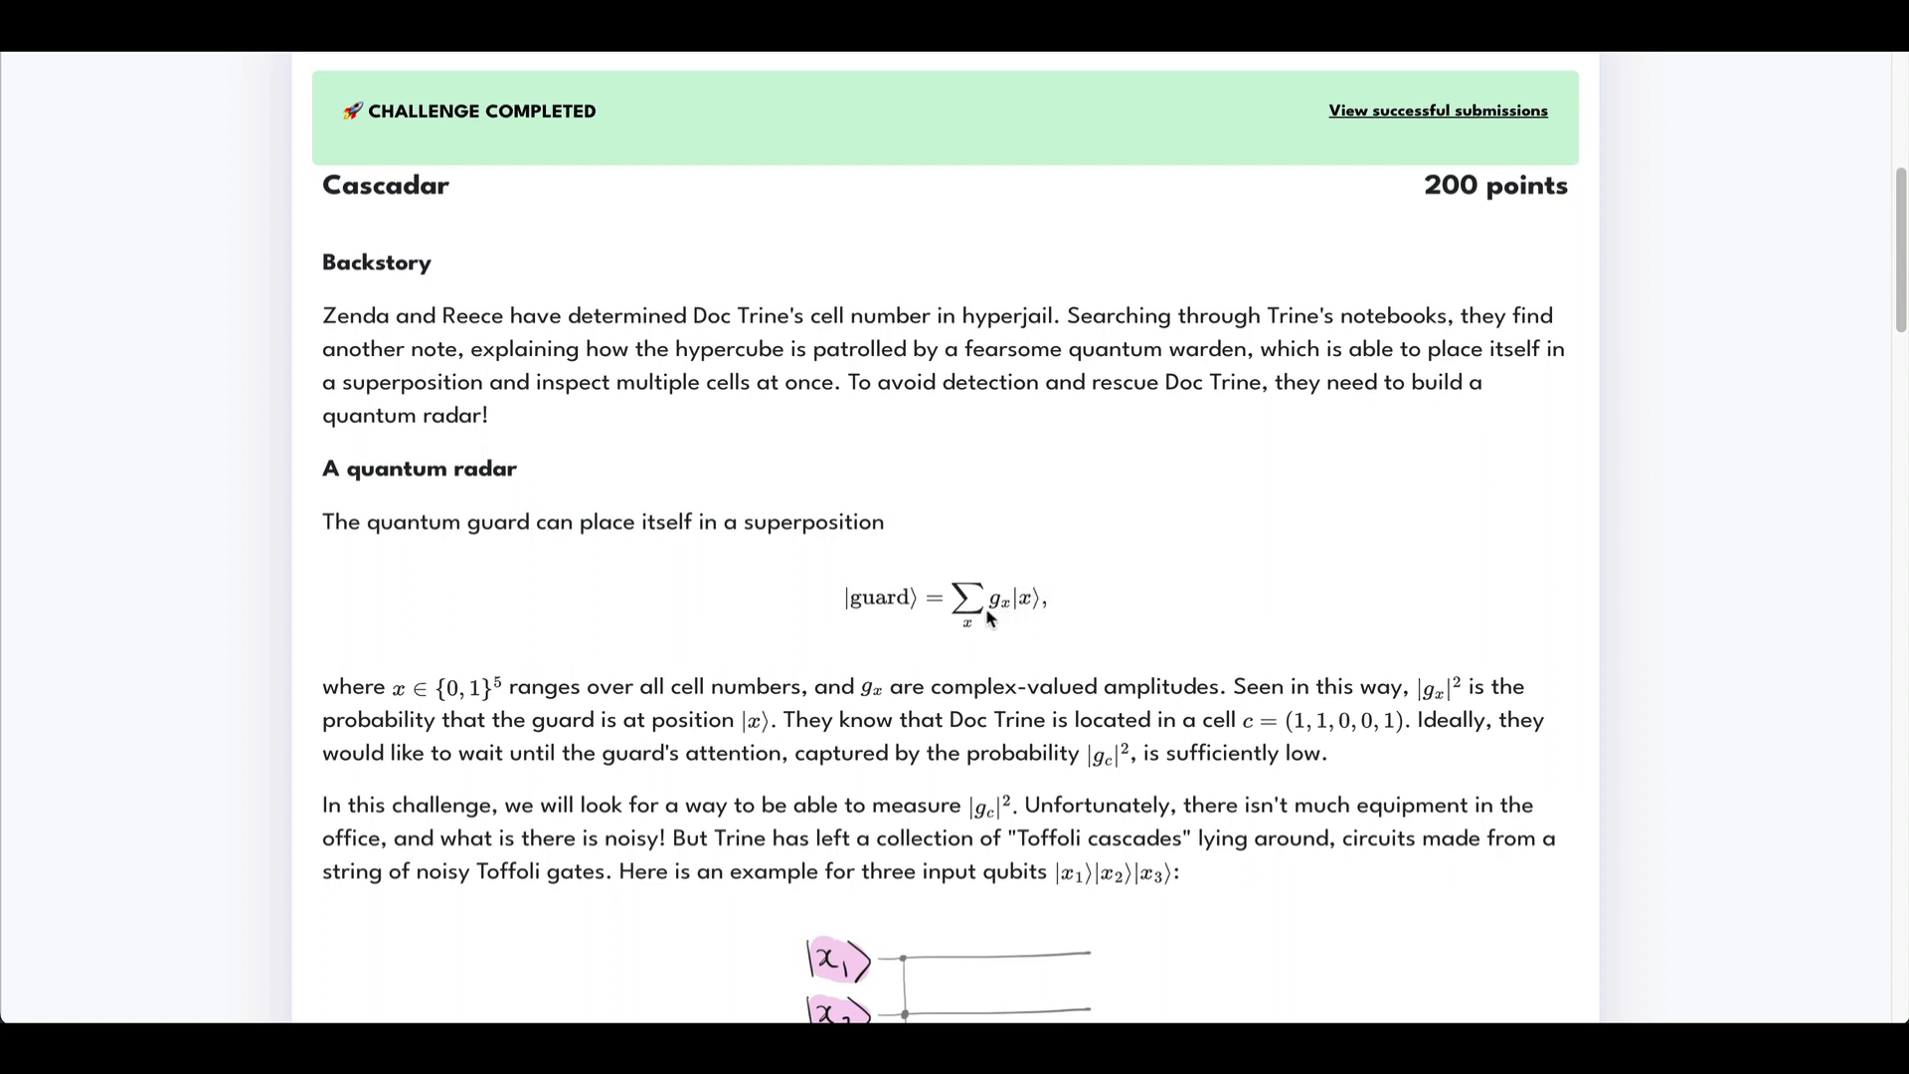
{"action": "mouse_move", "coordinate": [1008, 615]}
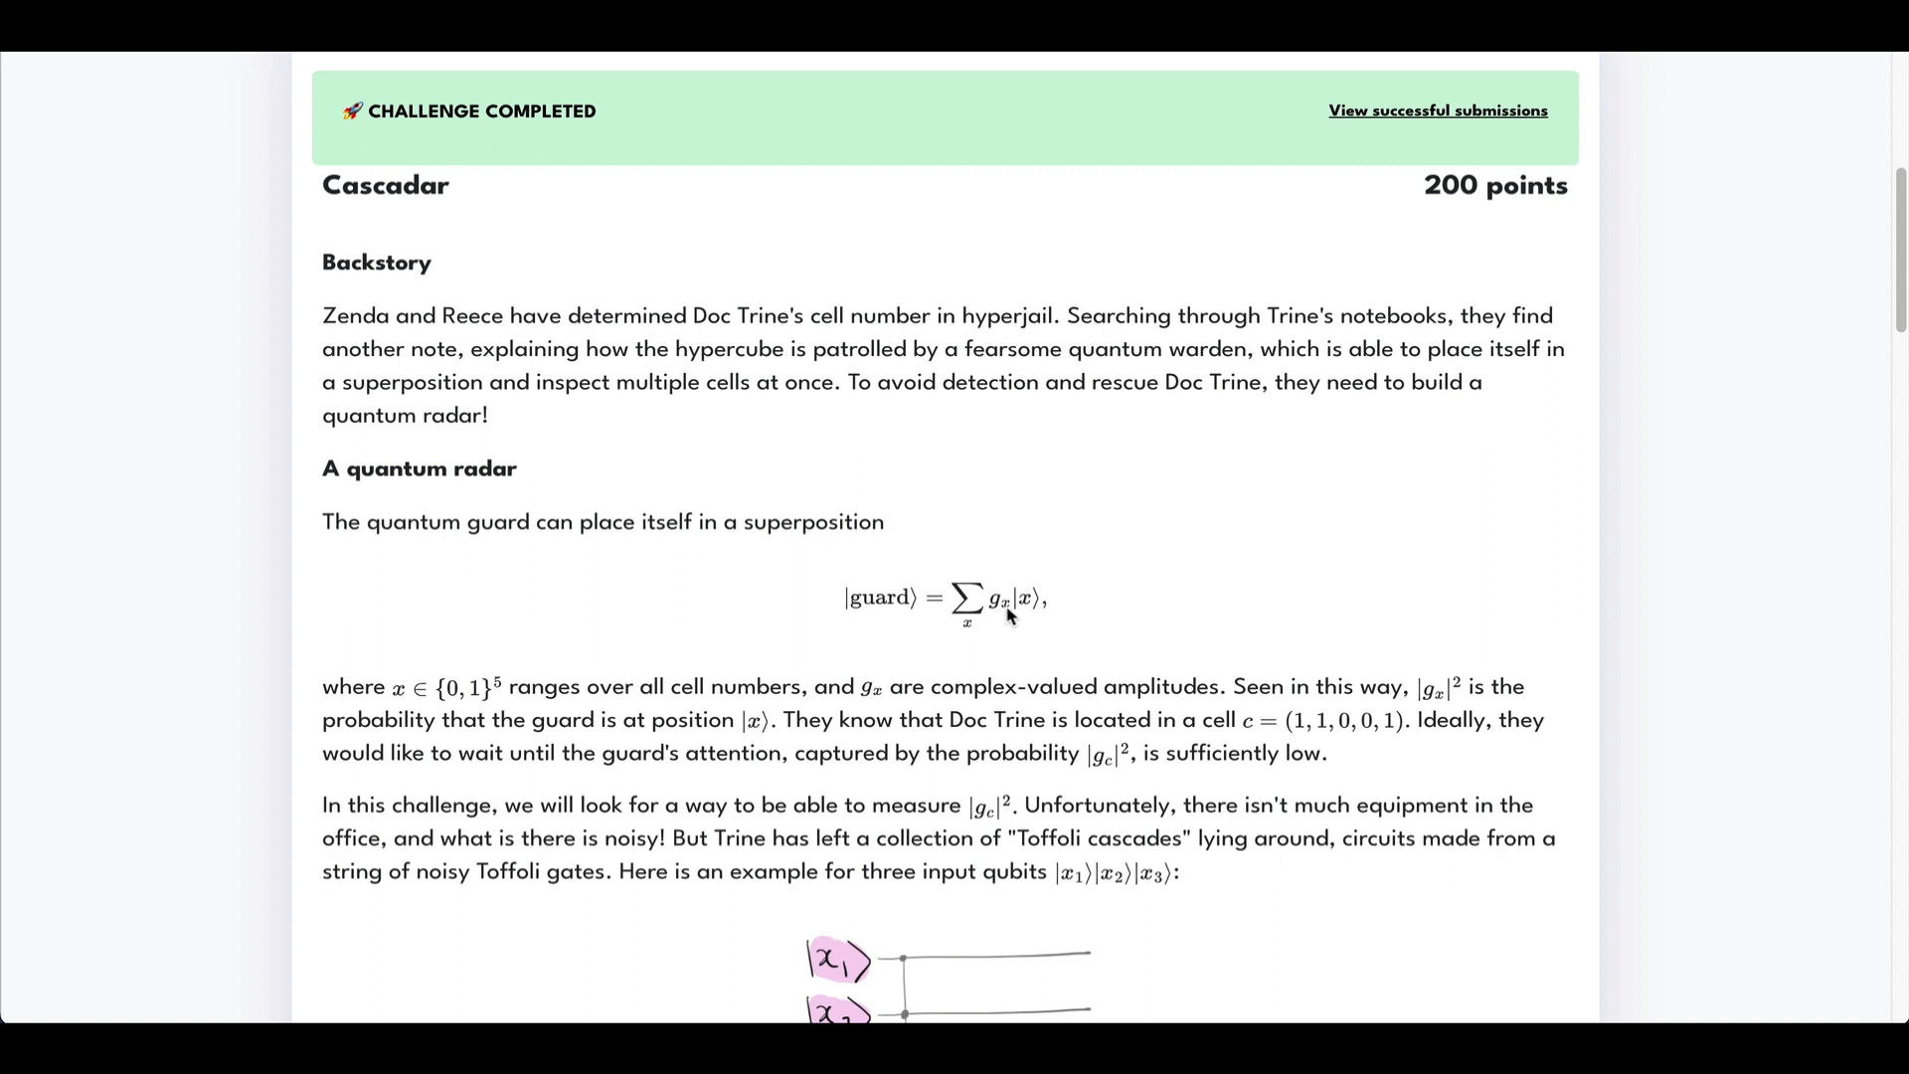
{"action": "mouse_move", "coordinate": [1064, 607]}
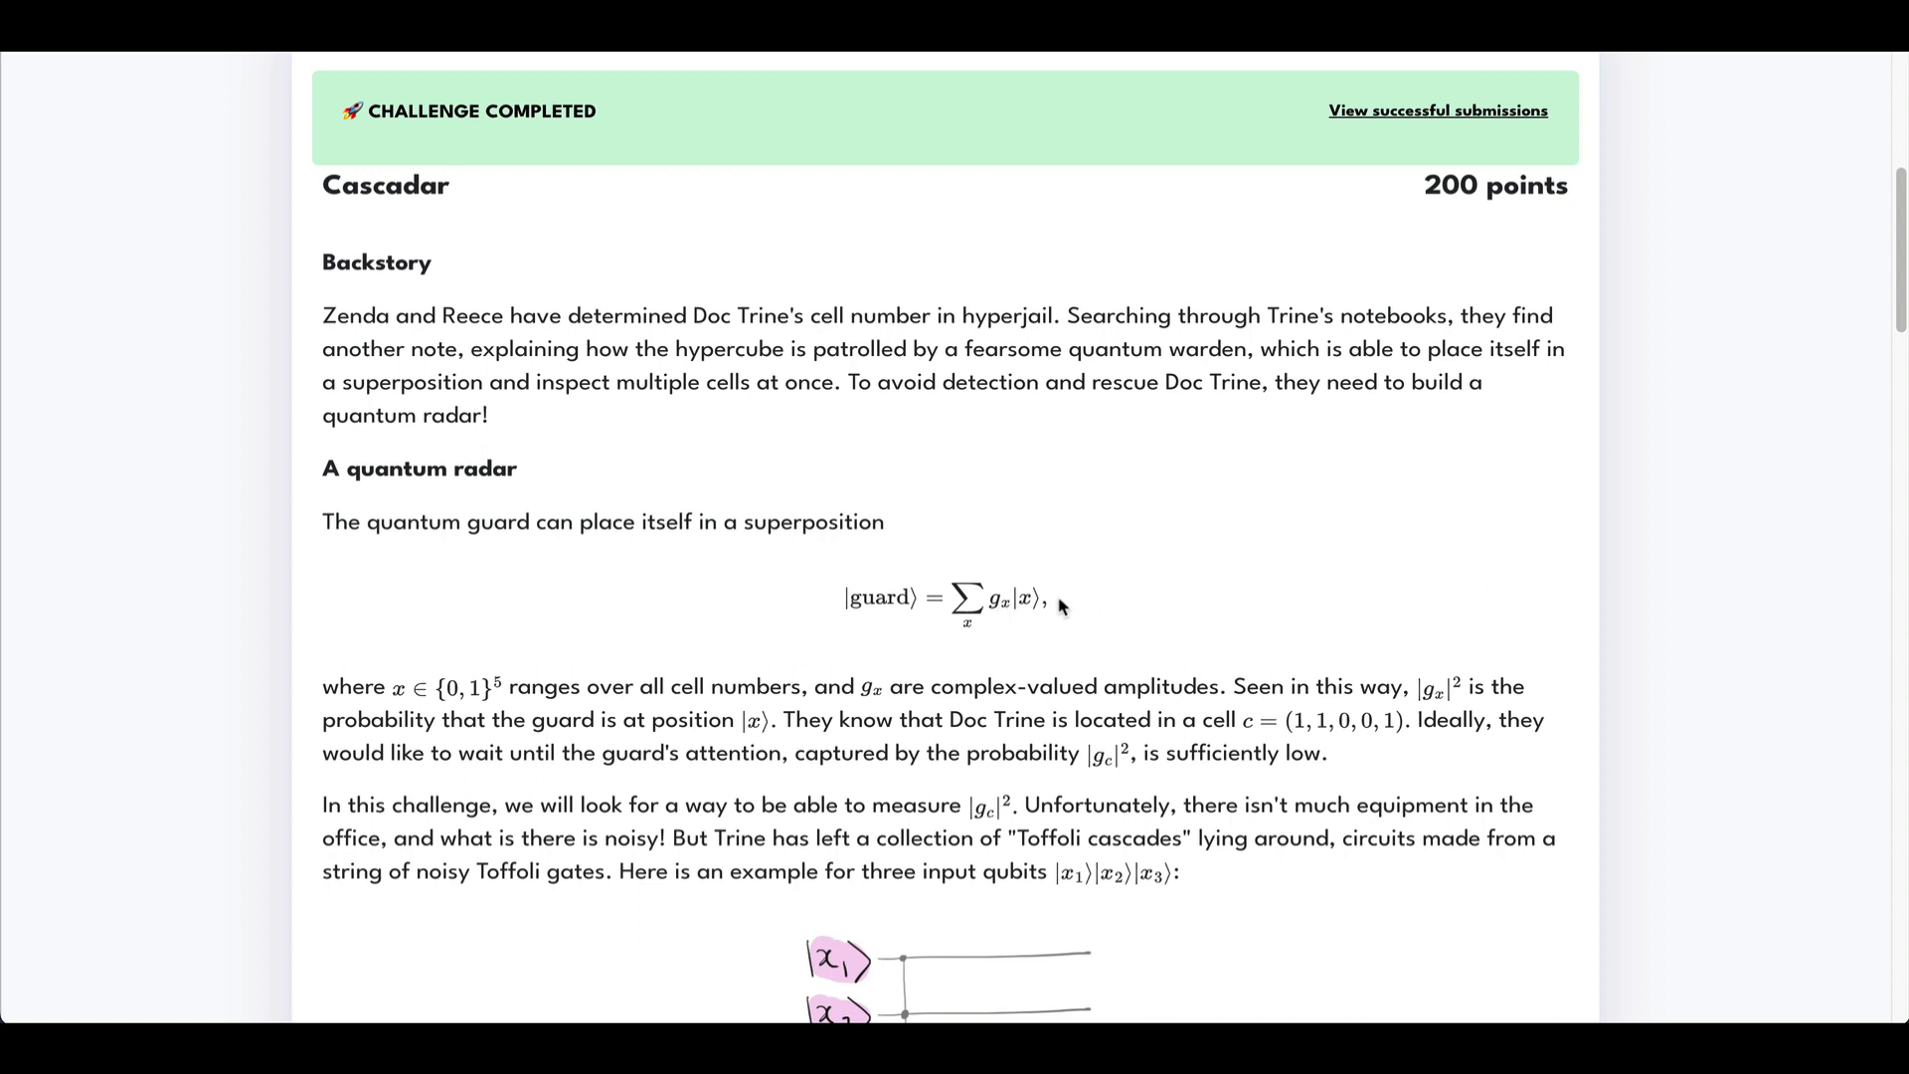
{"action": "mouse_move", "coordinate": [997, 570]}
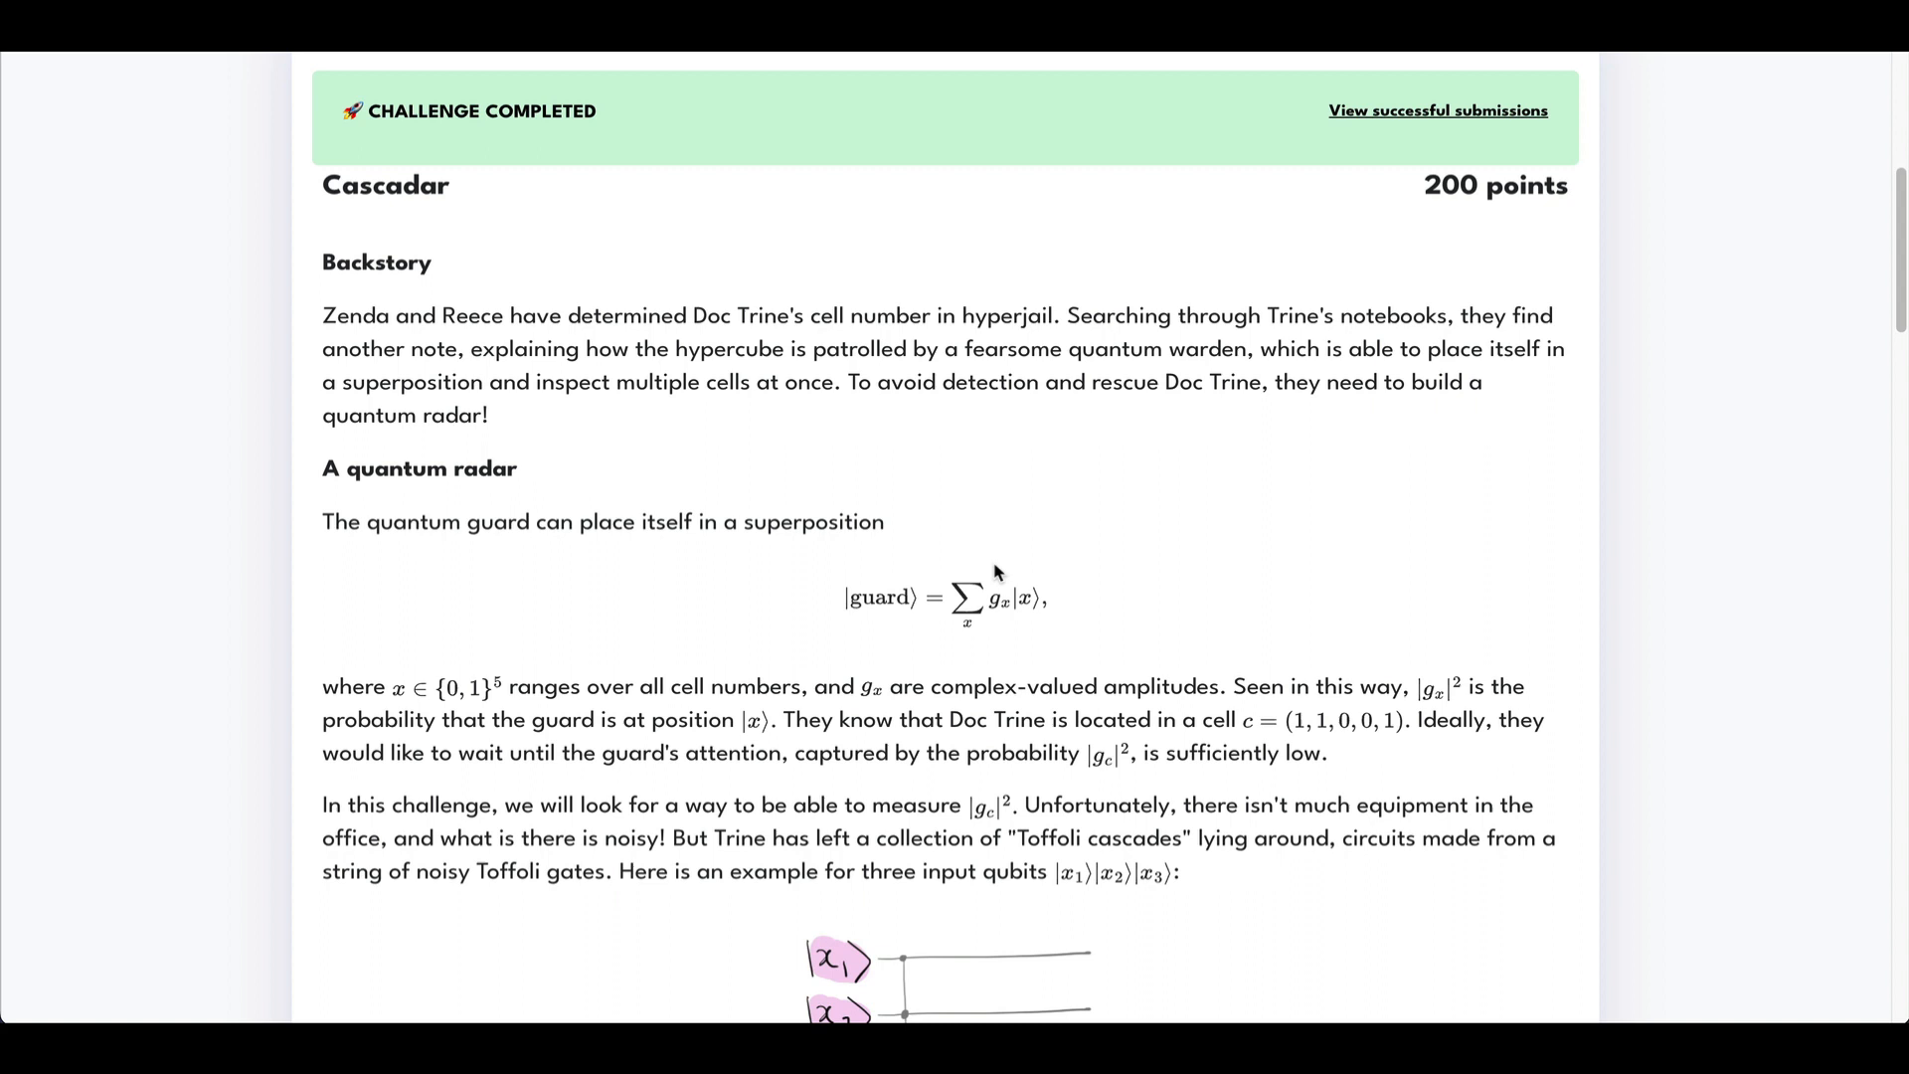
{"action": "mouse_move", "coordinate": [1272, 720]}
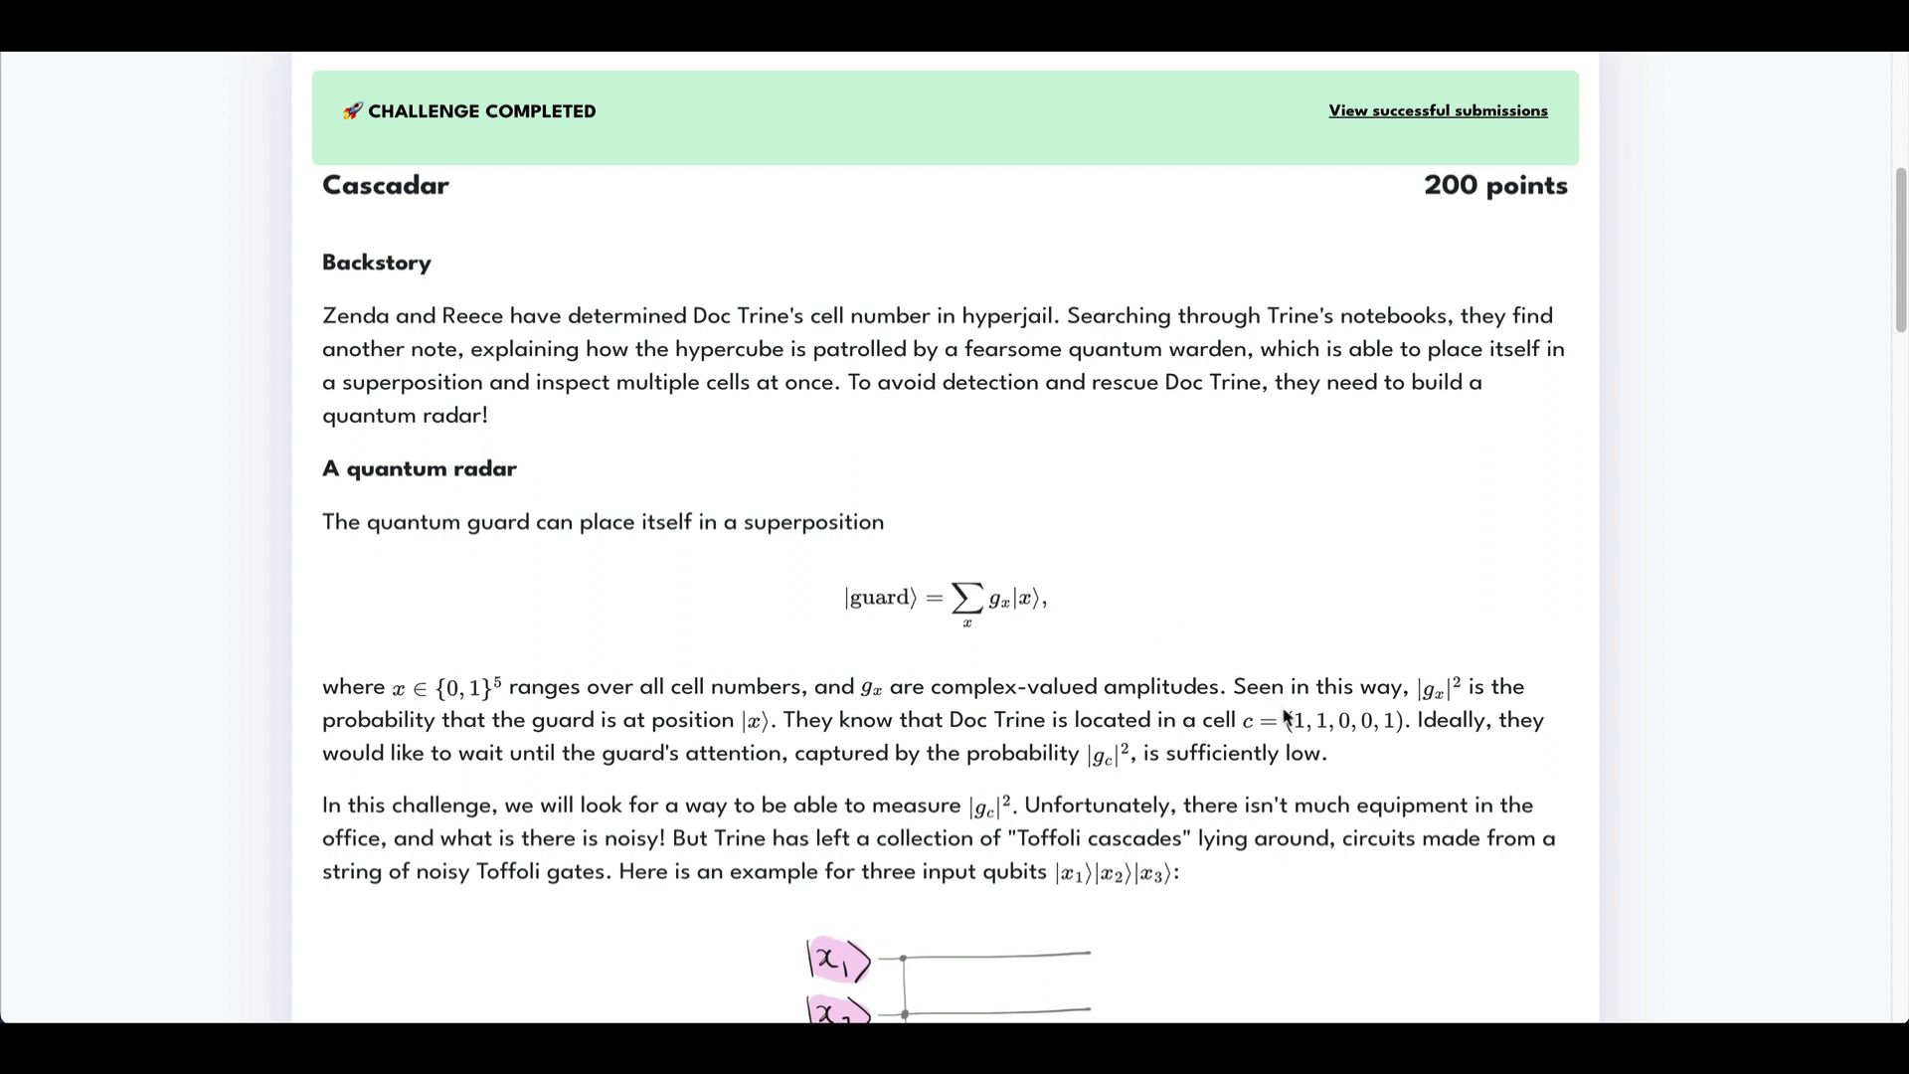
{"action": "mouse_move", "coordinate": [1301, 738]}
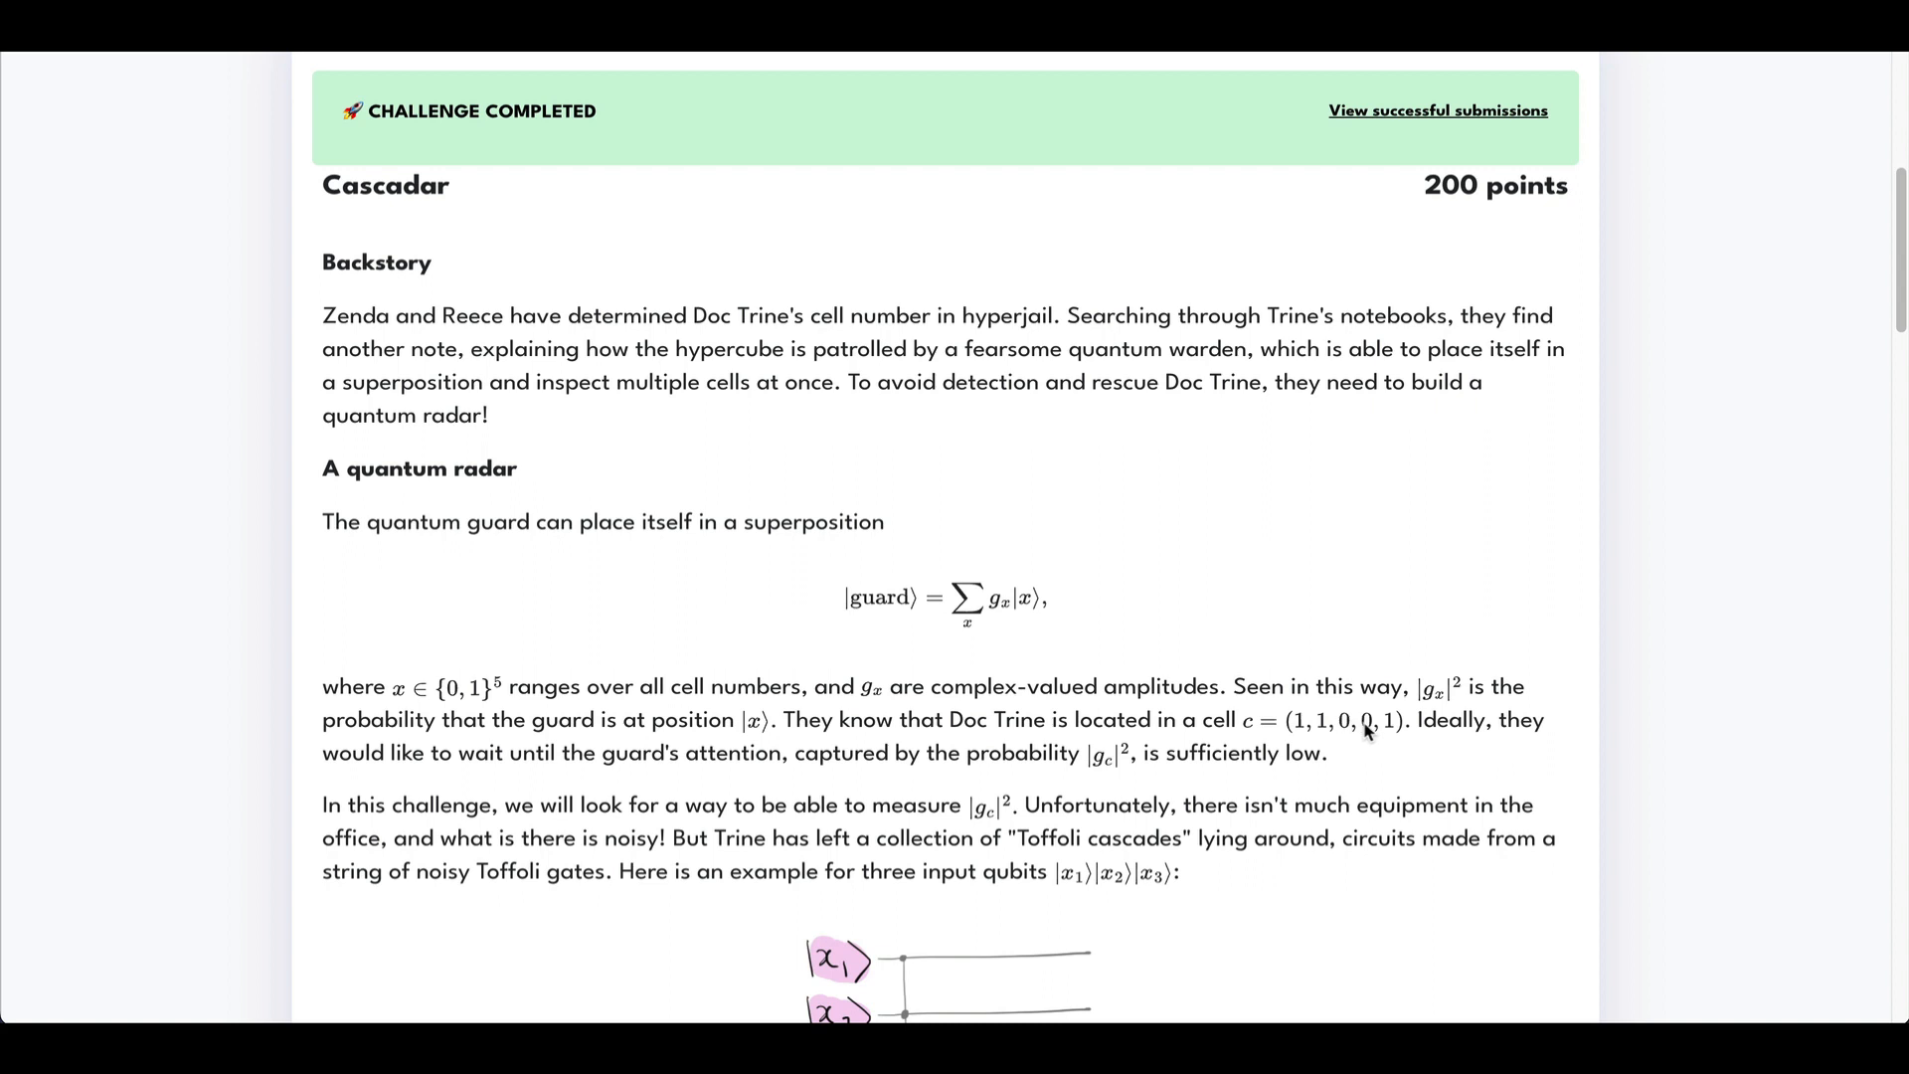
{"action": "mouse_move", "coordinate": [1425, 734]}
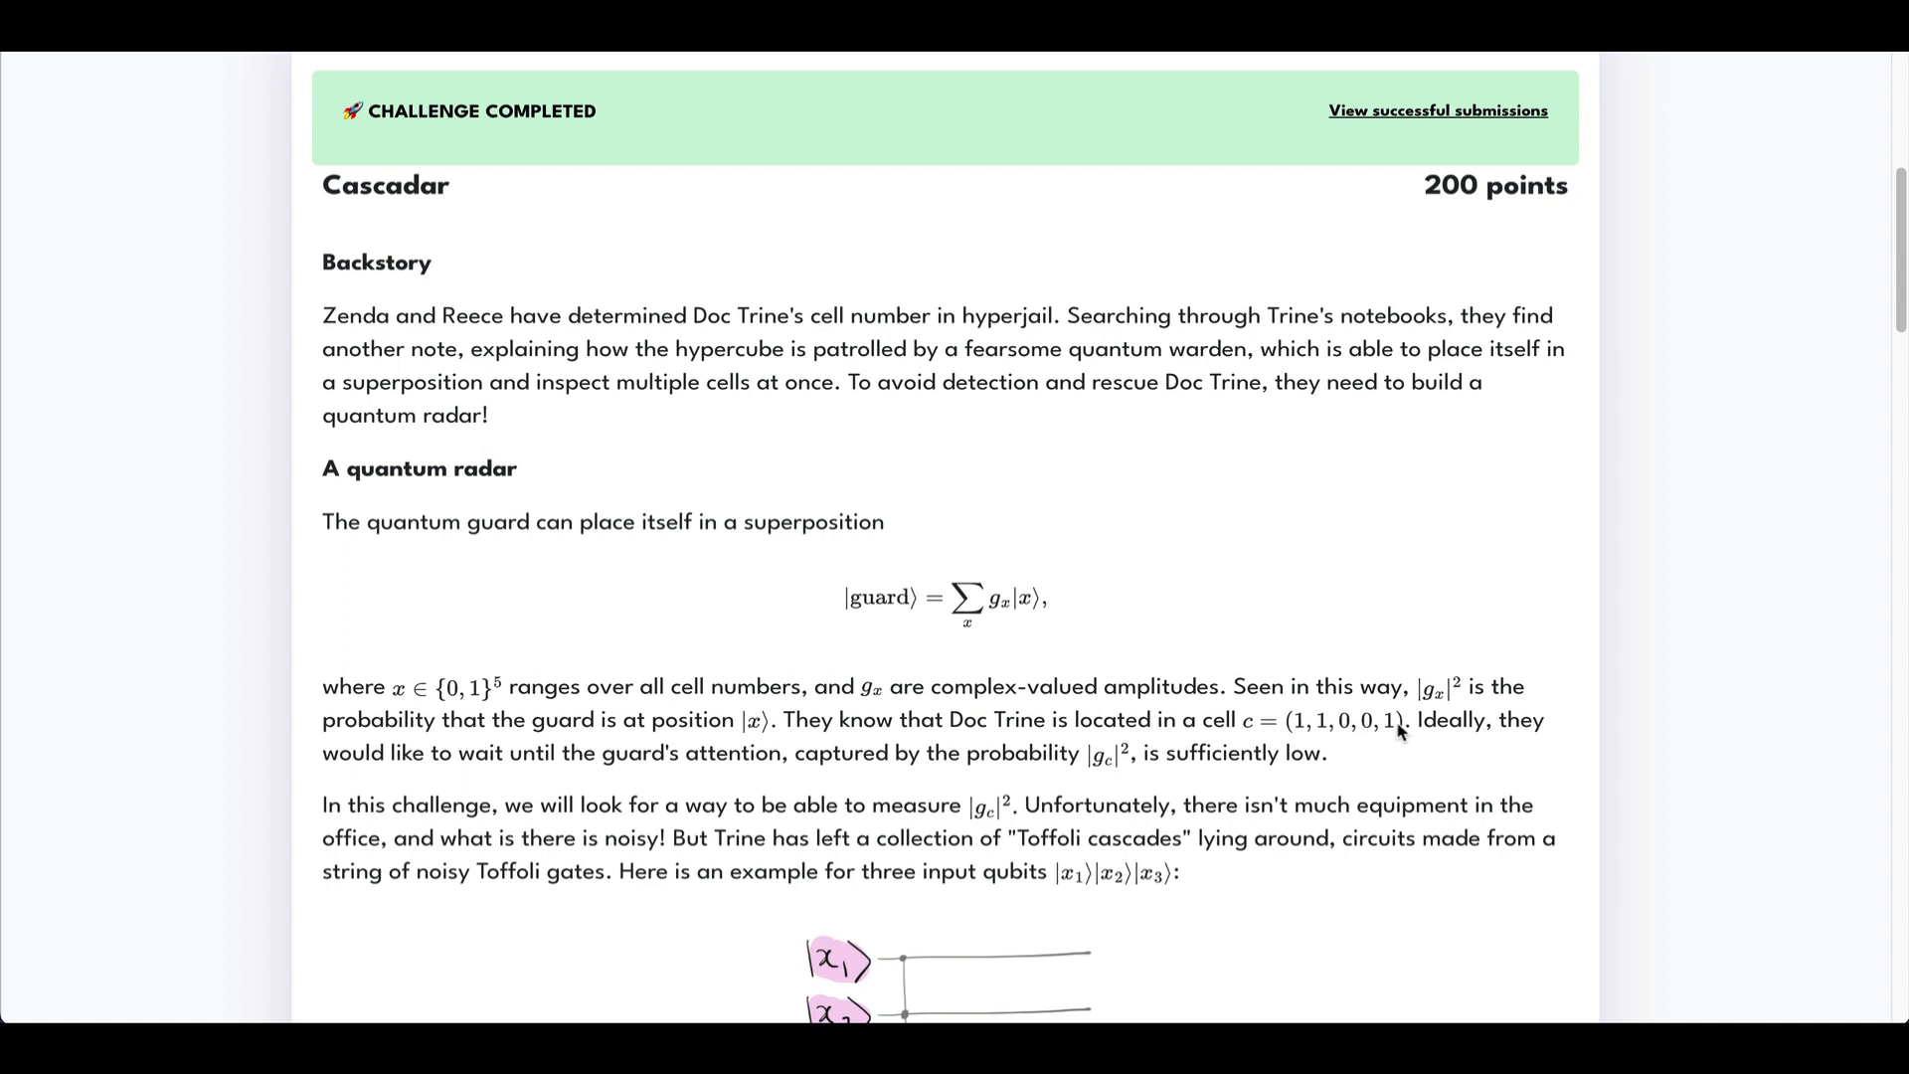
{"action": "mouse_move", "coordinate": [1110, 728]}
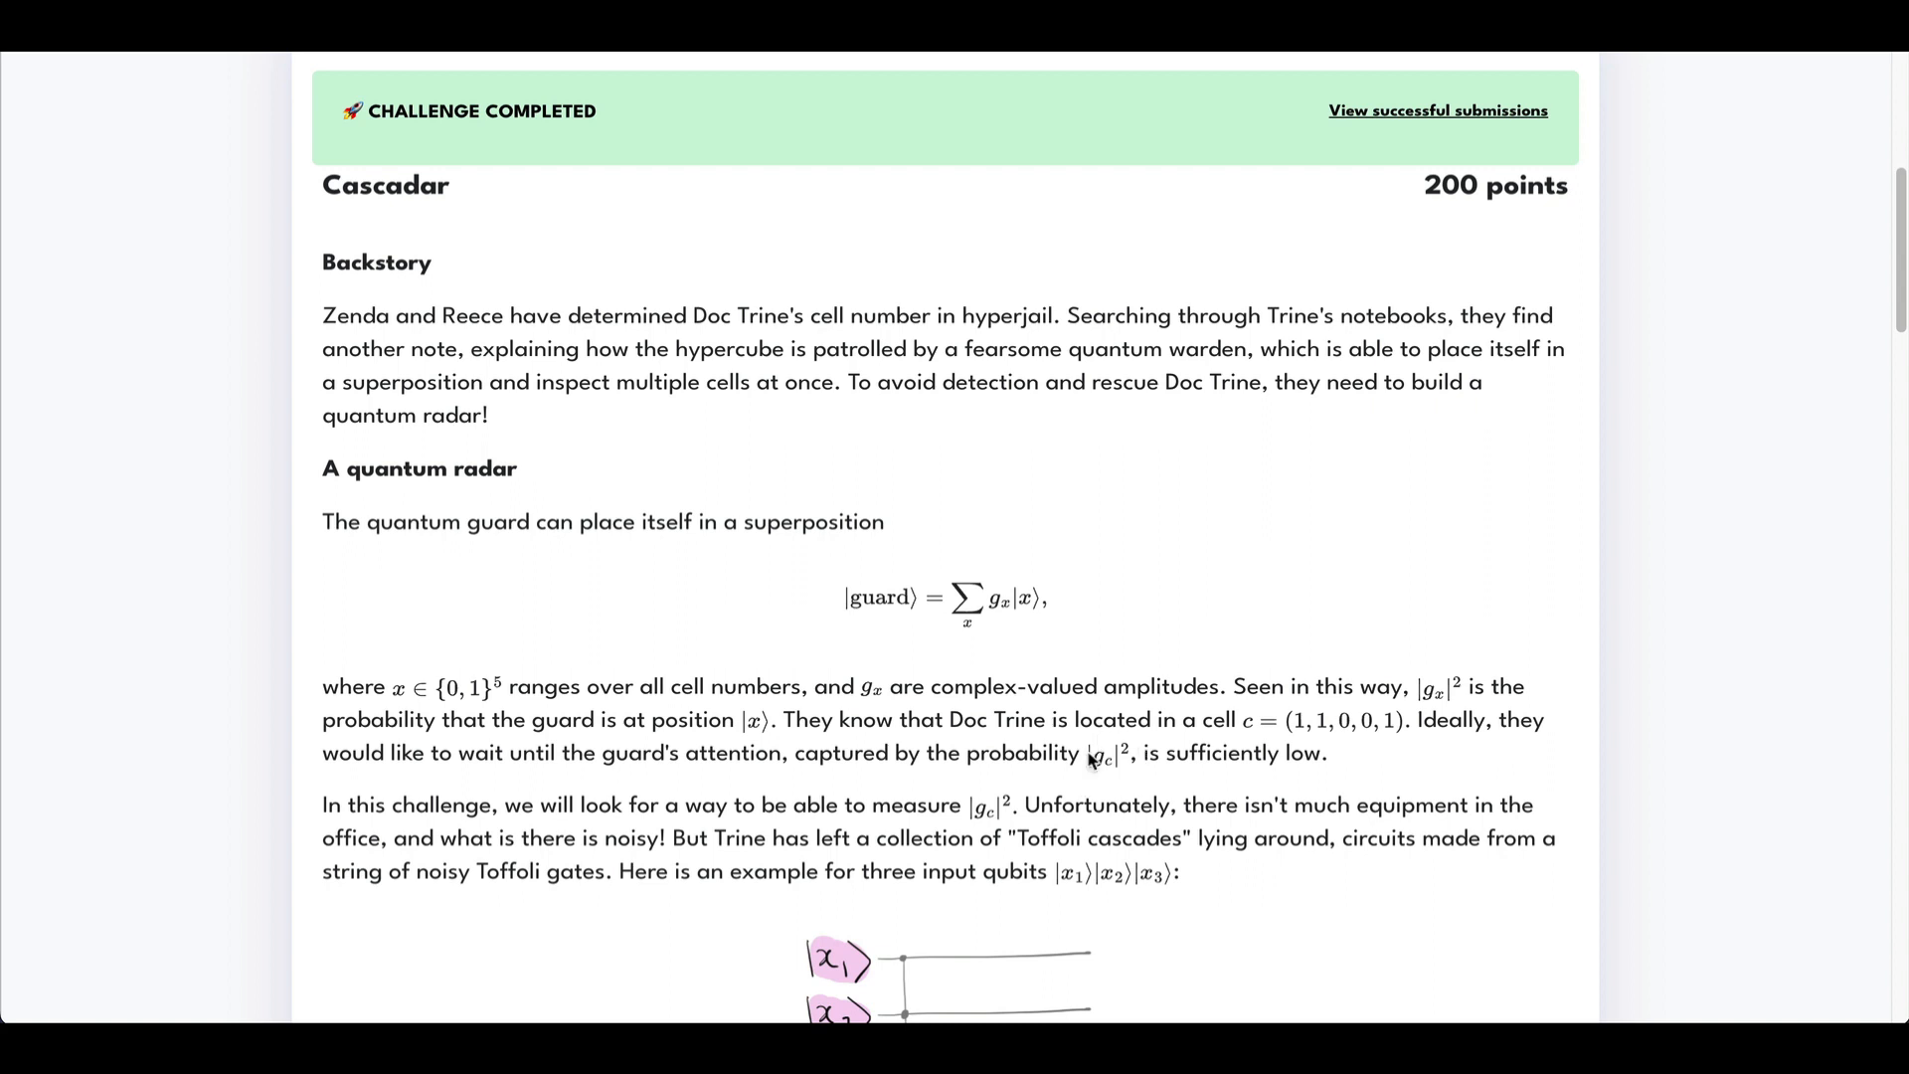
{"action": "mouse_move", "coordinate": [1122, 805]}
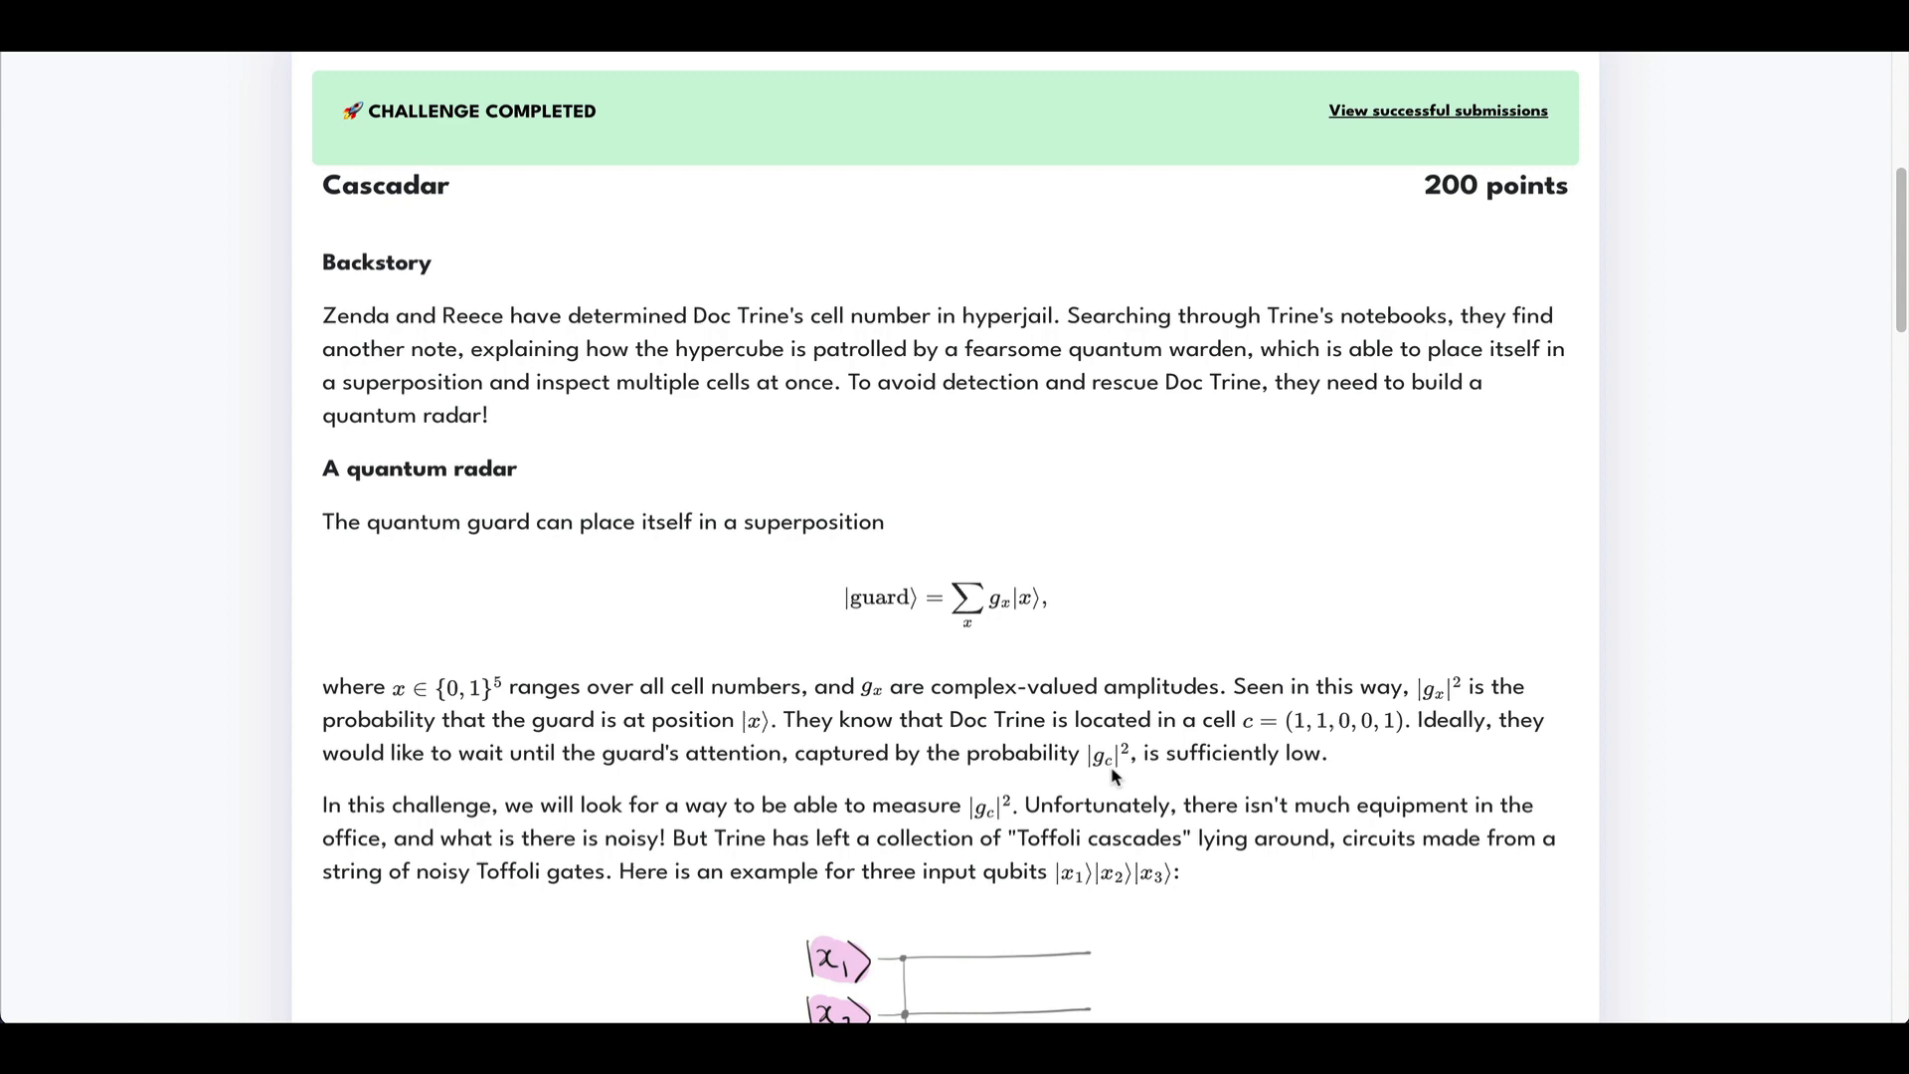
Step: Scroll to the three-qubit Toffoli cascade example circuit on the challenge page
{"action": "scroll", "scroll_direction": "down", "scroll_amount": 3}
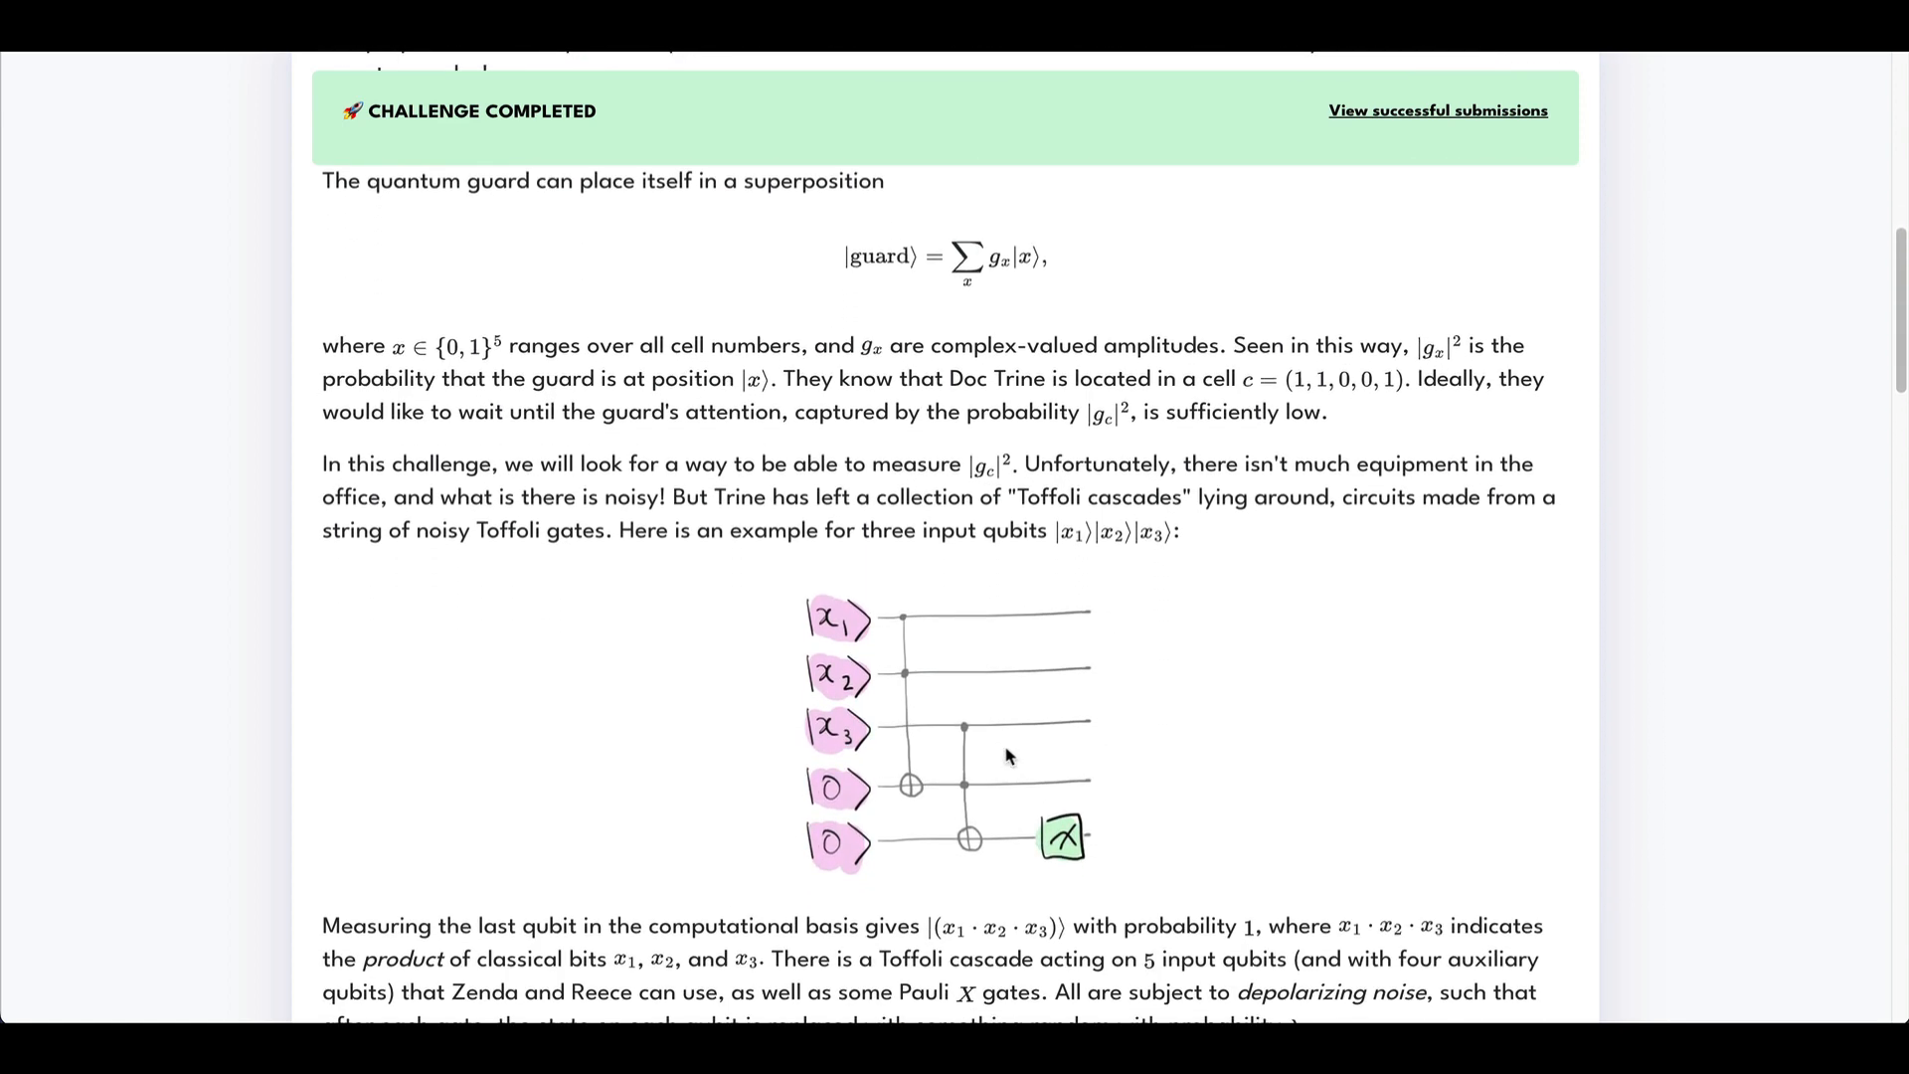
{"action": "mouse_move", "coordinate": [927, 723]}
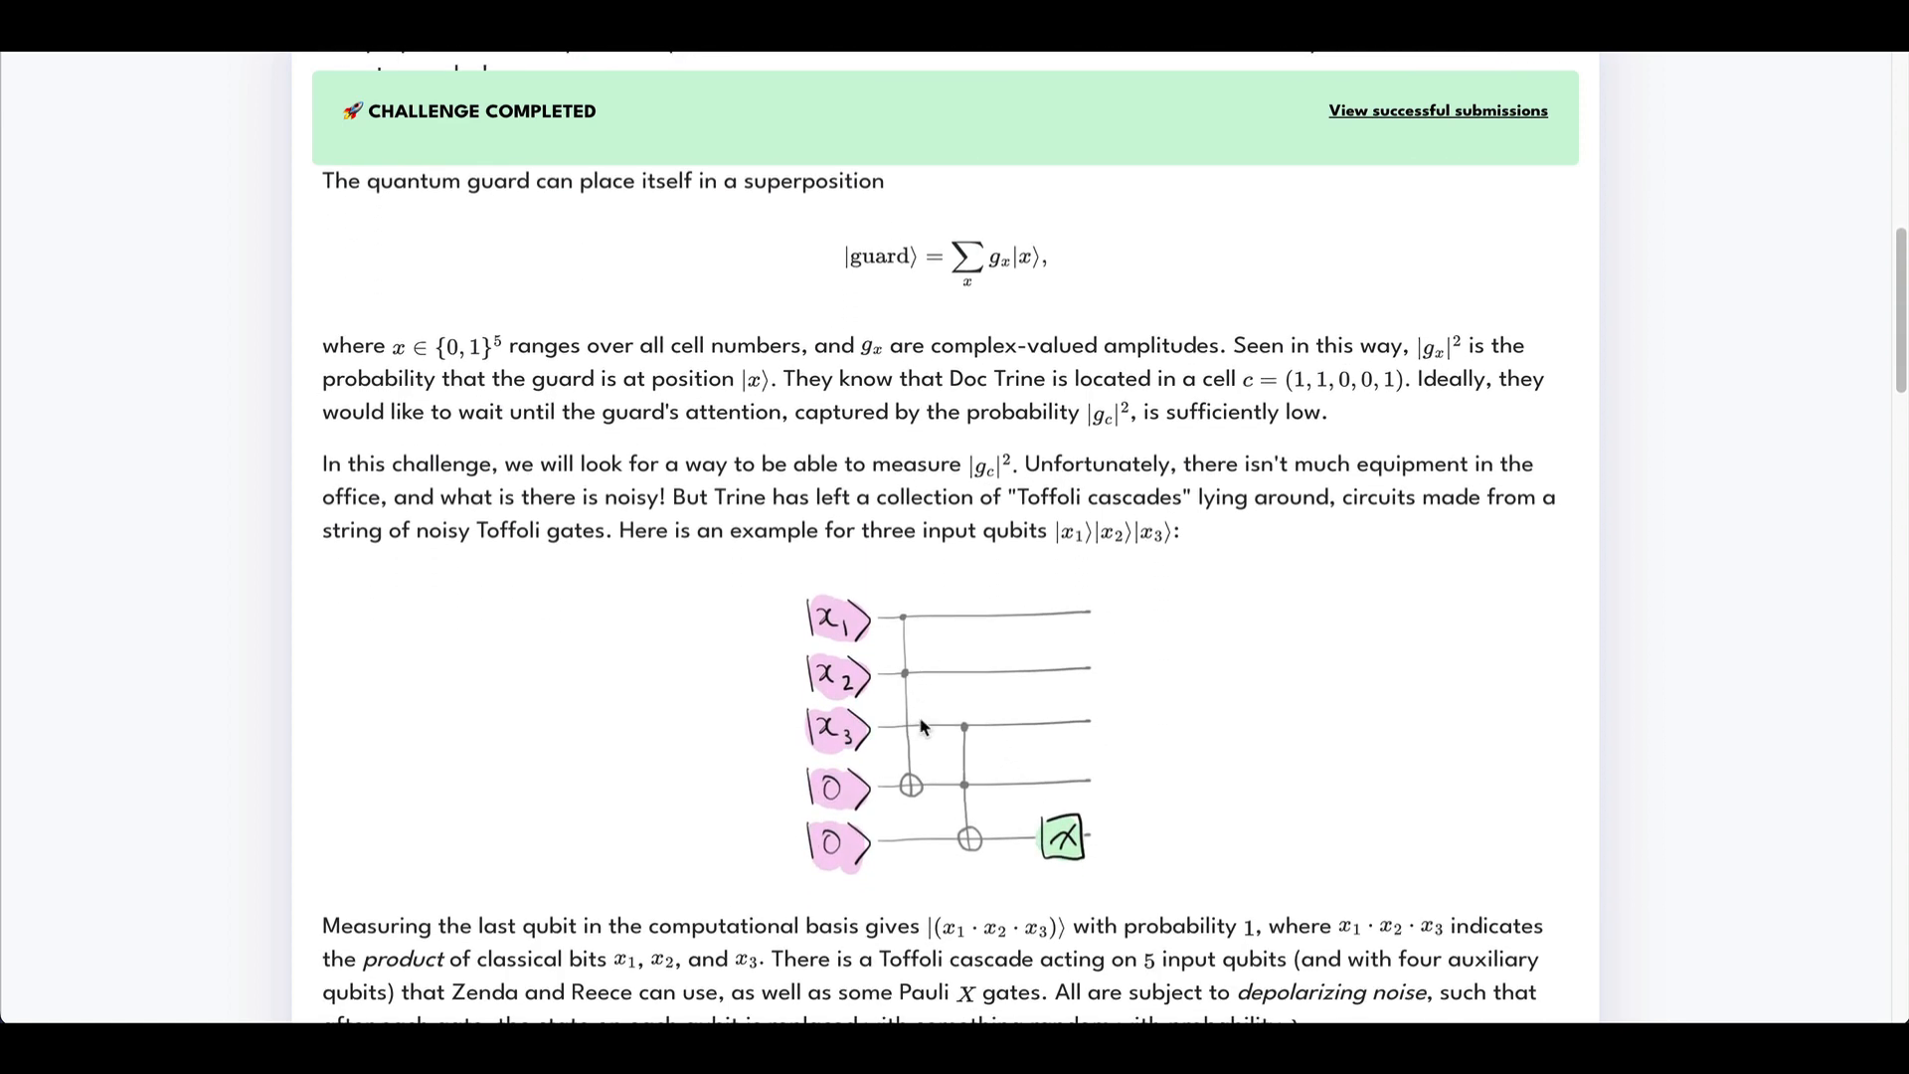
{"action": "mouse_move", "coordinate": [921, 766]}
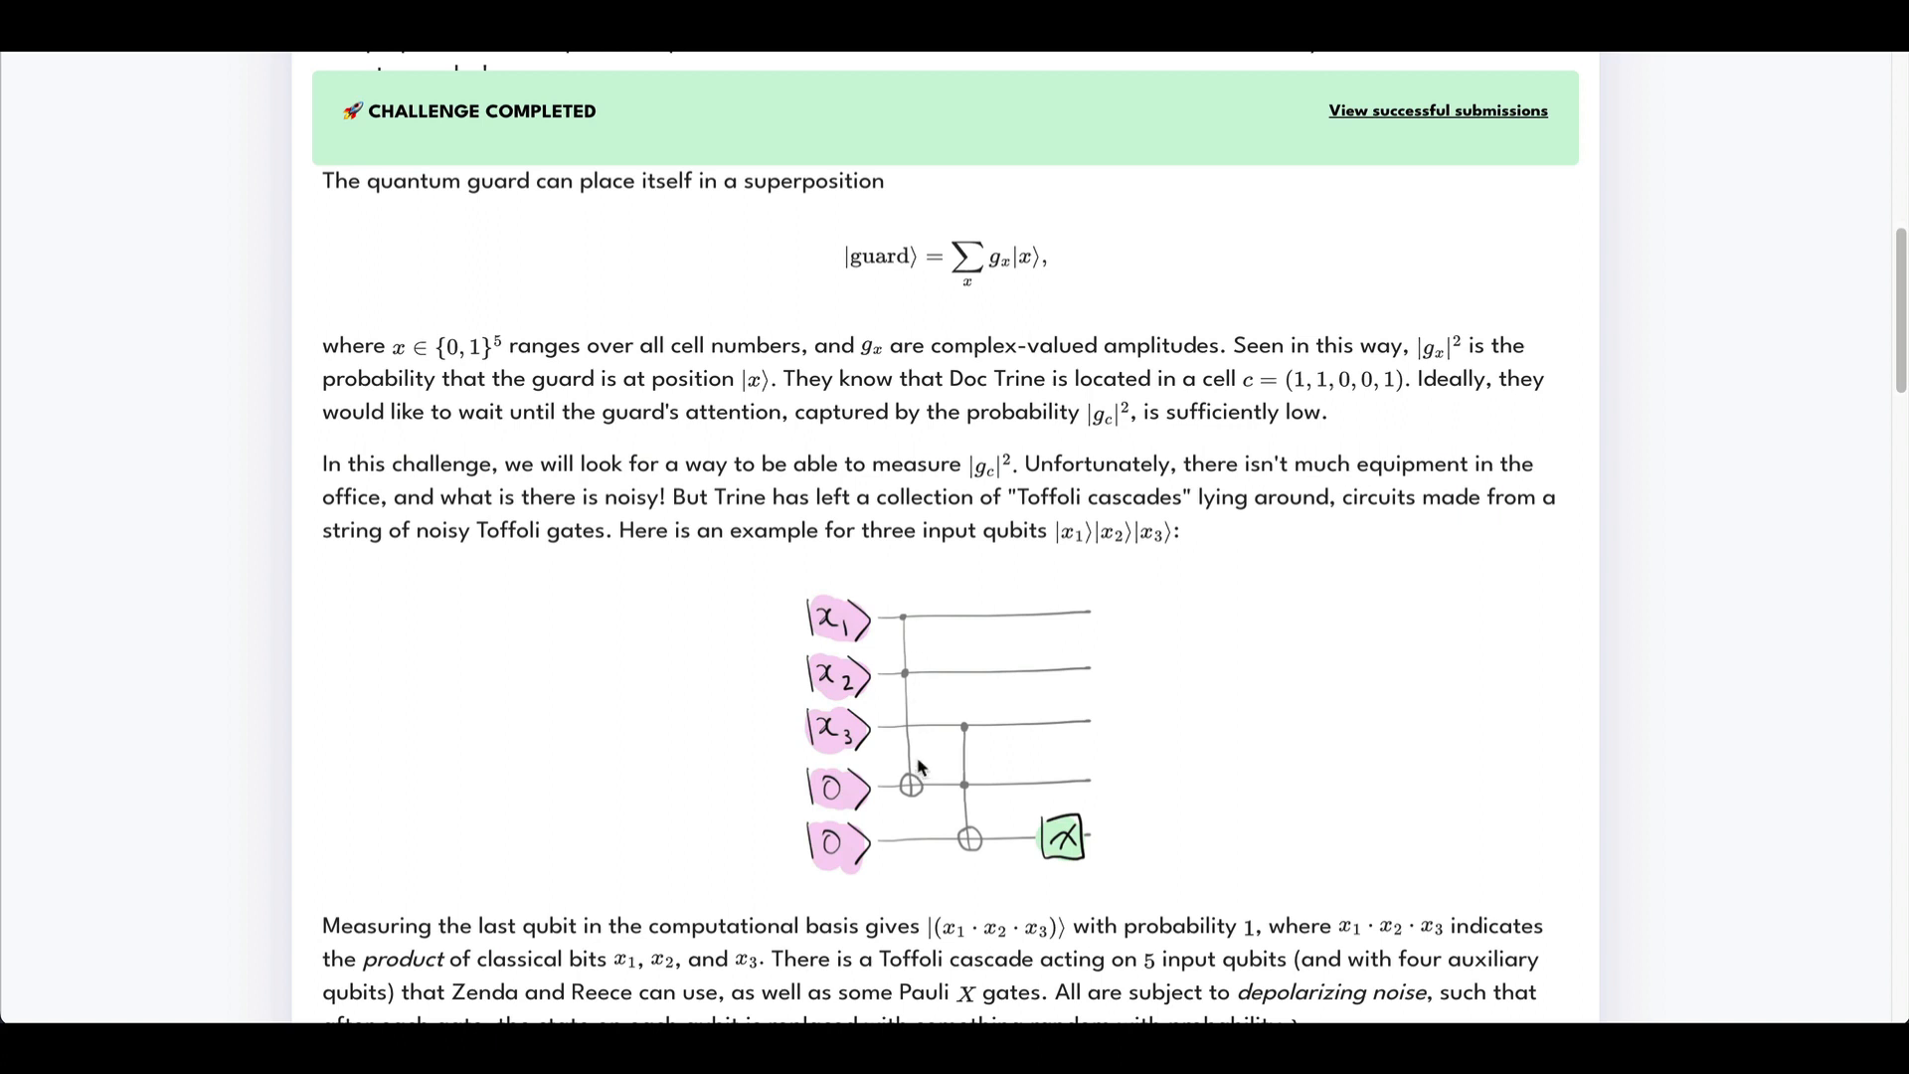
{"action": "mouse_move", "coordinate": [924, 755]}
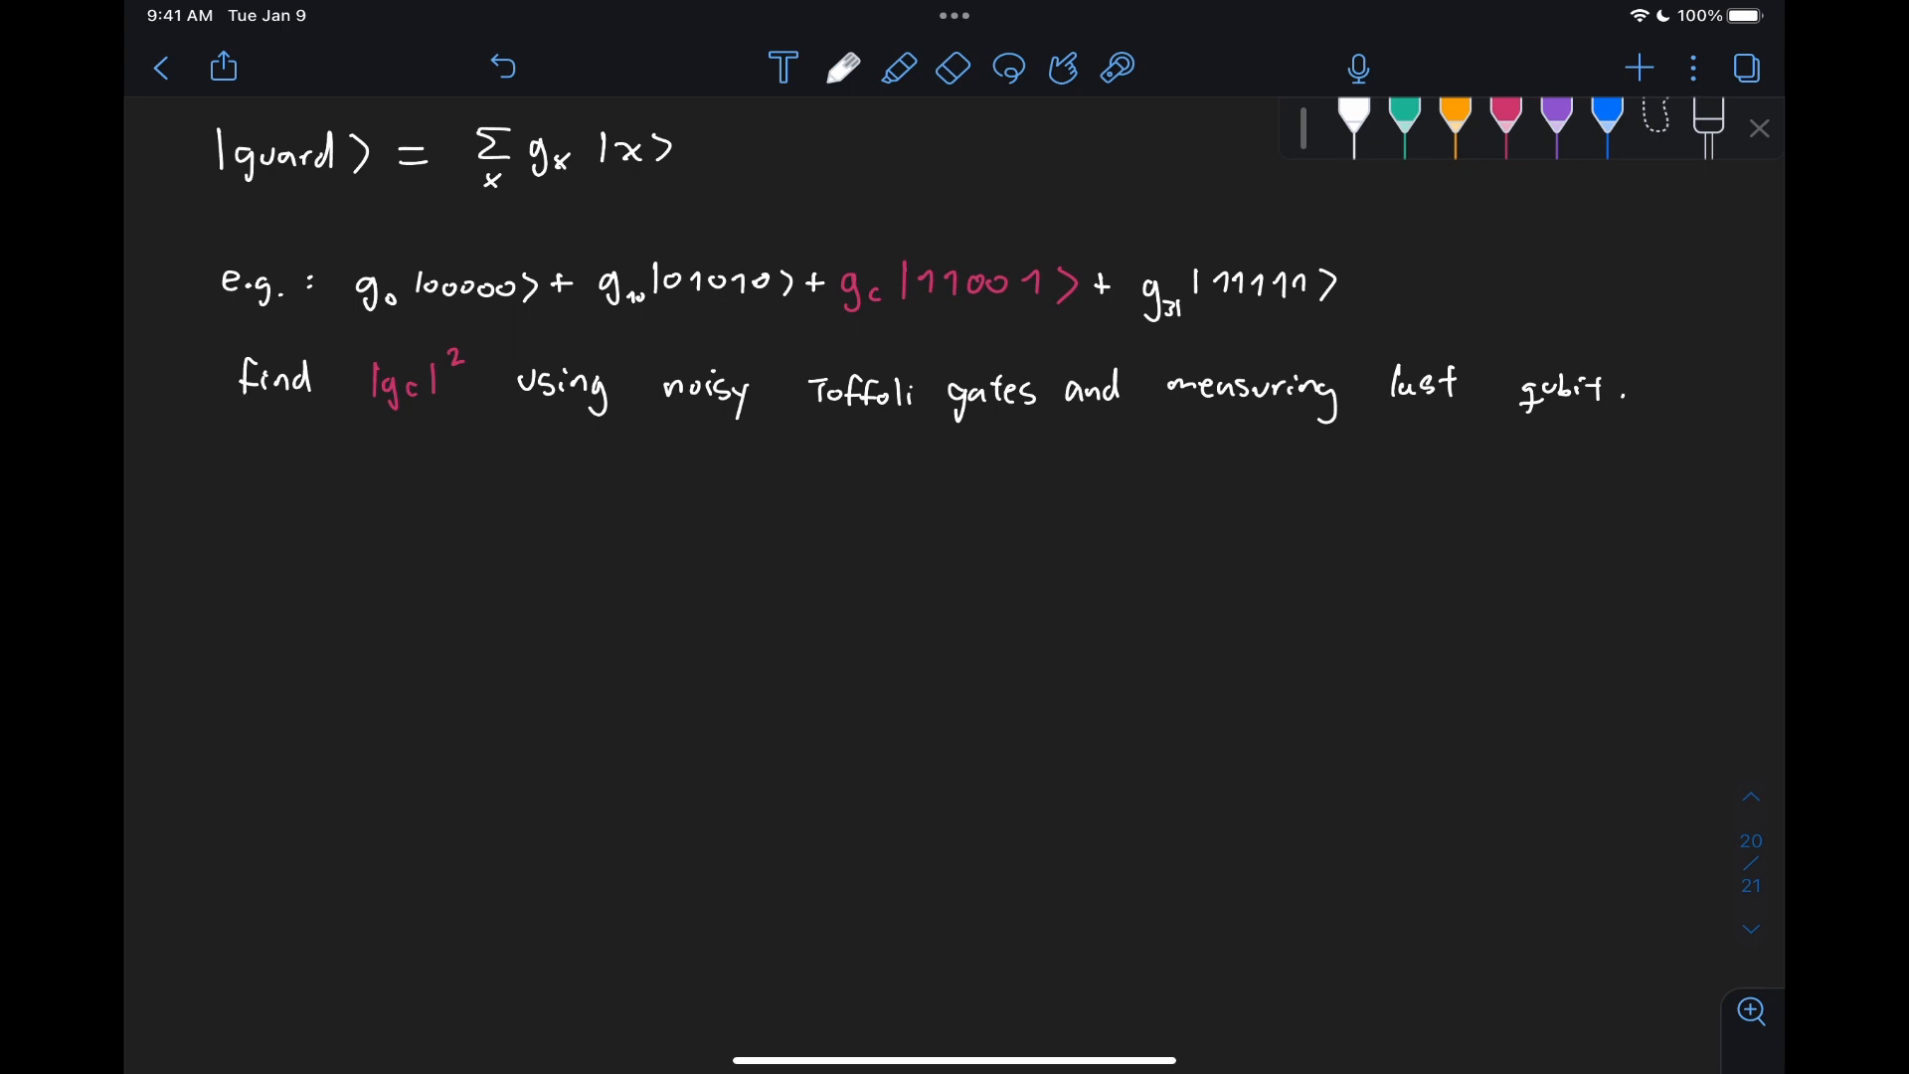
Step: Mark the guard equation with an arrow and underline, then sketch the Toffoli cascade circuit
{"action": "left_click_drag", "start_coordinate": [792, 146], "coordinate": [712, 146]}
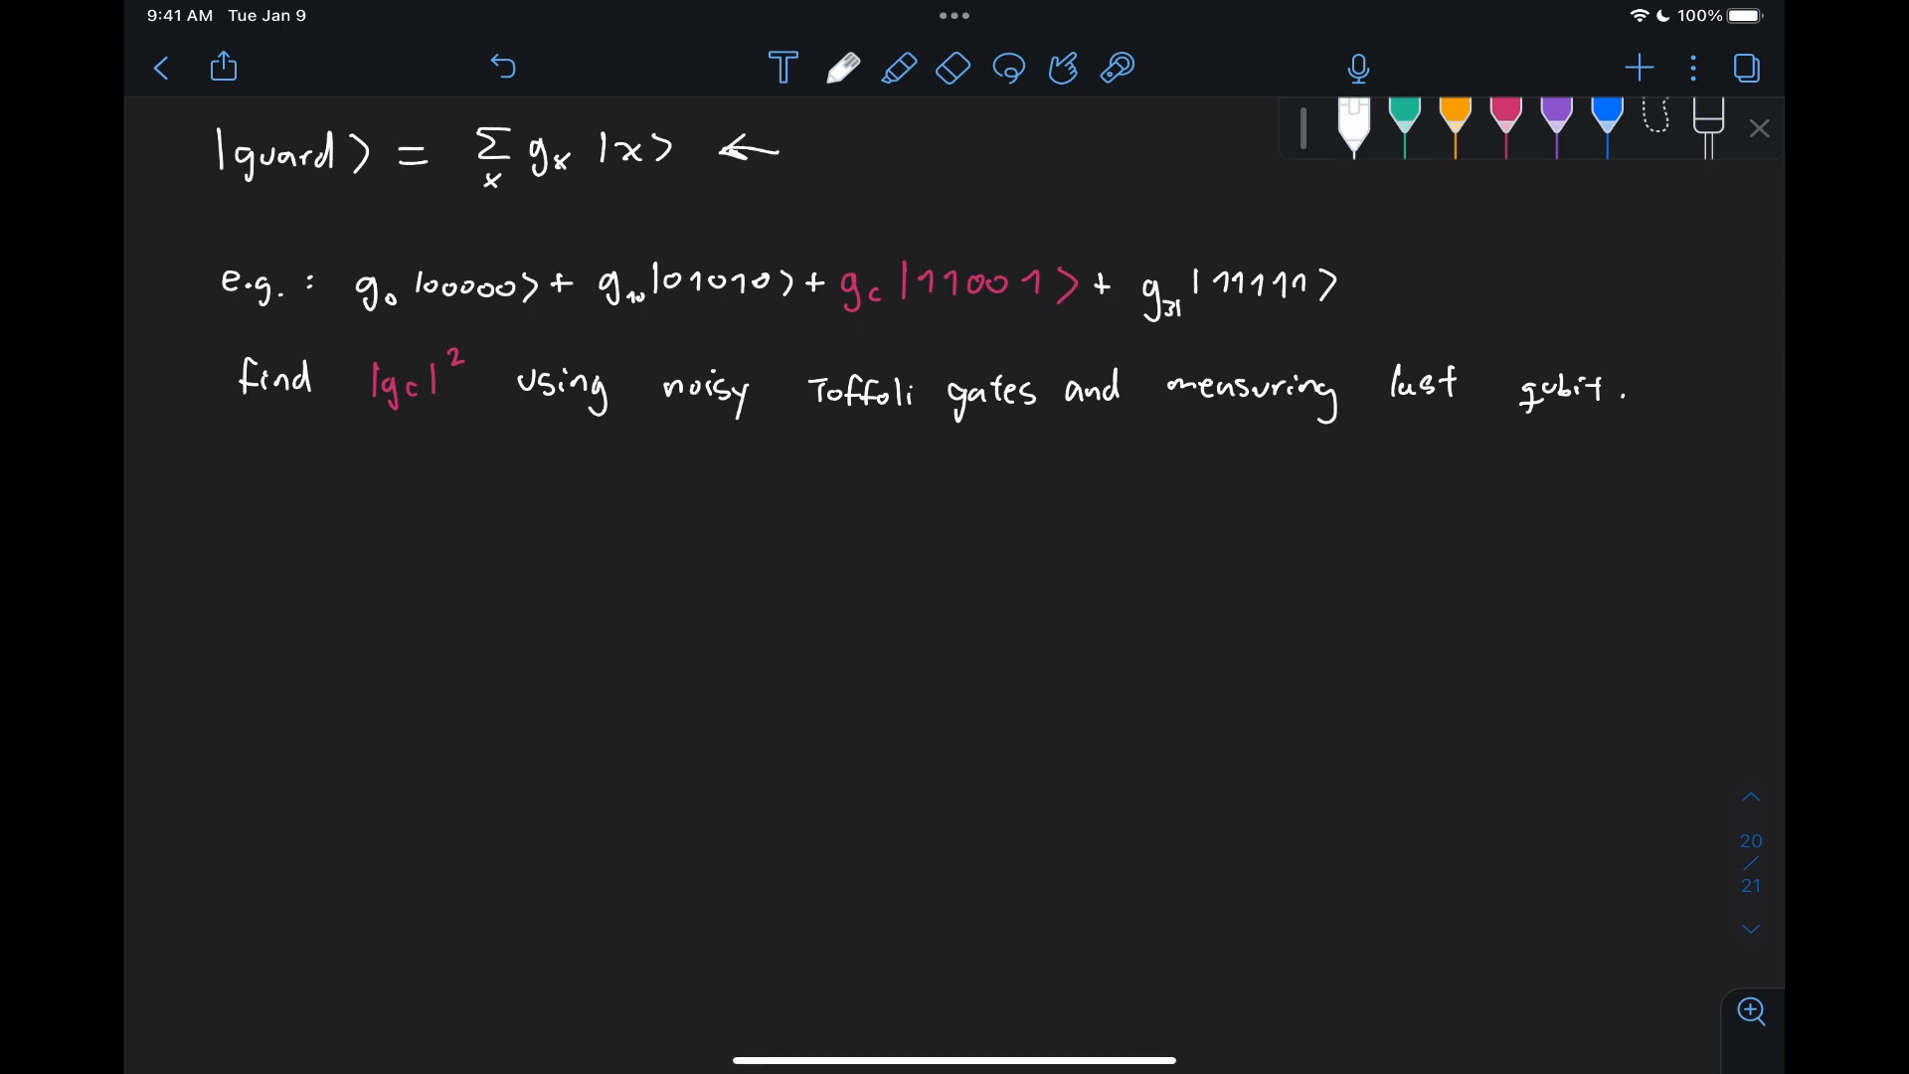
{"action": "left_click_drag", "start_coordinate": [590, 177], "coordinate": [676, 177]}
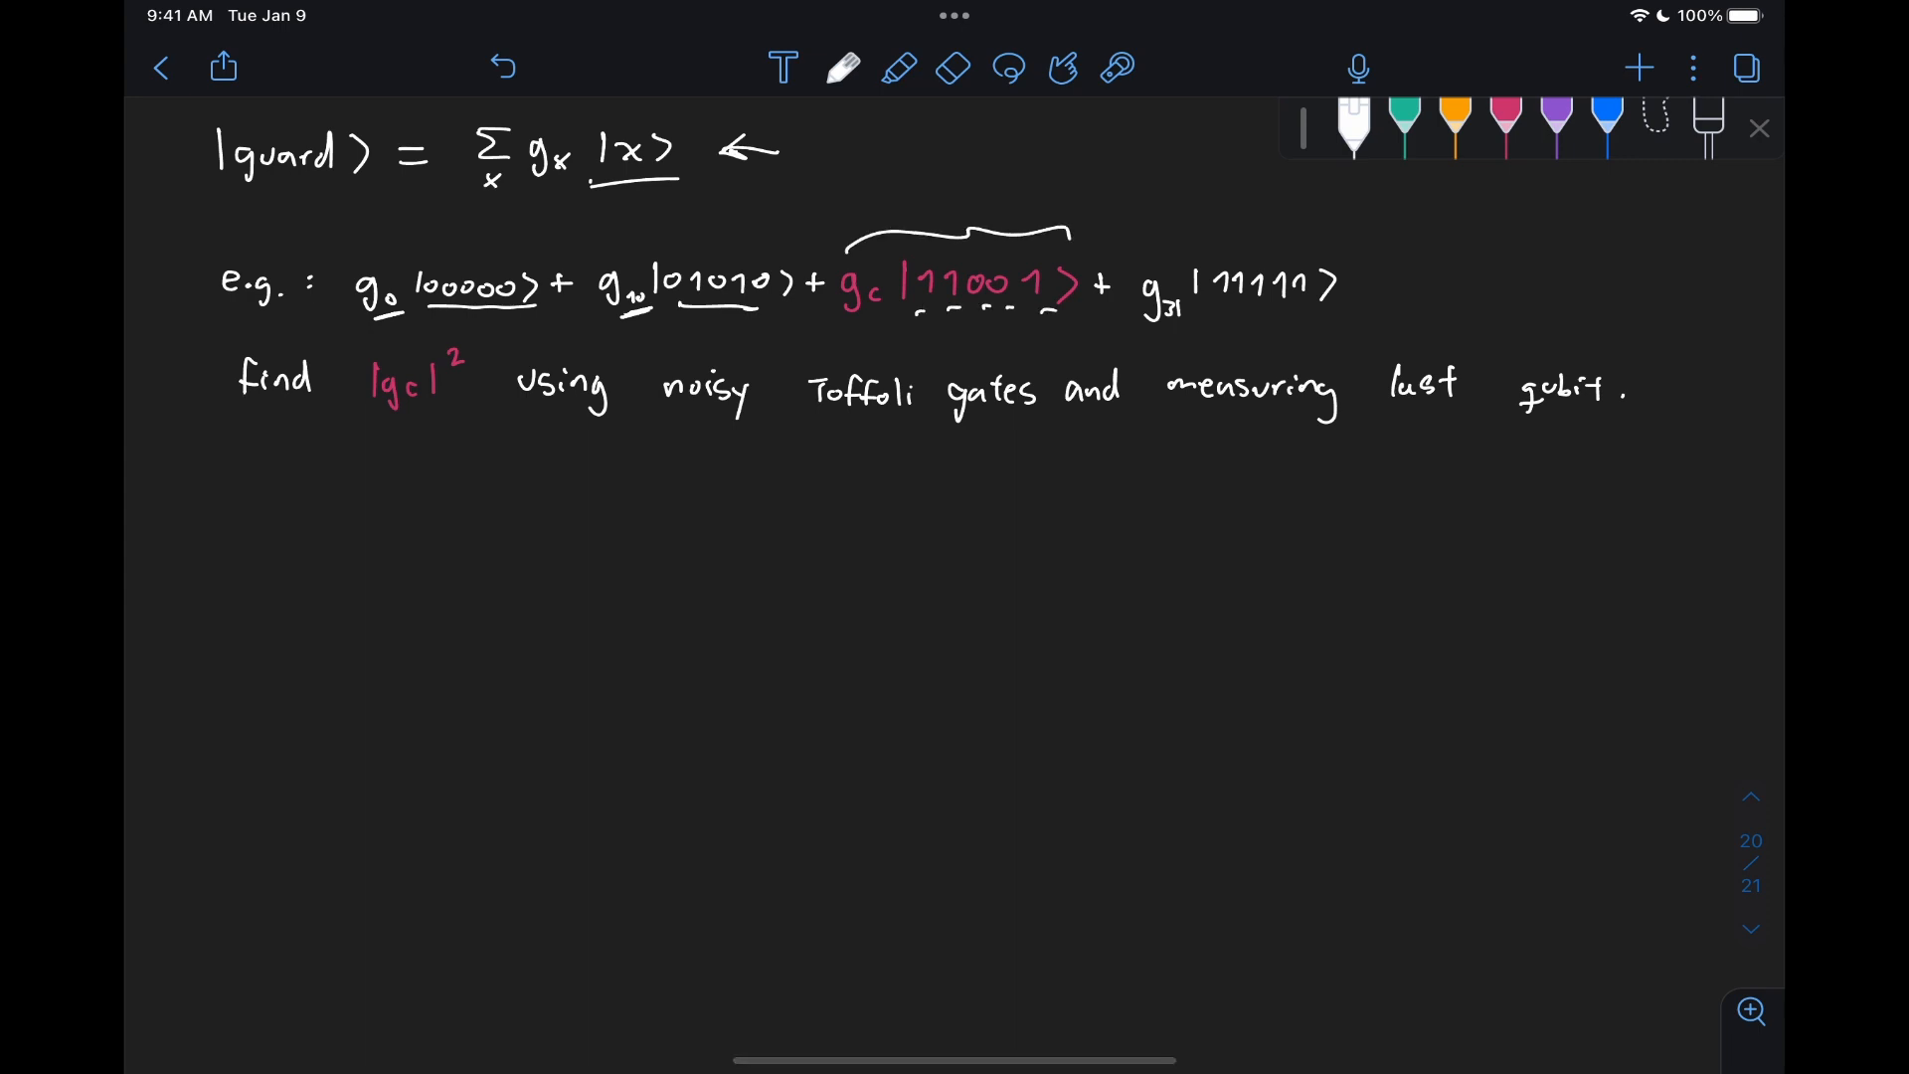
{"action": "left_click_drag", "start_coordinate": [364, 426], "coordinate": [436, 427]}
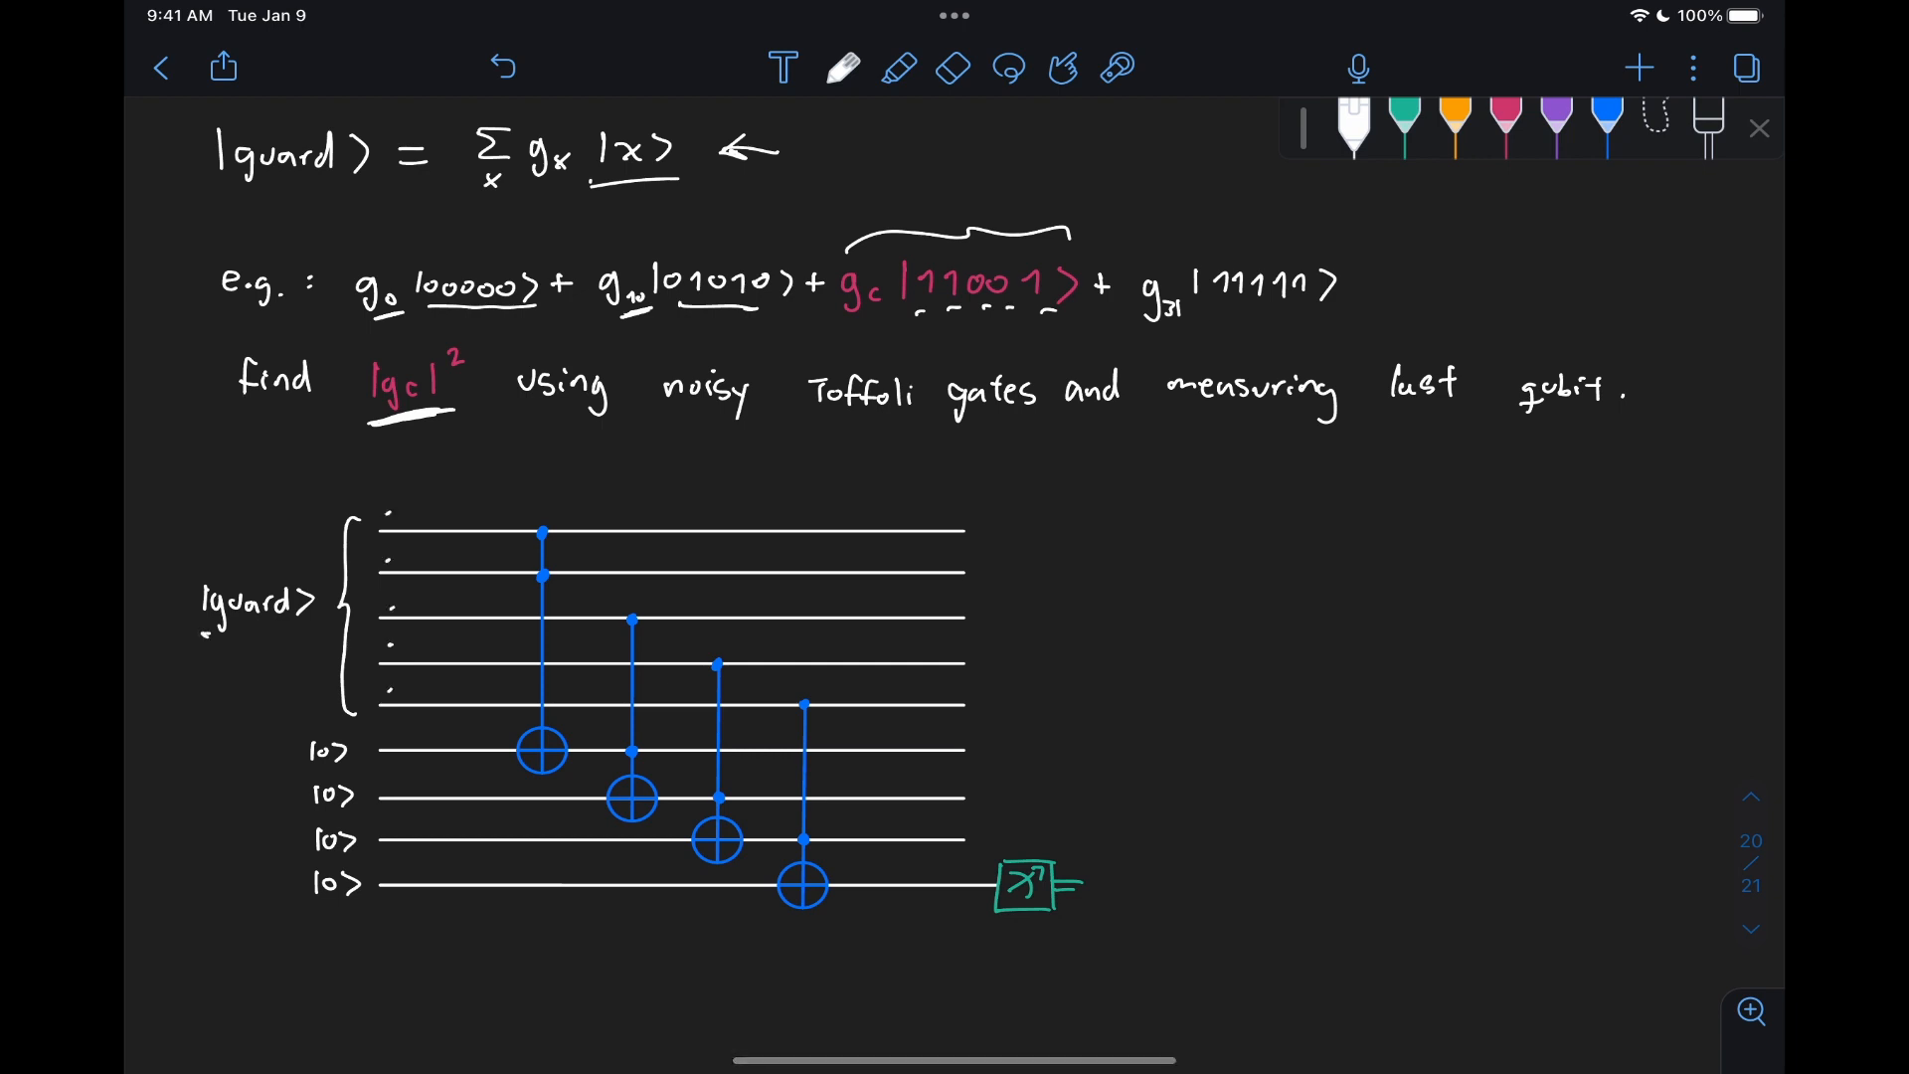
Step: Brace the guard wires and label them |guard⟩ = |11111⟩
{"action": "left_click_drag", "start_coordinate": [207, 630], "coordinate": [314, 630]}
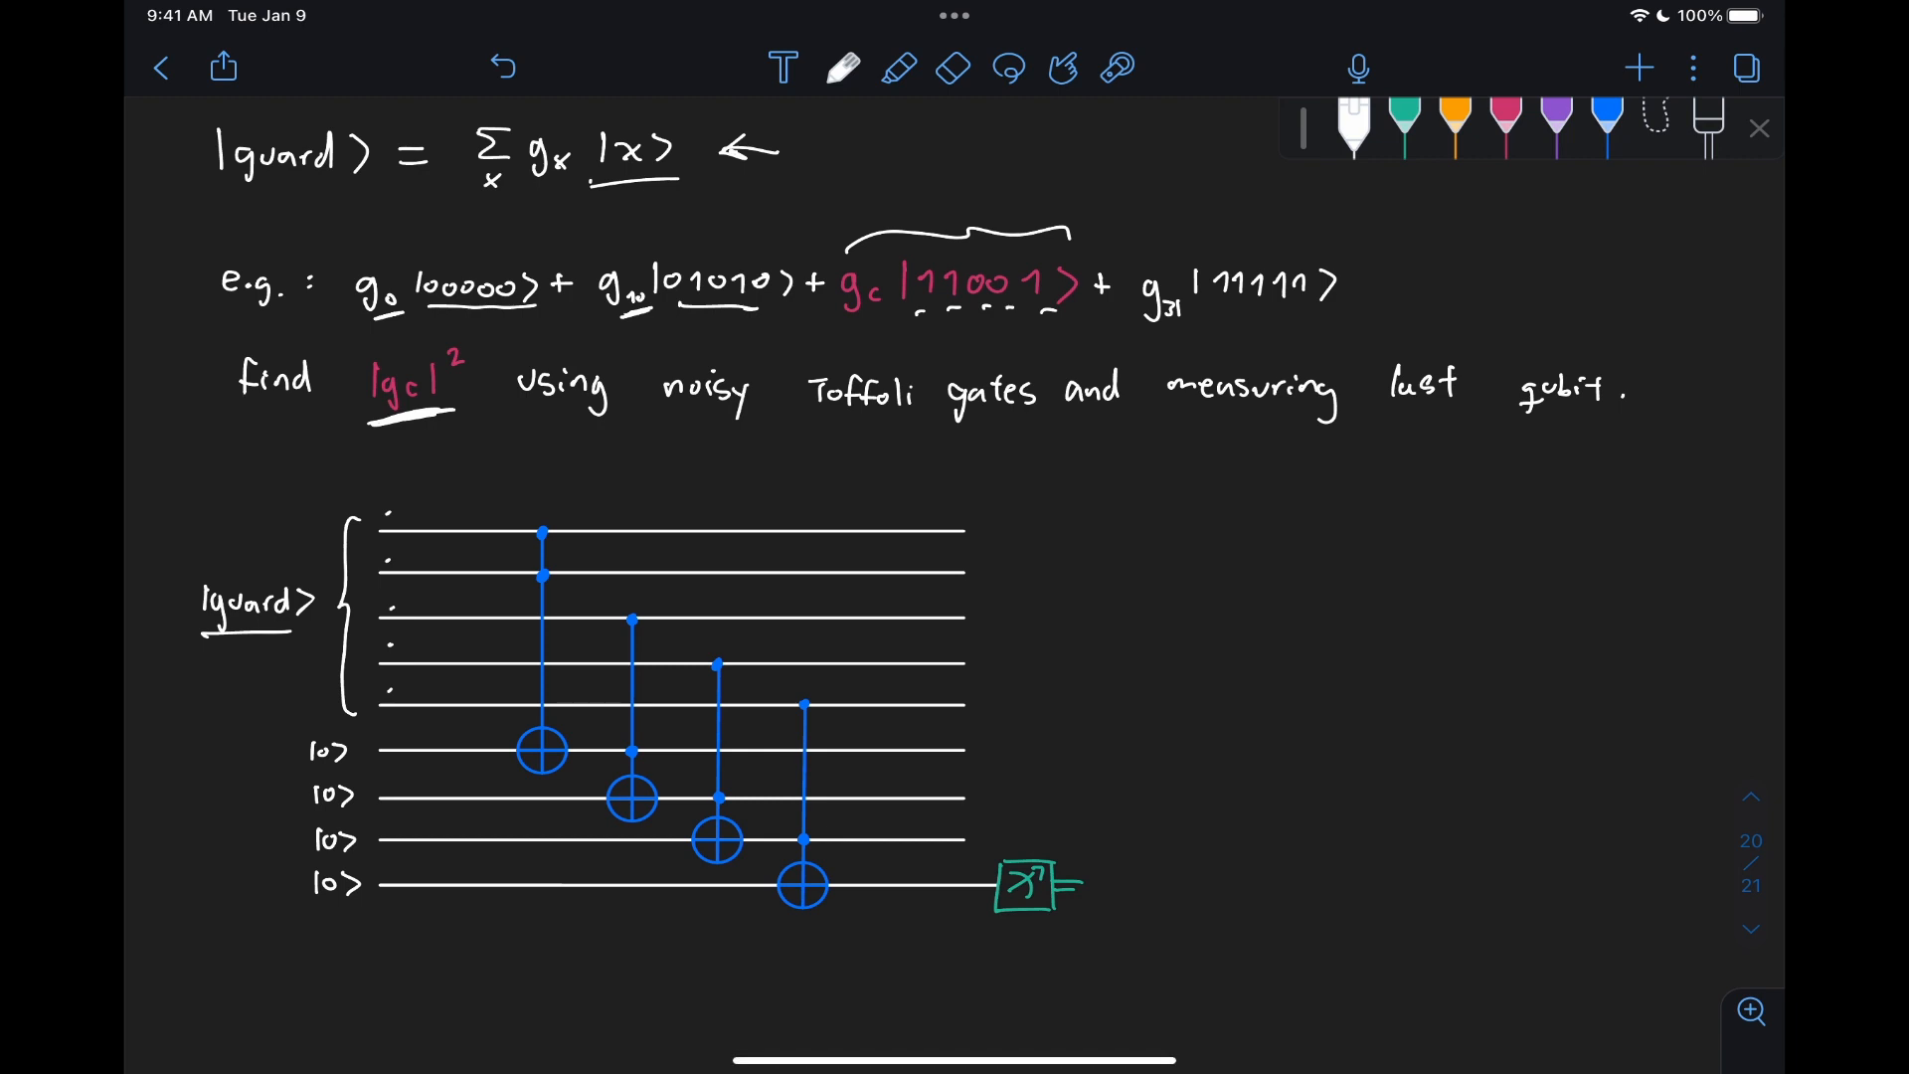
{"action": "type", "text": "1"}
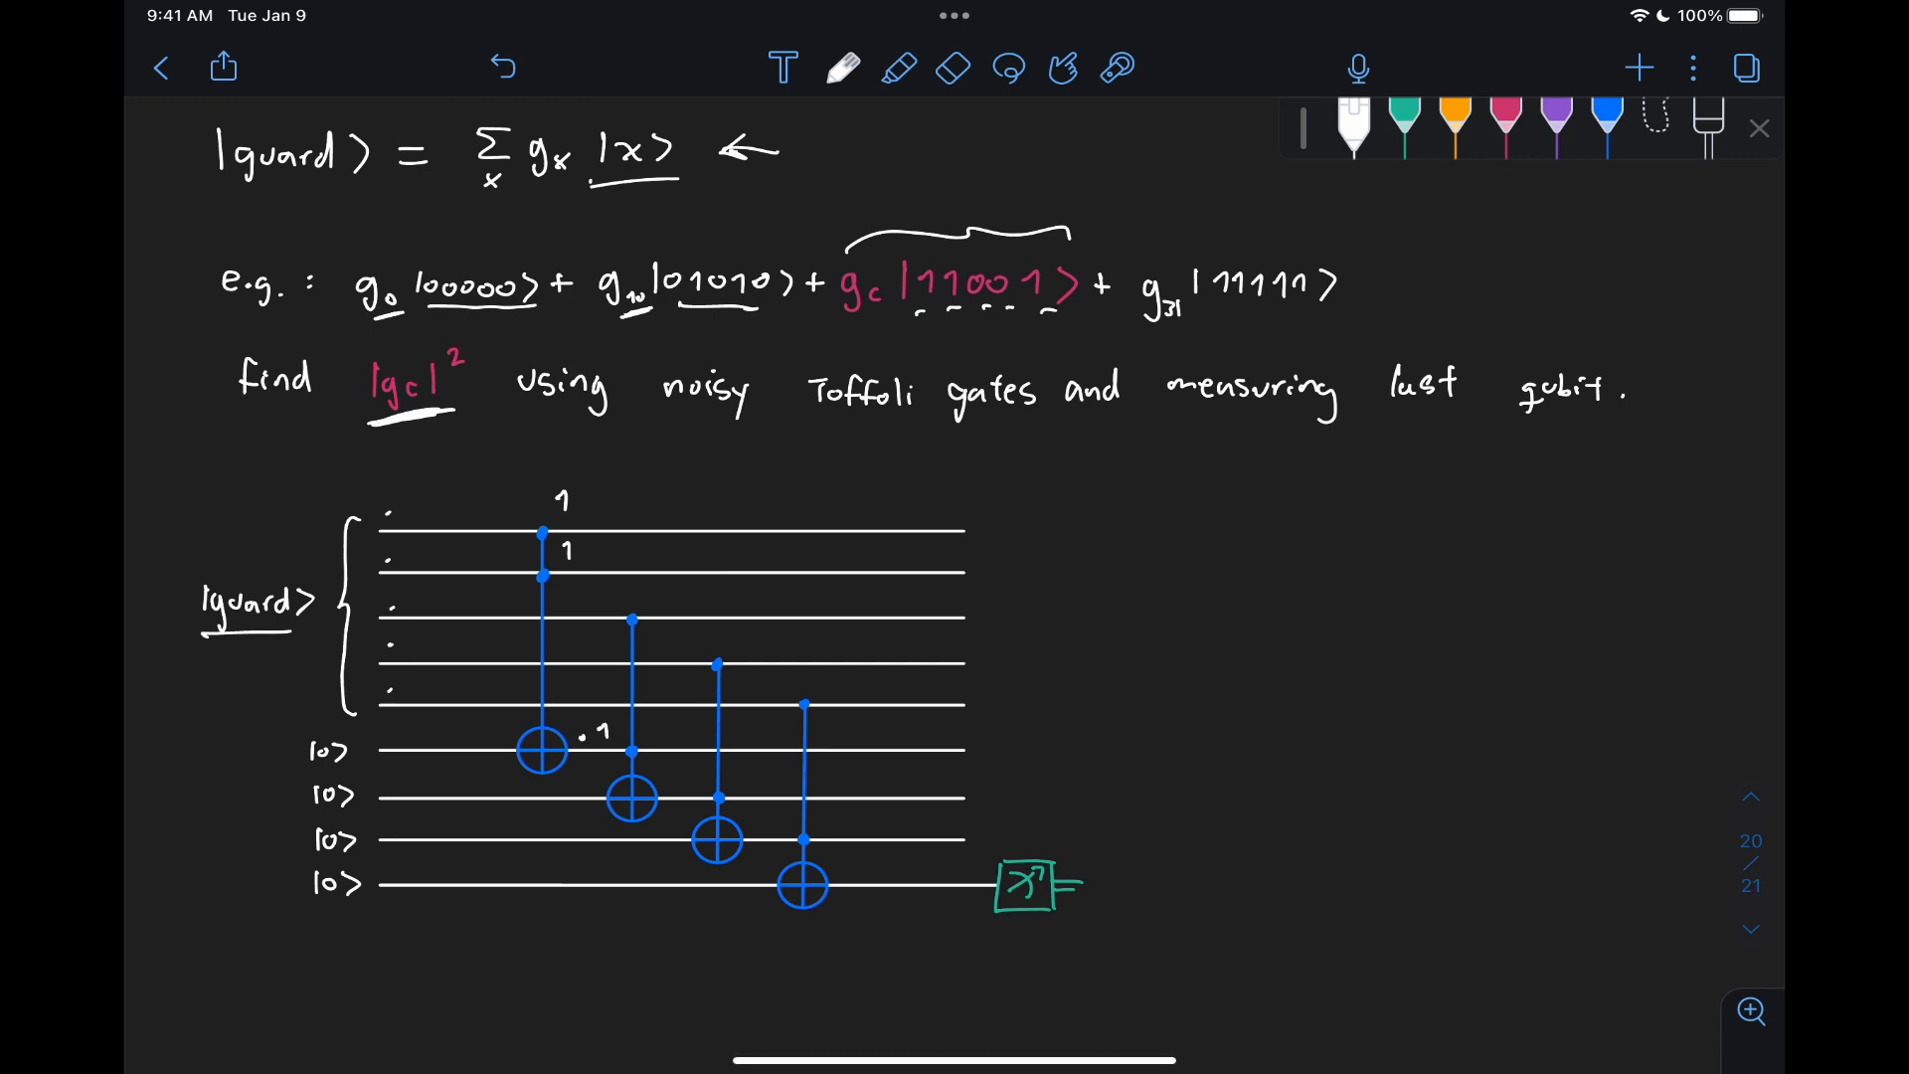
{"action": "type", "text": "1"}
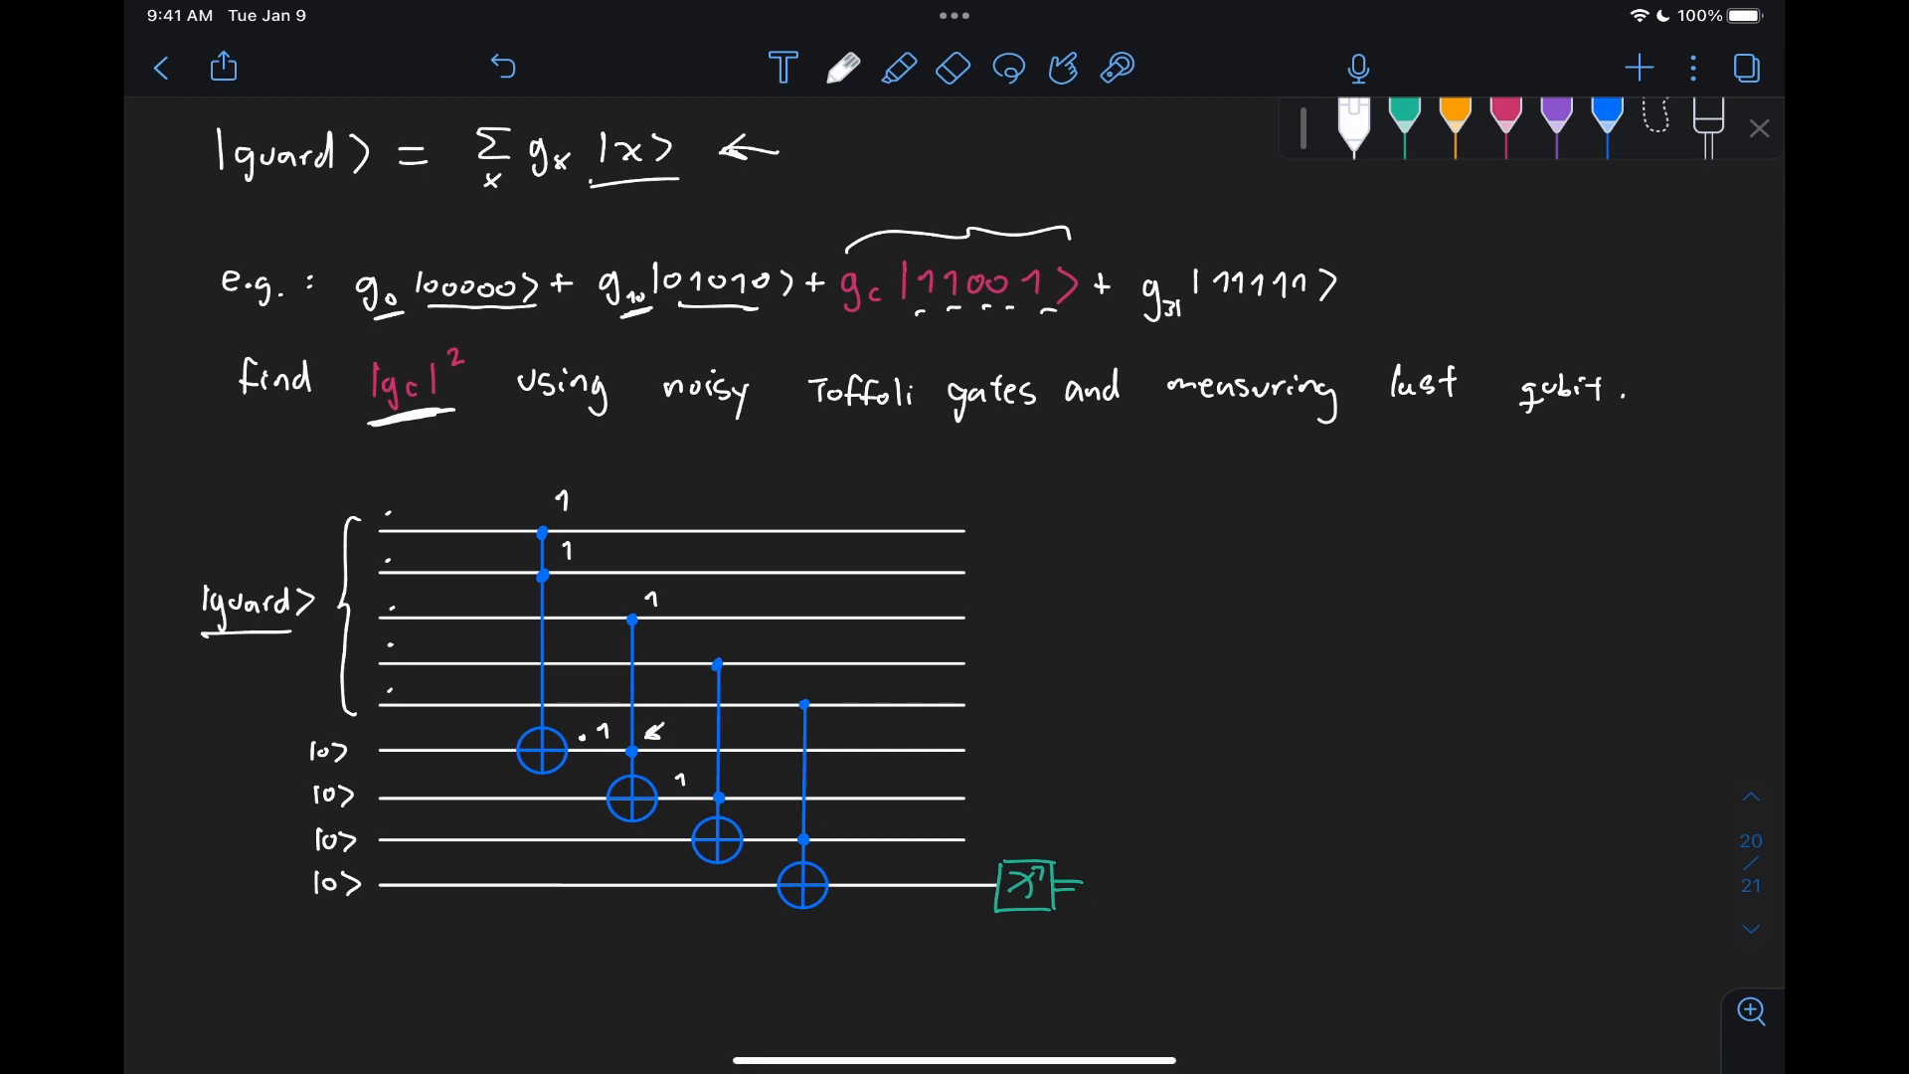
{"action": "left_click", "coordinate": [740, 671]}
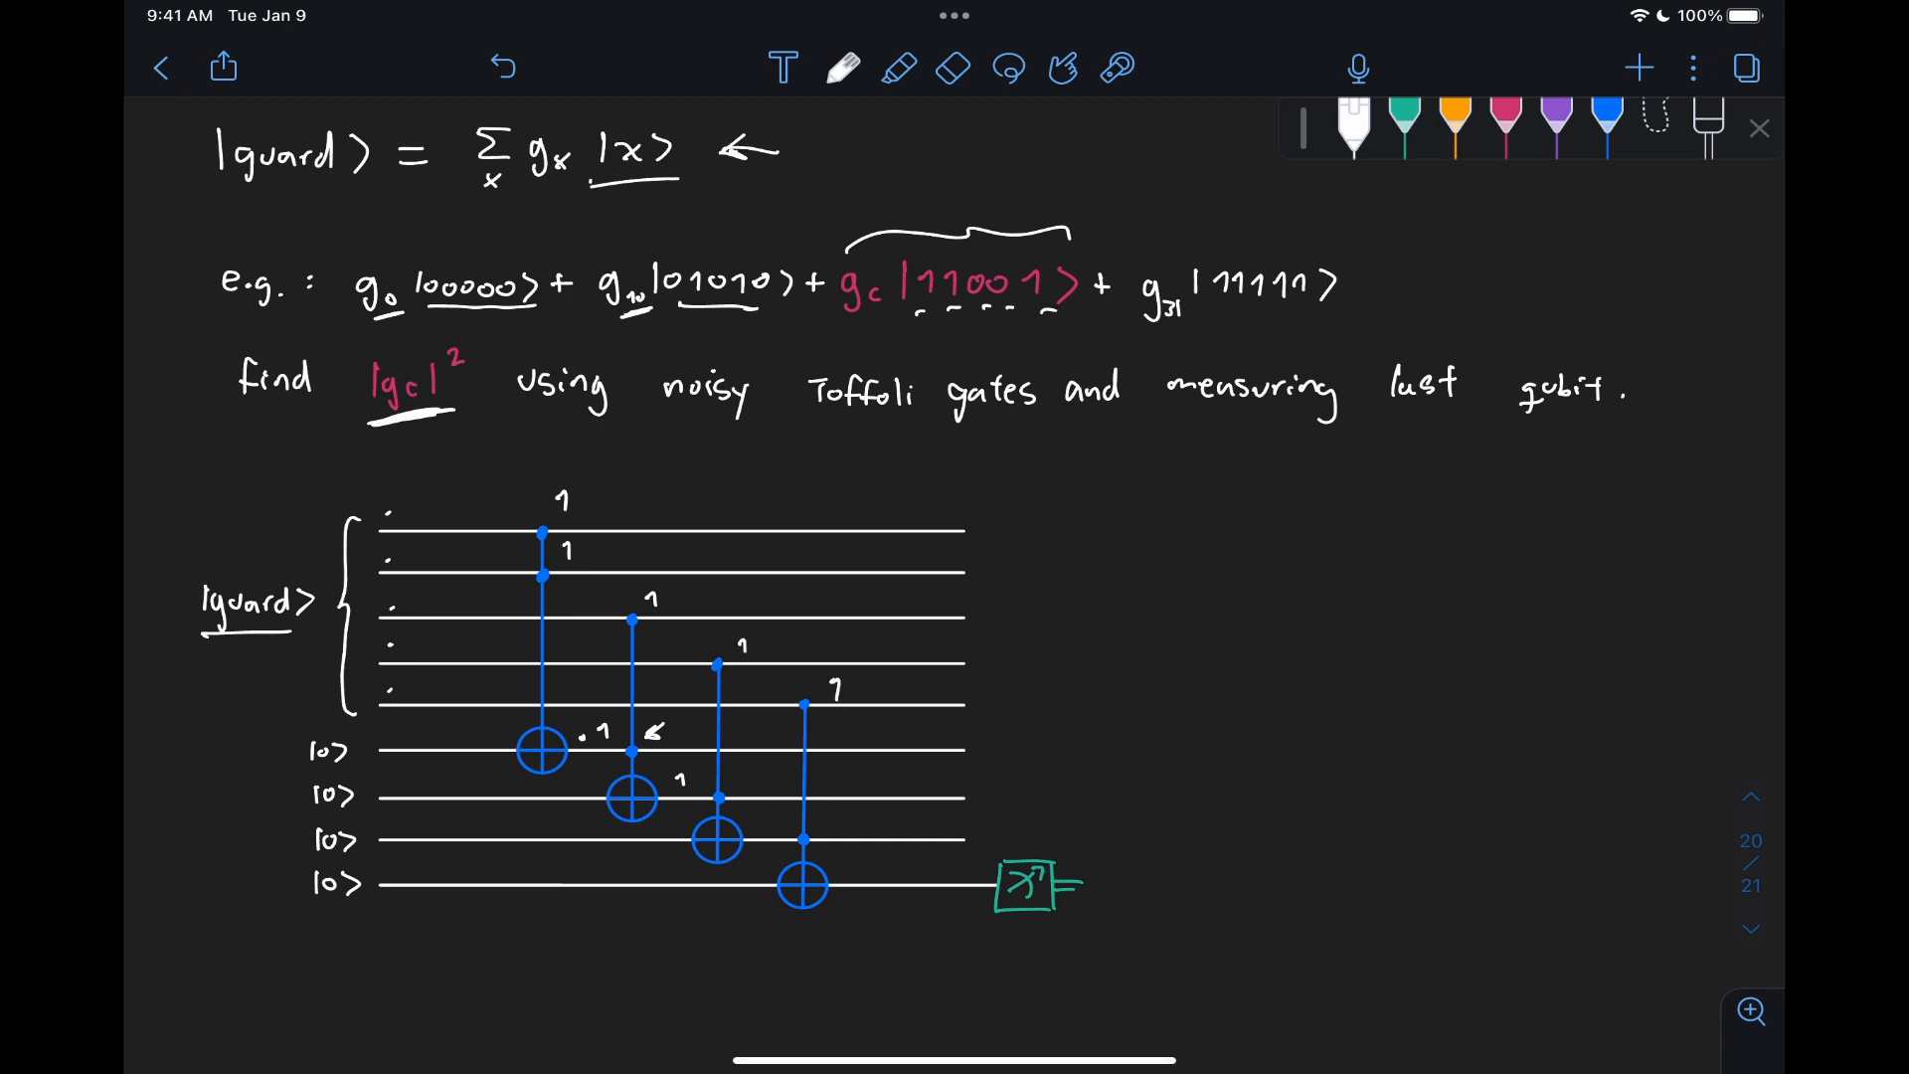
{"action": "left_click_drag", "start_coordinate": [987, 536], "coordinate": [987, 621]}
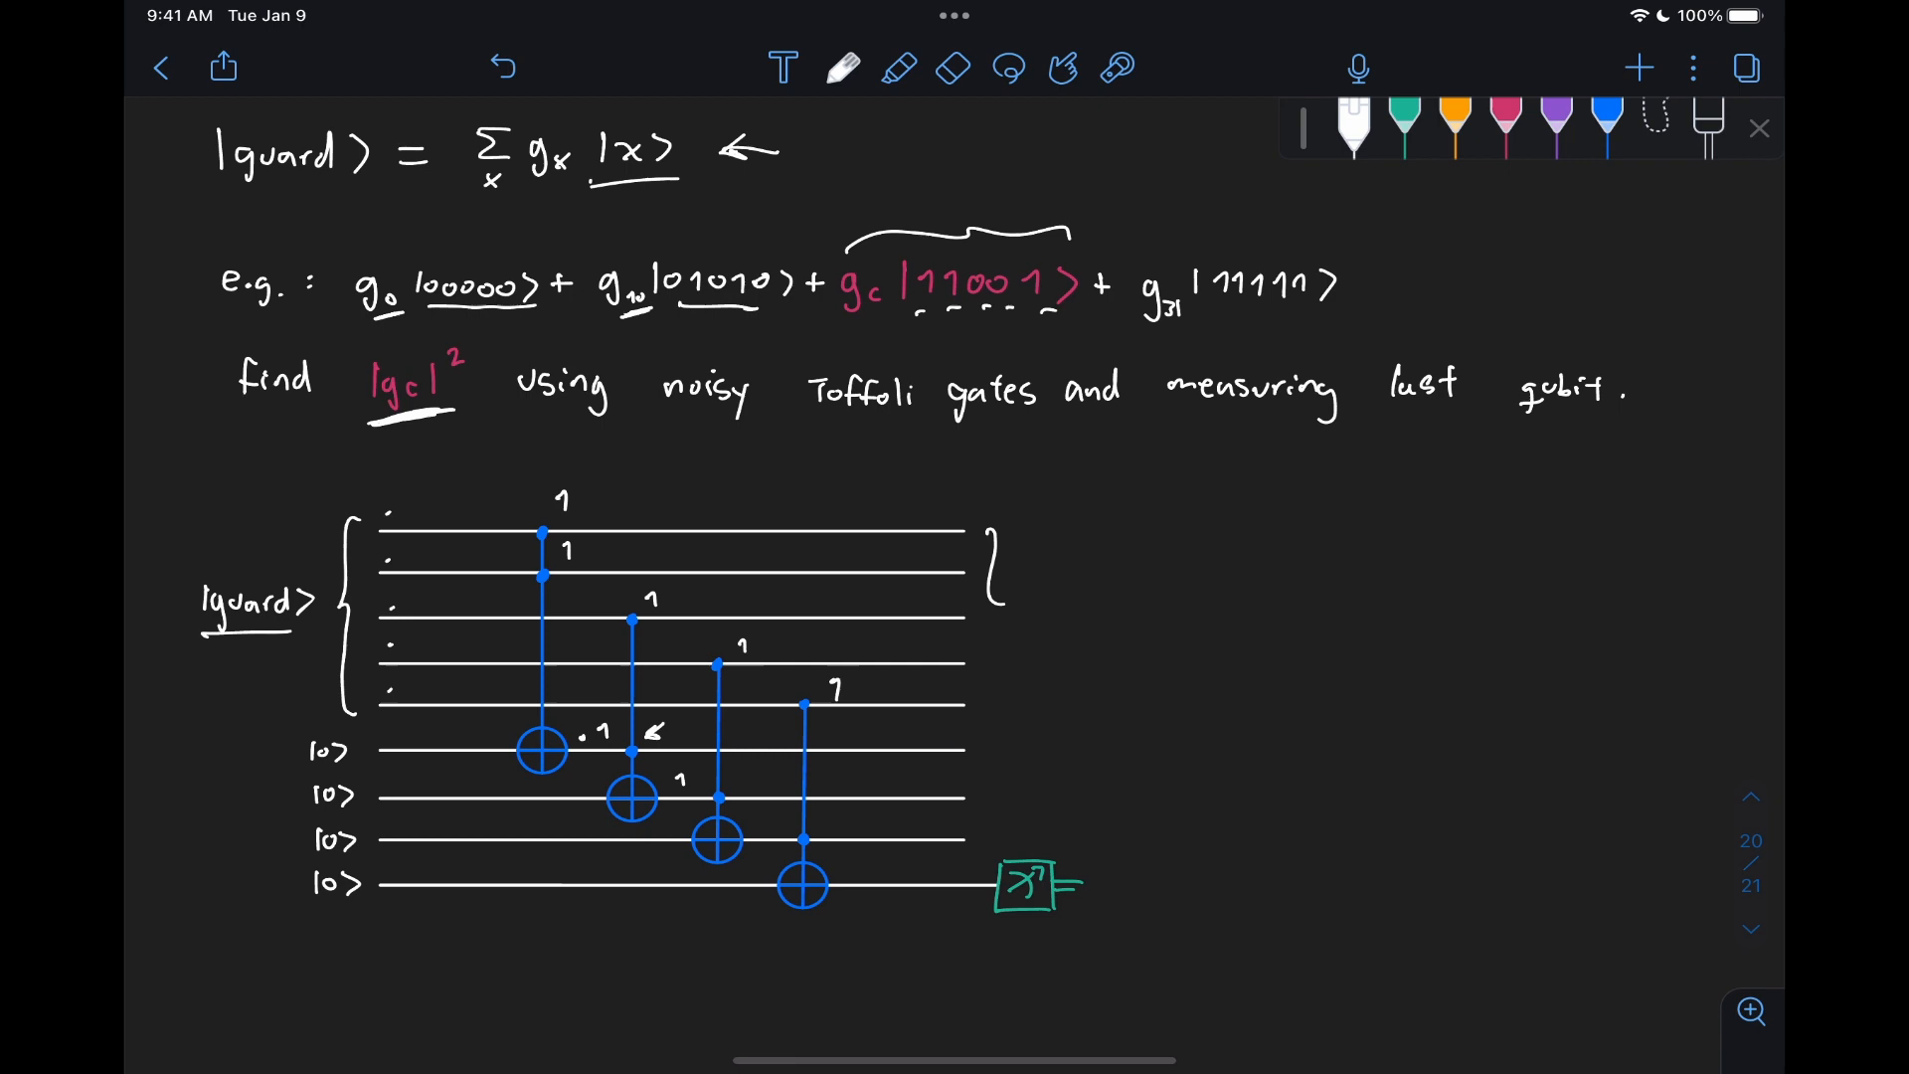
{"action": "type", "text": "|guard> = |<"}
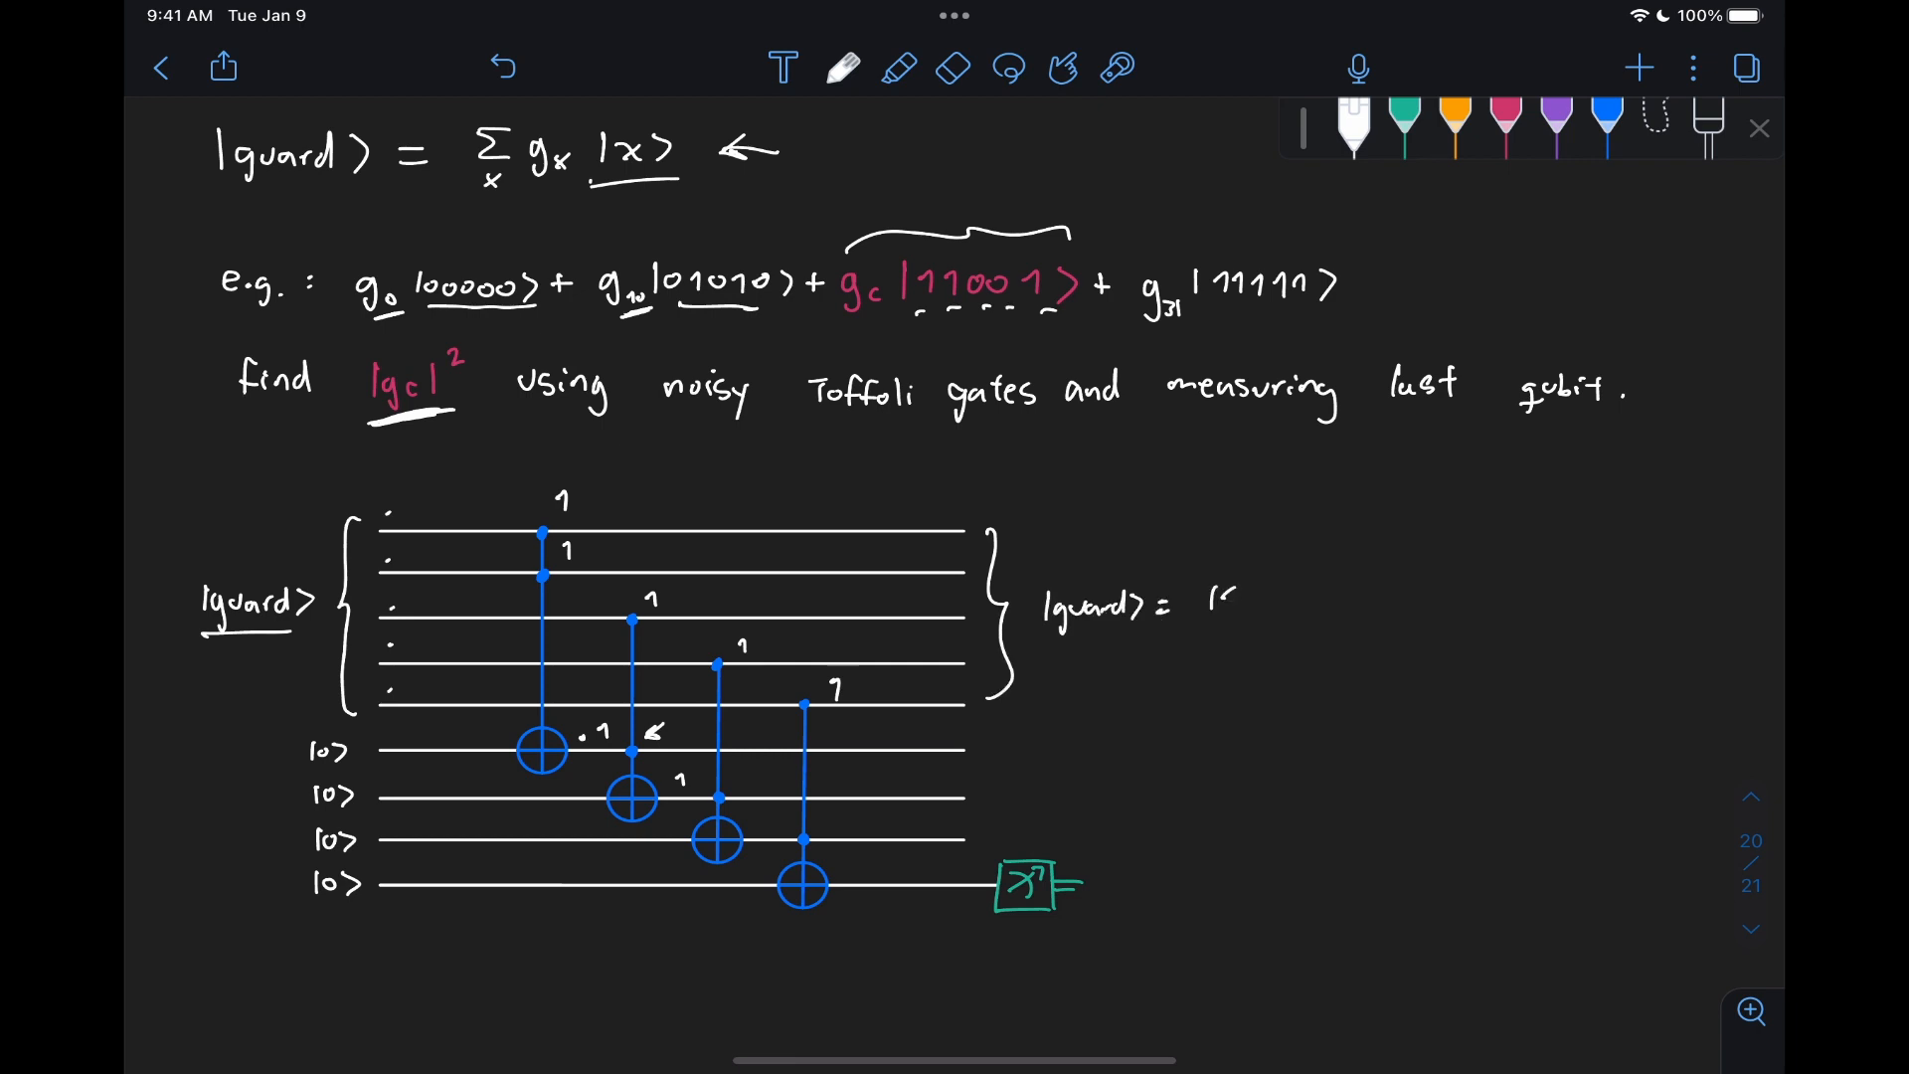
{"action": "type", "text": "|11111⟩"}
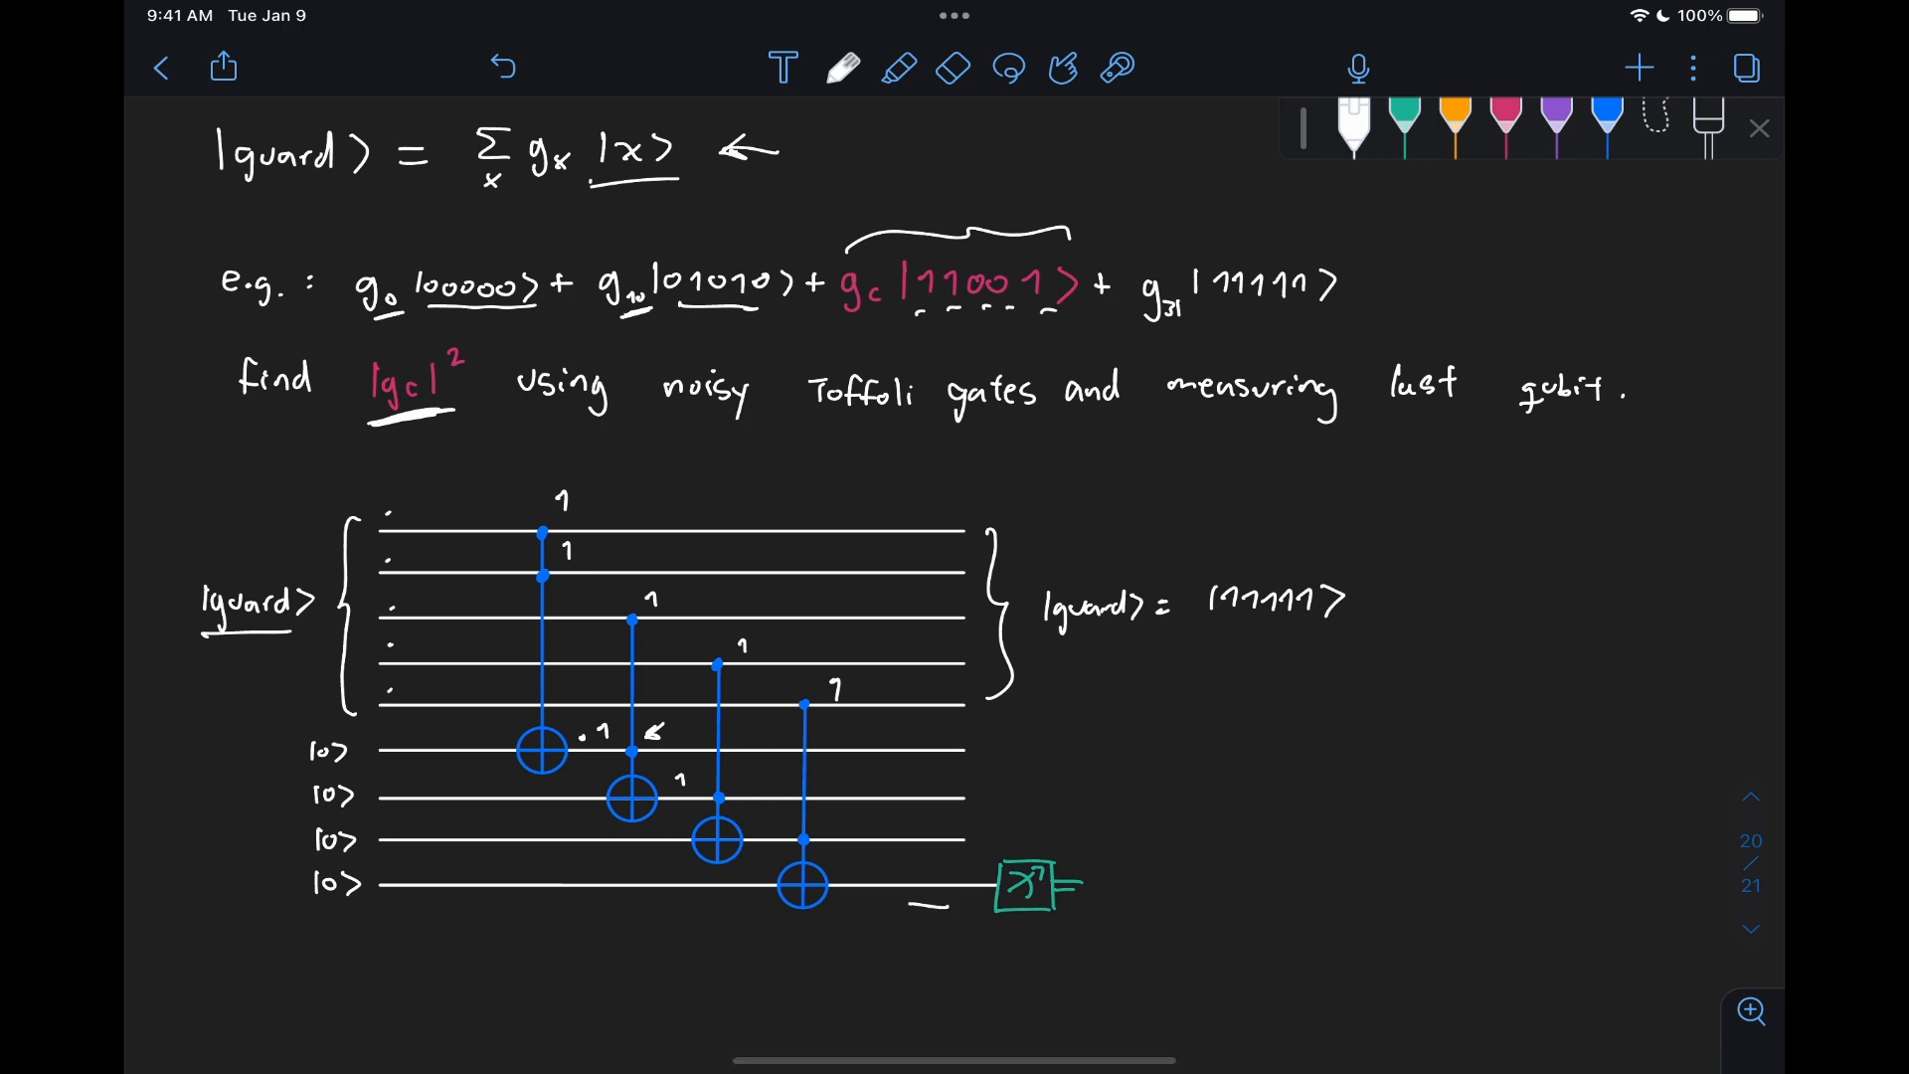
Step: Label the measured output |g31|² and write an underlined corrected state |11001⟩
{"action": "left_click_drag", "start_coordinate": [926, 904], "coordinate": [968, 918]}
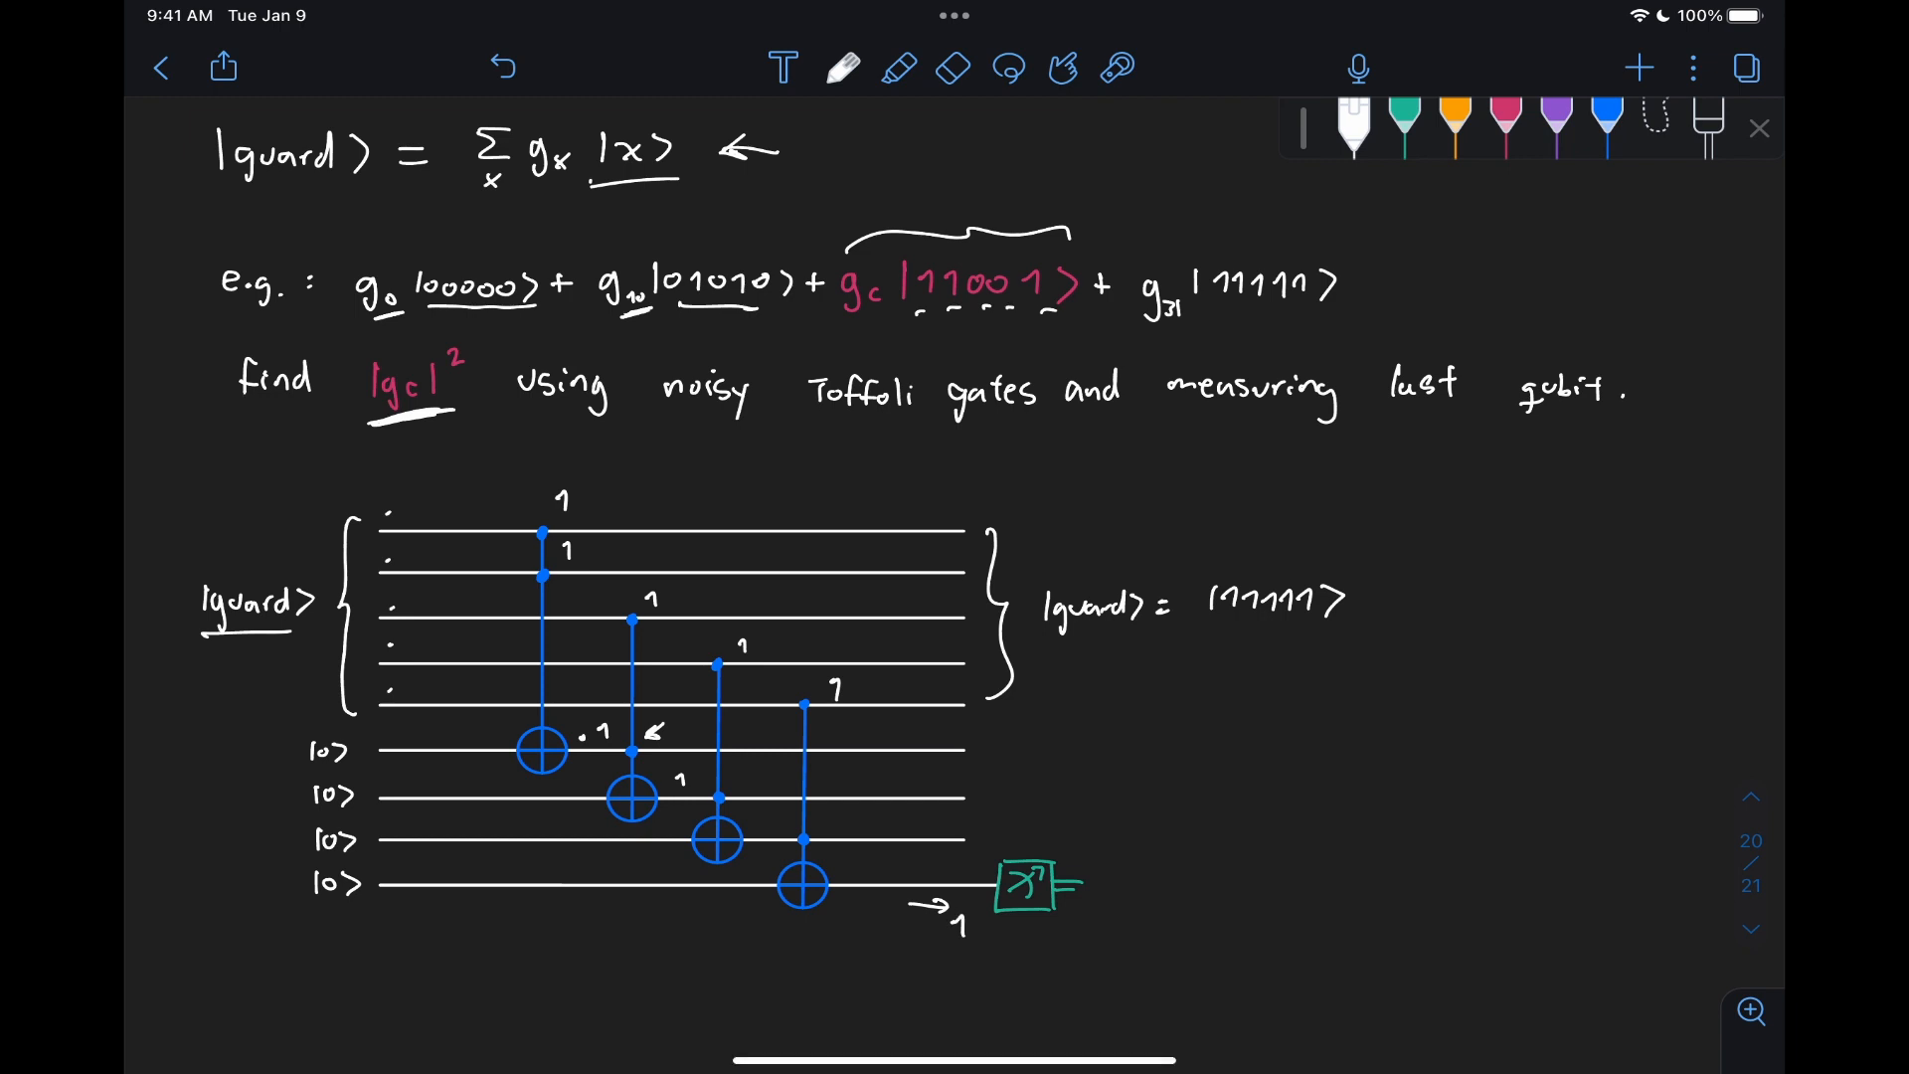
{"action": "type", "text": "|g"}
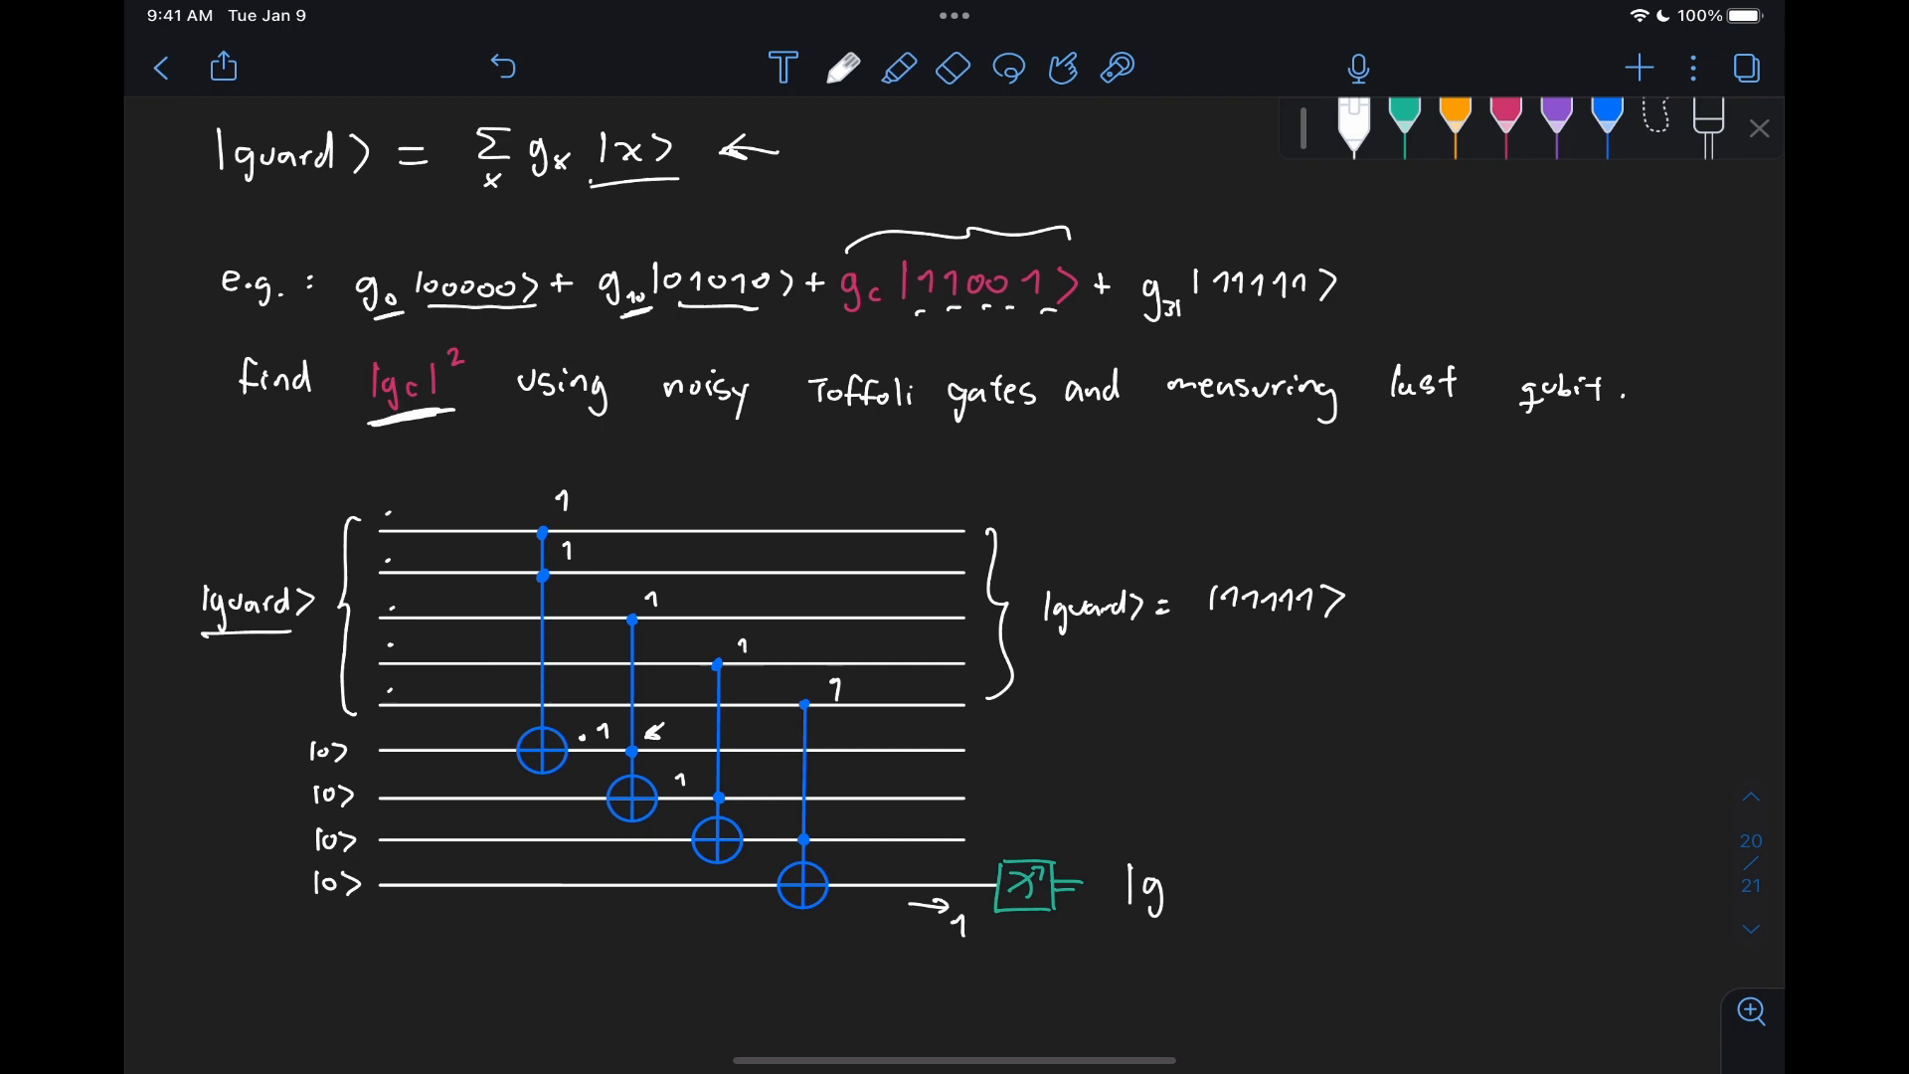
{"action": "type", "text": "|g31|²"}
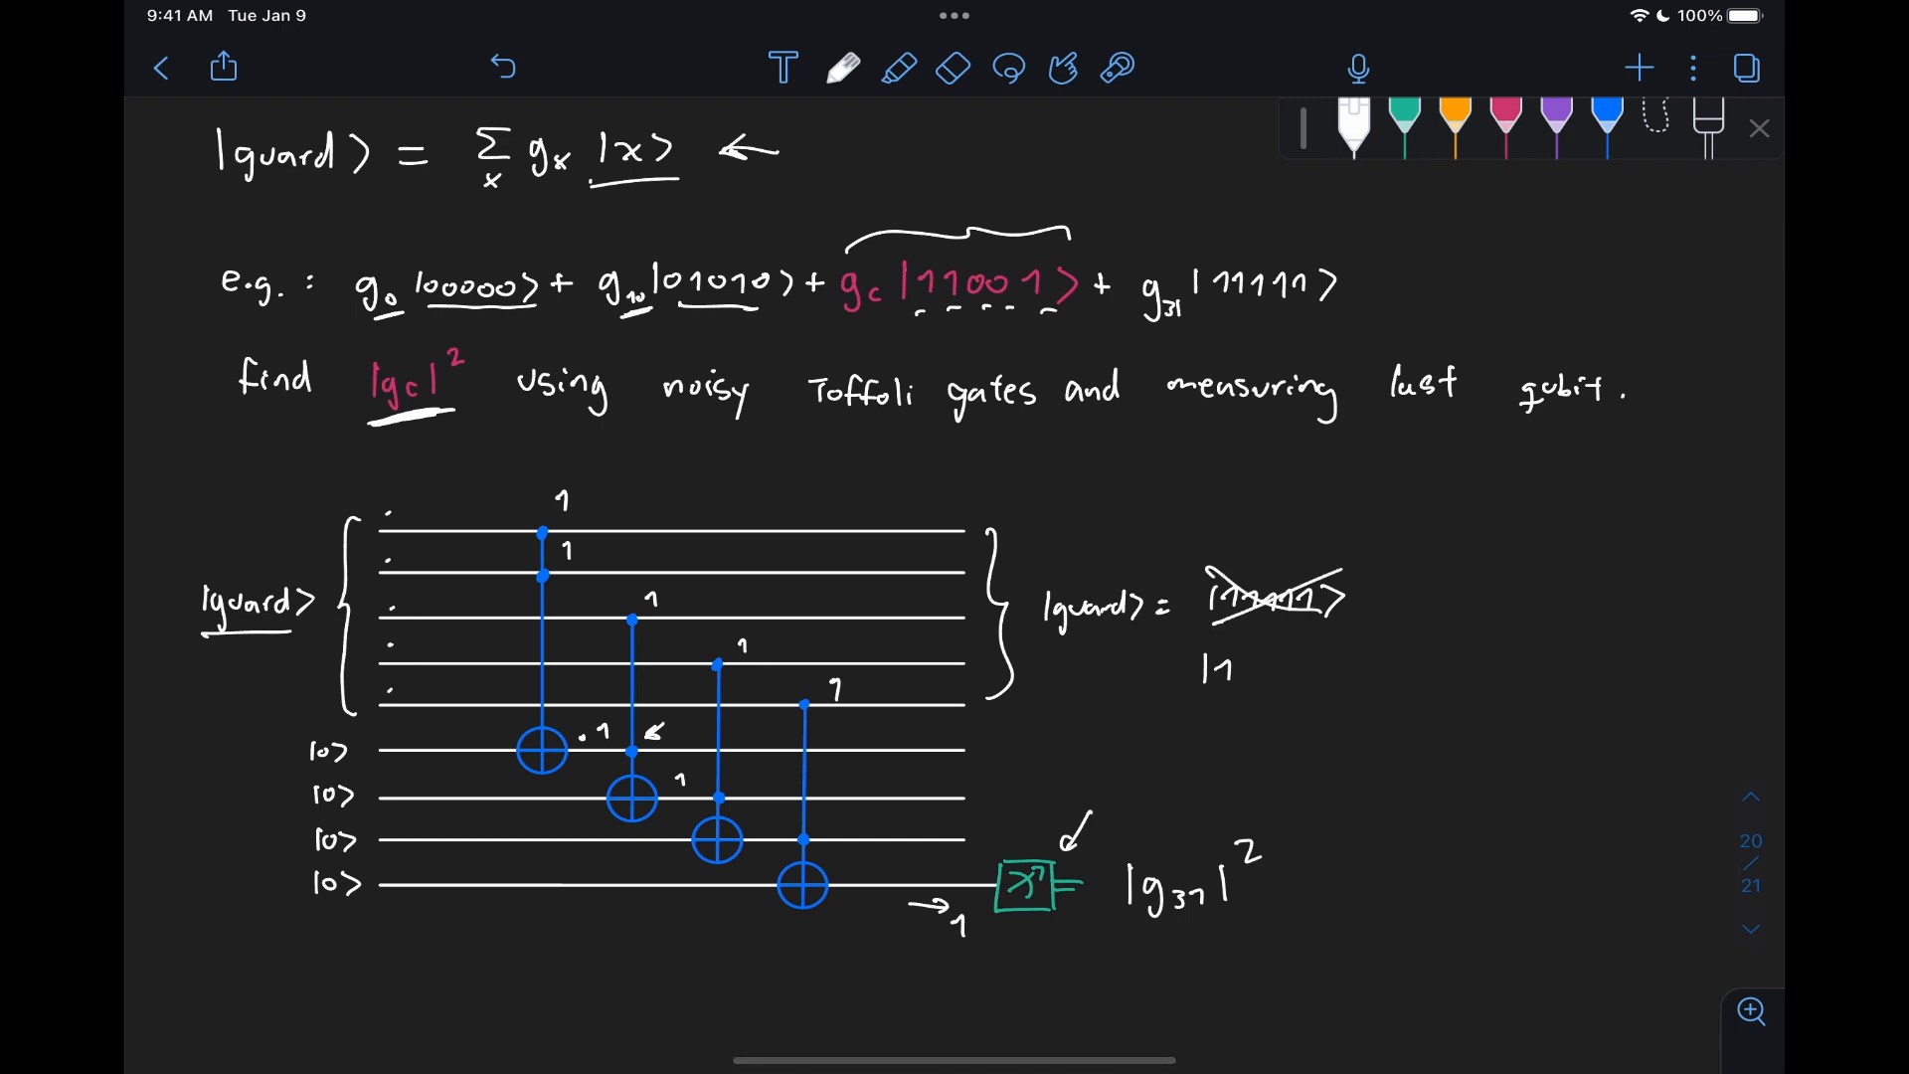
{"action": "type", "text": "|11001>"}
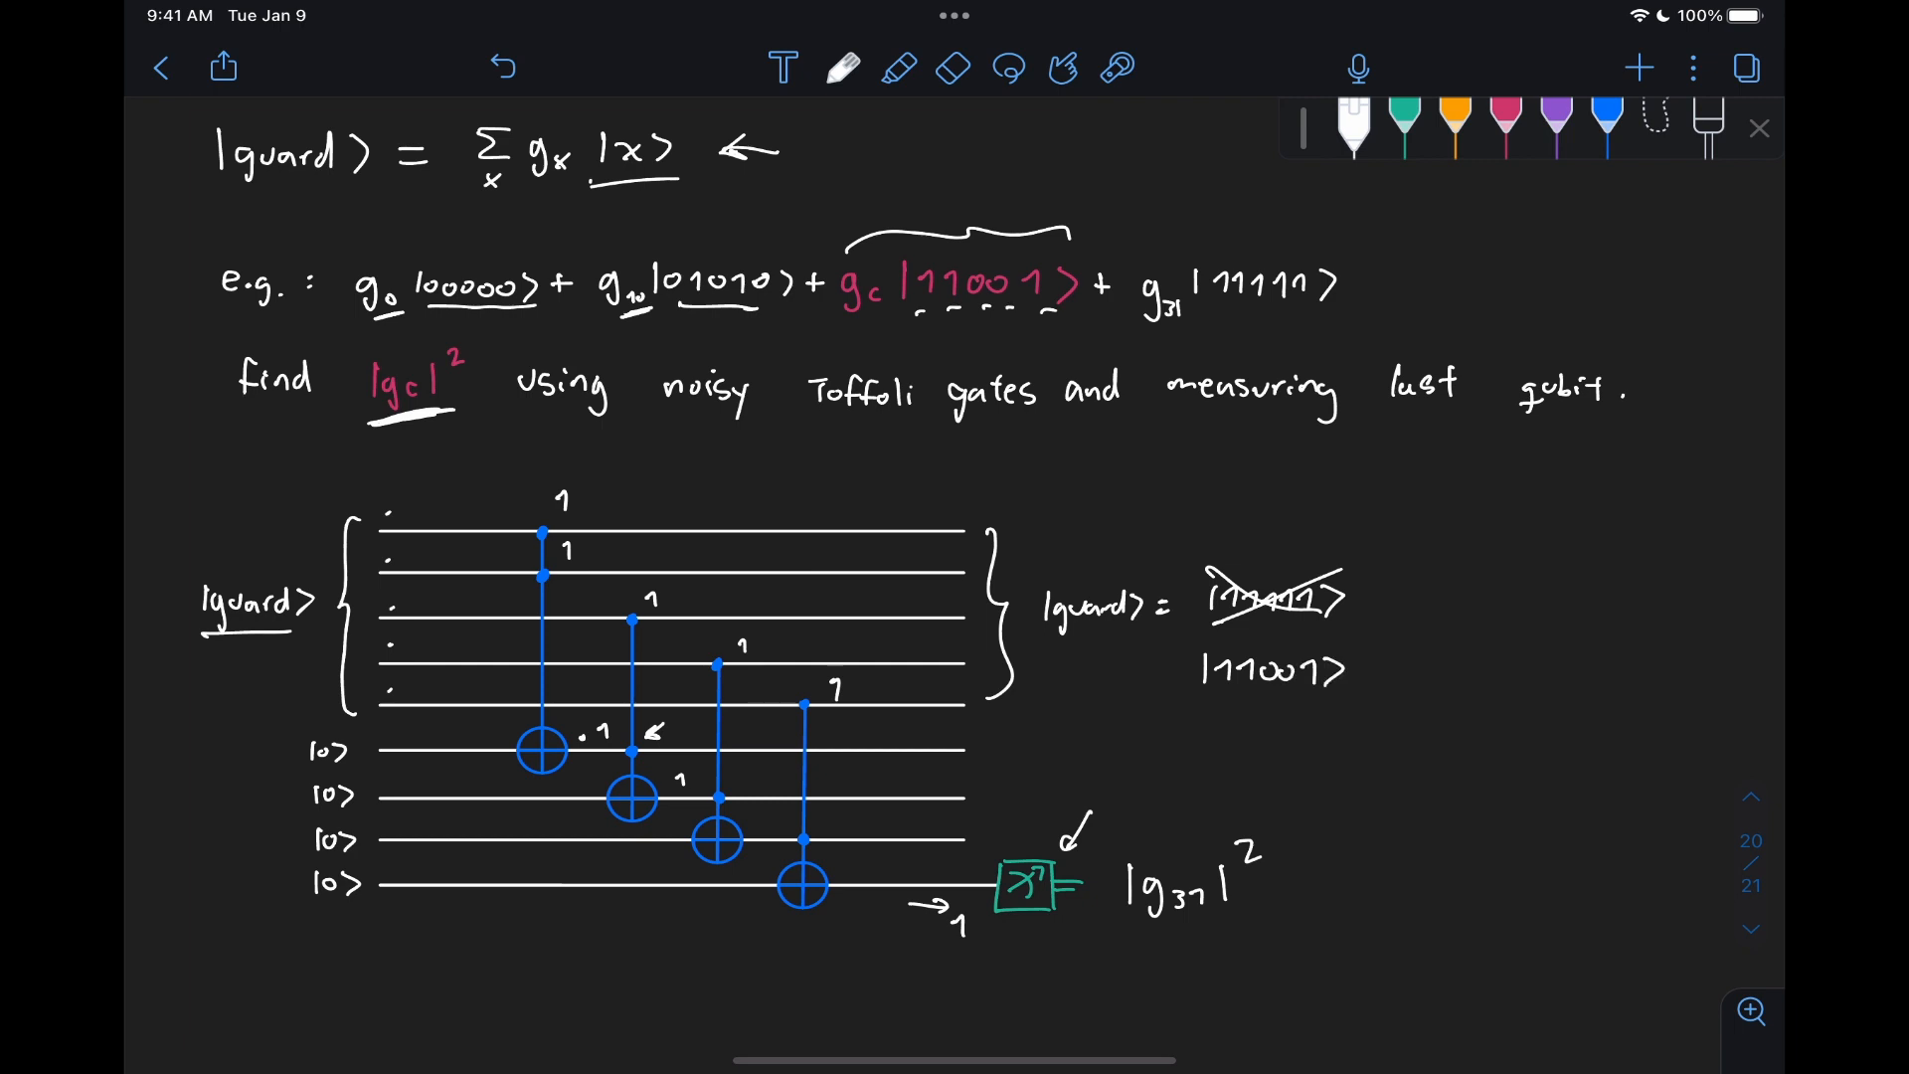
{"action": "left_click_drag", "start_coordinate": [1200, 712], "coordinate": [1321, 721]}
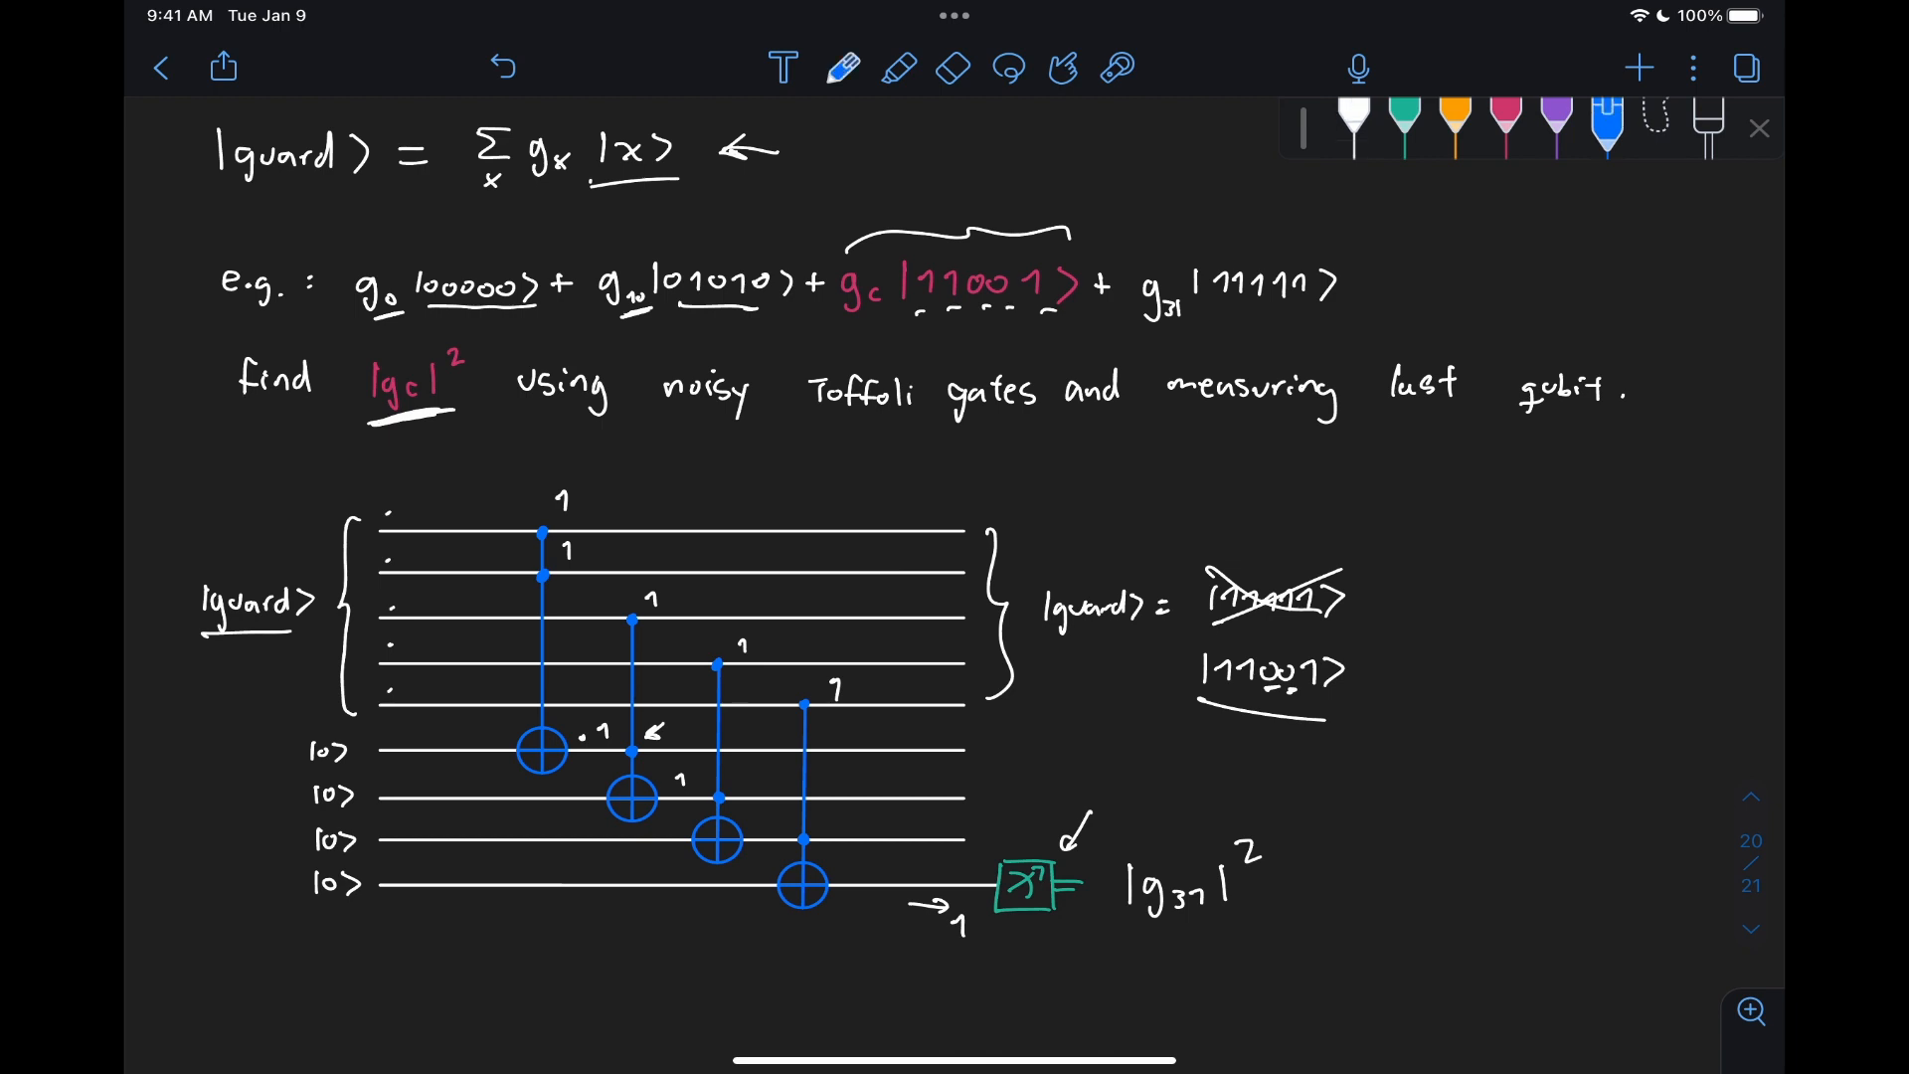
Step: Draw X-gate boxes on guard wires 3 and 4 and circle the output 1
{"action": "left_click_drag", "start_coordinate": [390, 615], "coordinate": [439, 633]}
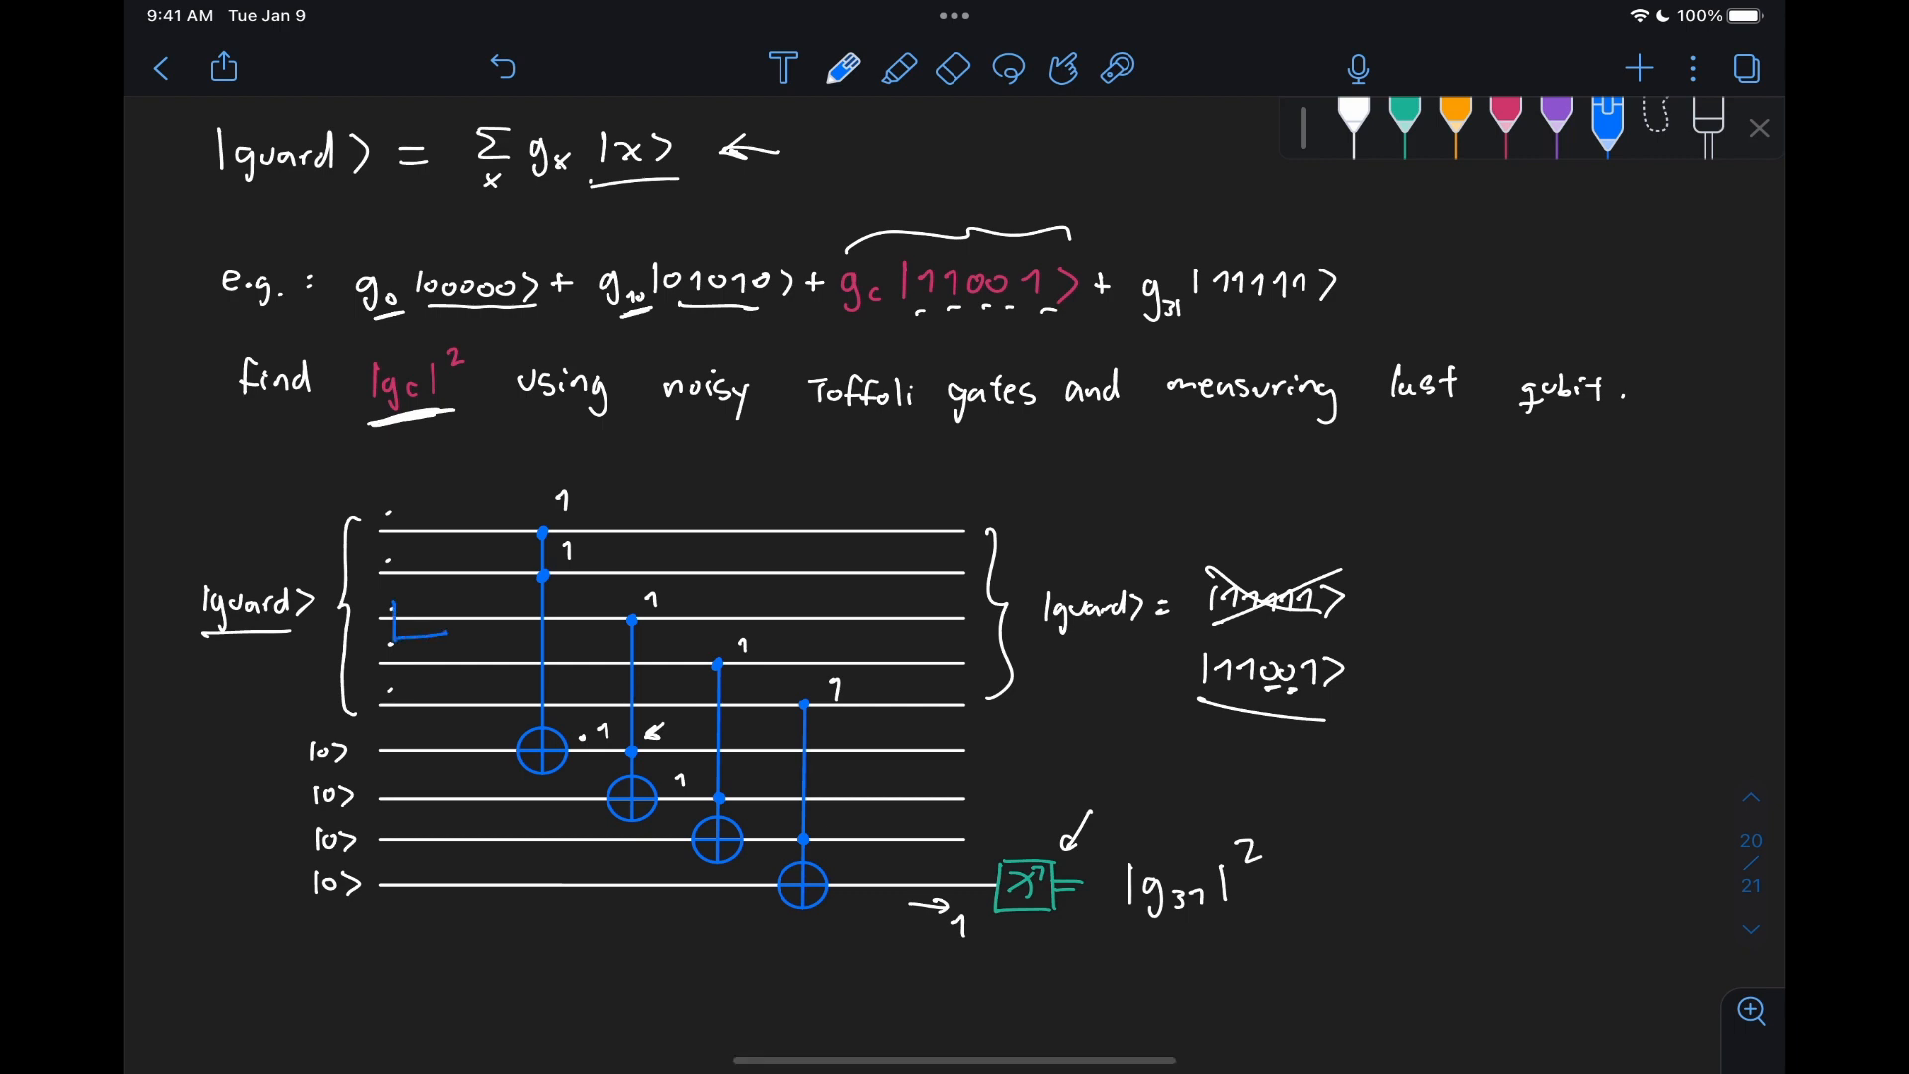
{"action": "left_click_drag", "start_coordinate": [402, 609], "coordinate": [445, 634]}
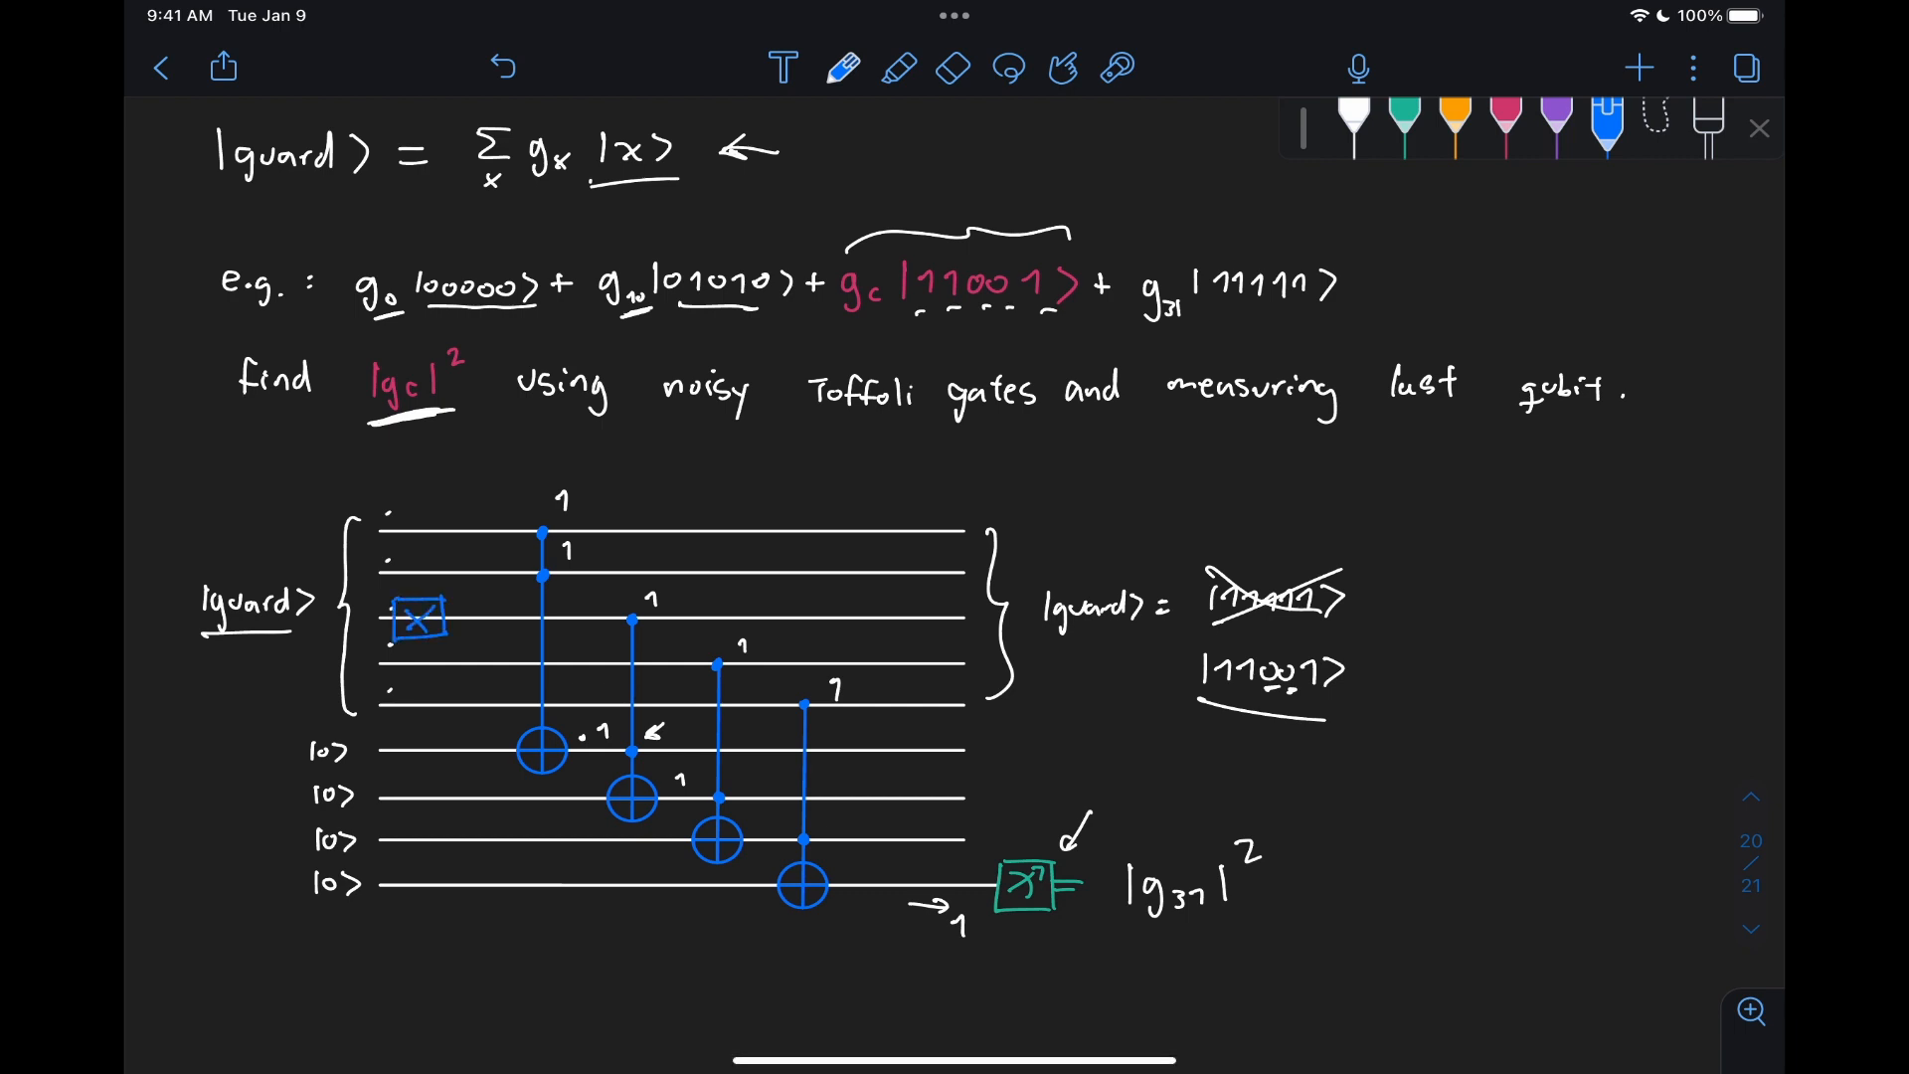
{"action": "left_click_drag", "start_coordinate": [390, 596], "coordinate": [451, 677]}
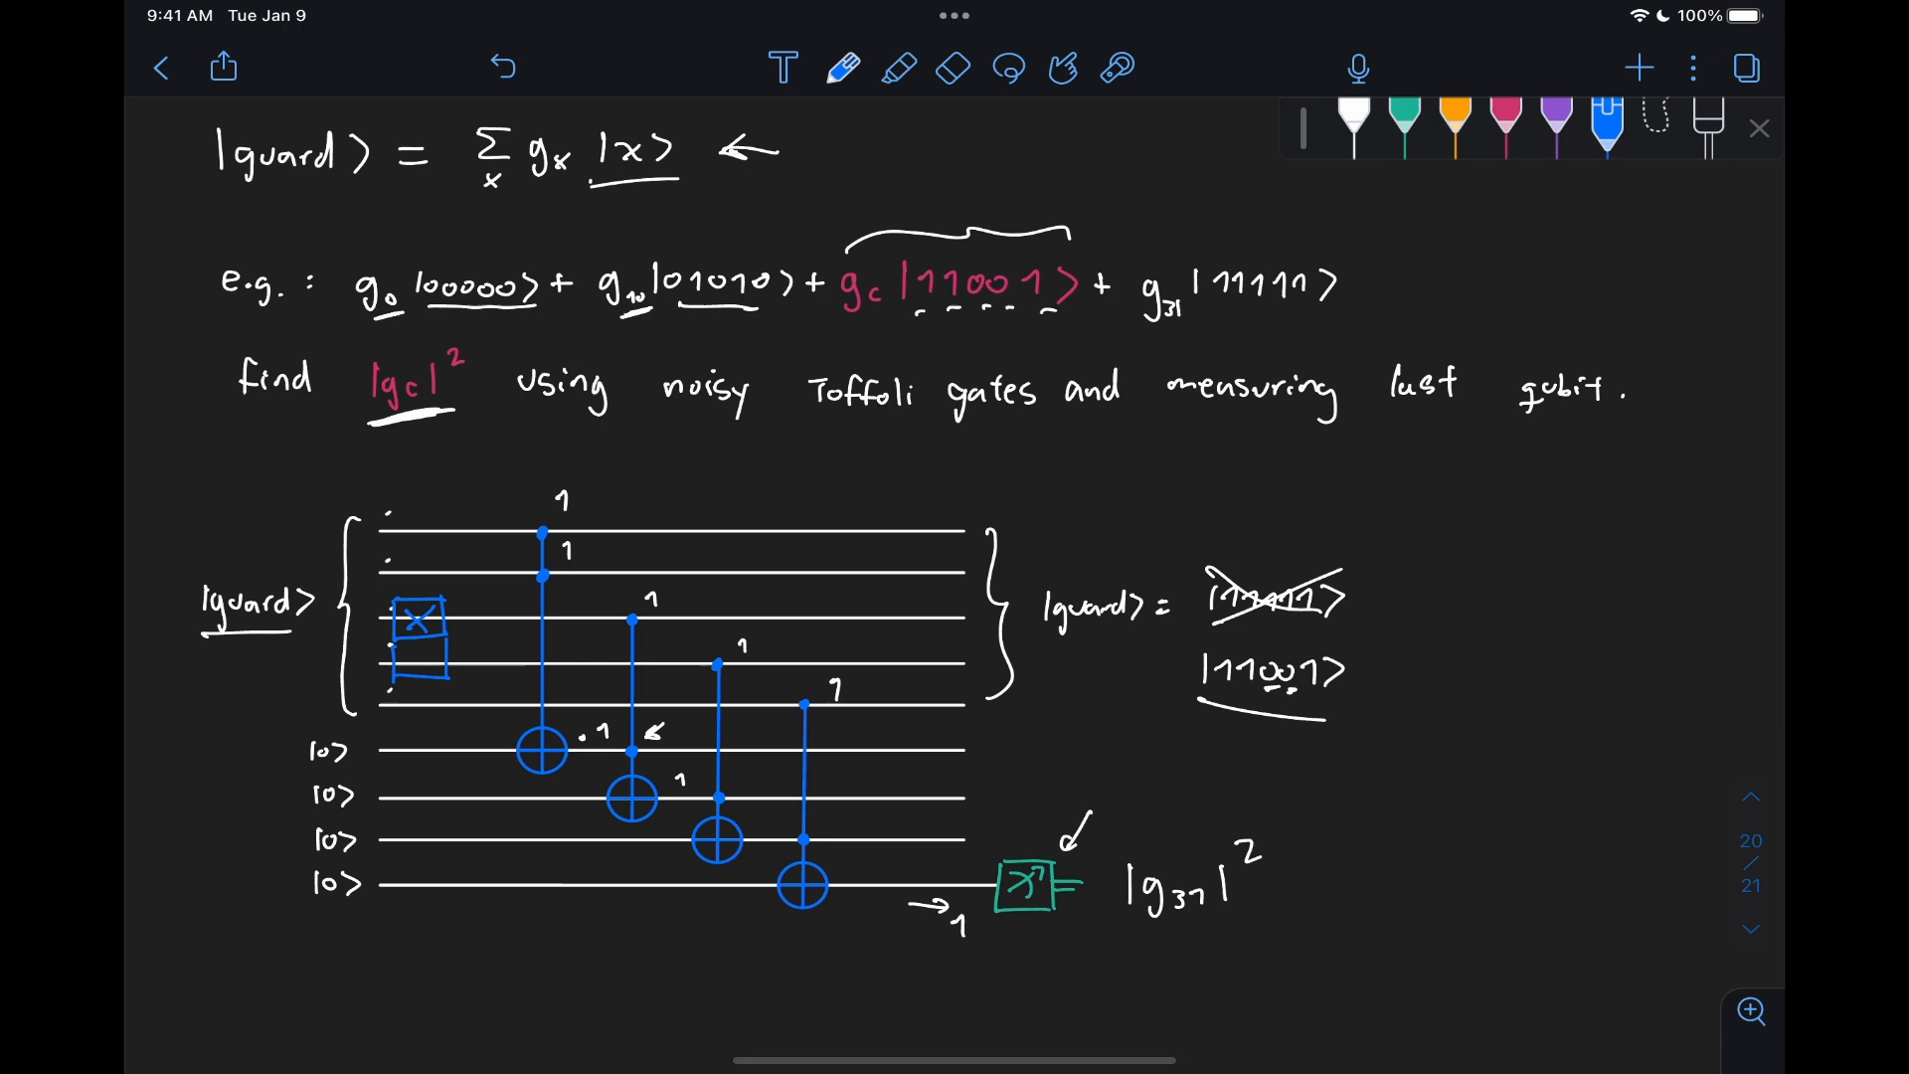
{"action": "left_click_drag", "start_coordinate": [402, 651], "coordinate": [438, 676]}
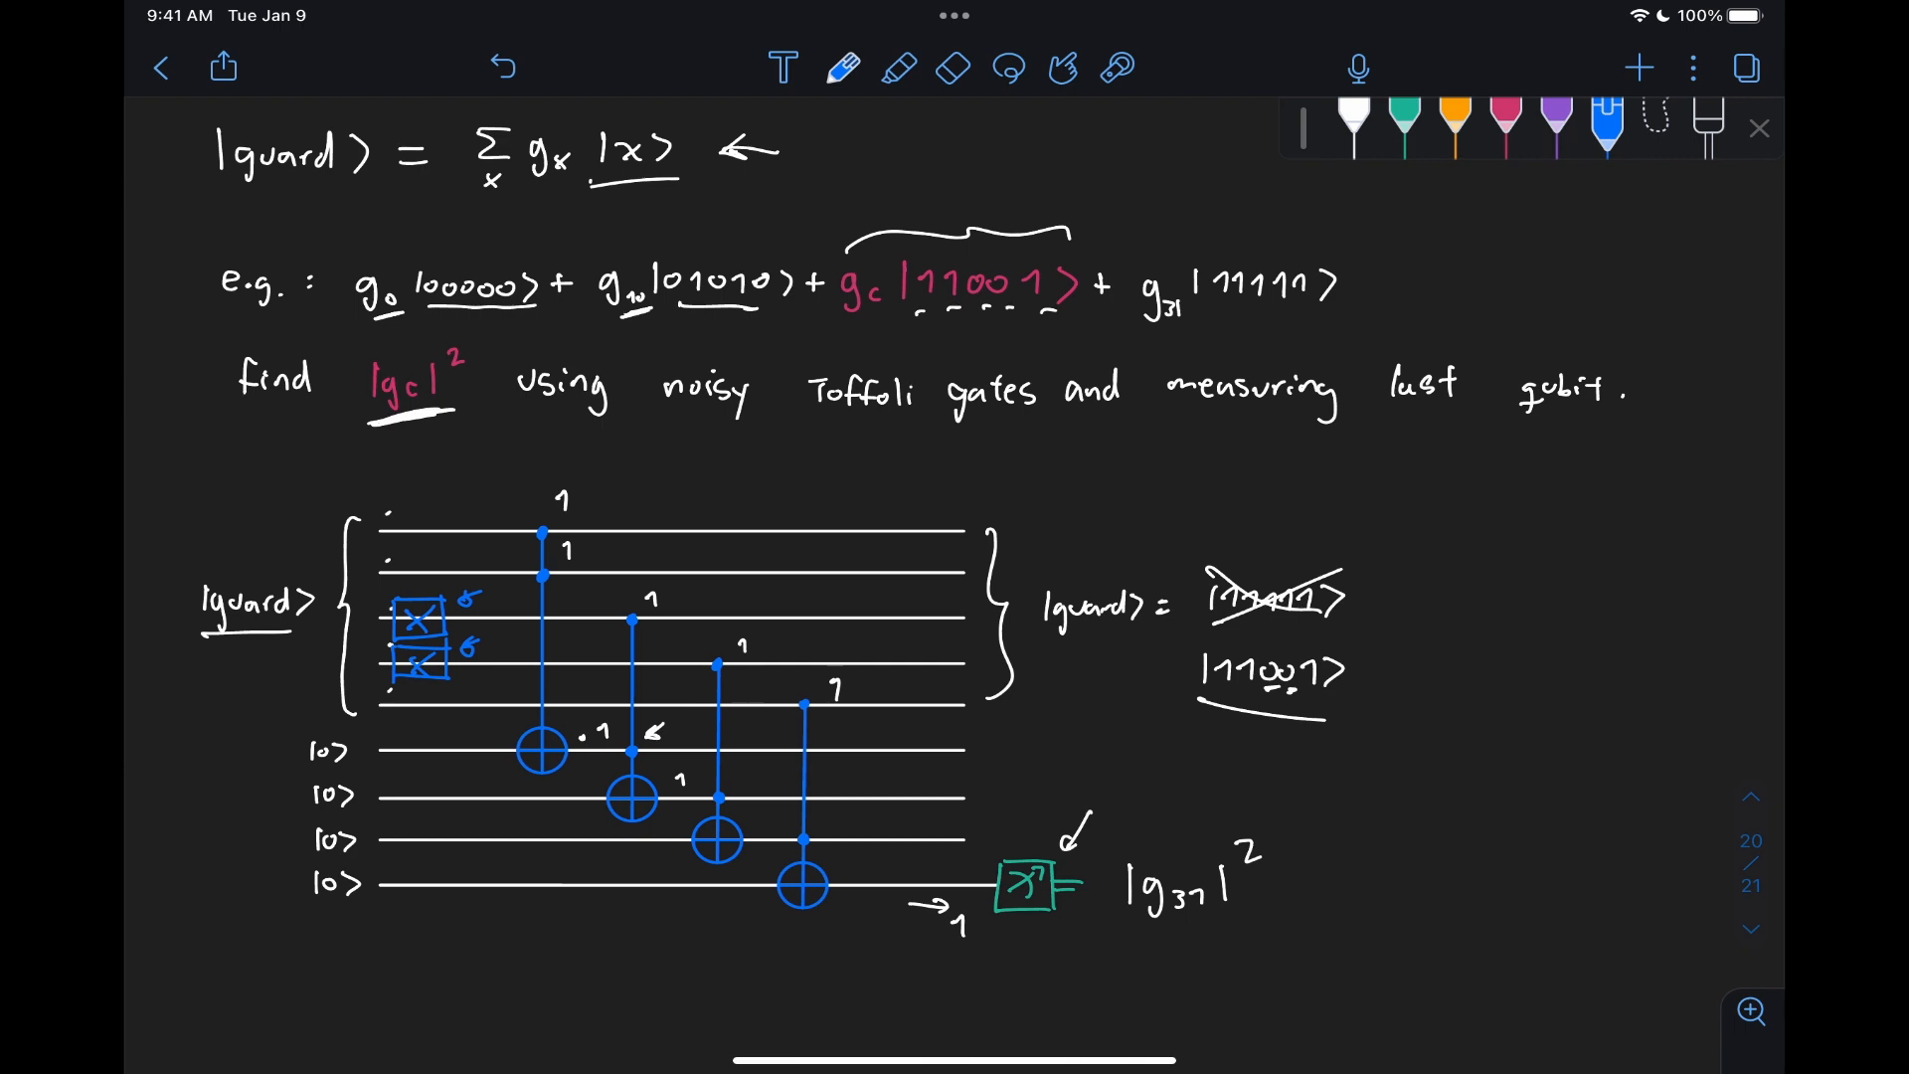
{"action": "left_click_drag", "start_coordinate": [944, 926], "coordinate": [1035, 932]}
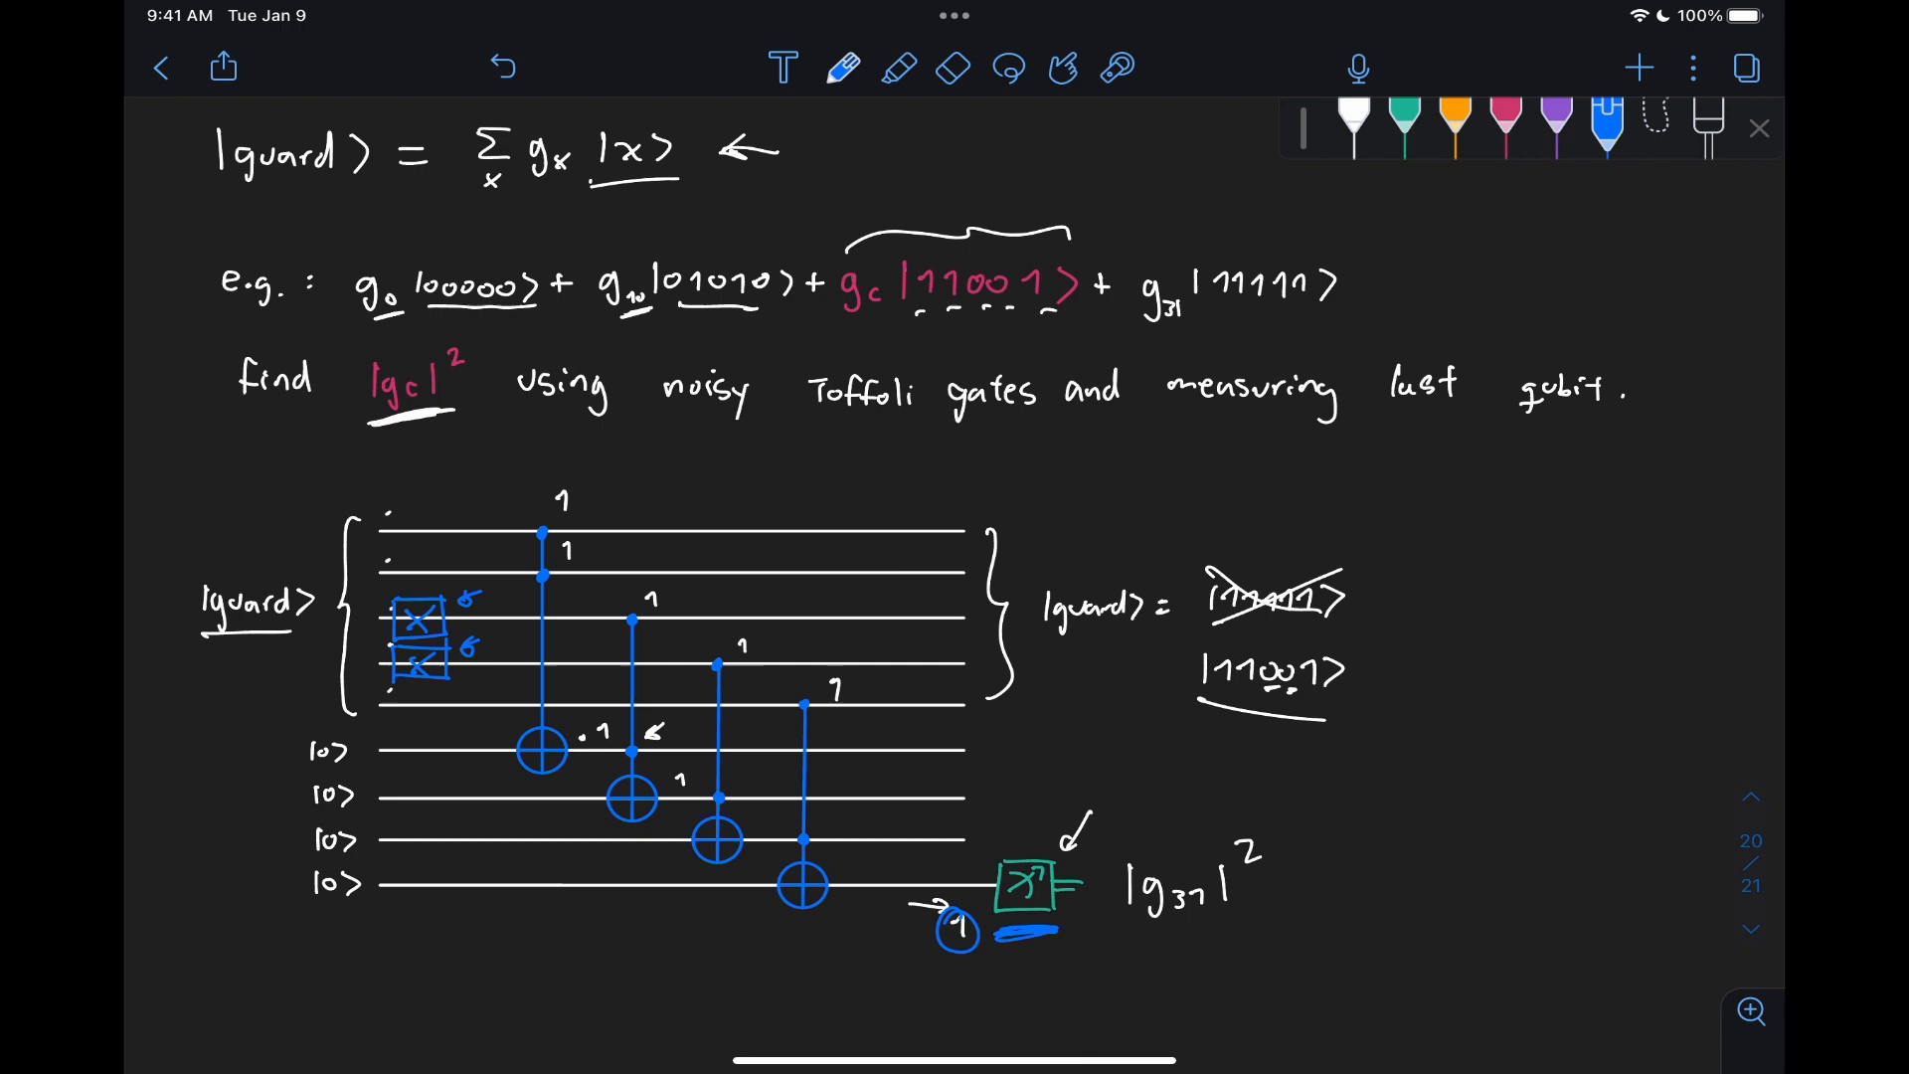
{"action": "left_click_drag", "start_coordinate": [1400, 676], "coordinate": [1351, 676]}
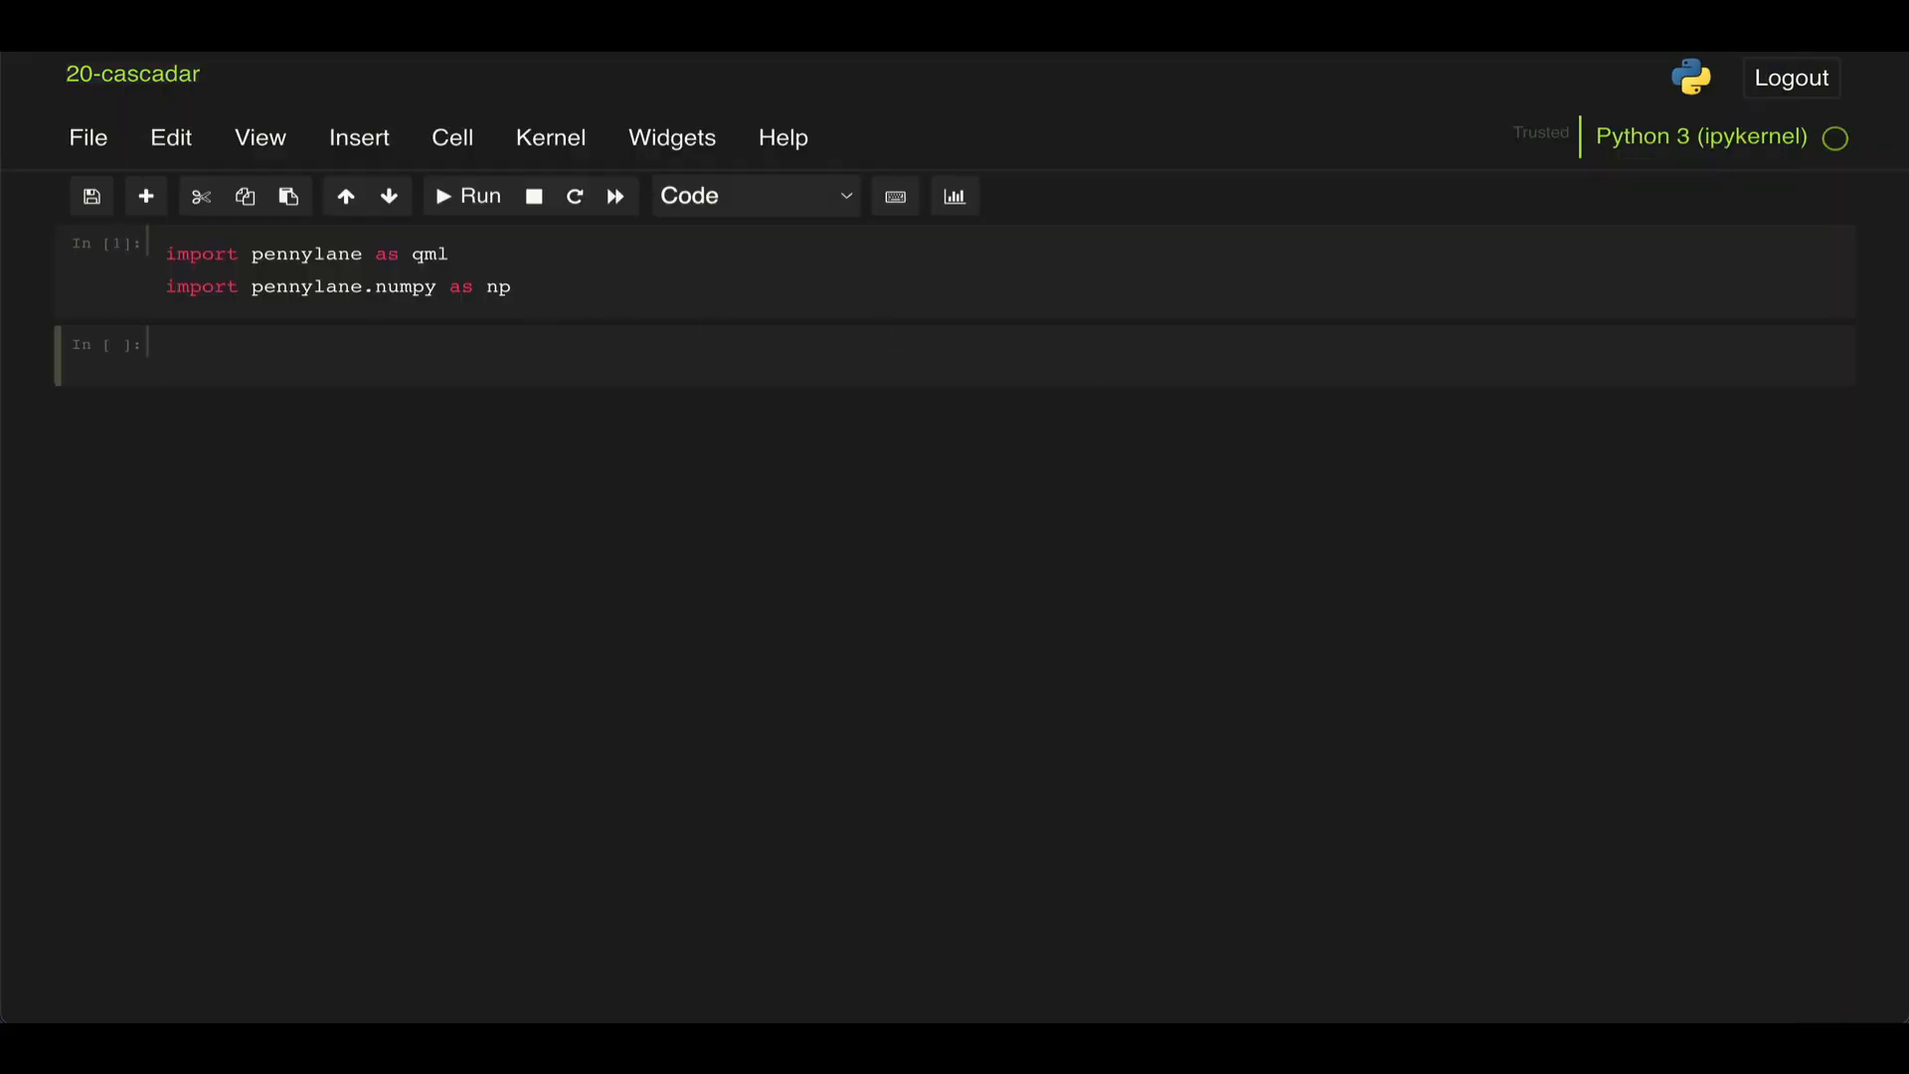
{"action": "mouse_move", "coordinate": [234, 418]}
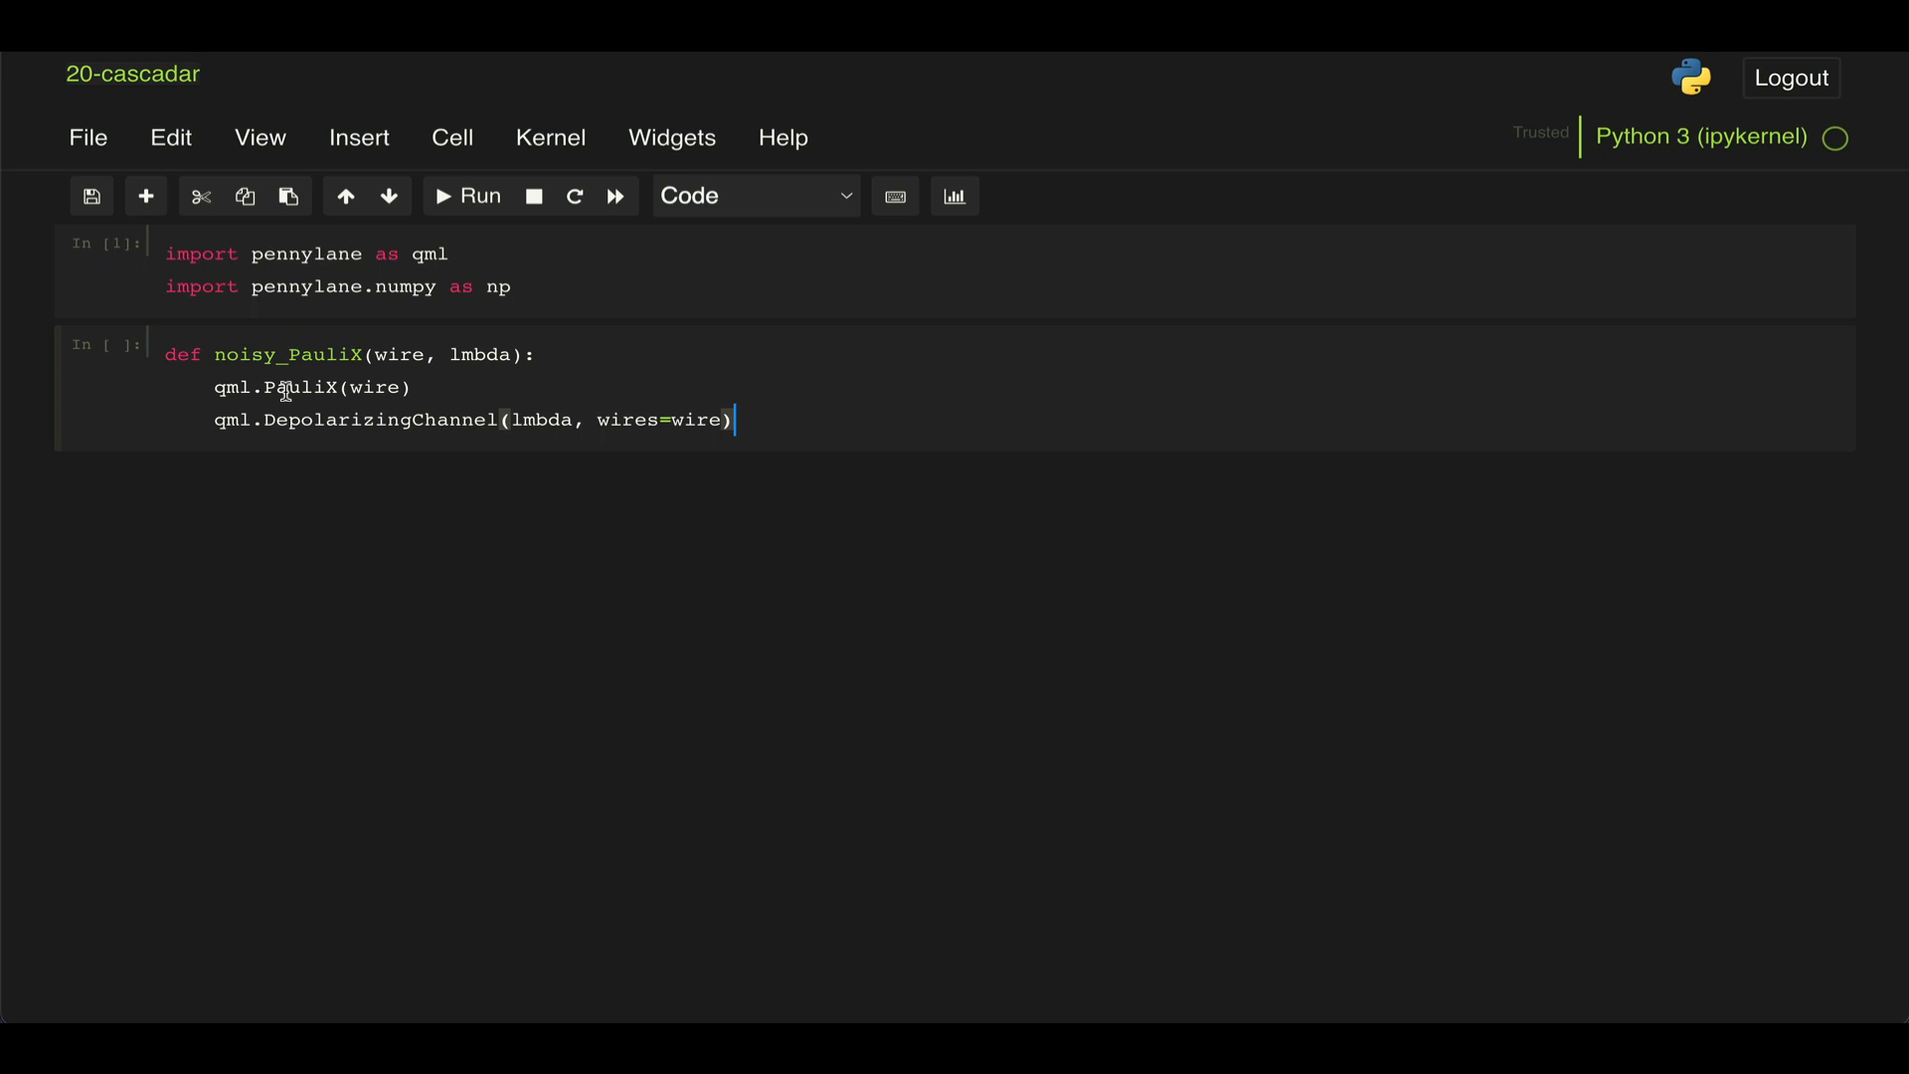
Step: Highlight the in_wires and aux_wires parameters in the Toffoli_cascade definition
{"action": "double_click", "coordinate": [385, 420]}
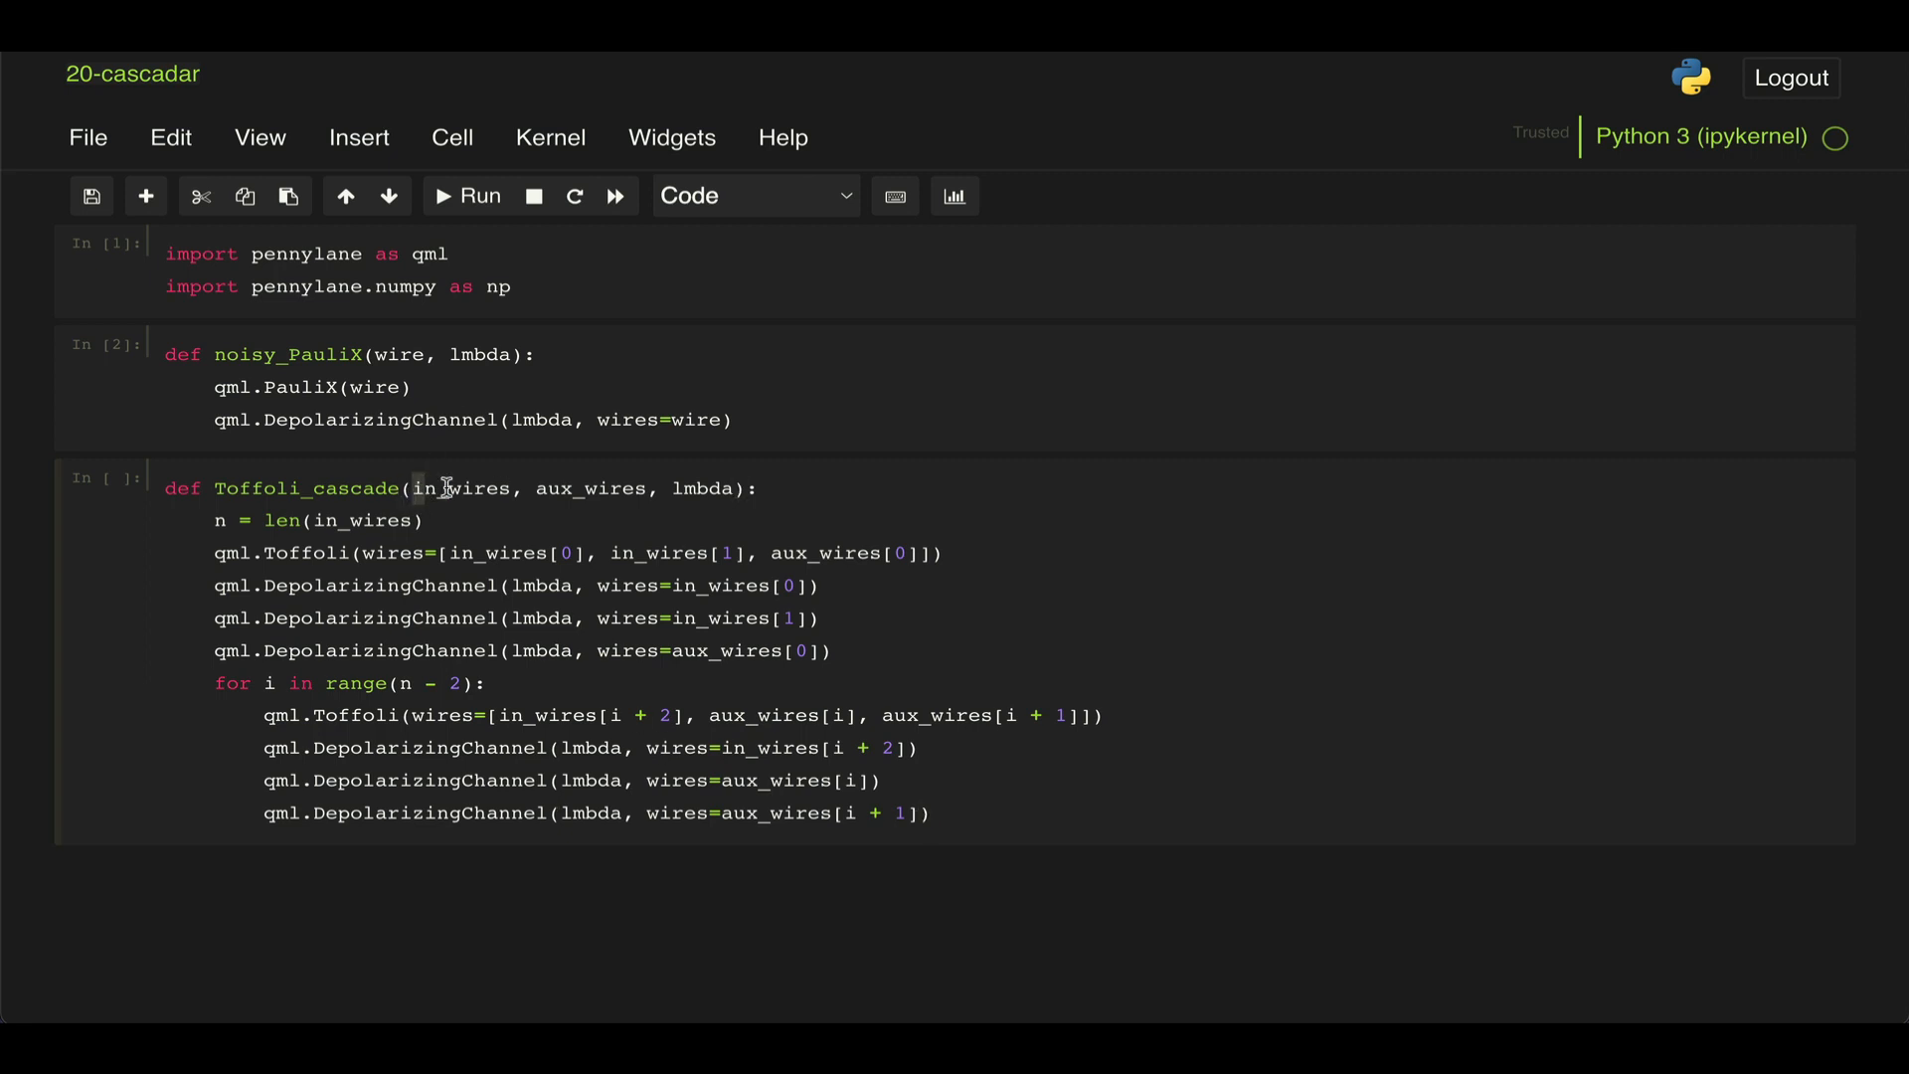
{"action": "double_click", "coordinate": [462, 488]}
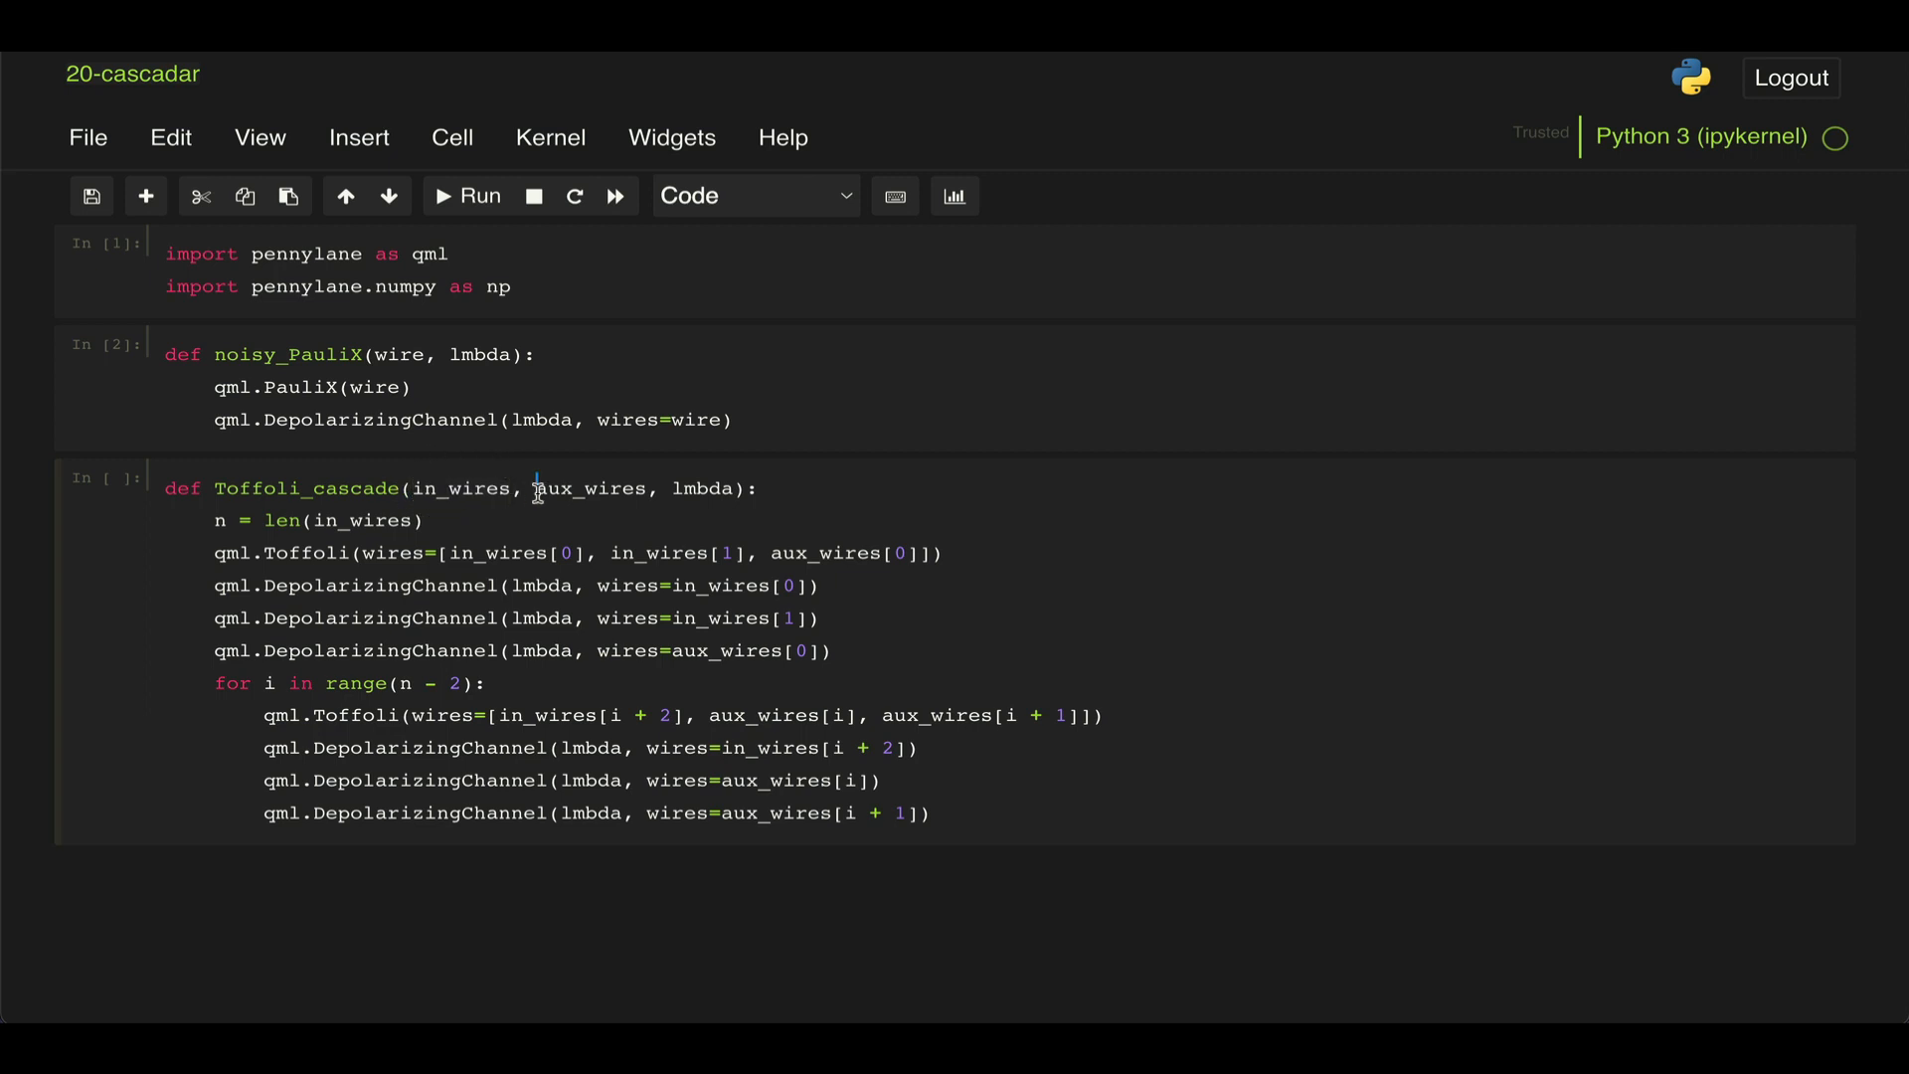
{"action": "double_click", "coordinate": [591, 488]}
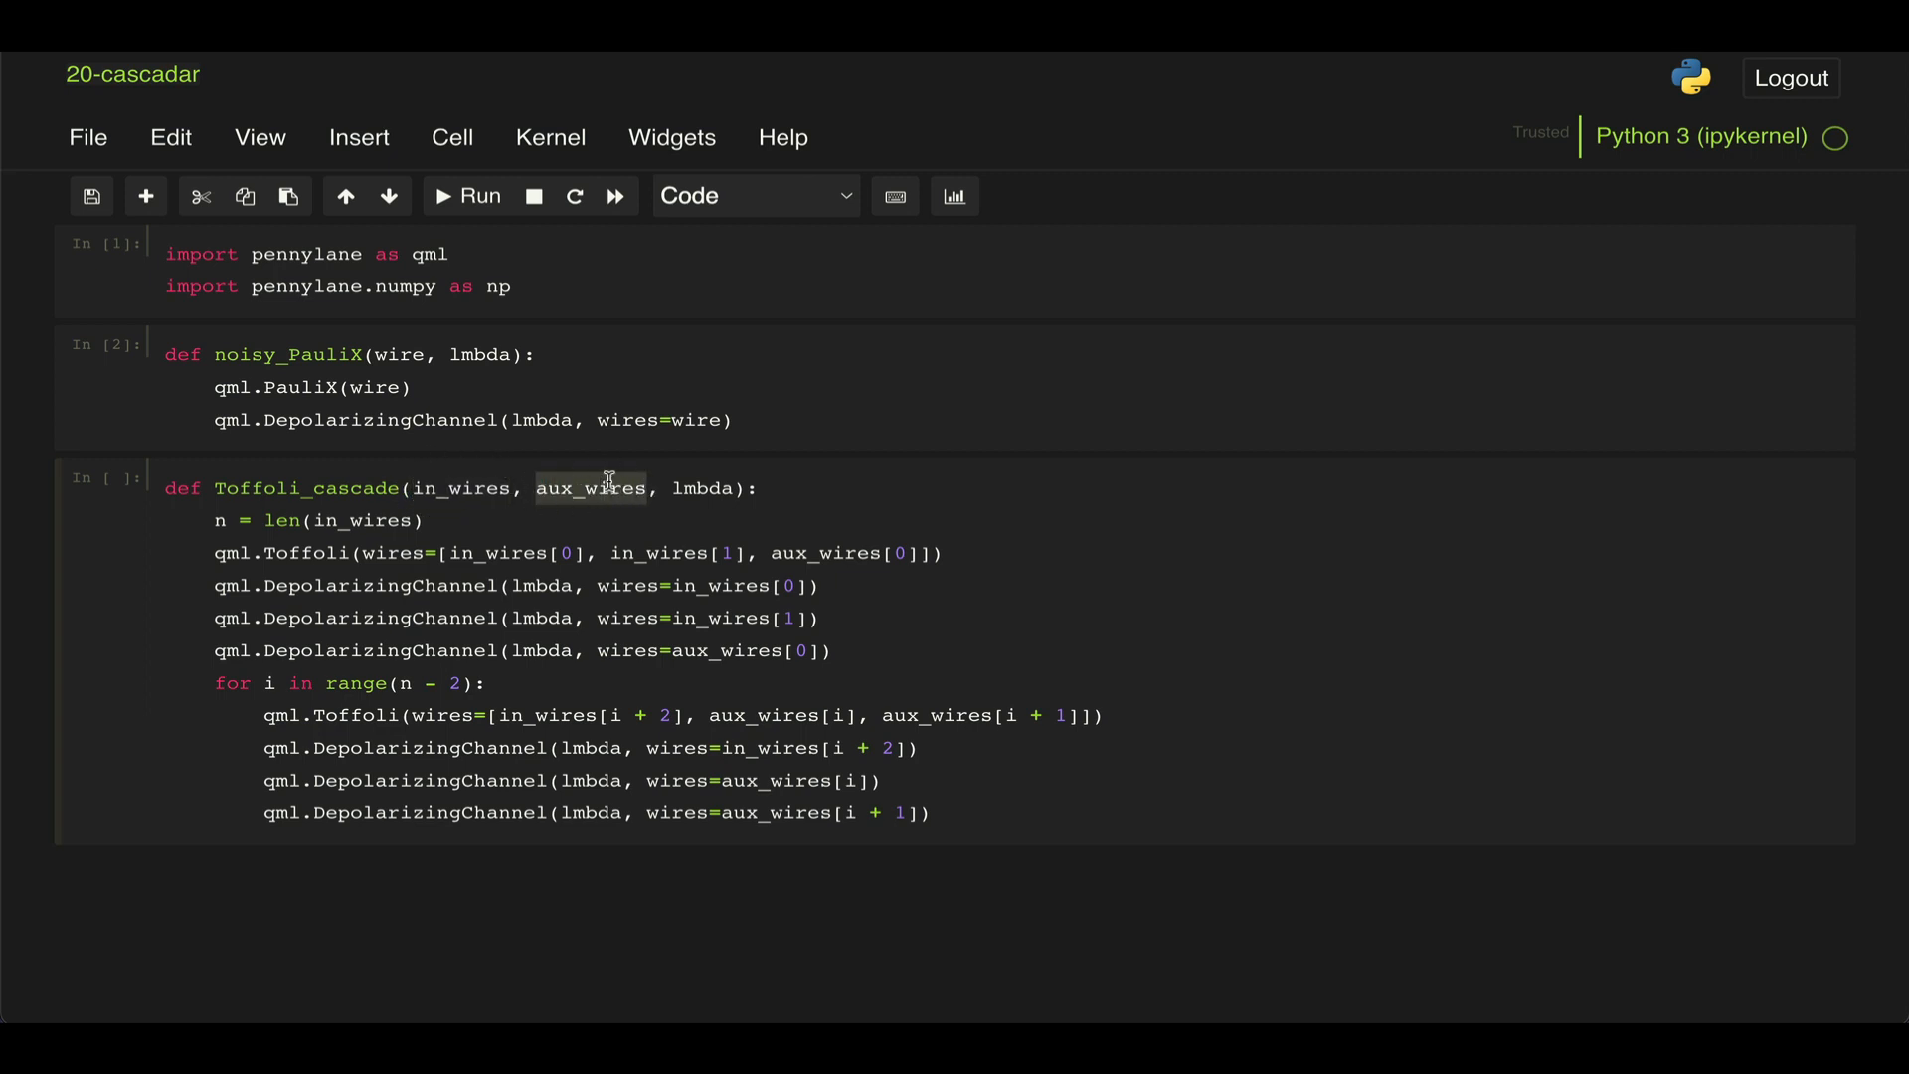
{"action": "mouse_move", "coordinate": [649, 683]}
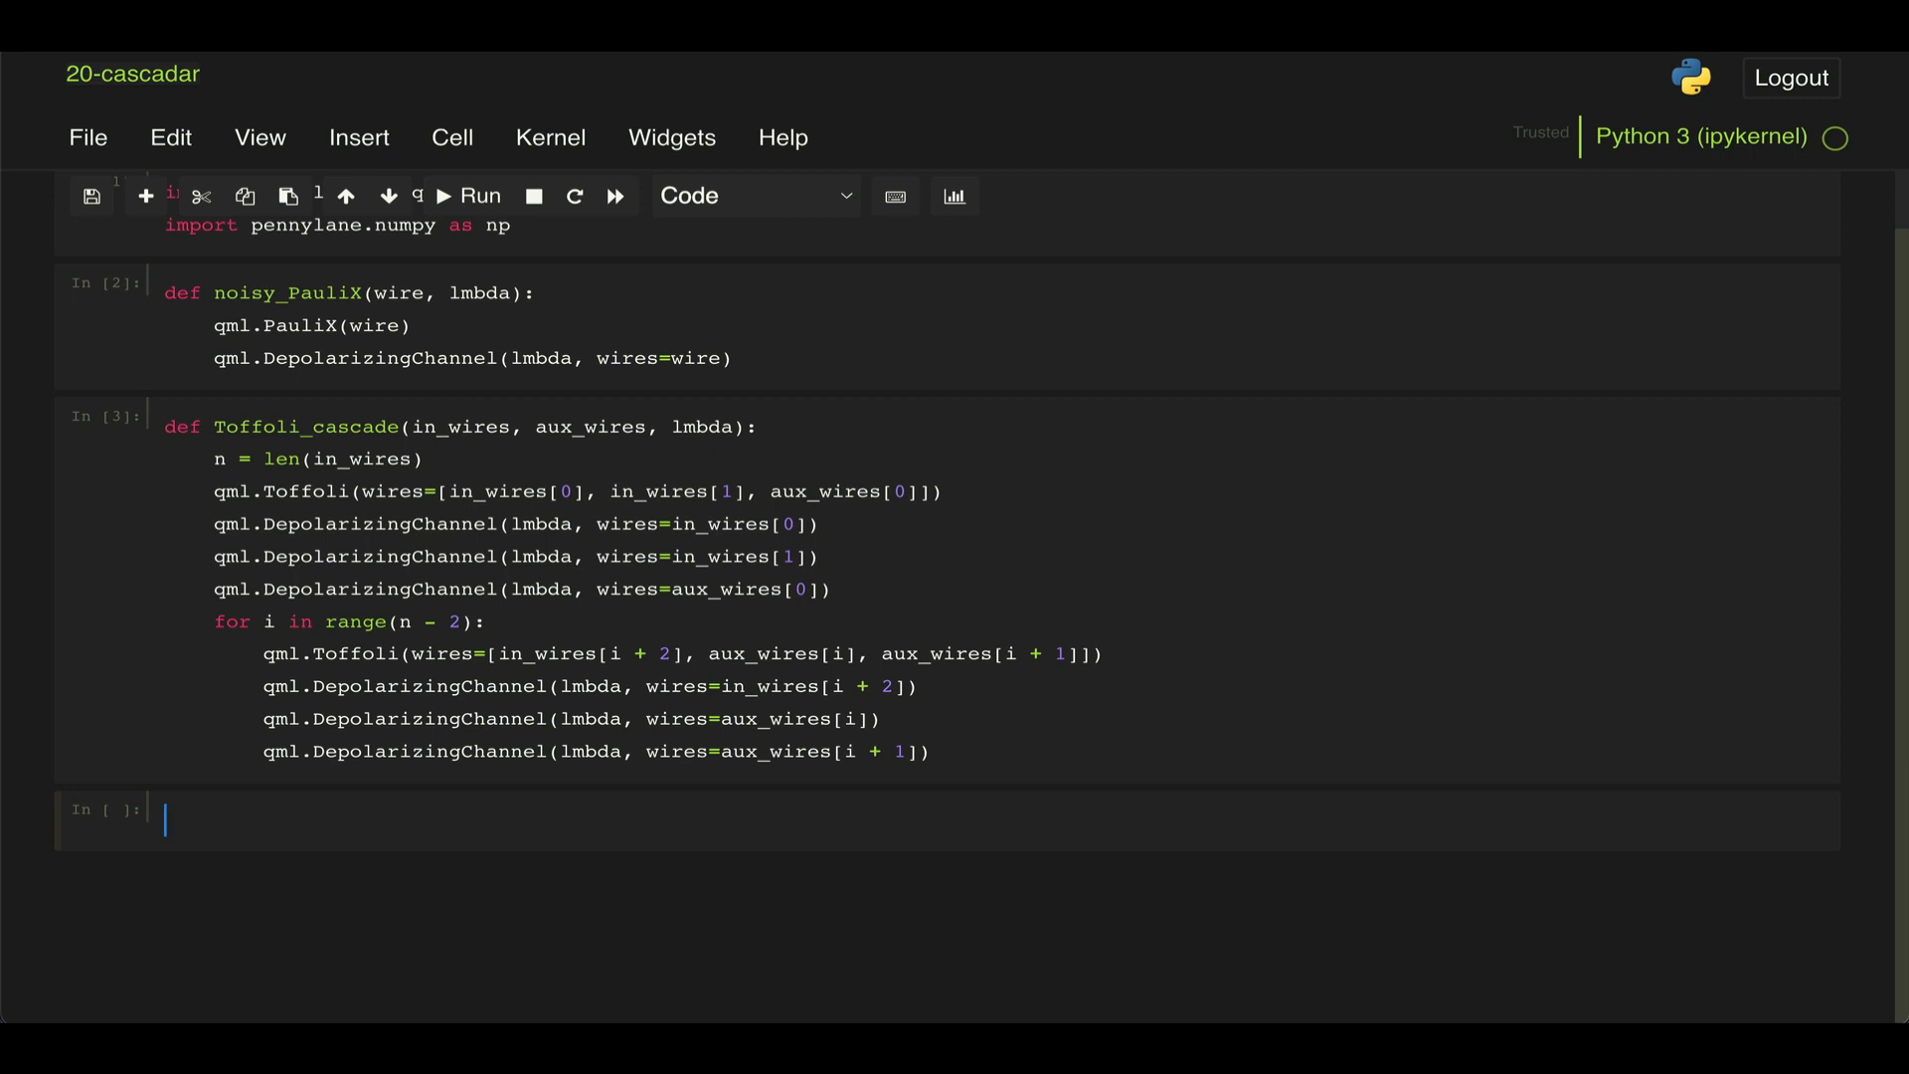
Step: Define the function cascadar(guard_state, lmbda) in a new cell
{"action": "type", "text": "def"}
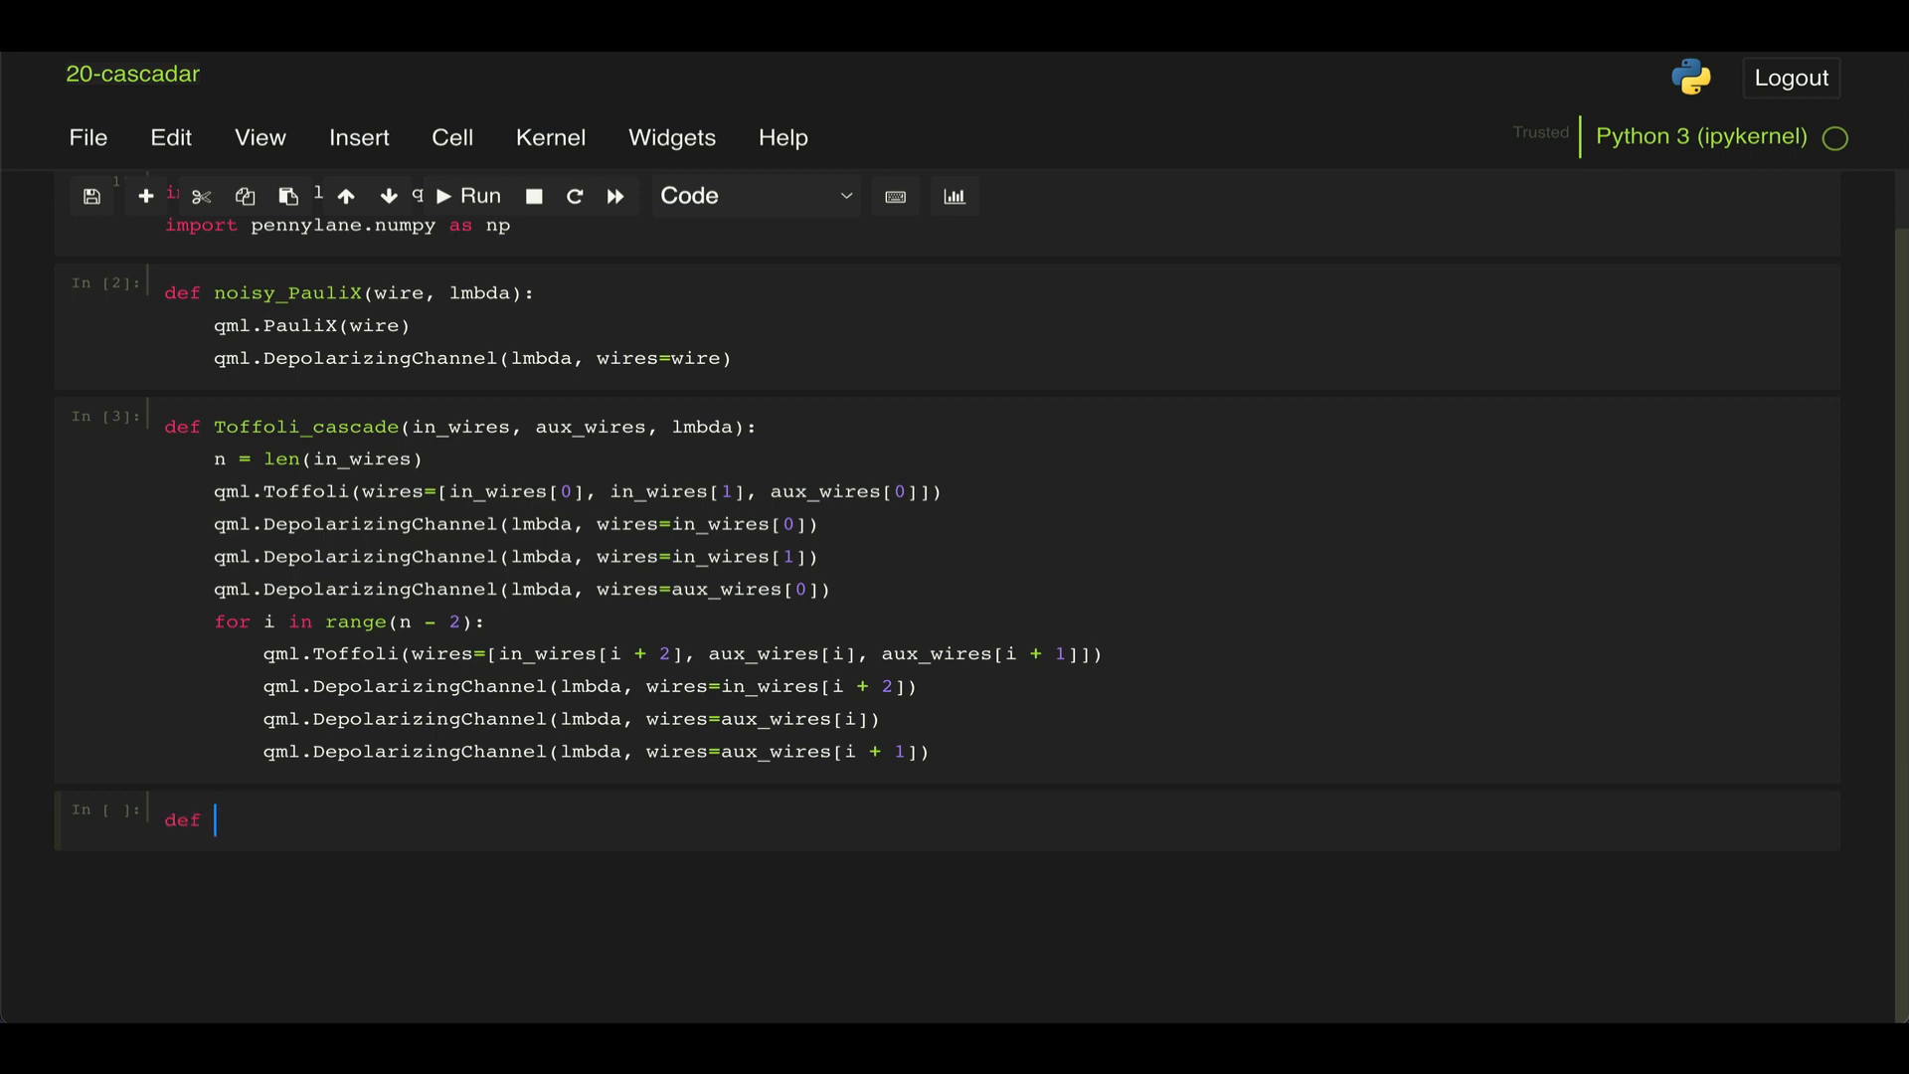
{"action": "type", "text": "cascada"}
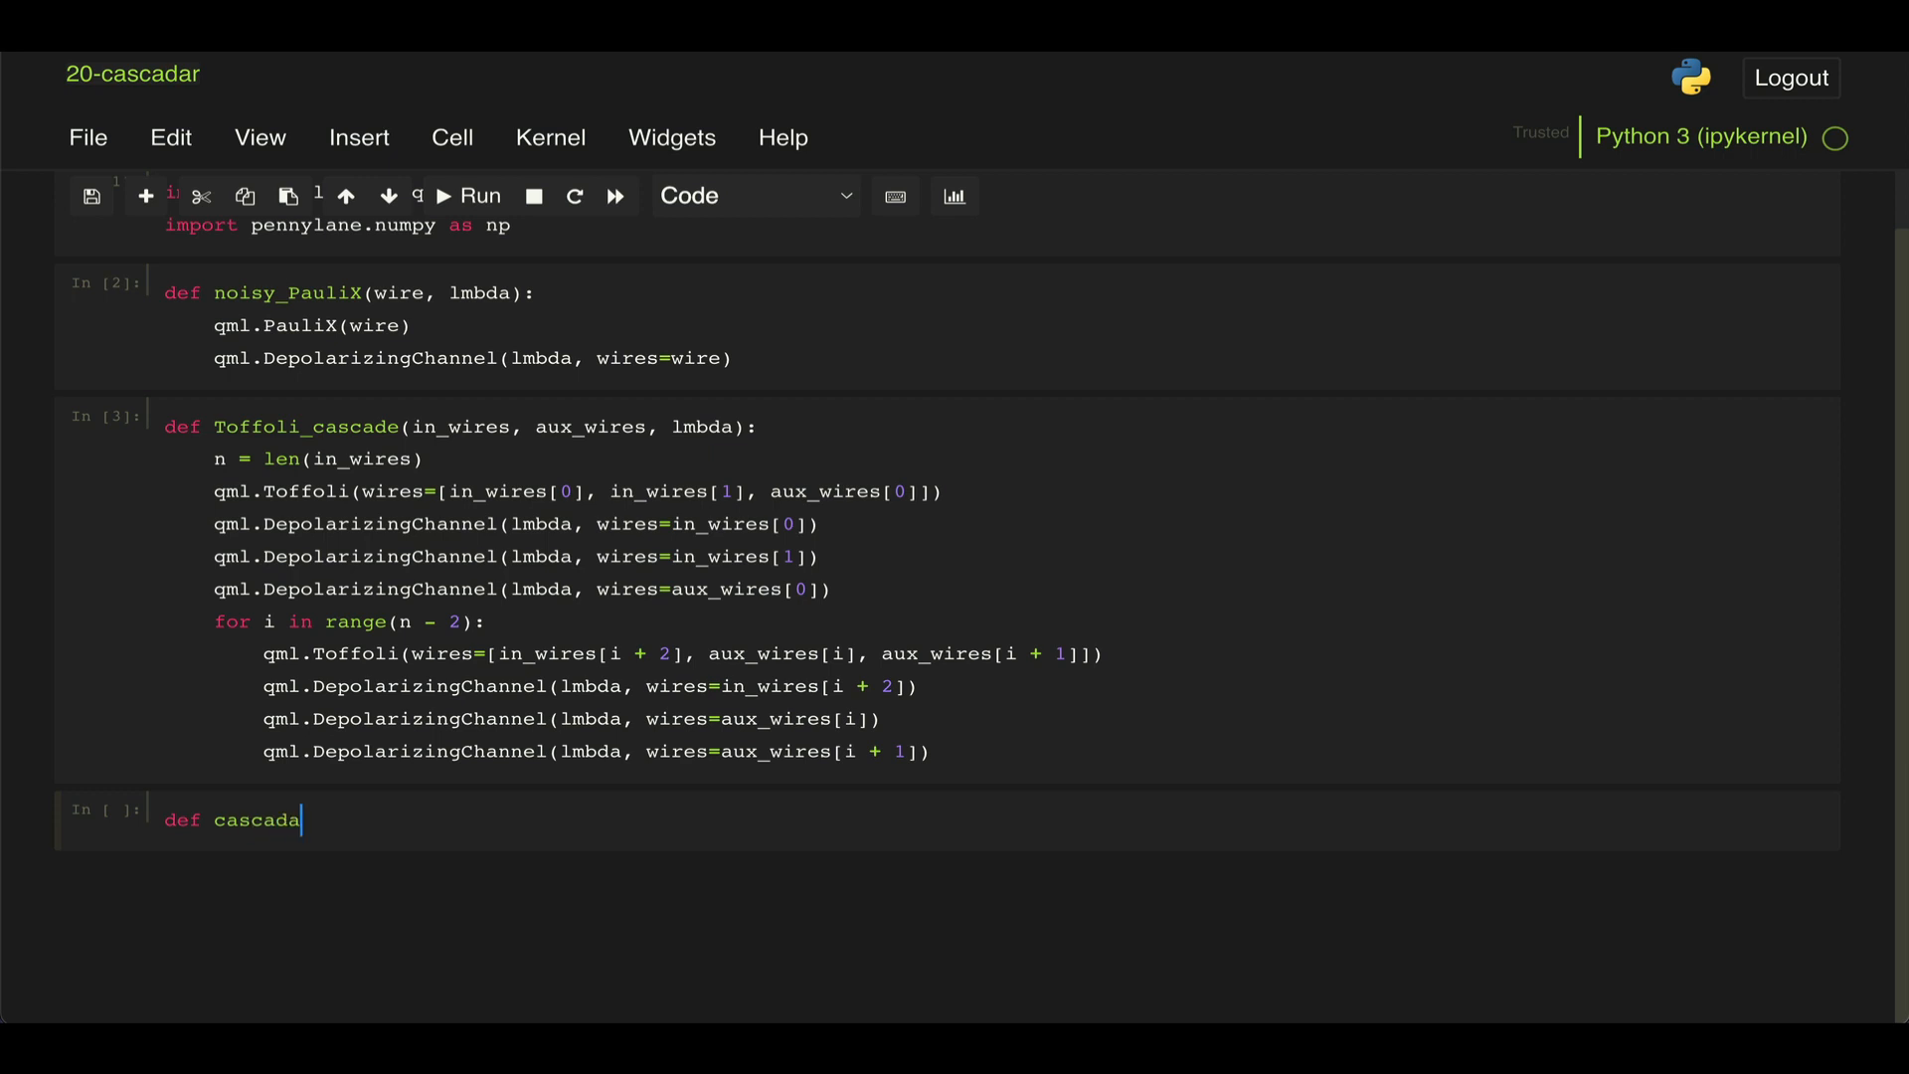
{"action": "type", "text": "r("}
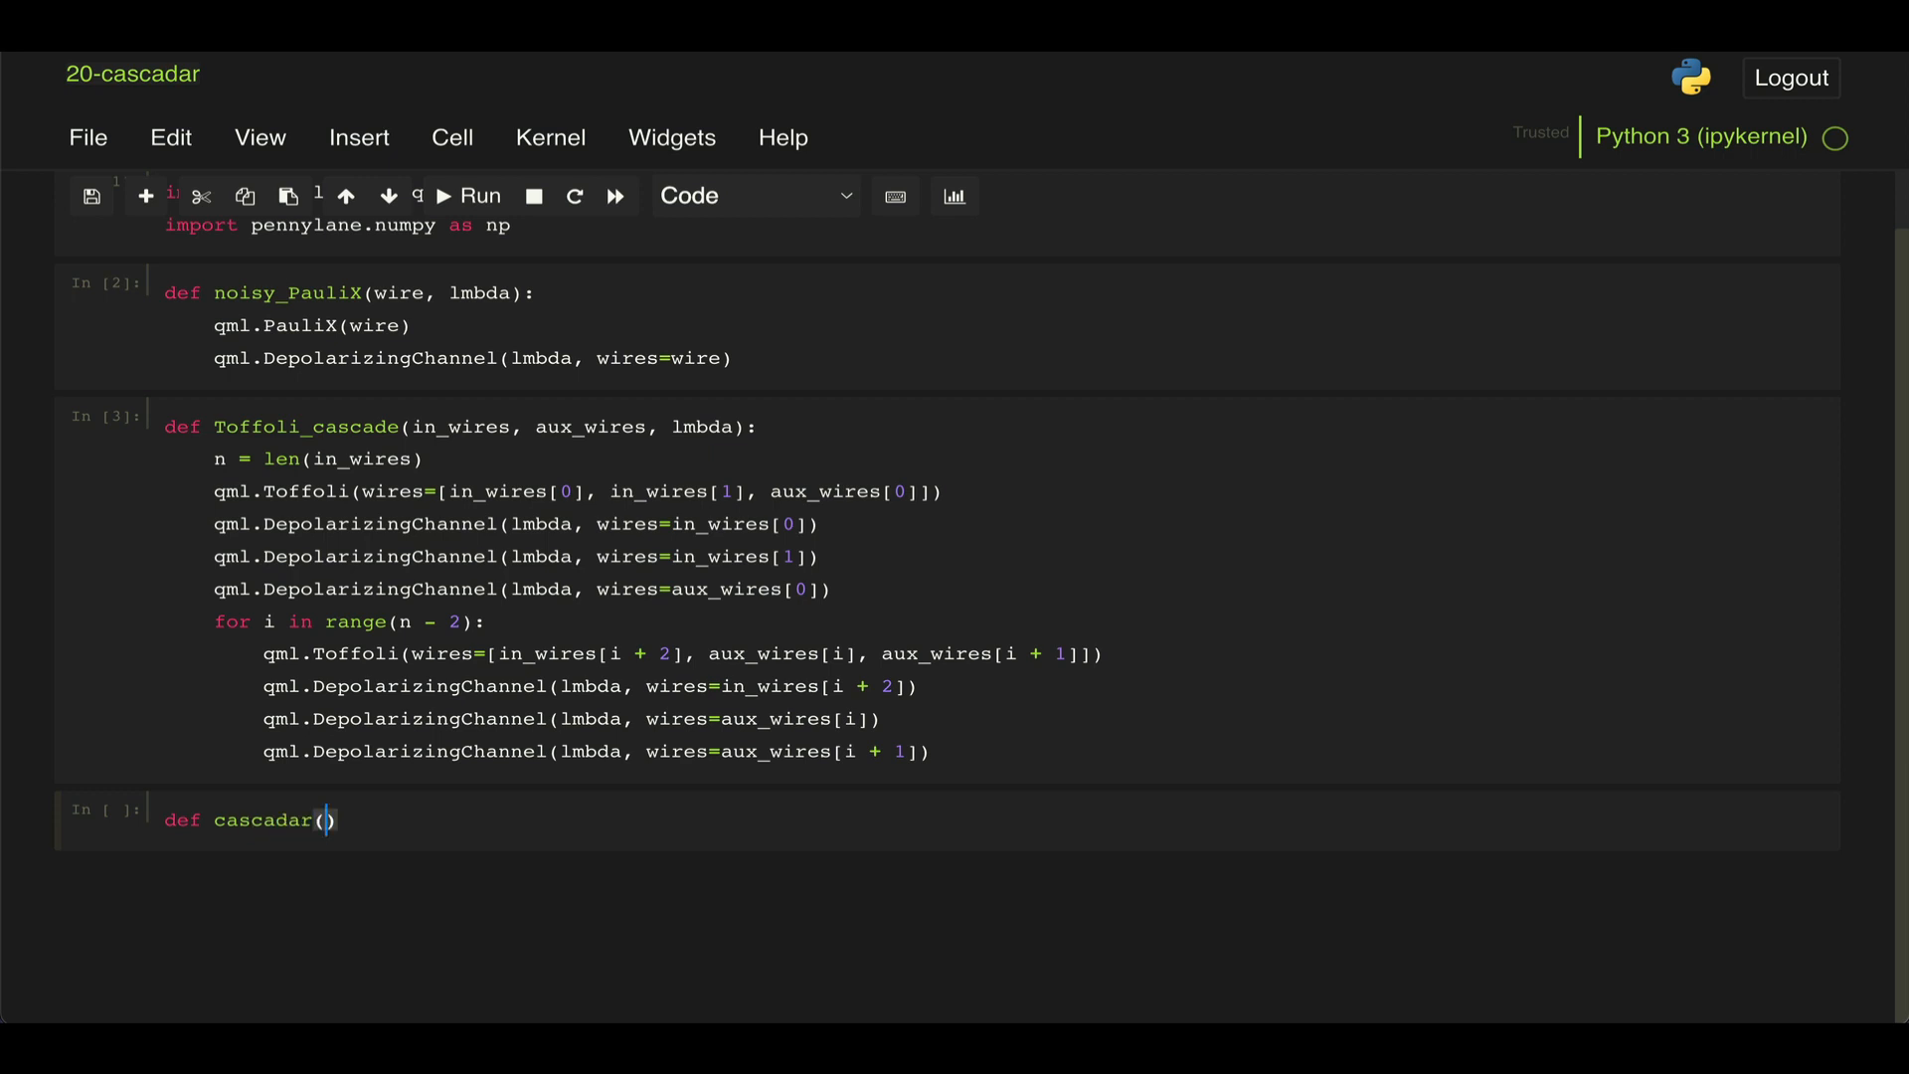
{"action": "type", "text": "guard_"}
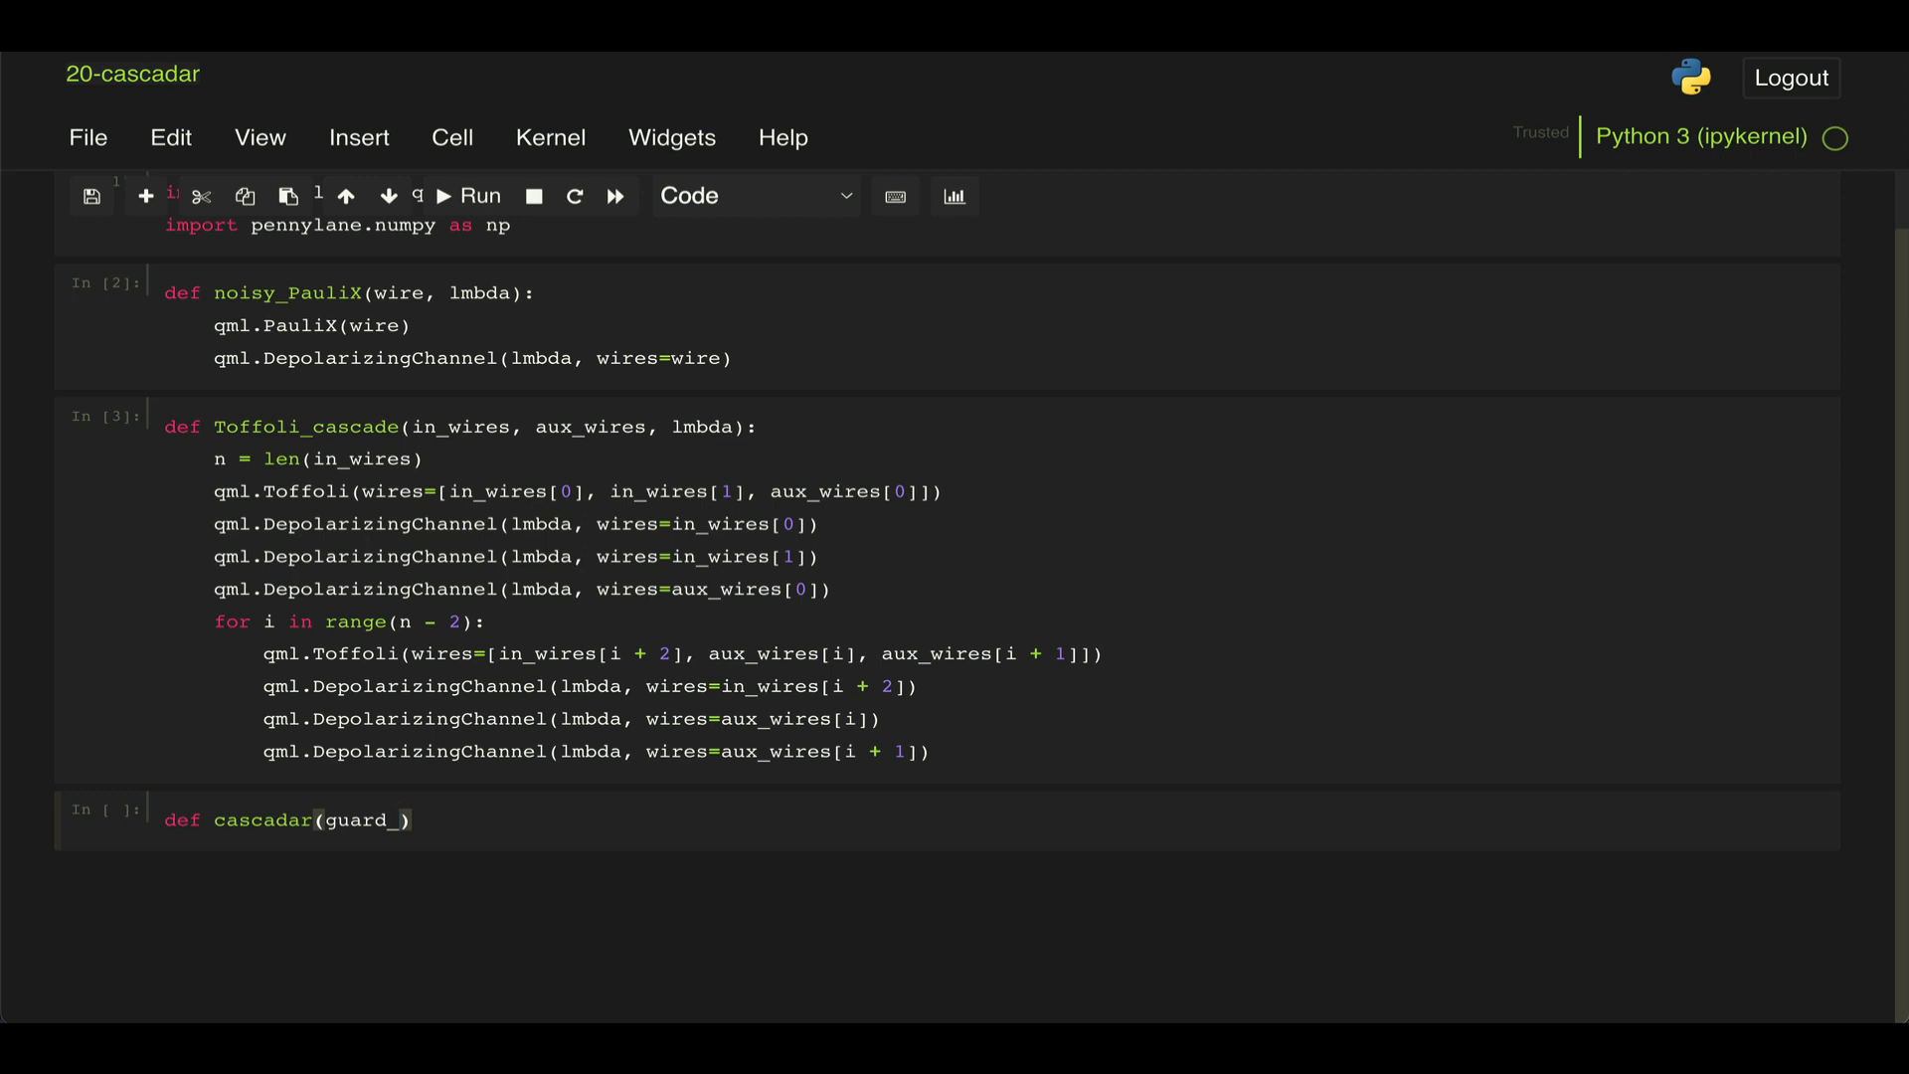
{"action": "type", "text": "state, lmbda"}
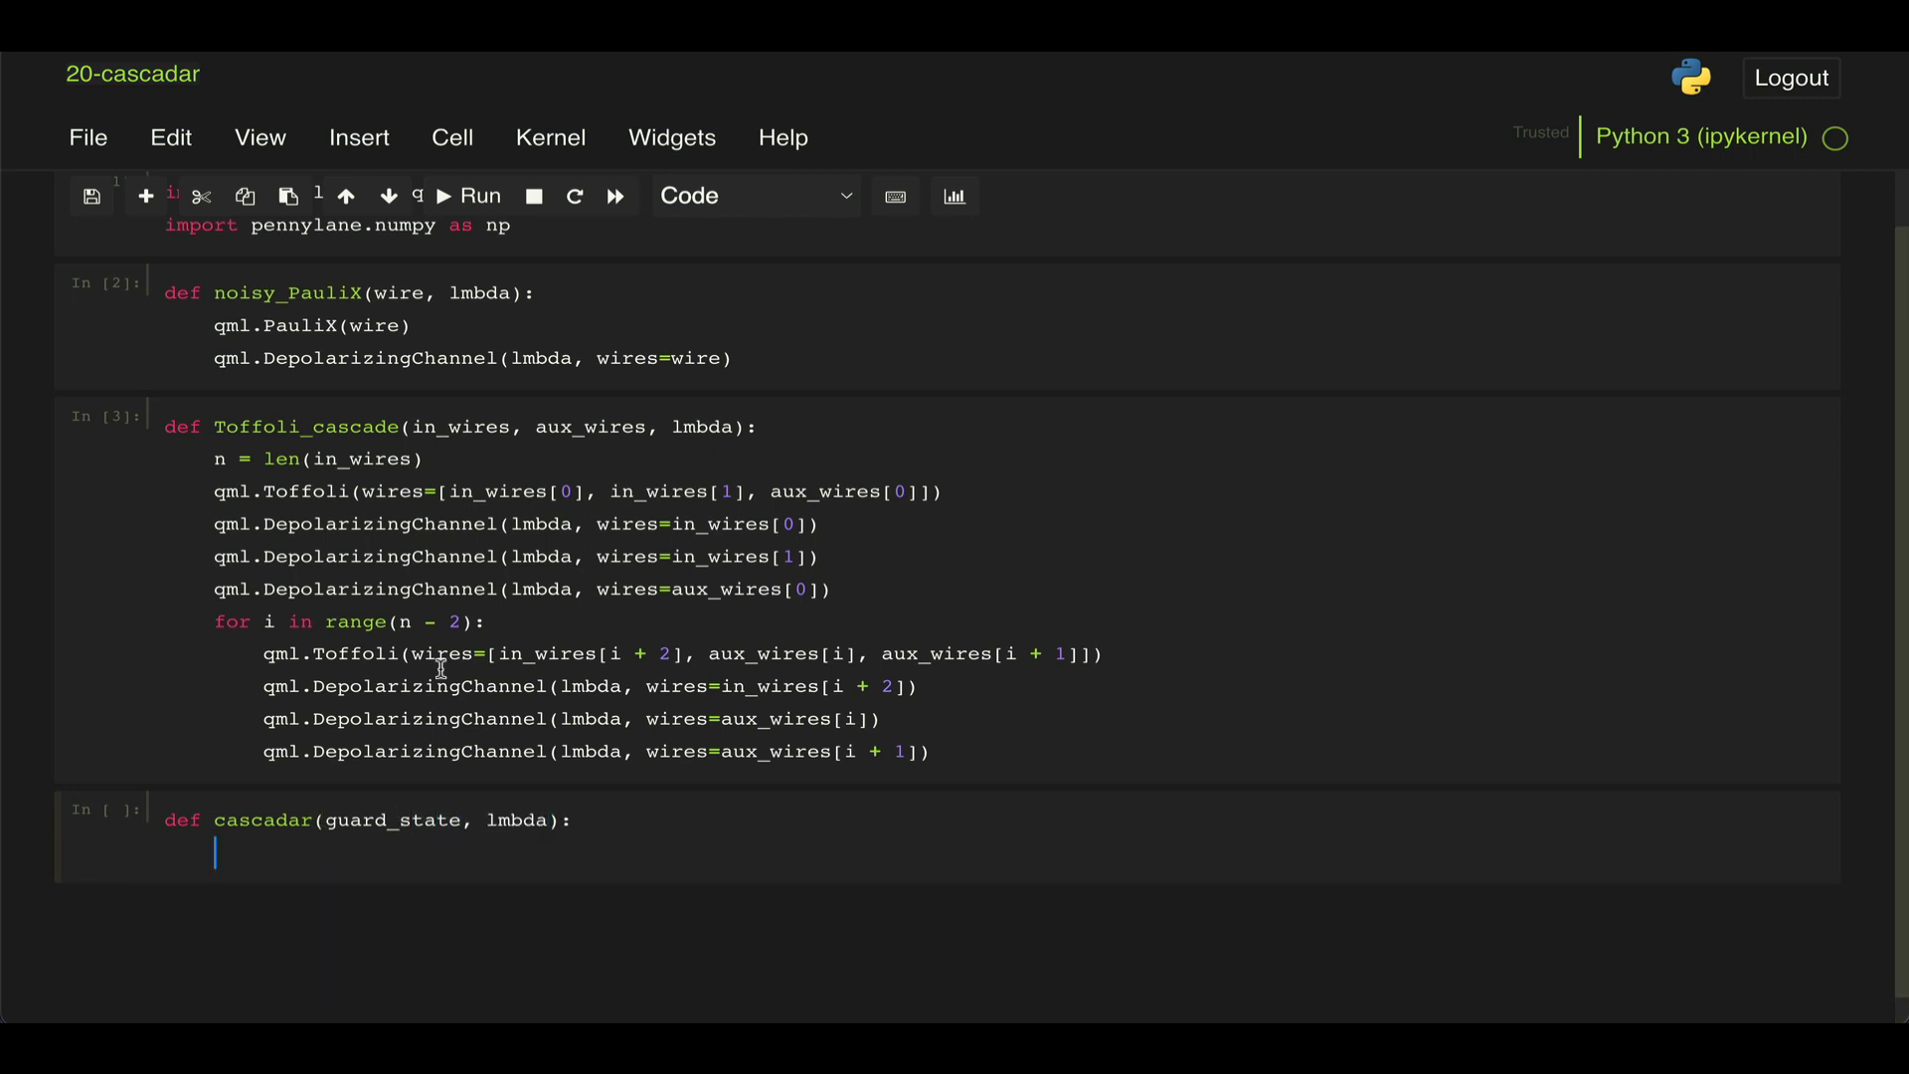
{"action": "mouse_move", "coordinate": [441, 894]}
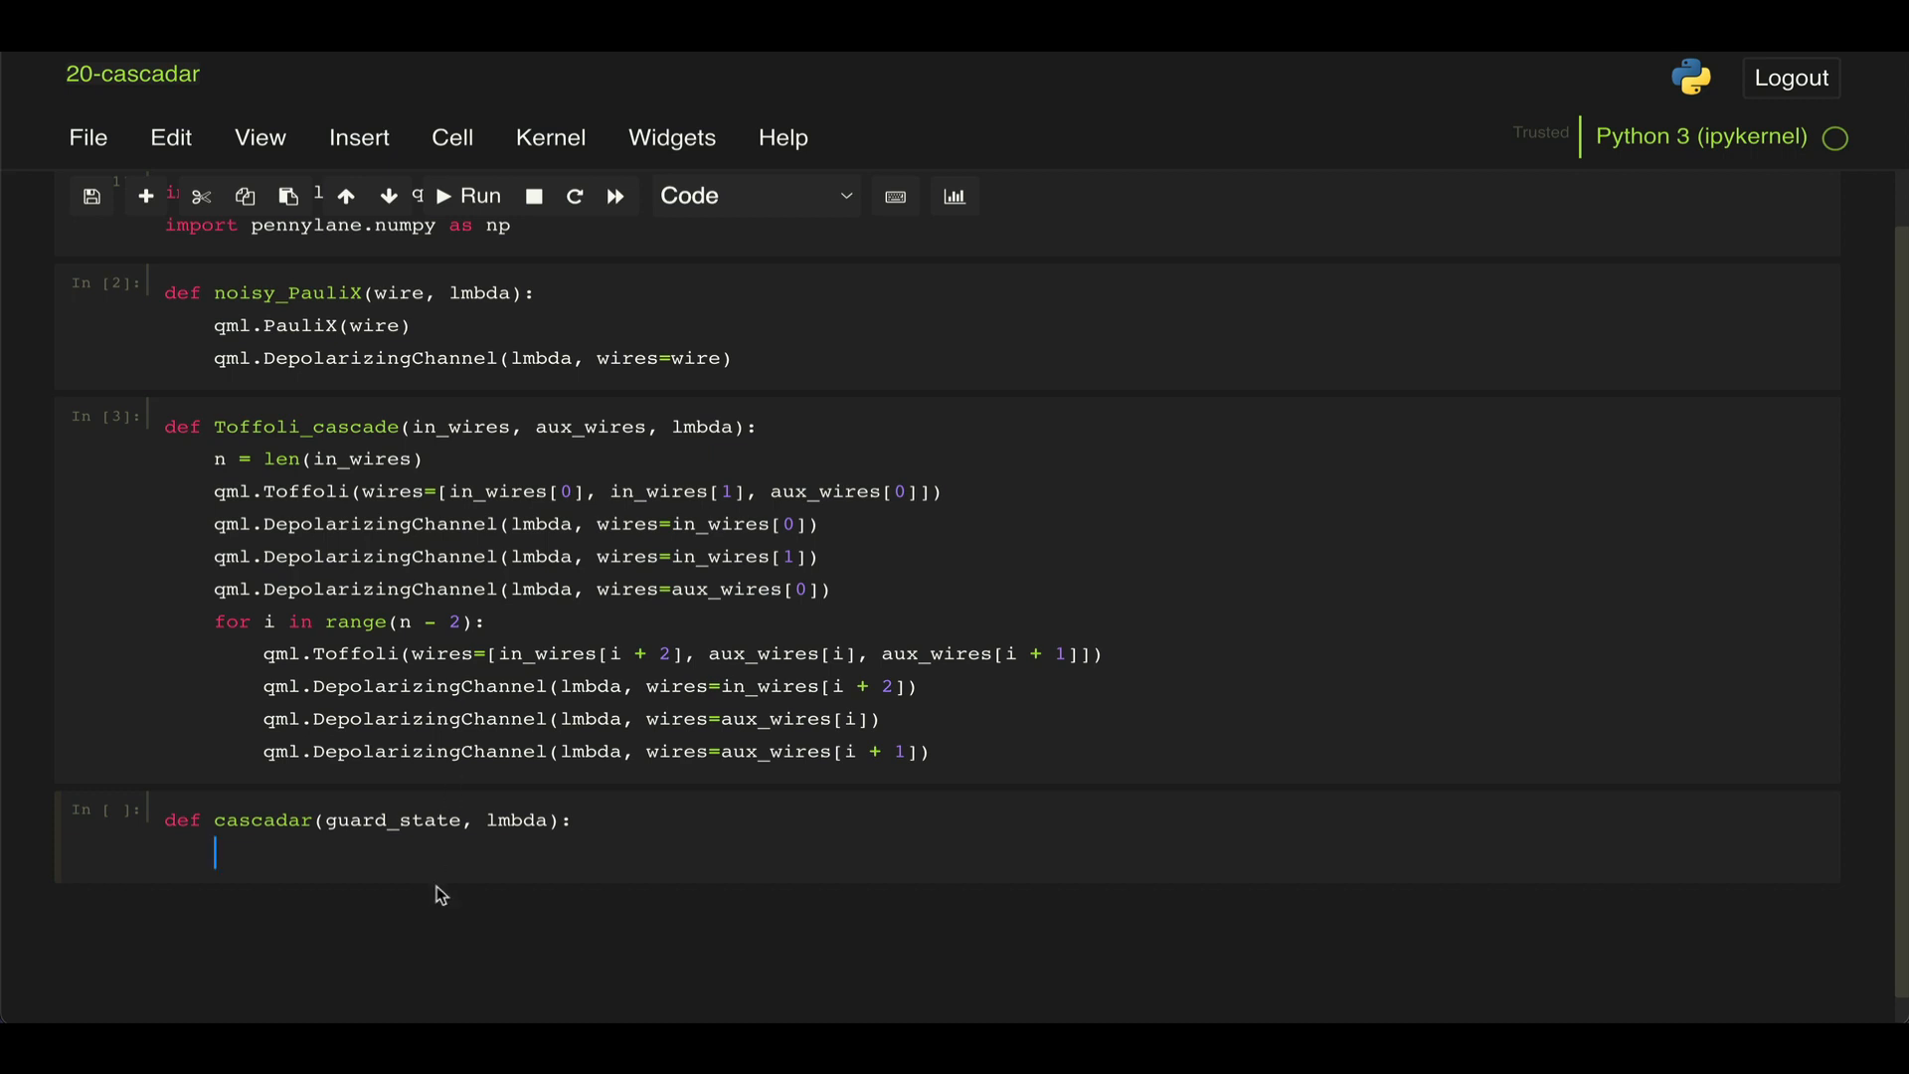
{"action": "type", "text": "ed"}
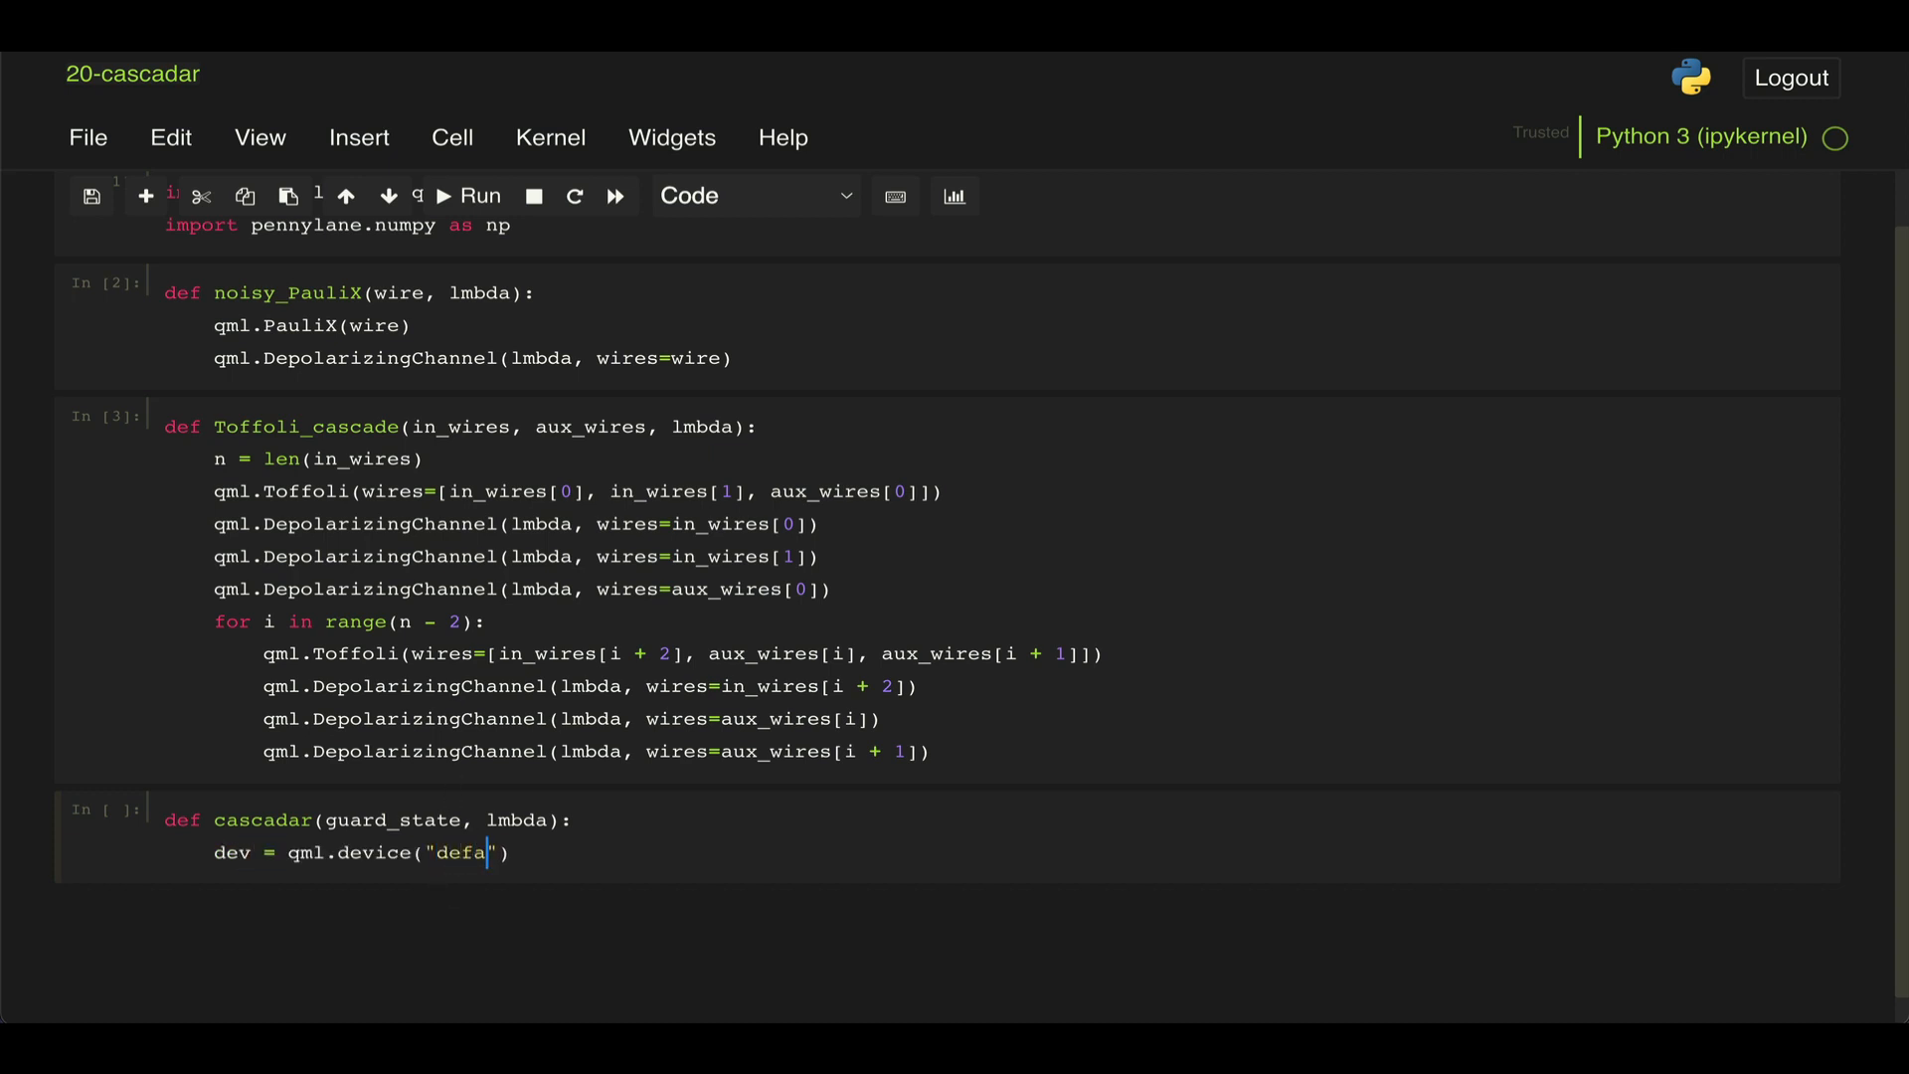
{"action": "type", "text": "ult.mexi"}
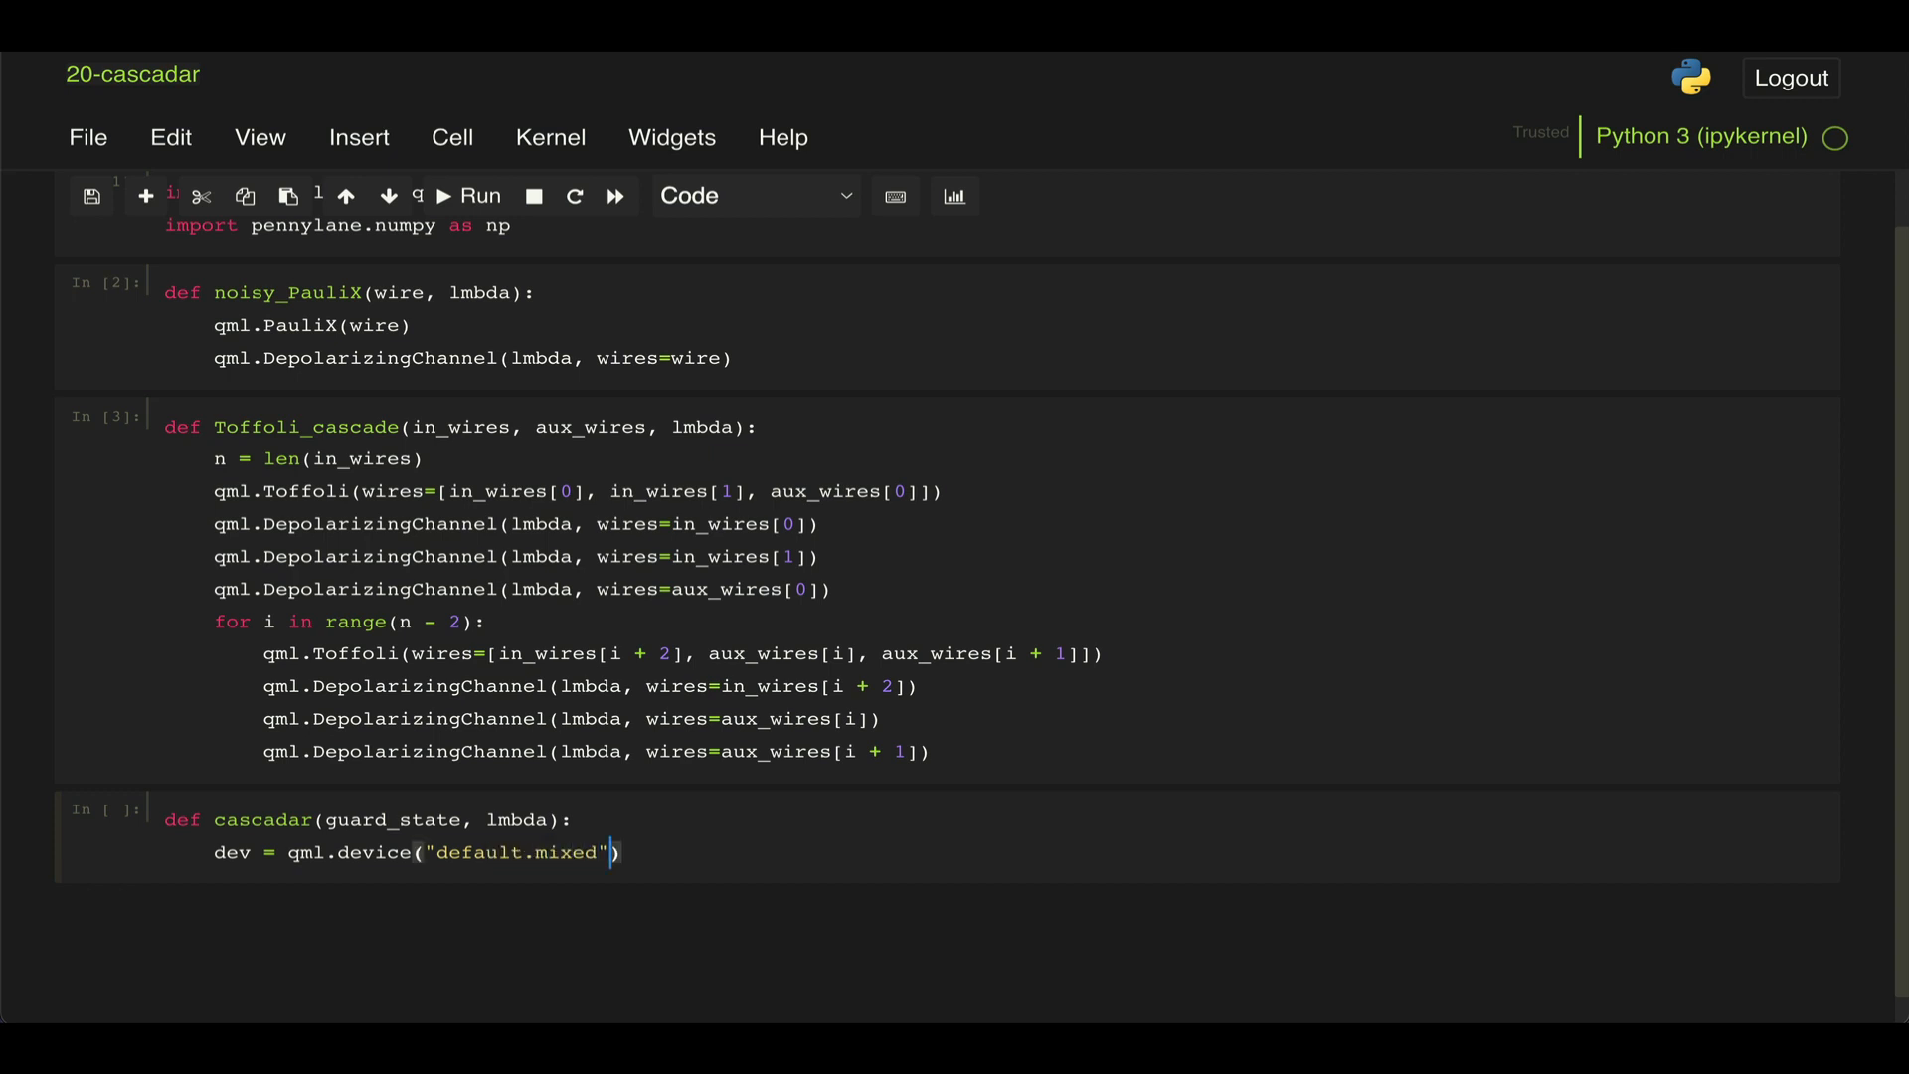
{"action": "type", "text": ", wires= 5"}
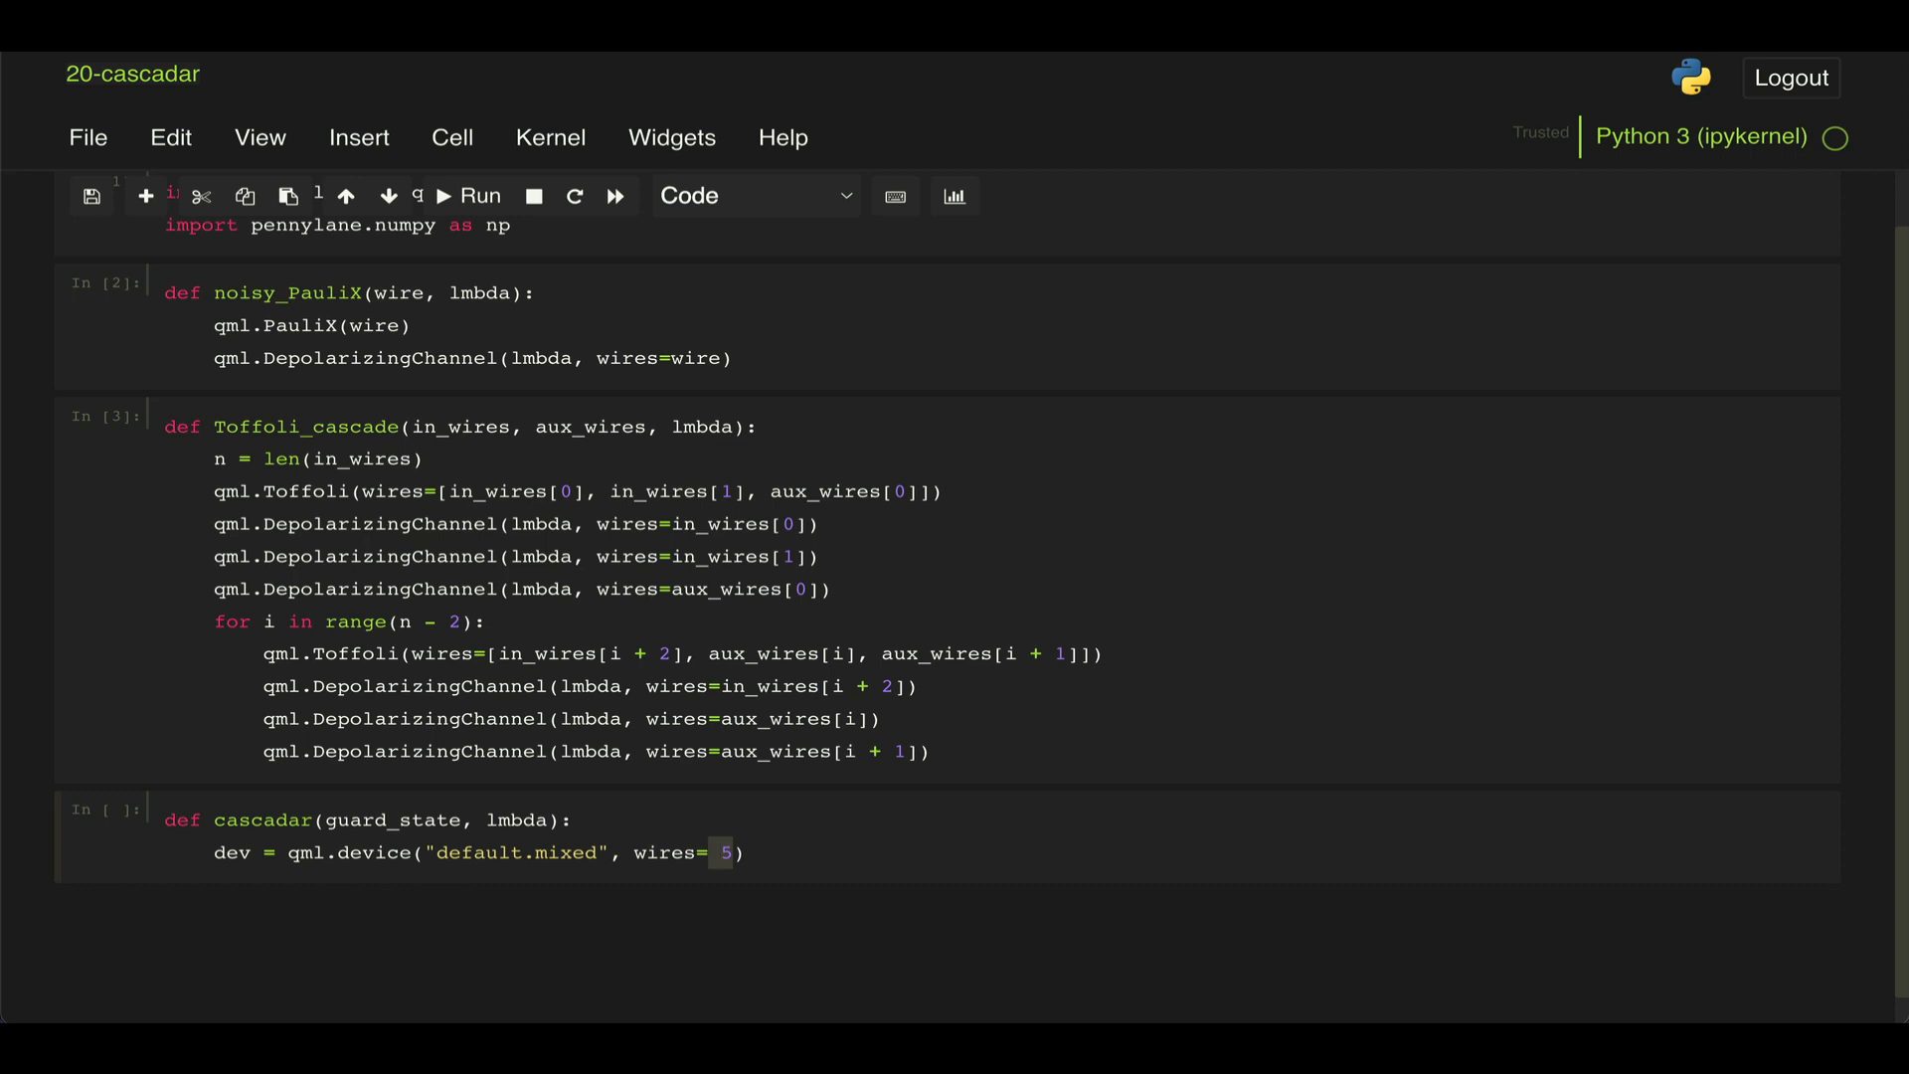
{"action": "type", "text": "+4"}
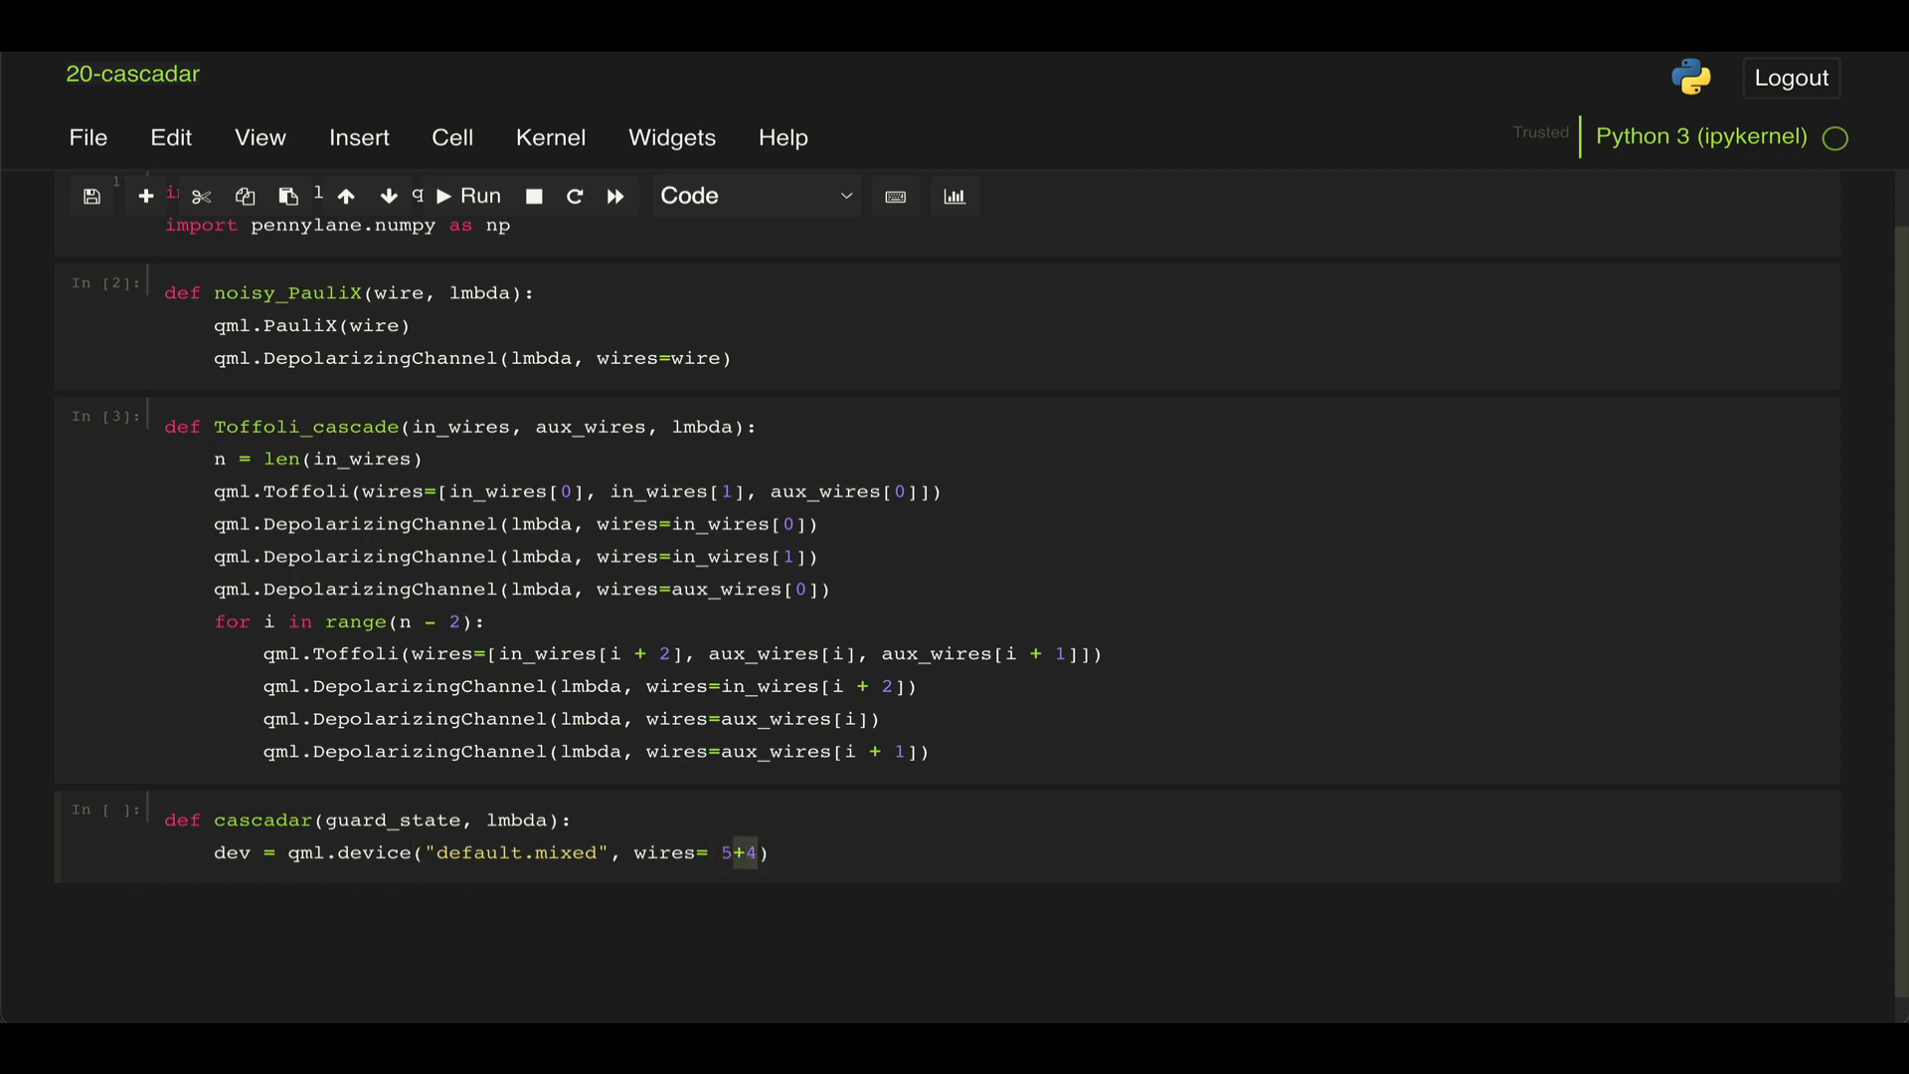
{"action": "type", "text": "@qml."}
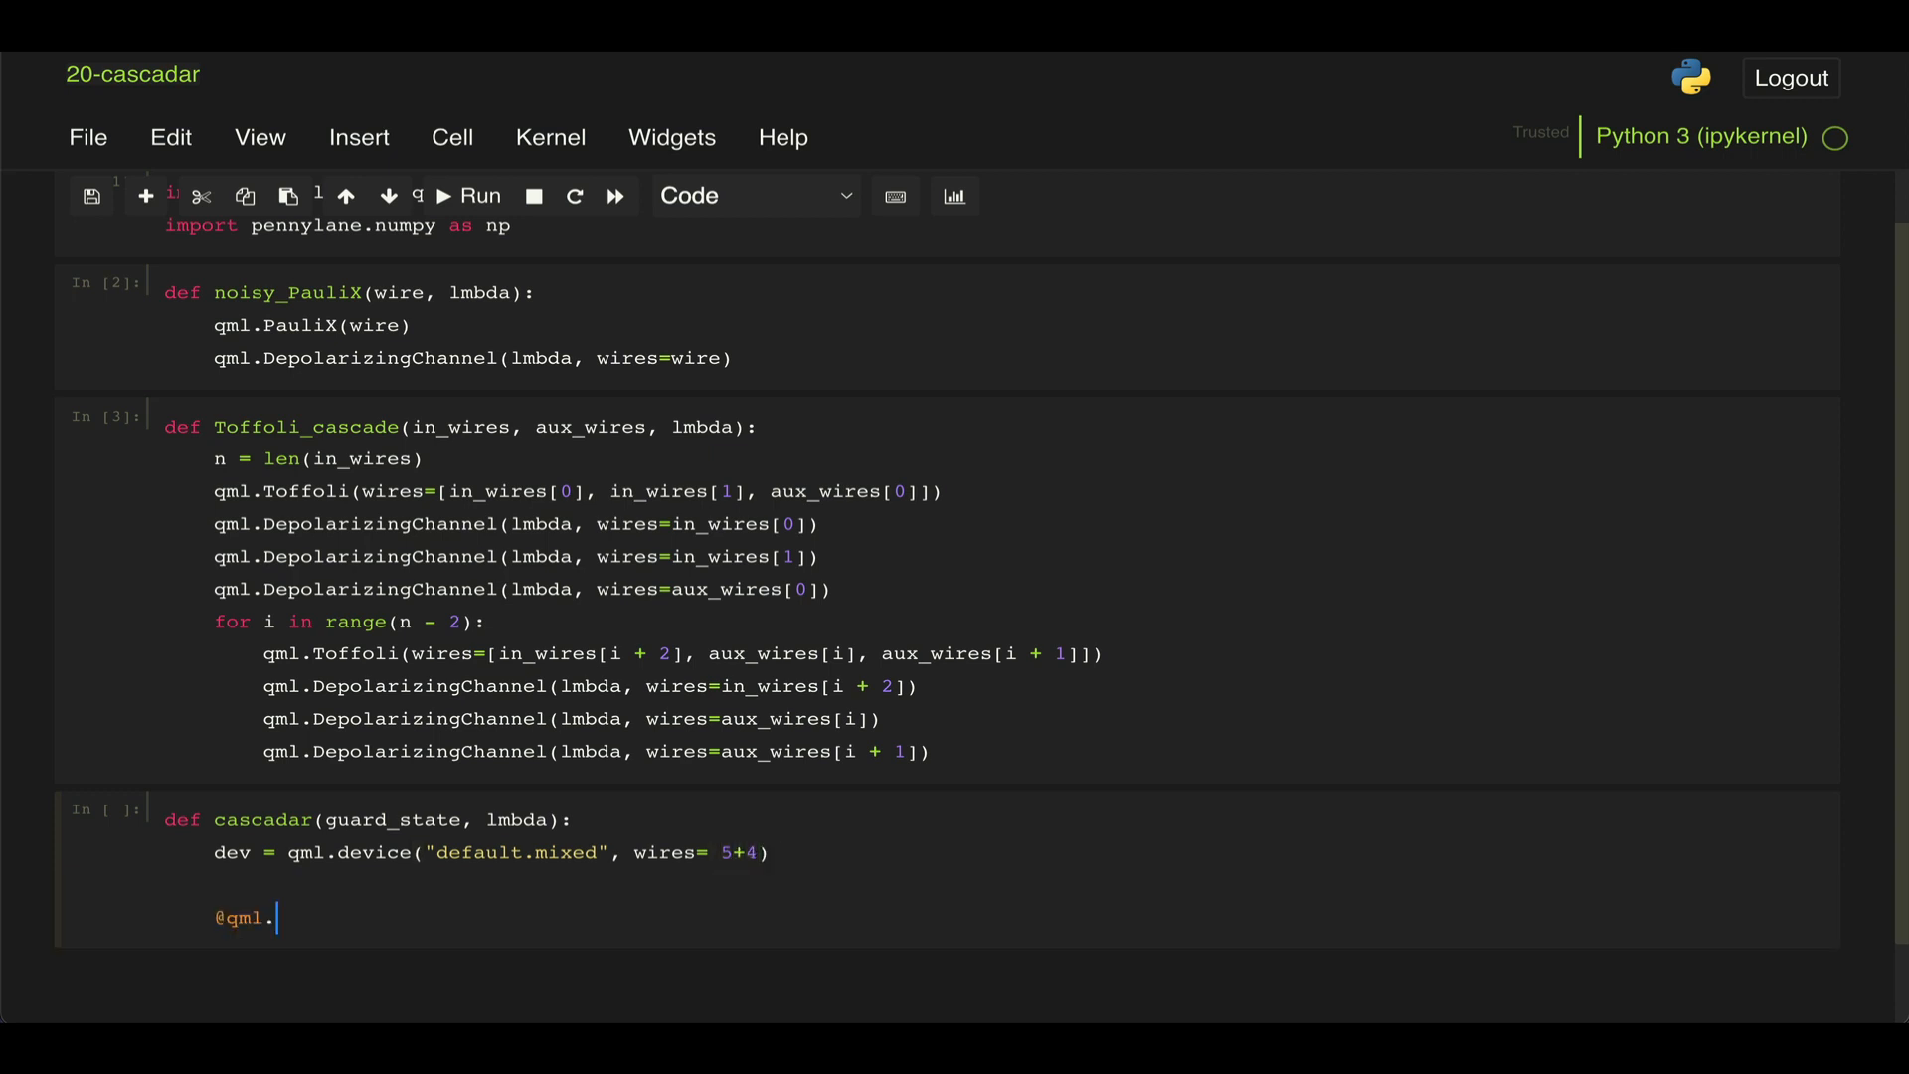
{"action": "type", "text": "qnode(dev)"}
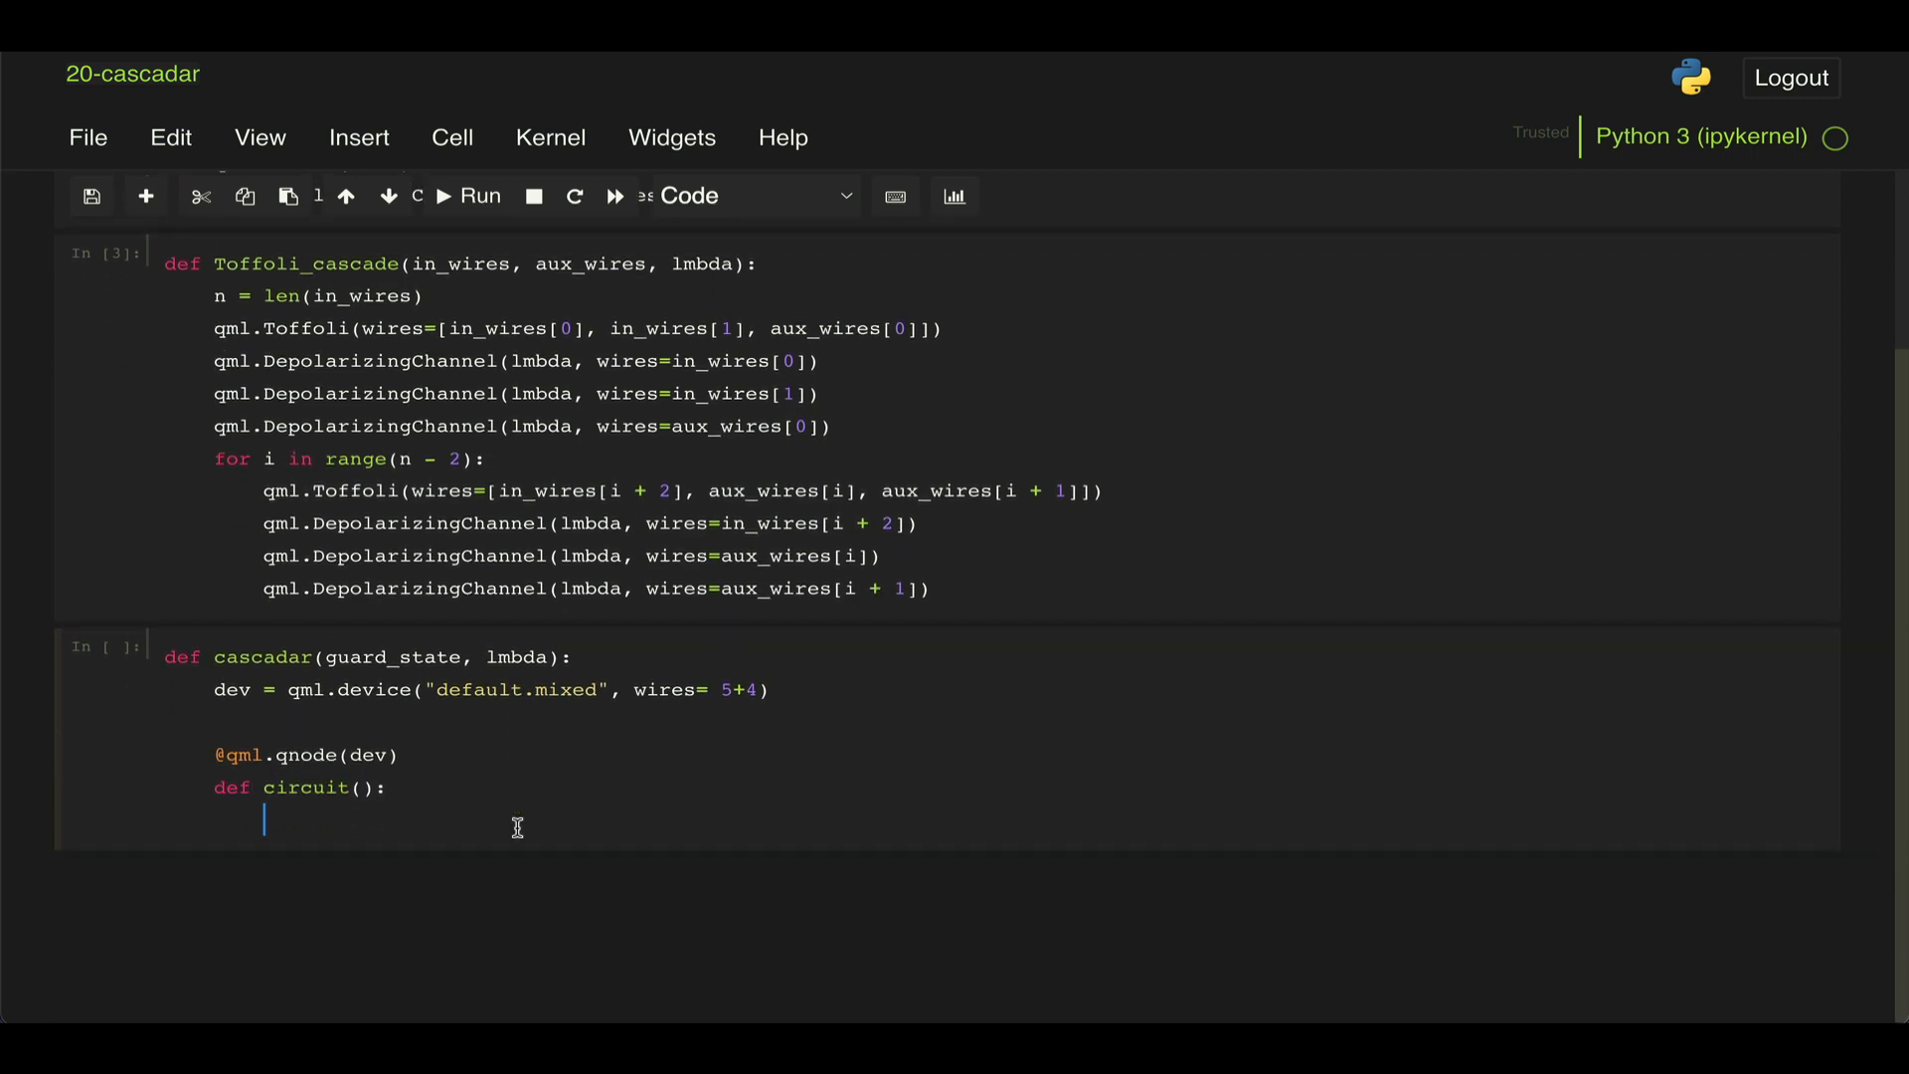
Step: Prepare guard_state on wires 0–4 with qml.QubitStateVector
{"action": "type", "text": "qml.Q"}
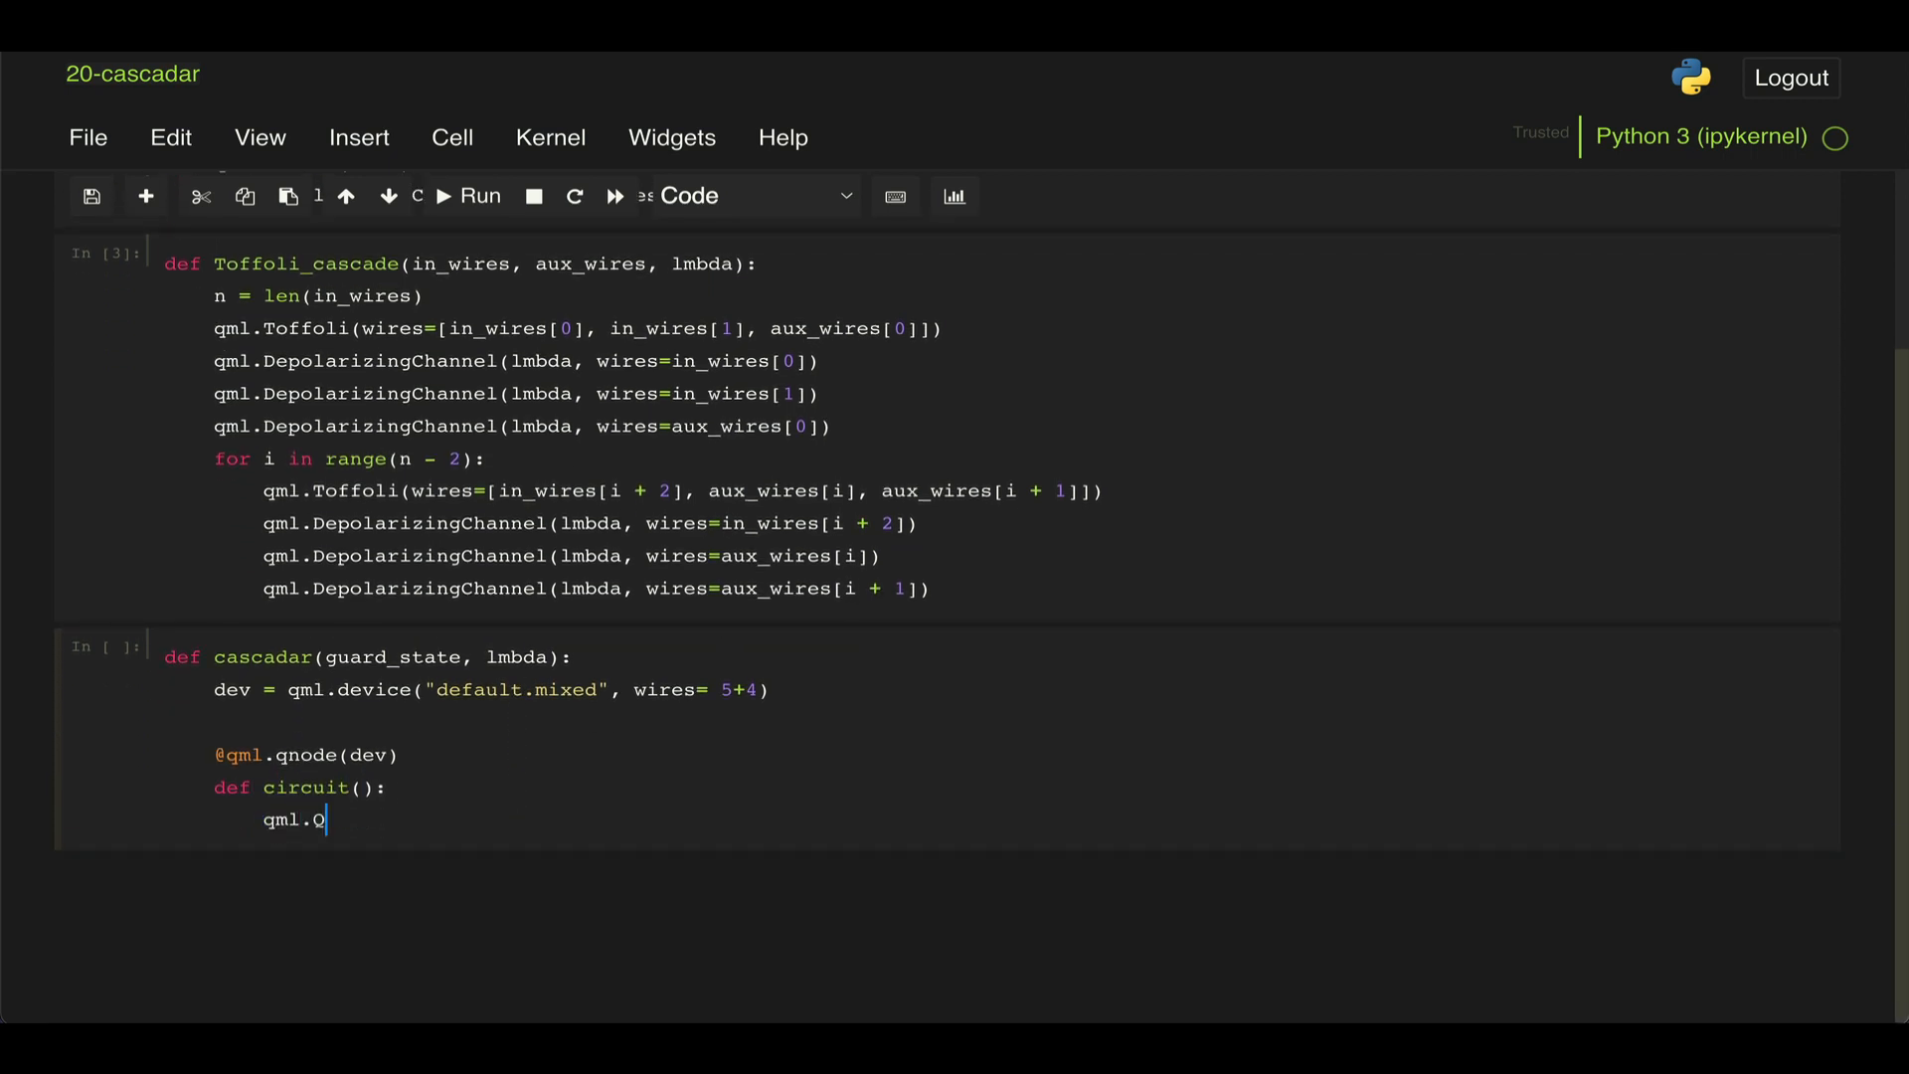
{"action": "type", "text": "ubitStateVector"}
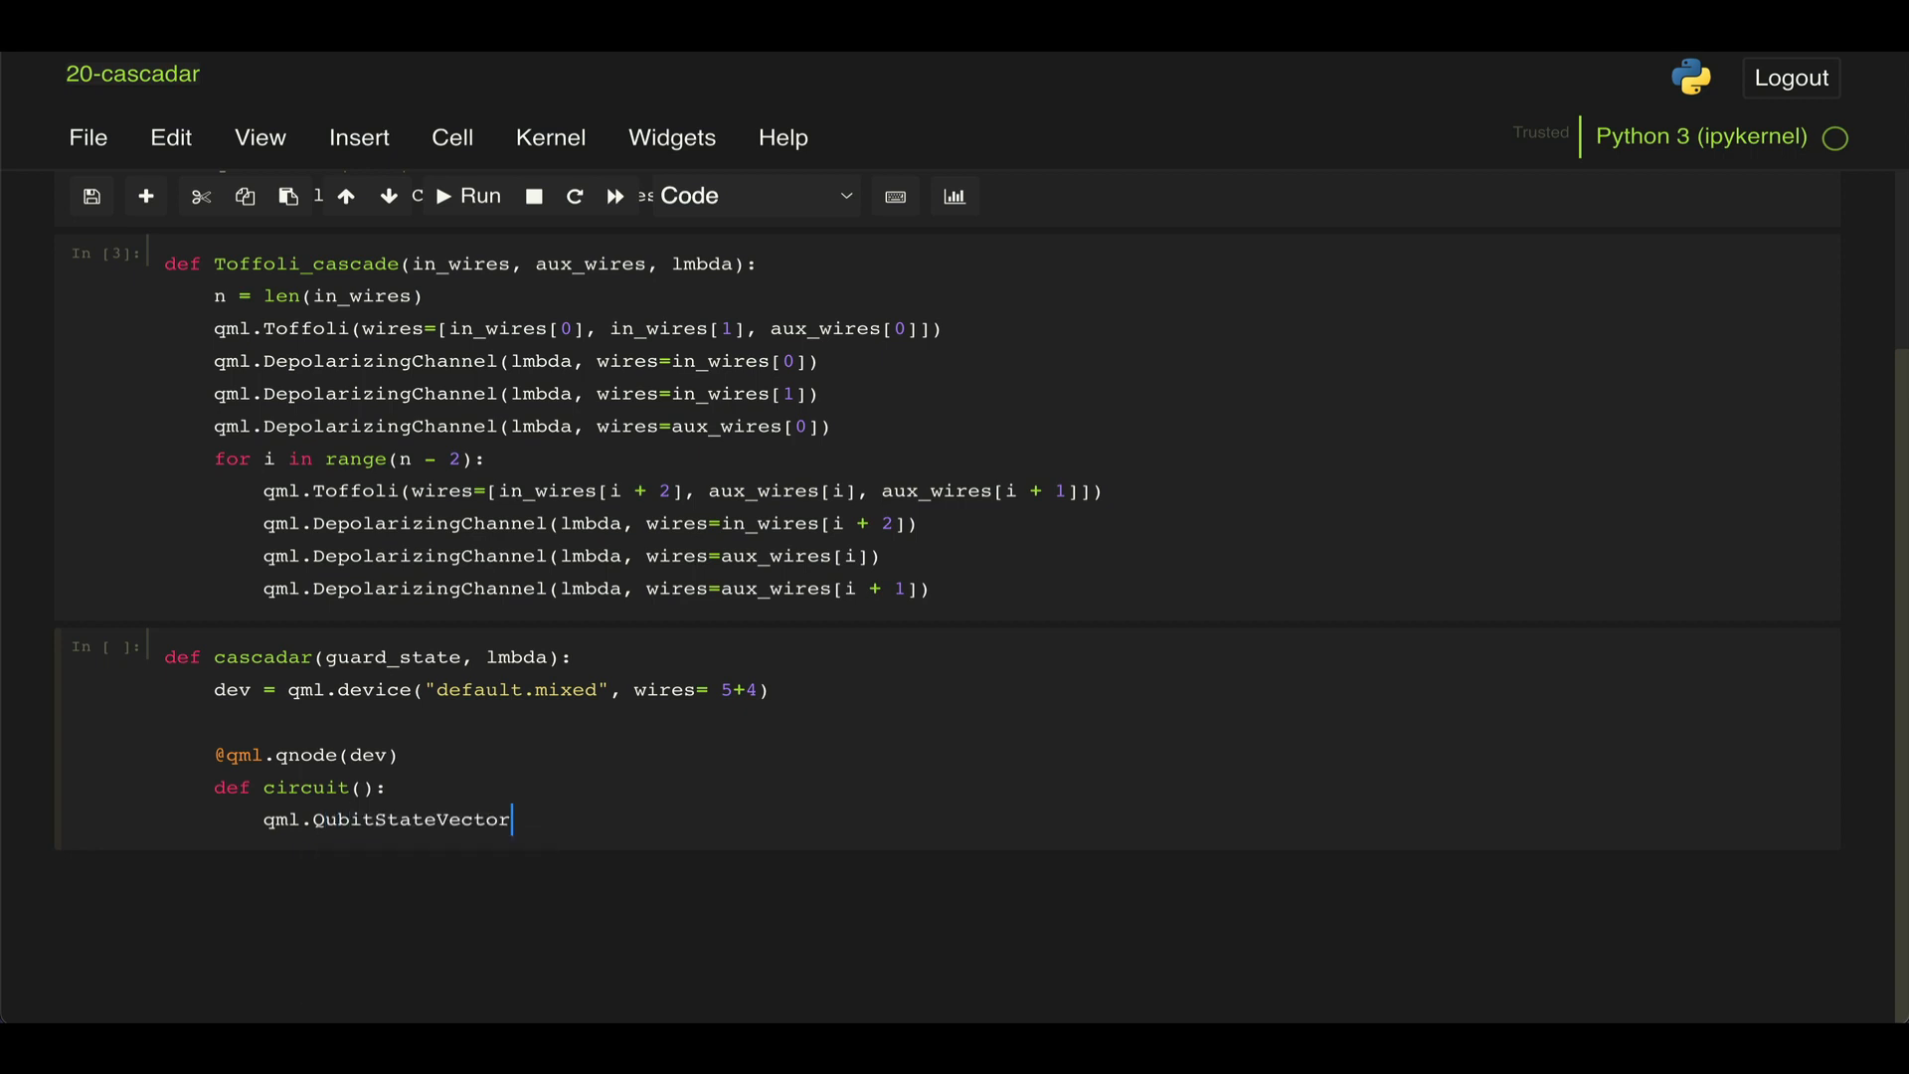
{"action": "type", "text": "()"}
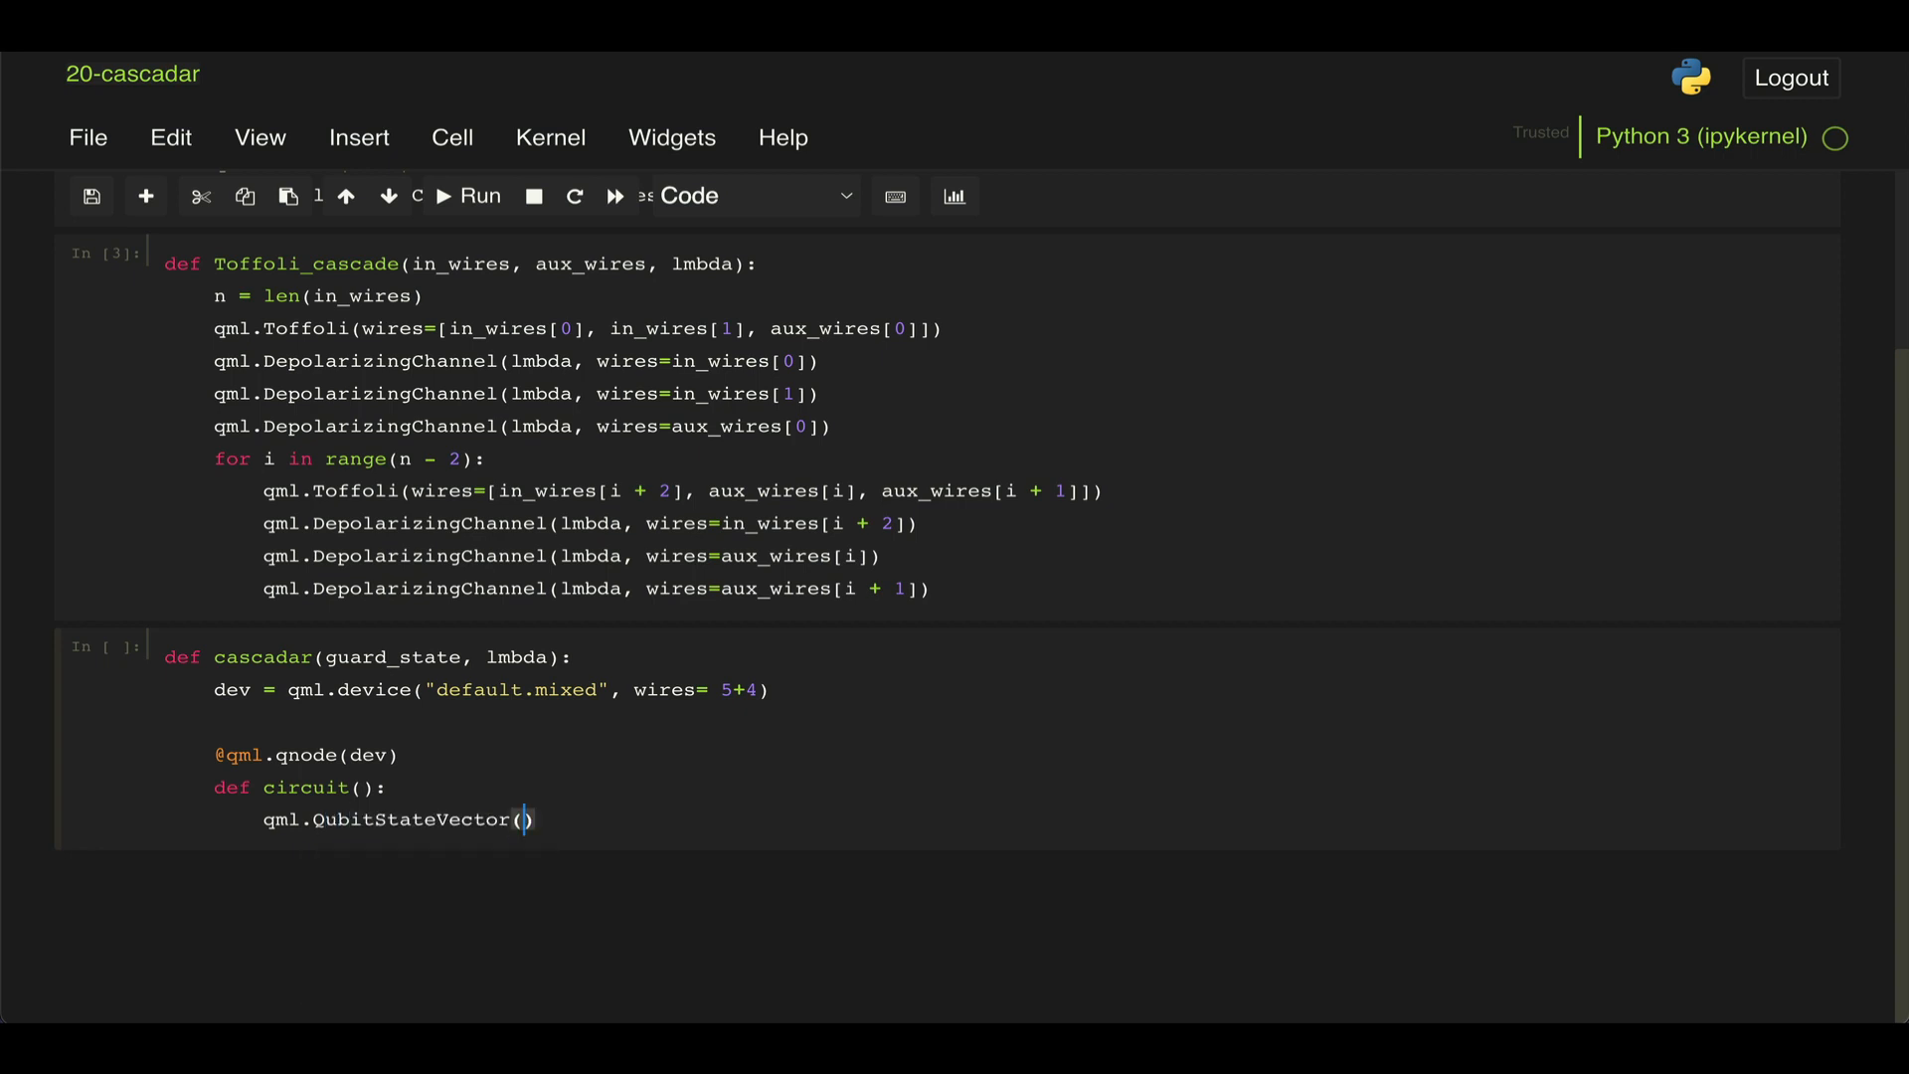
{"action": "type", "text": "guard_state, ran"}
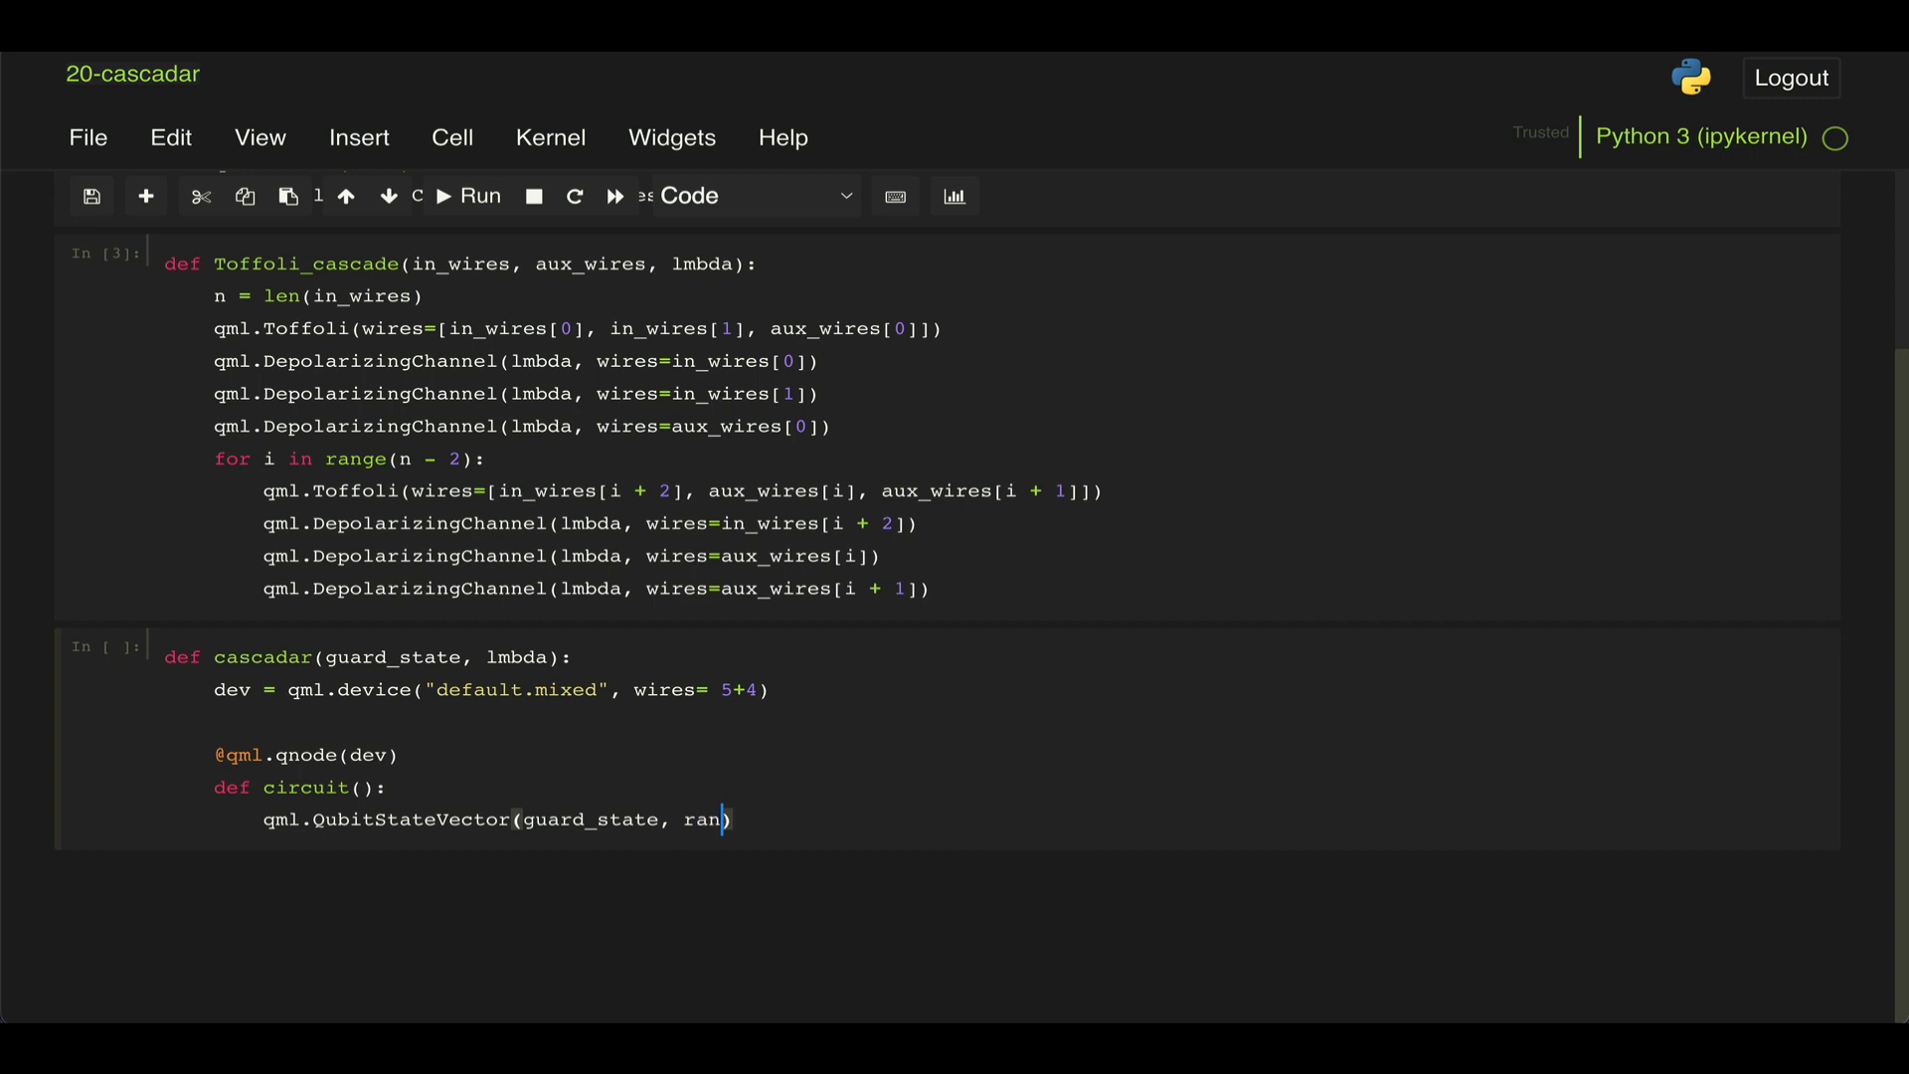
{"action": "type", "text": "ge(5))"}
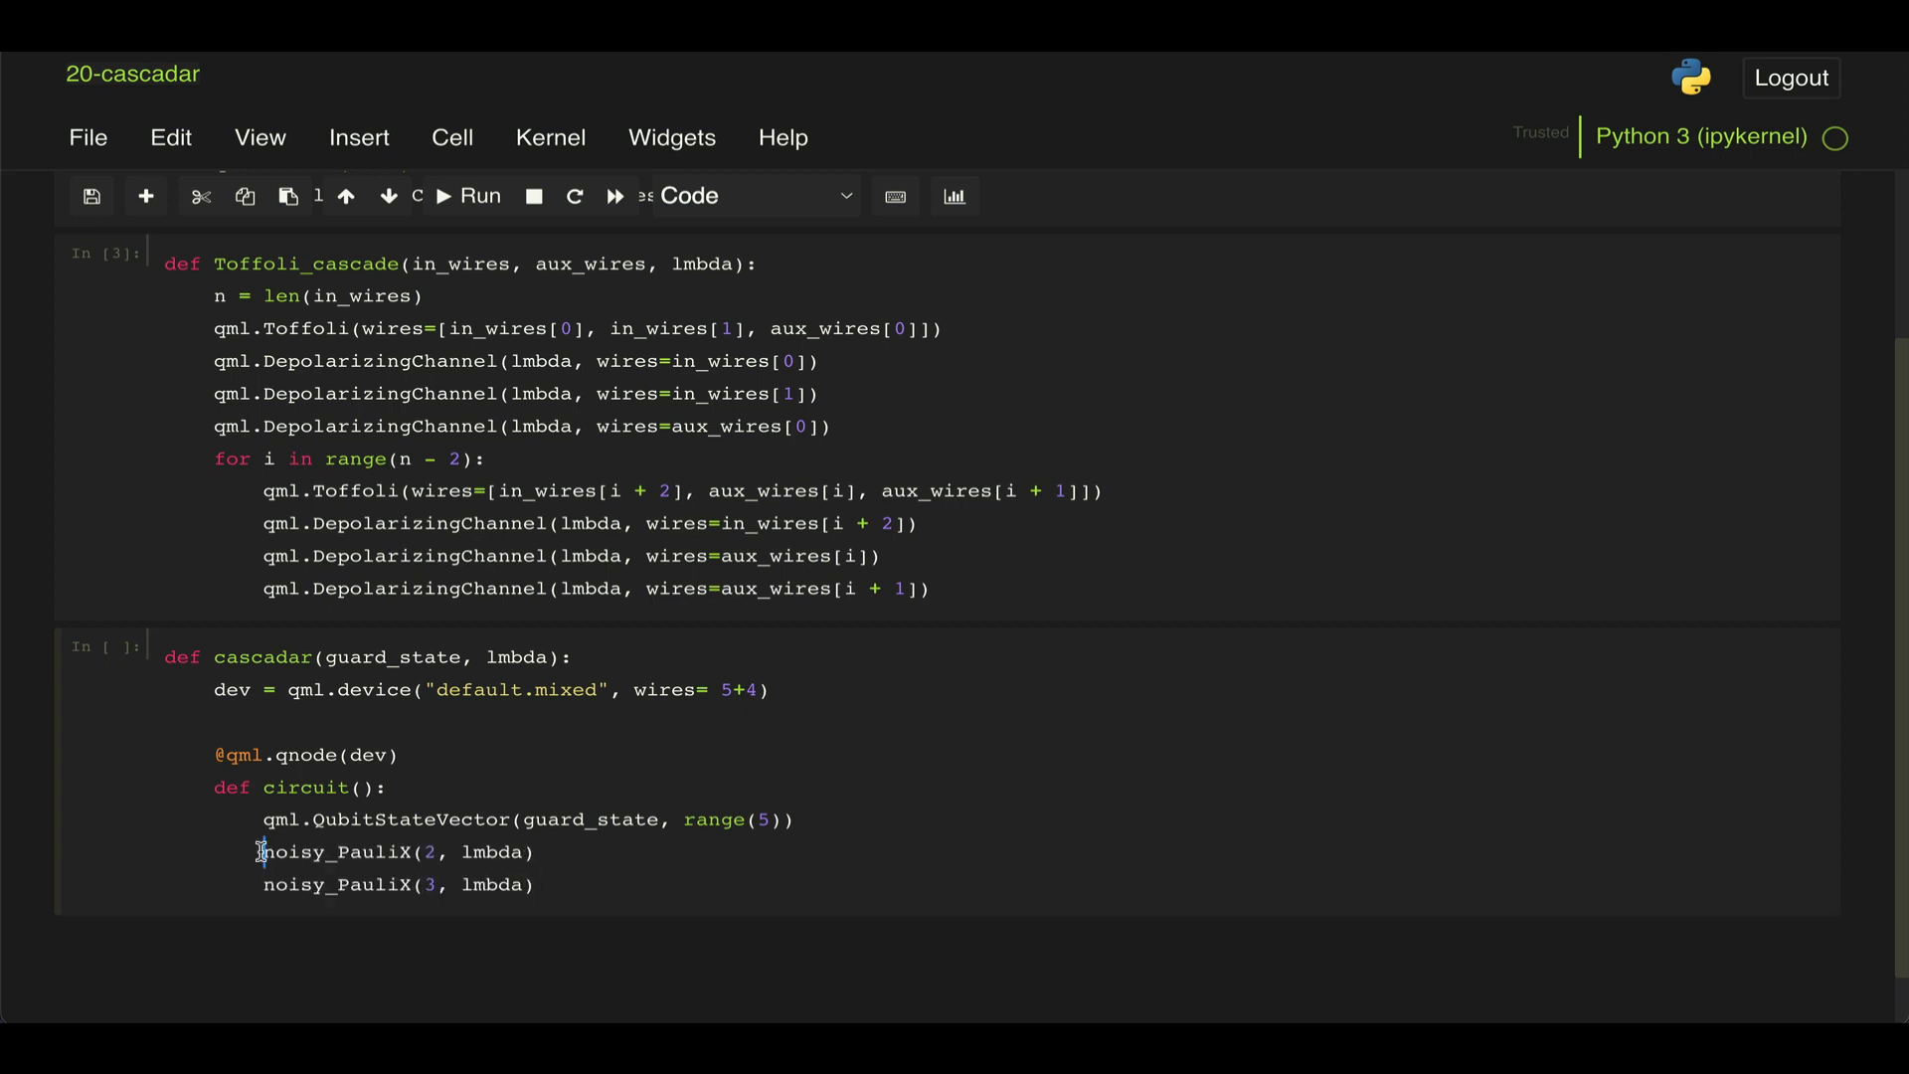
Step: Call Toffoli_cascade on wires 0–4 with auxiliary wires 5–8 and noise lmbda
{"action": "left_click", "coordinate": [525, 885]}
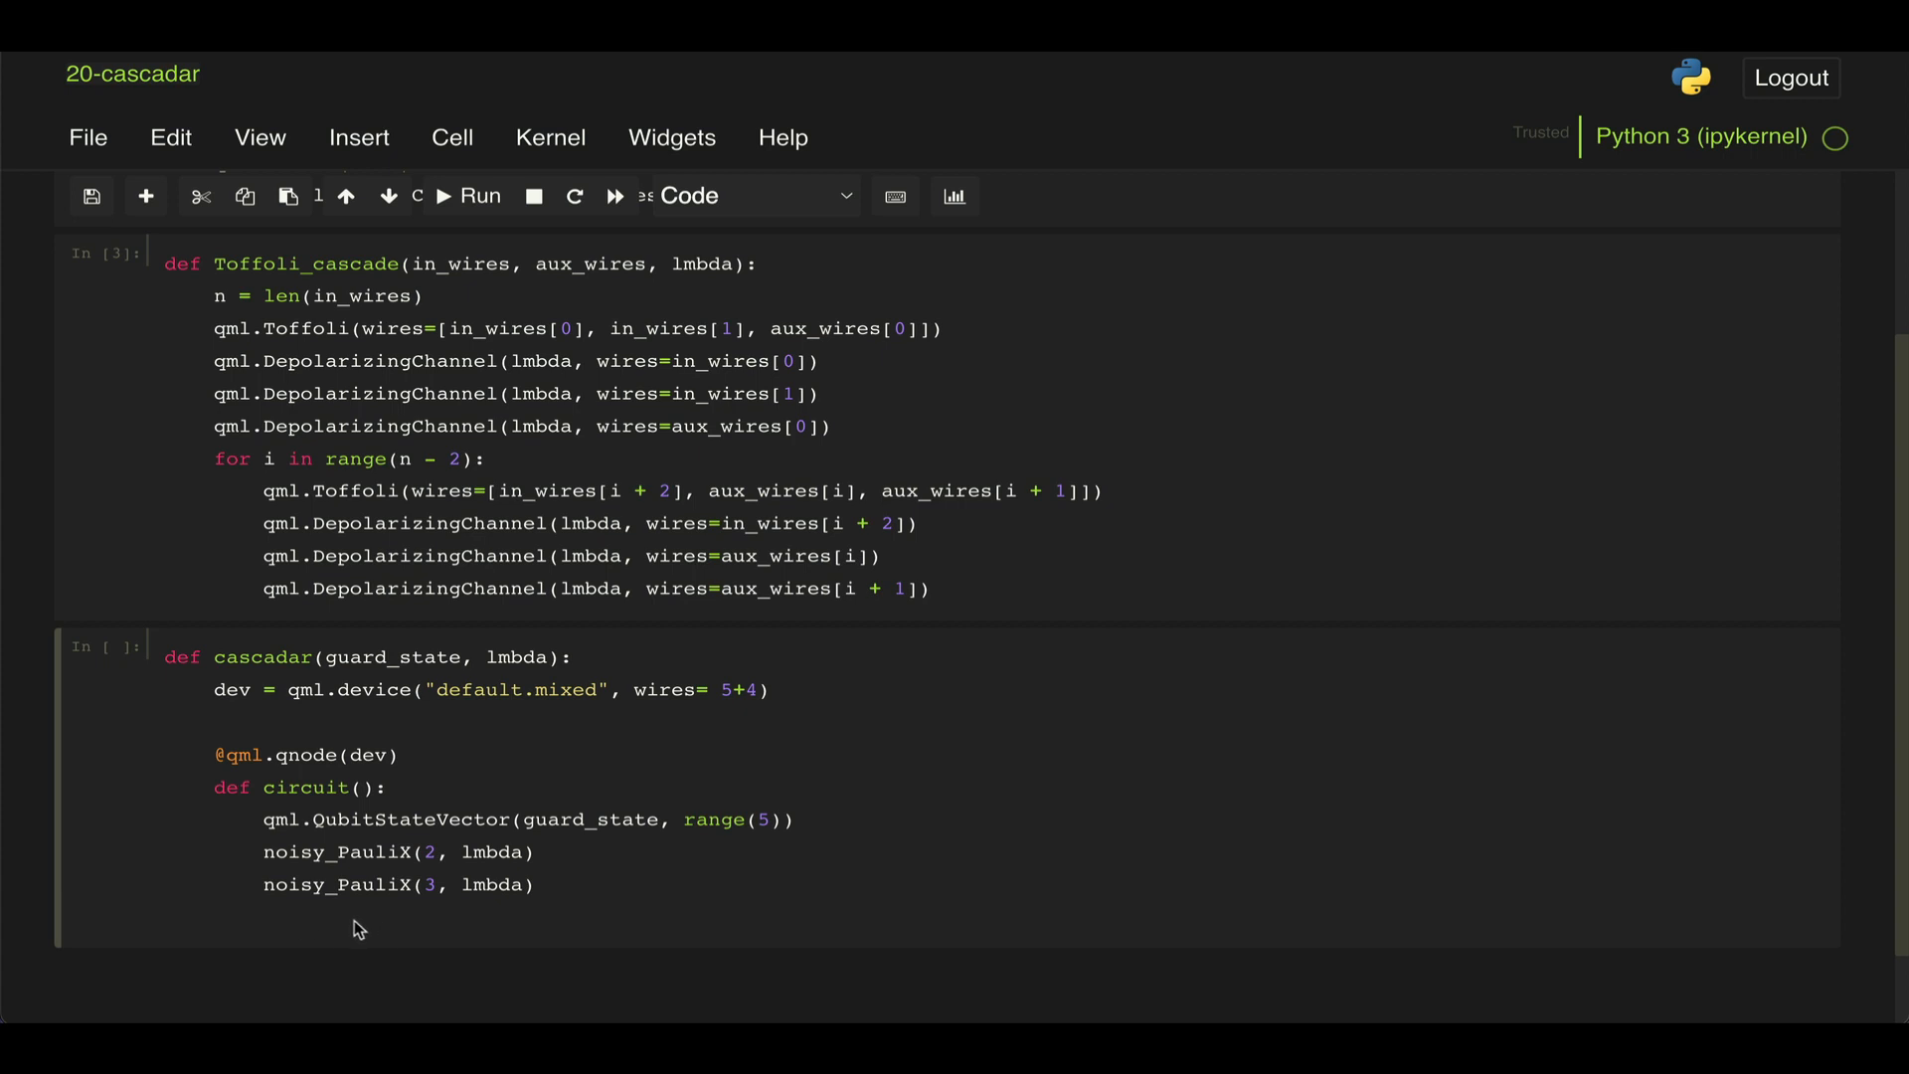
{"action": "type", "text": "Toffoli_cascade(list(range(5)), list(range(5,9)), lmbda)"}
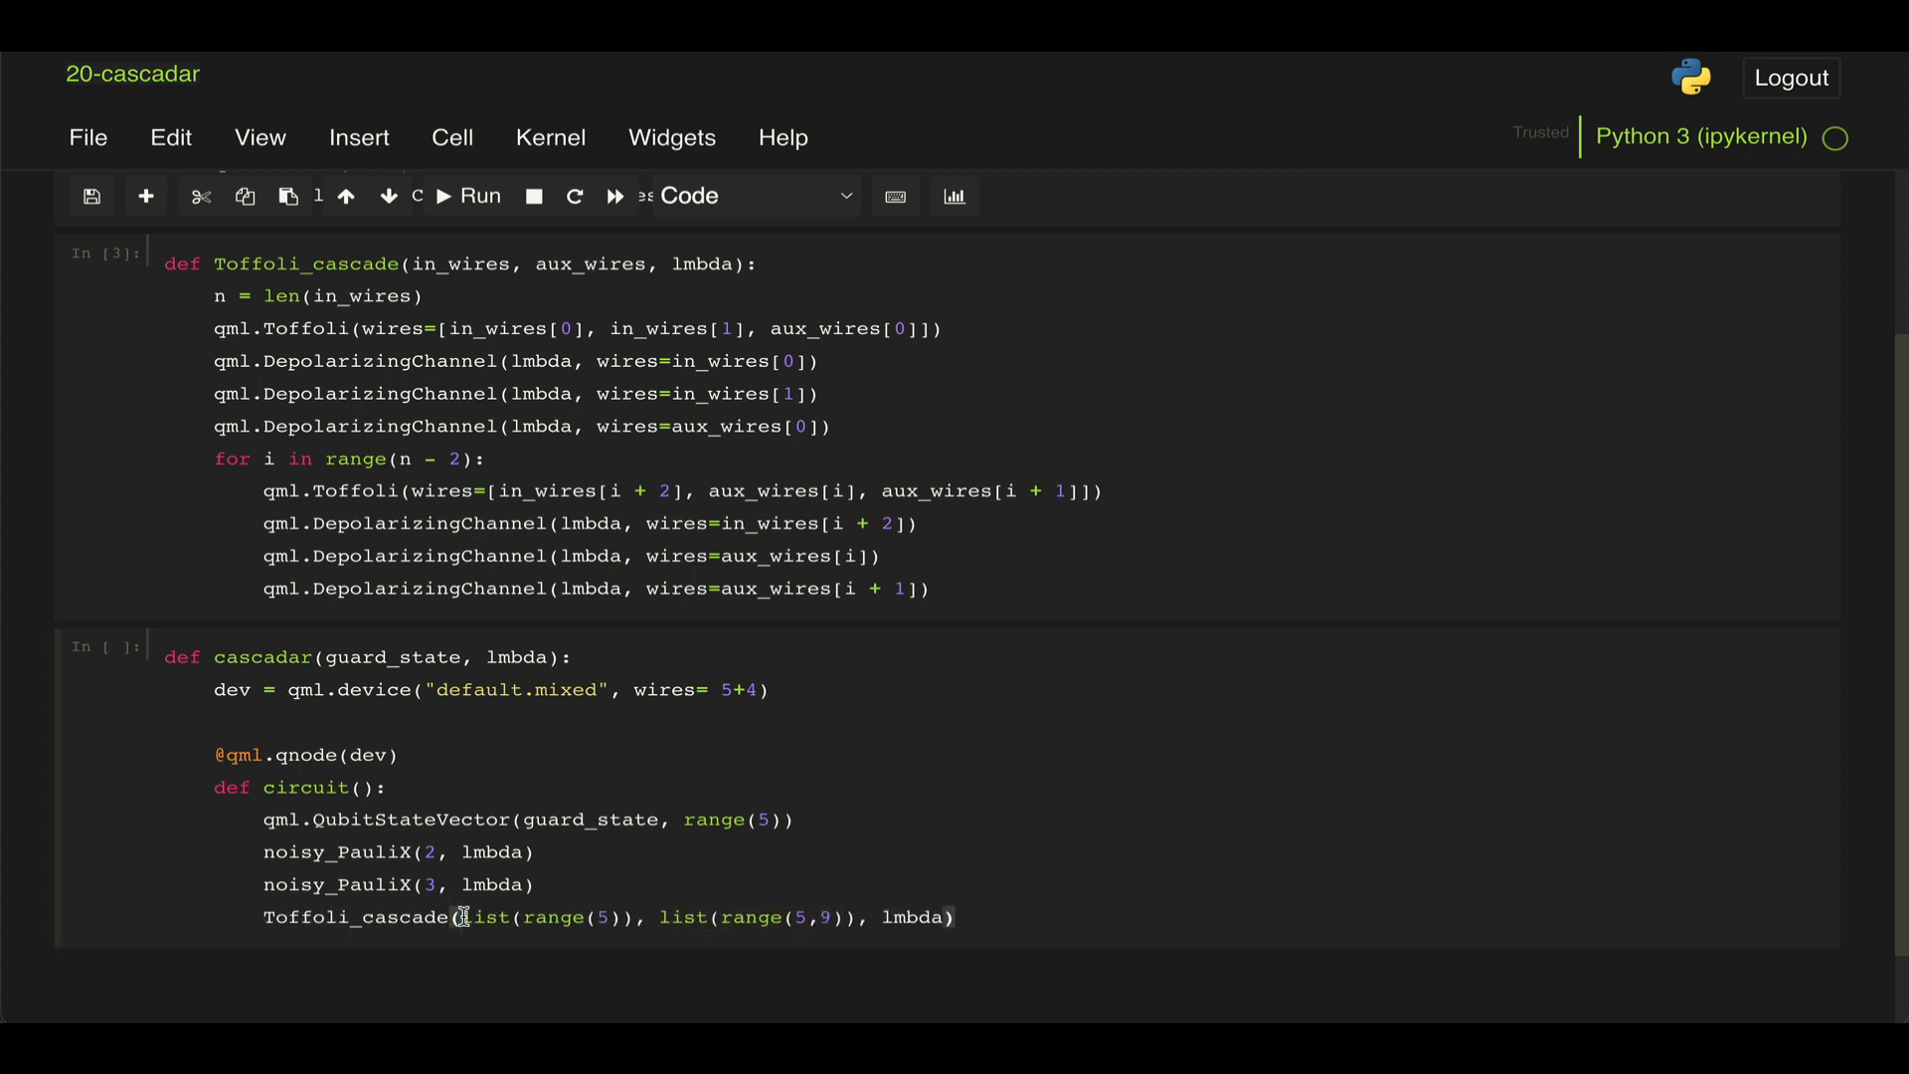
{"action": "double_click", "coordinate": [552, 916]}
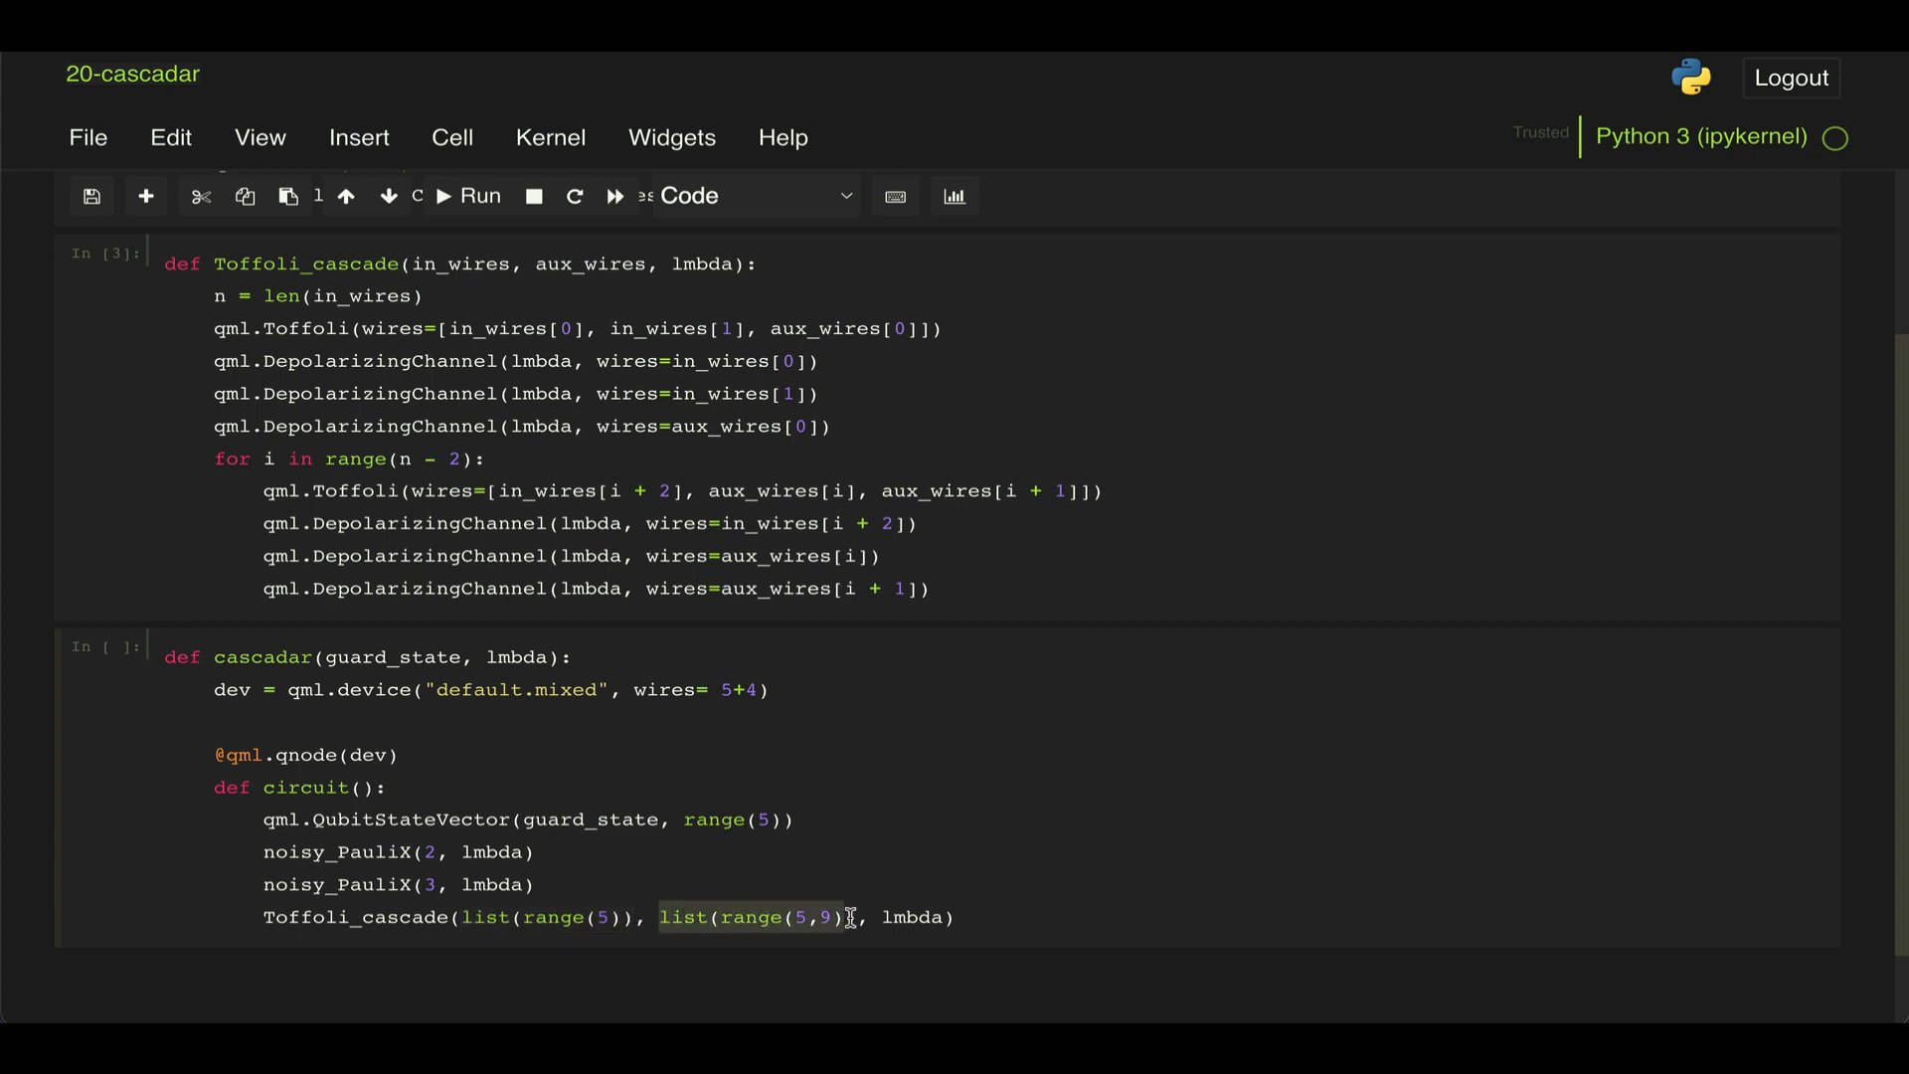
{"action": "double_click", "coordinate": [916, 918]}
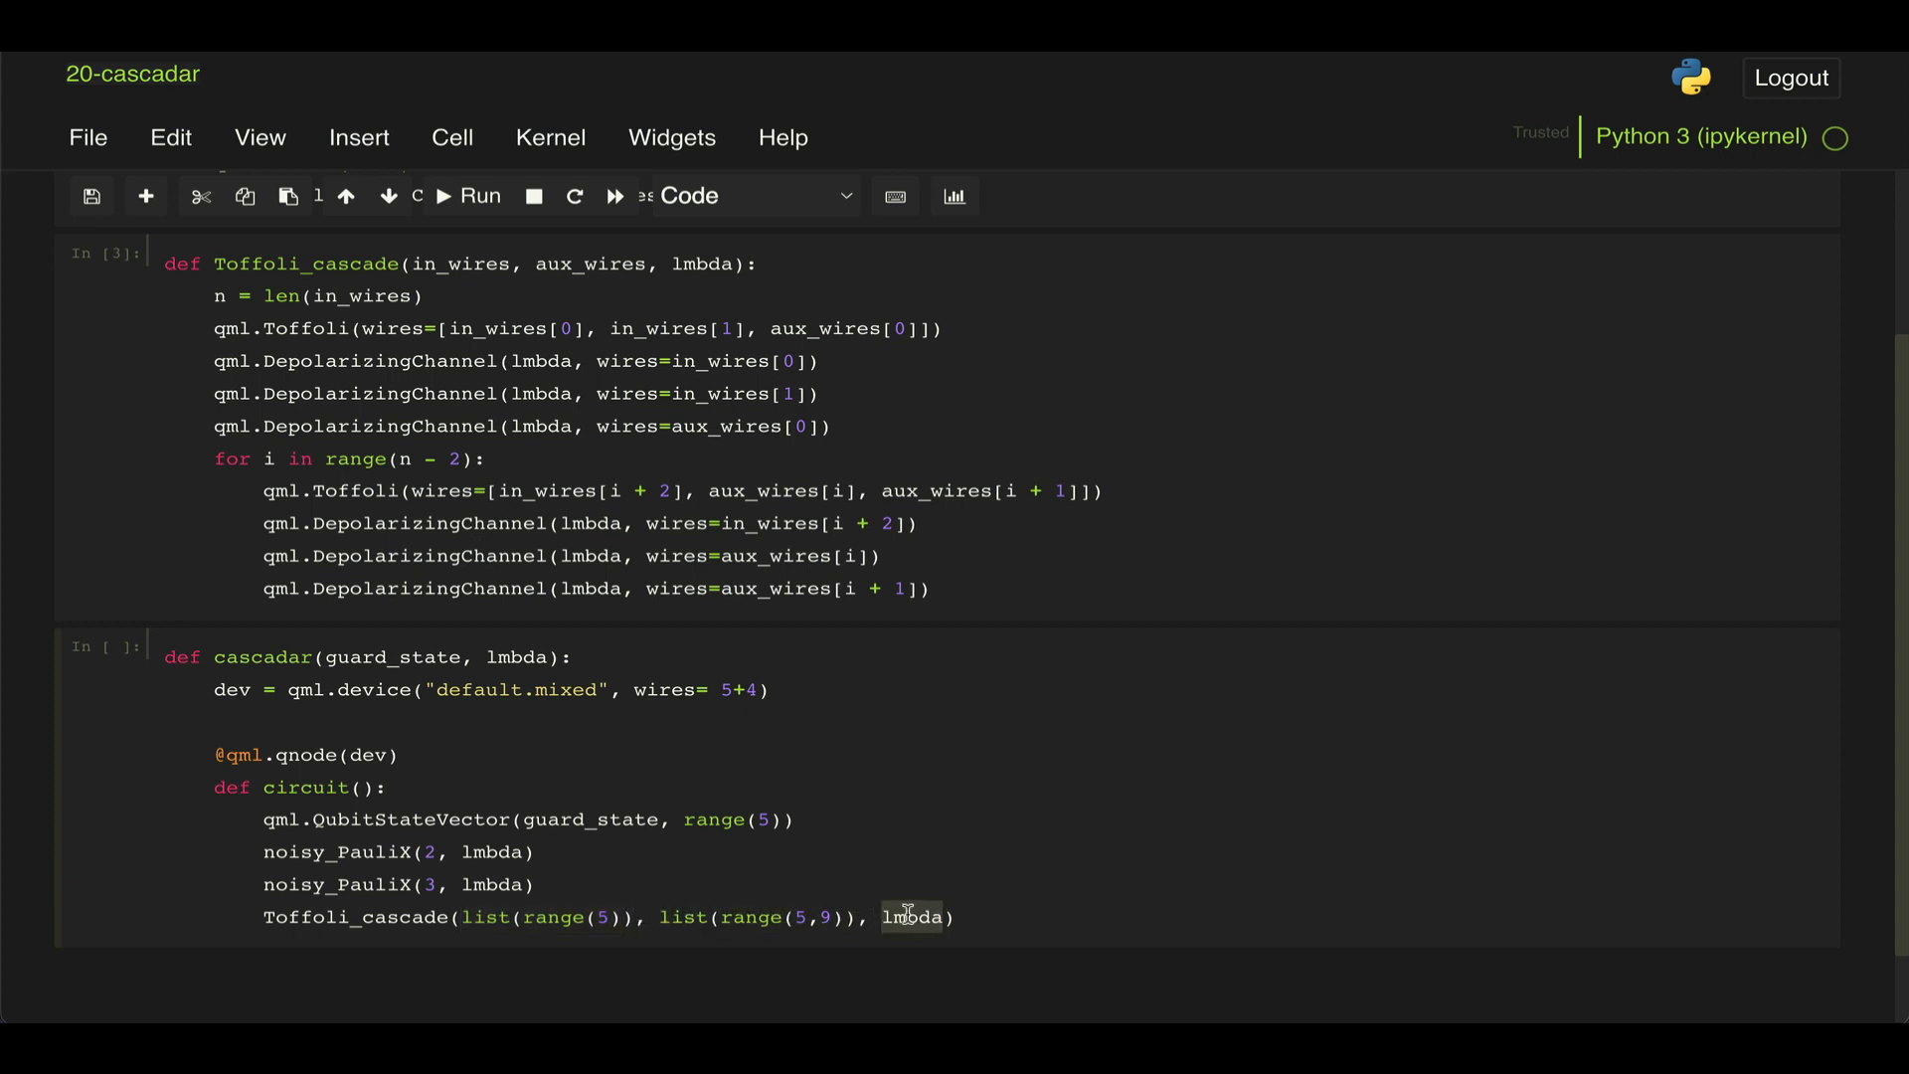
{"action": "left_click", "coordinate": [956, 918]}
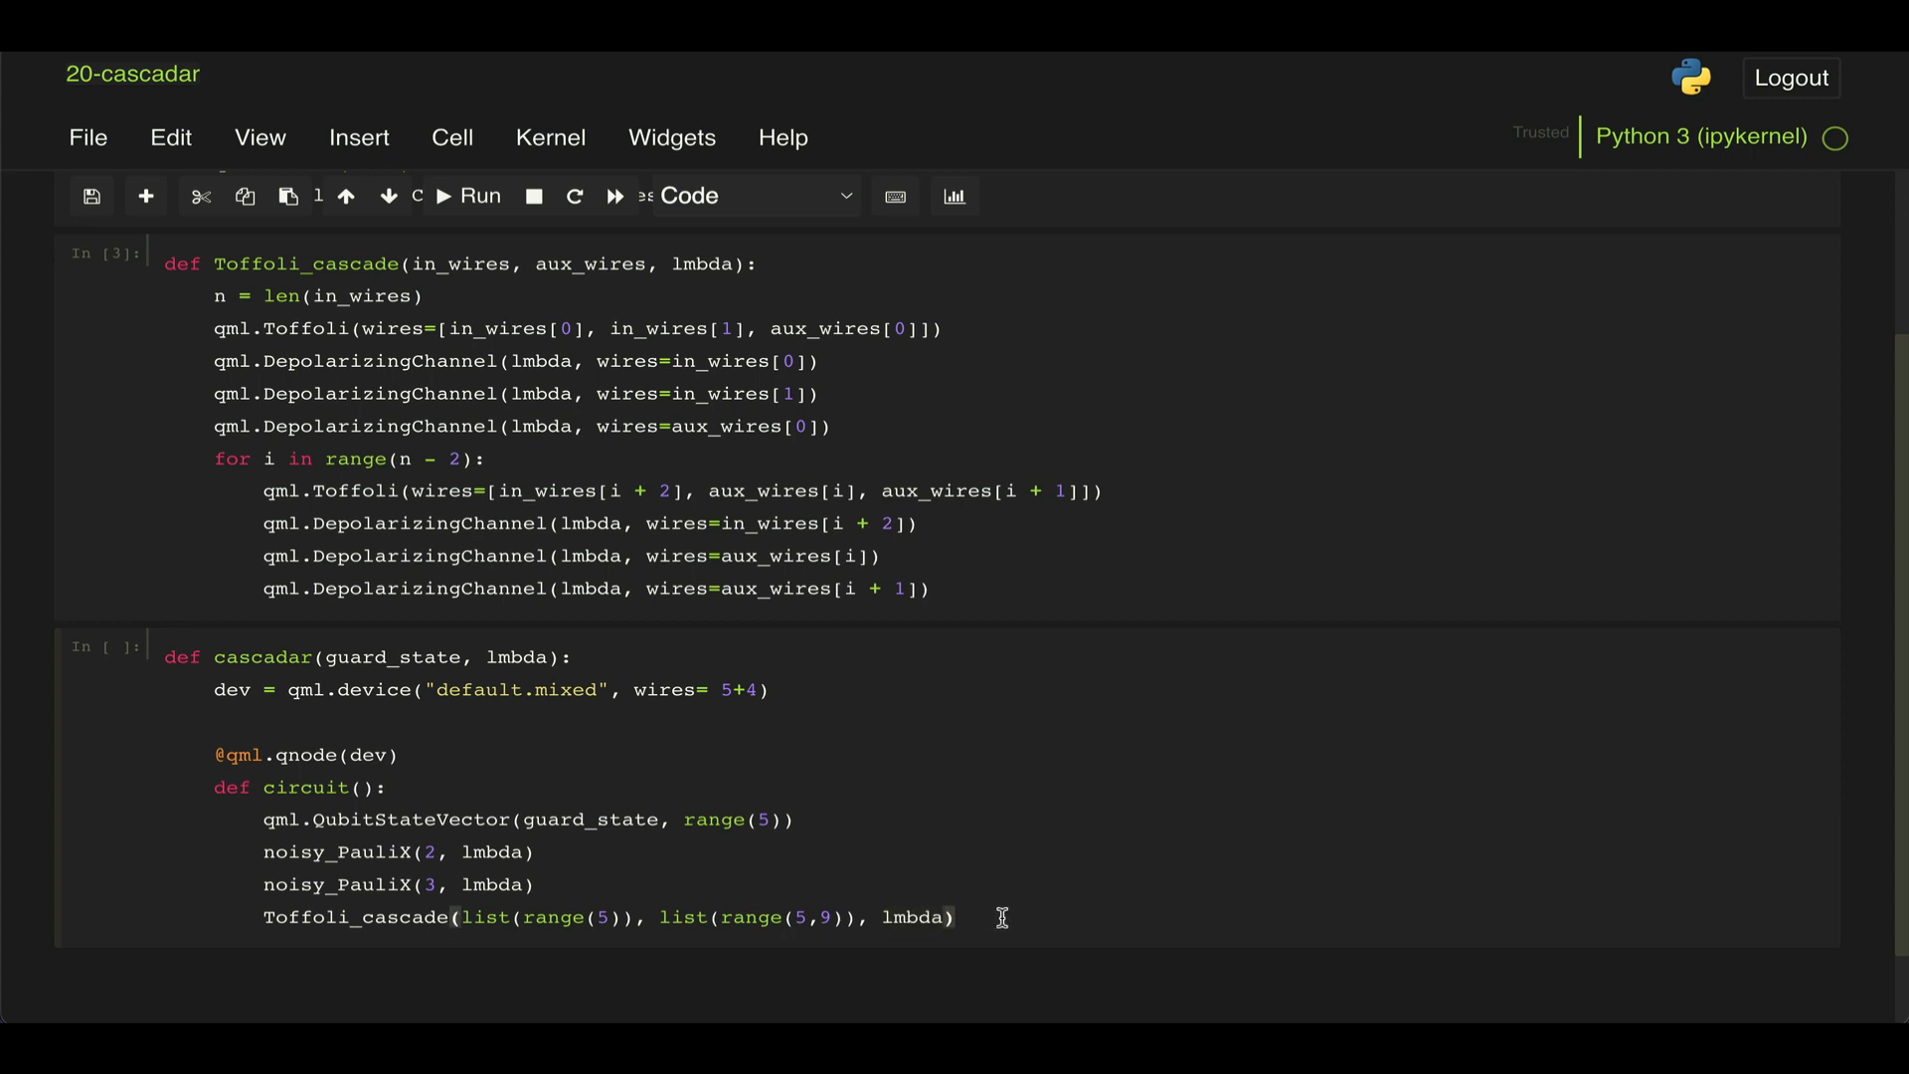
{"action": "mouse_move", "coordinate": [684, 842]}
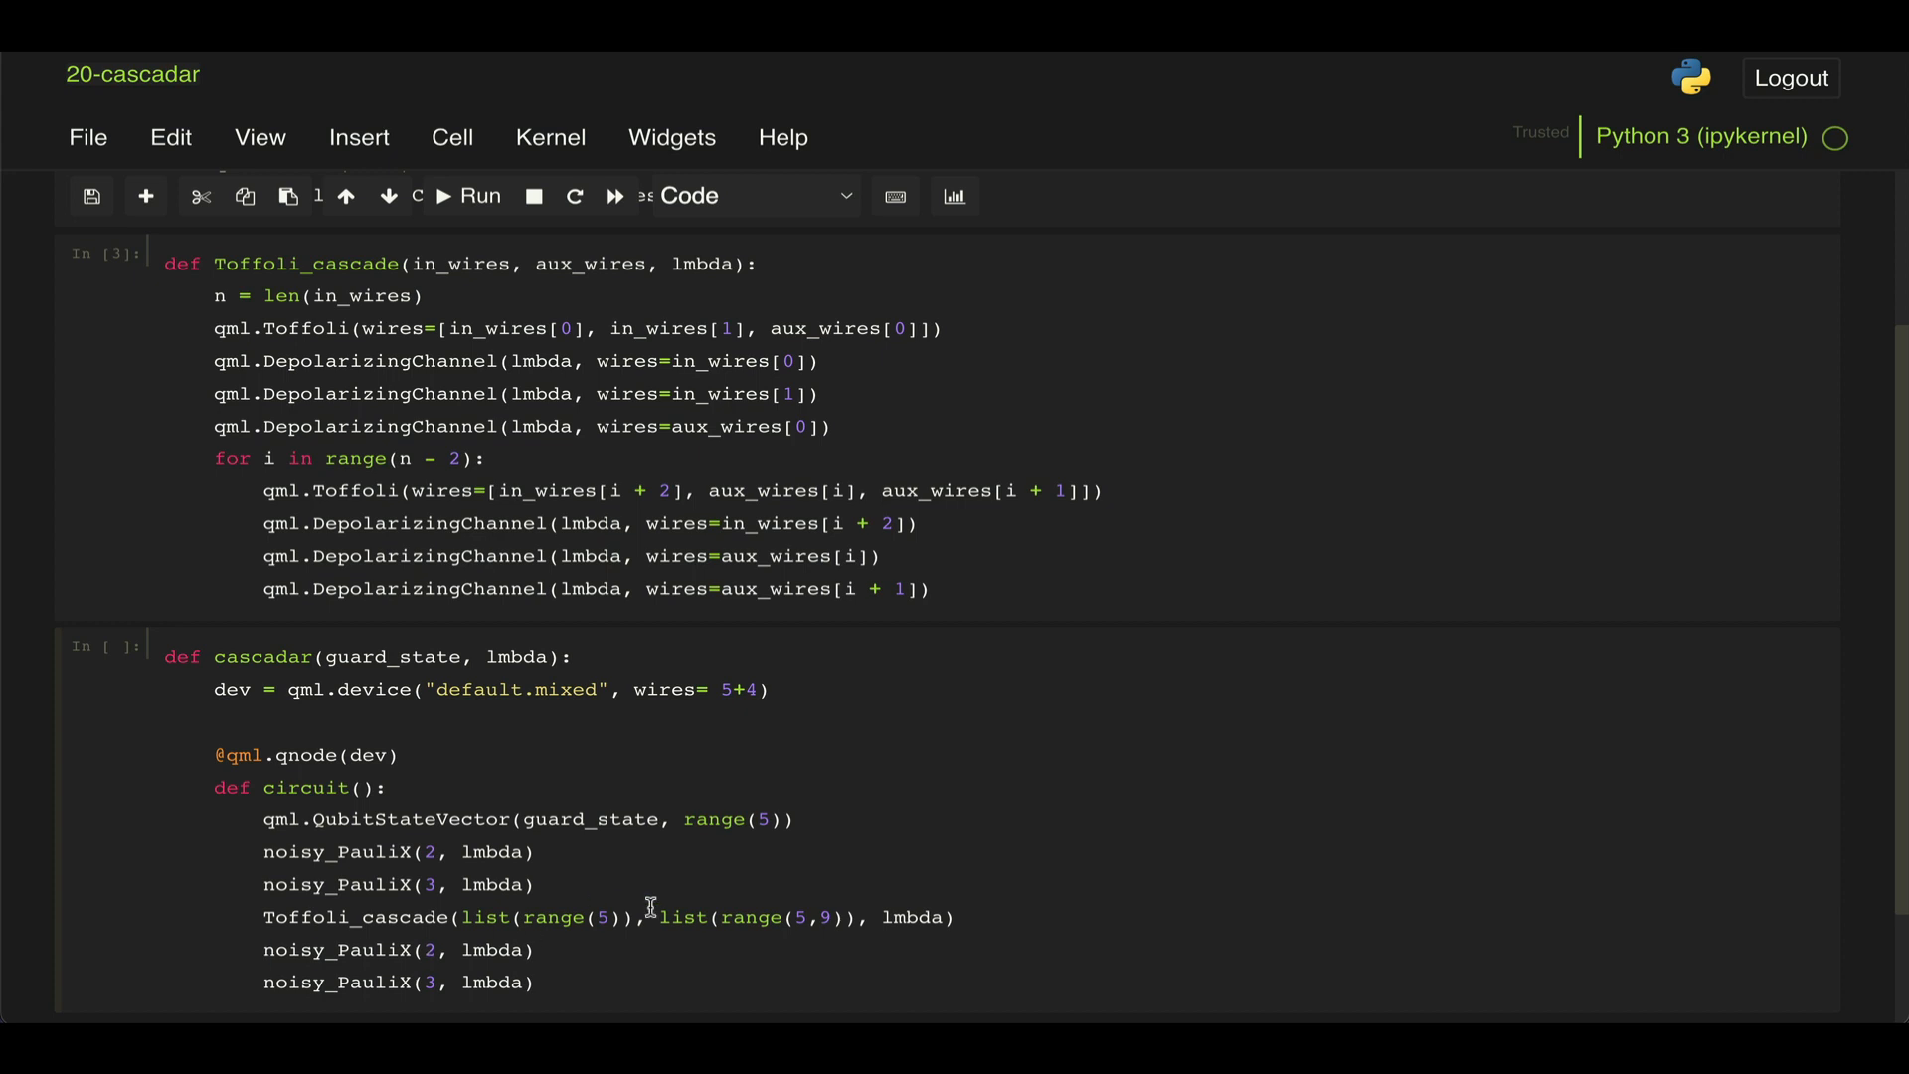
Step: Make the circuit return qml.probs for wire 8
{"action": "scroll", "scroll_direction": "down", "scroll_amount": 3}
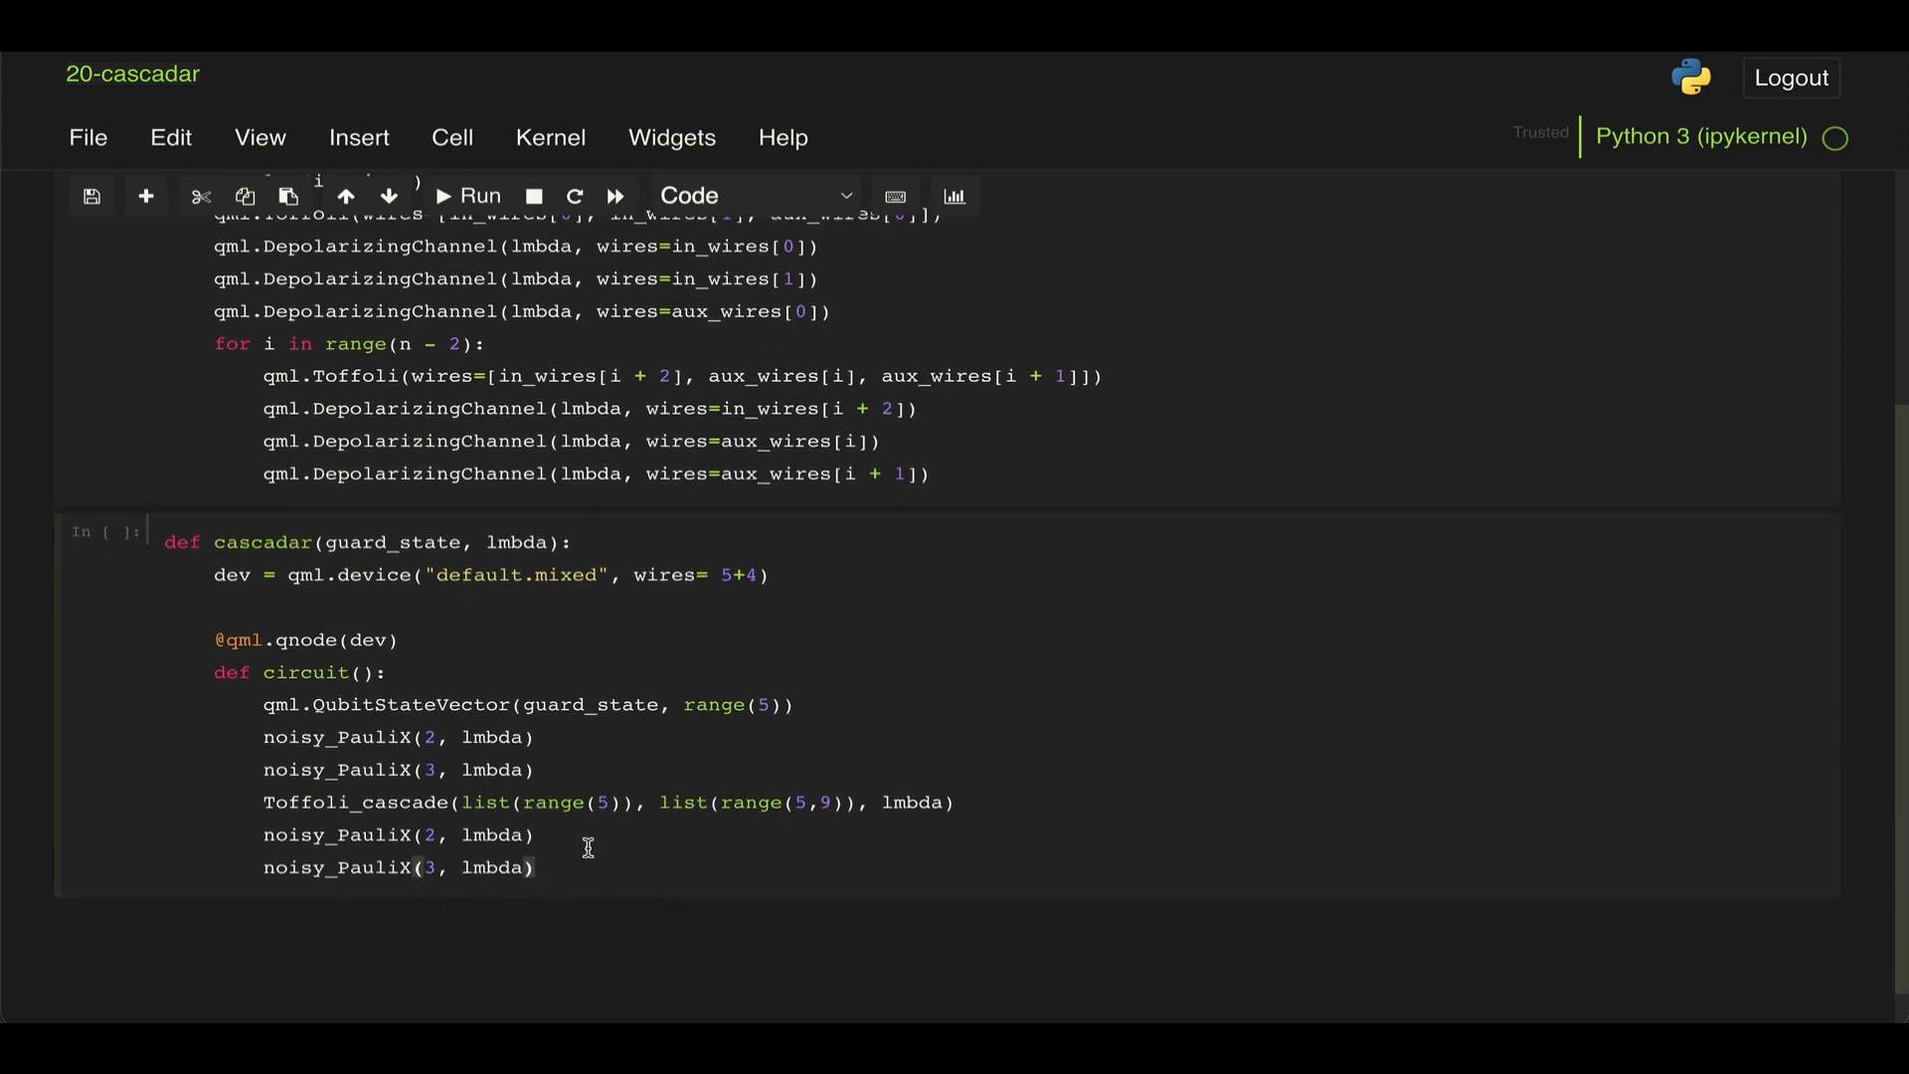
{"action": "type", "text": "ret"}
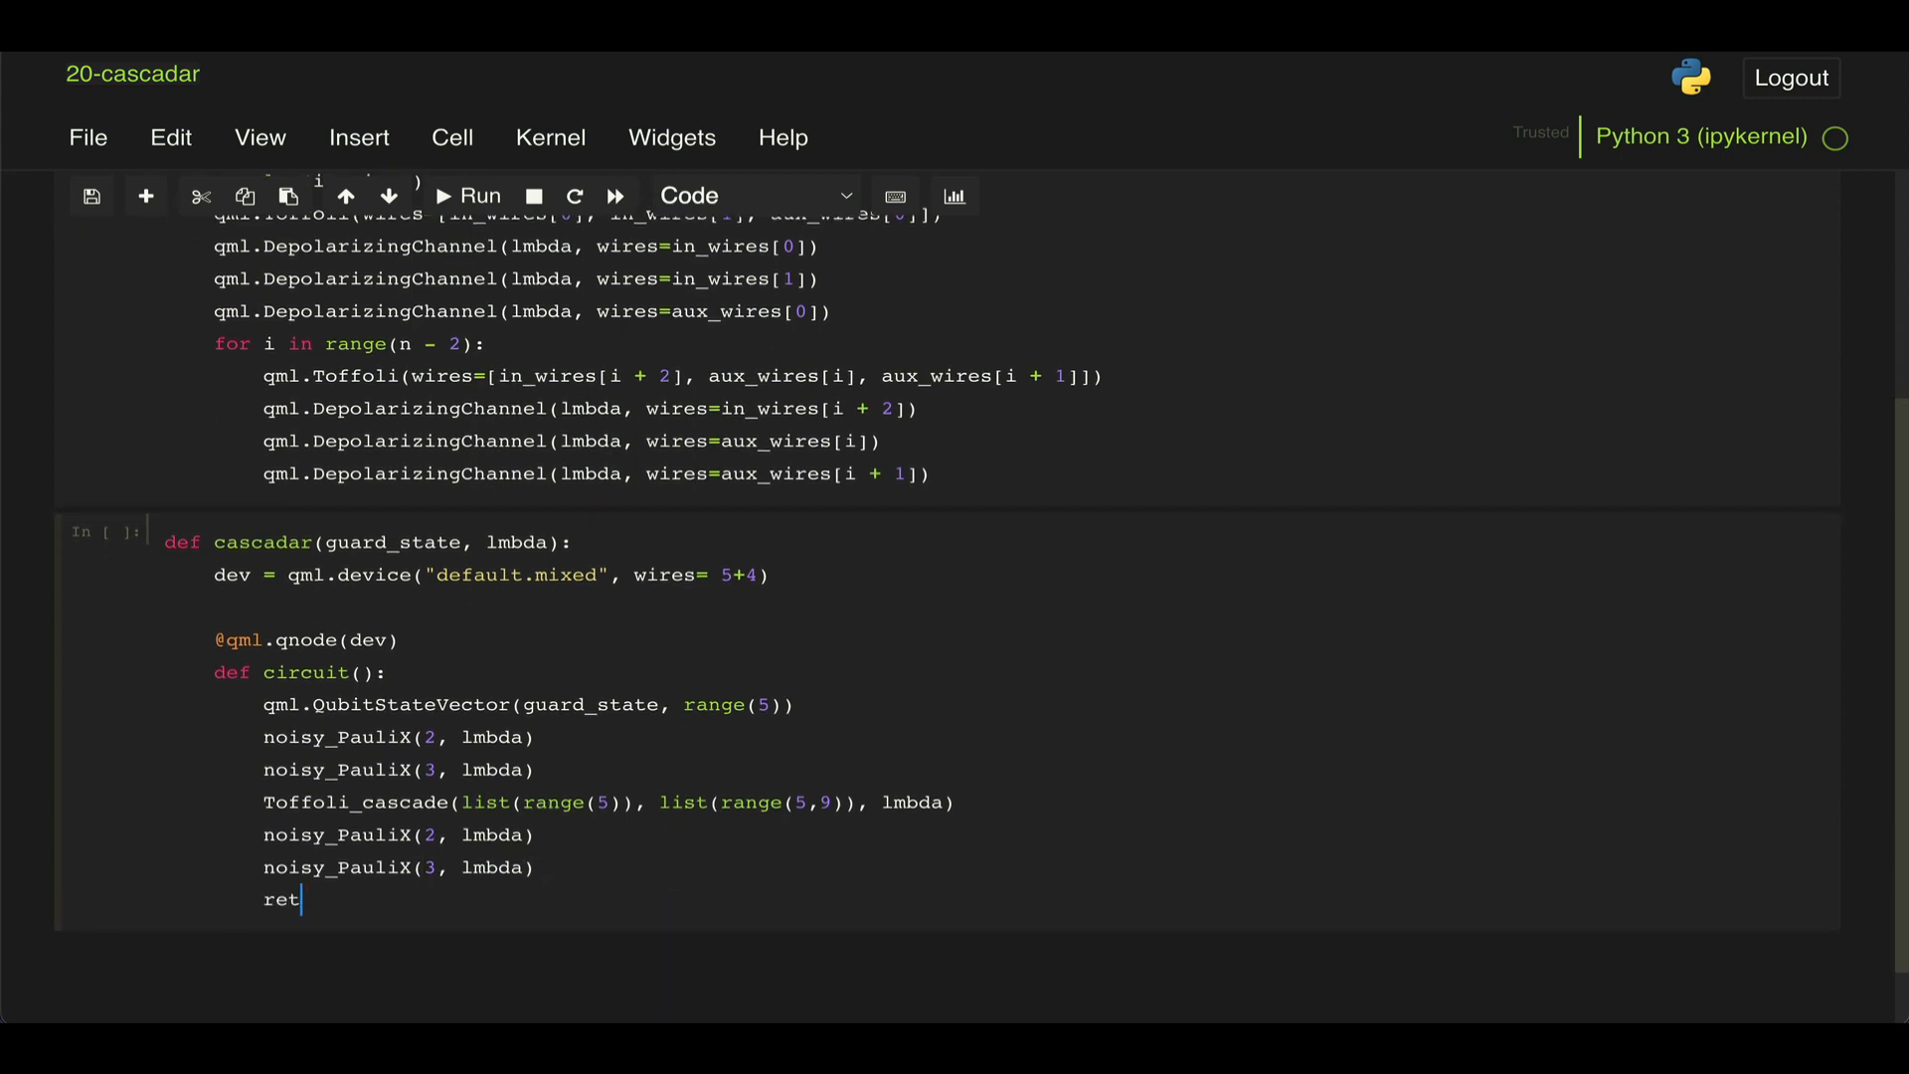
{"action": "type", "text": "urn qml.pr"}
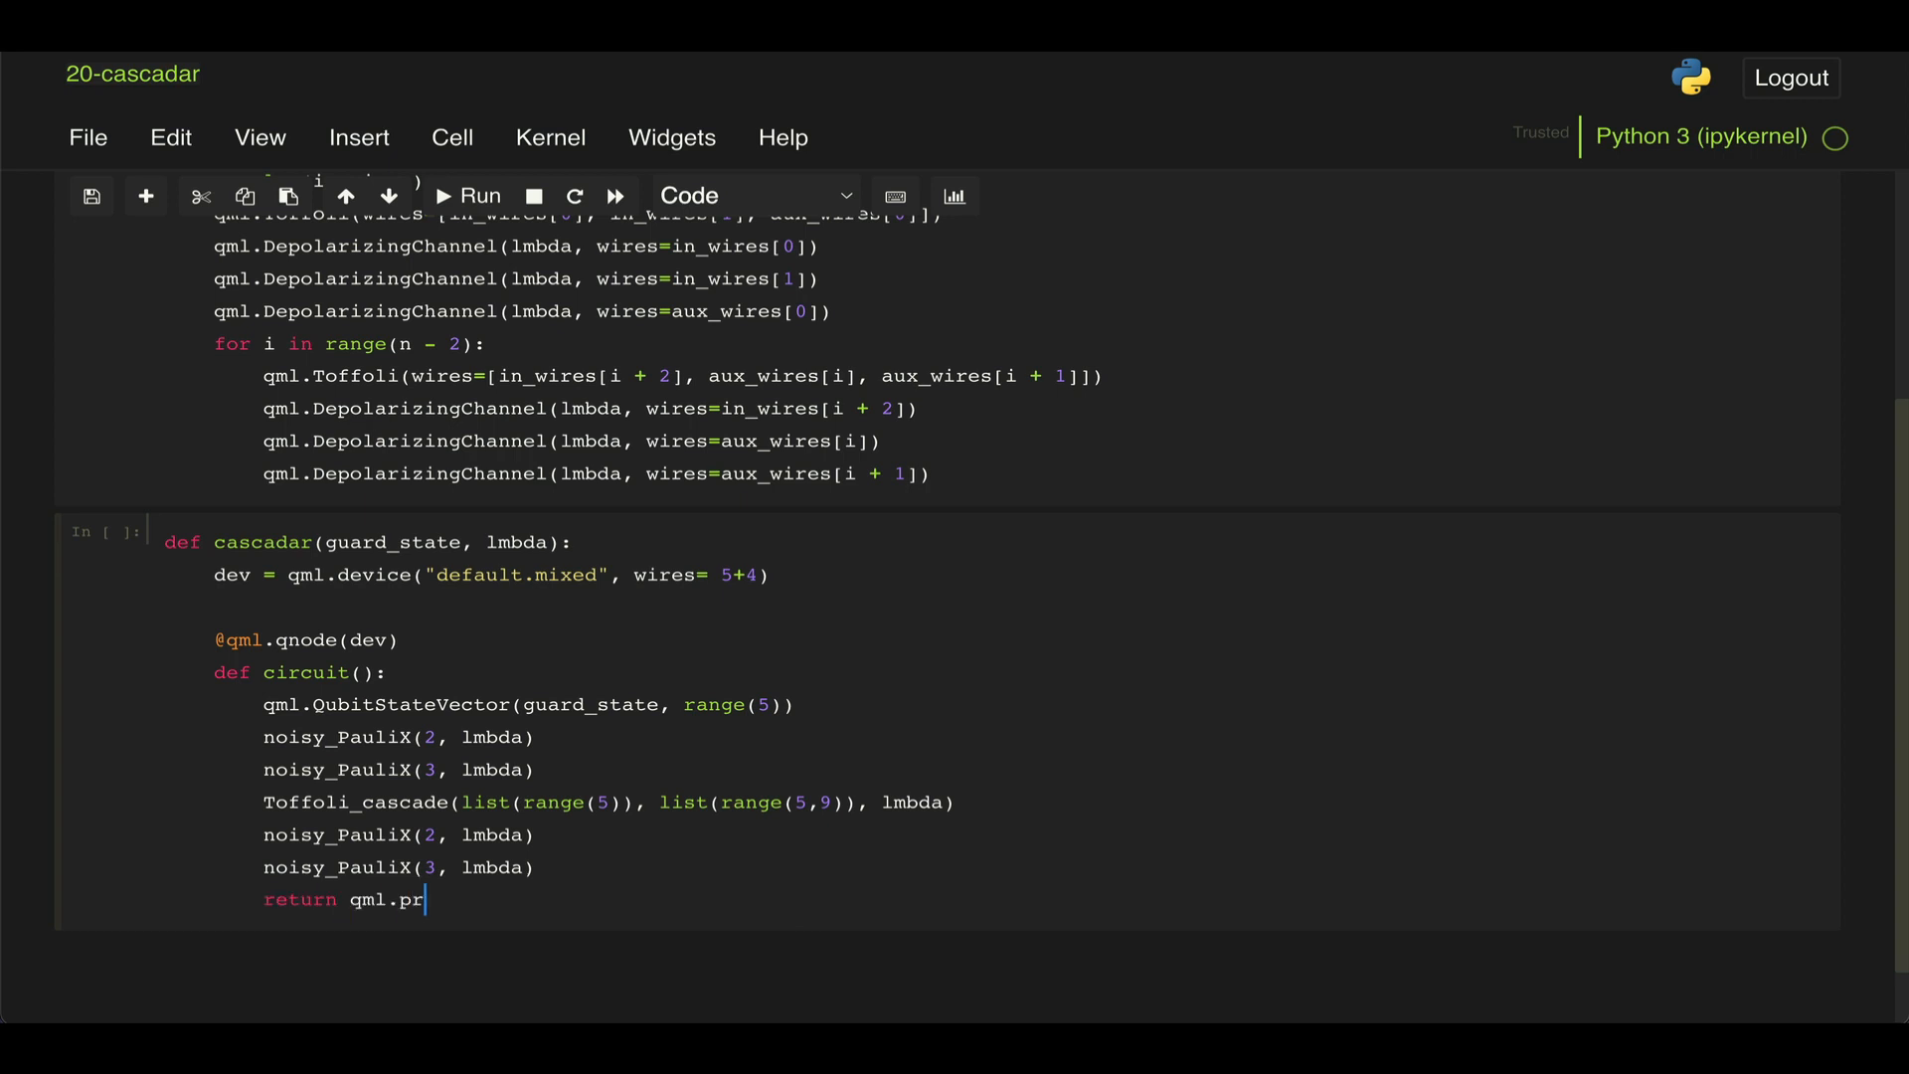
{"action": "type", "text": "obs(wires=8"}
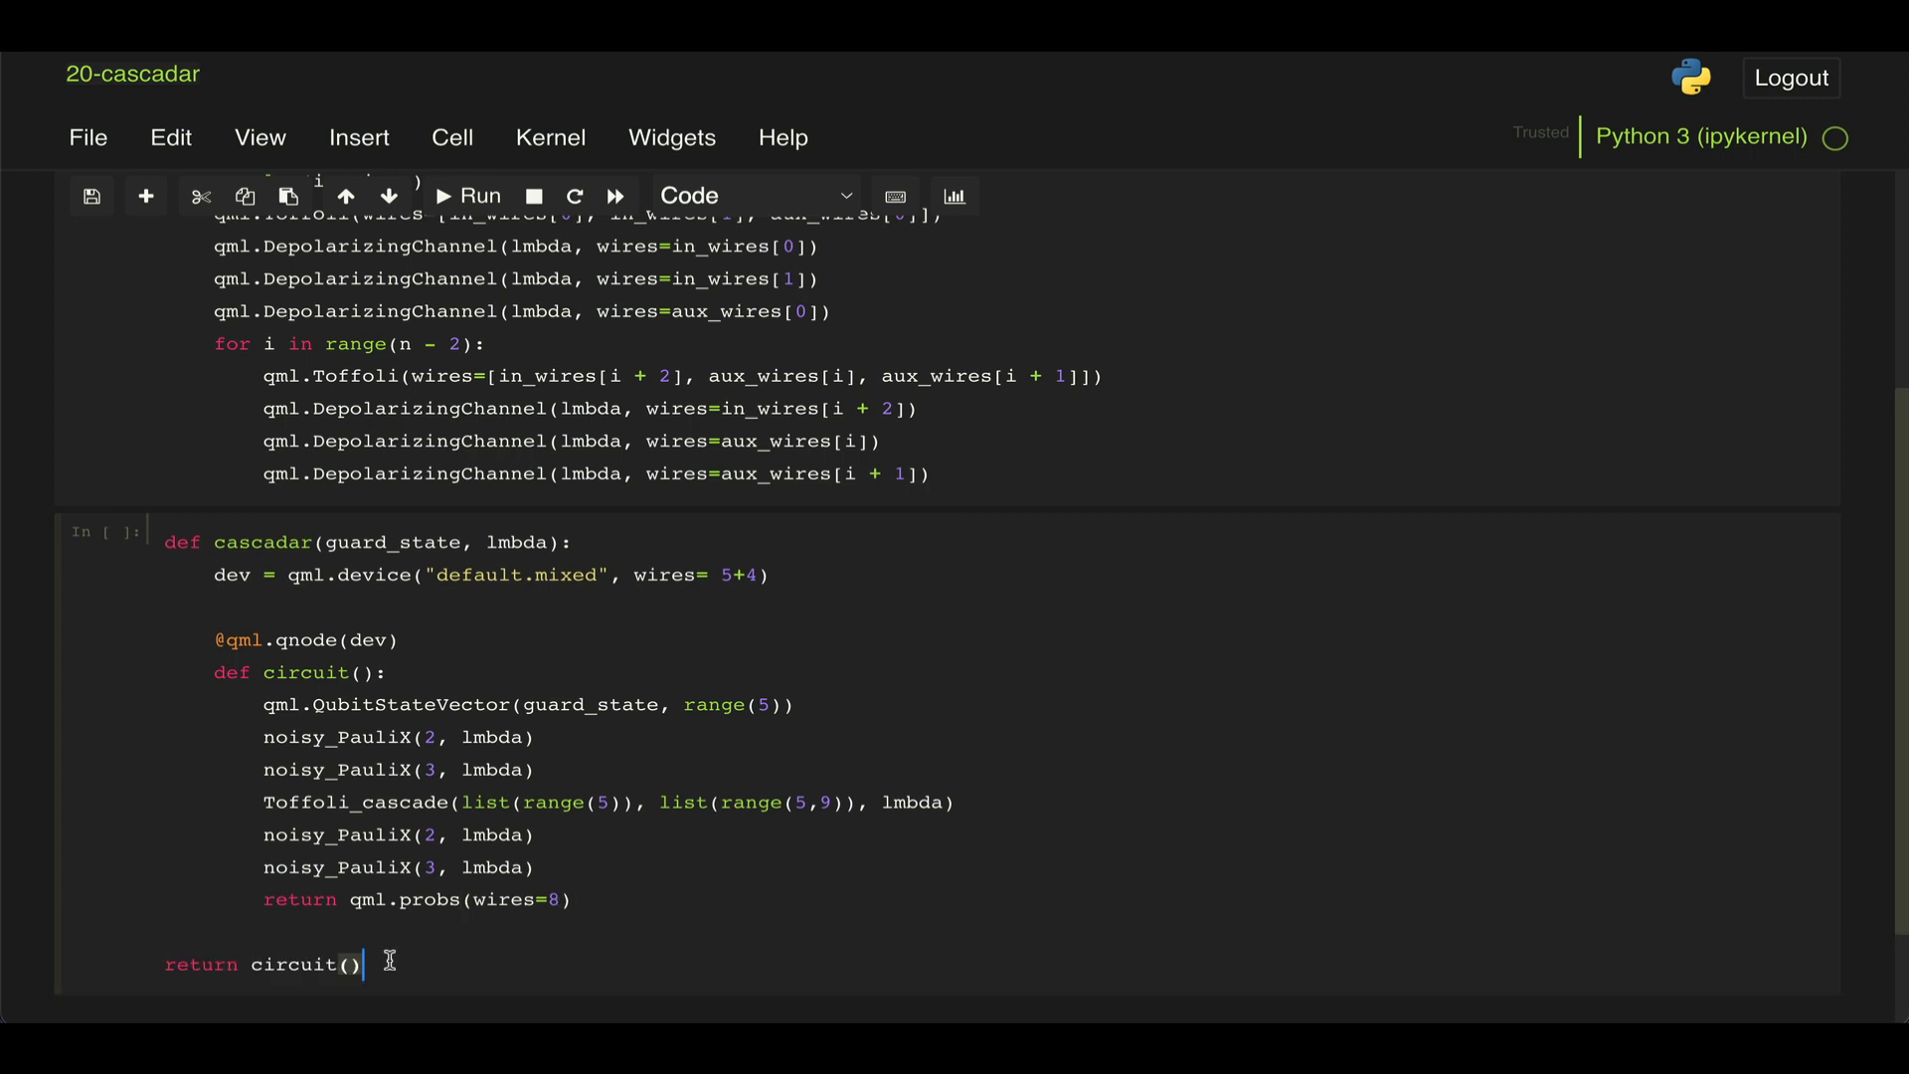
{"action": "mouse_move", "coordinate": [261, 721]}
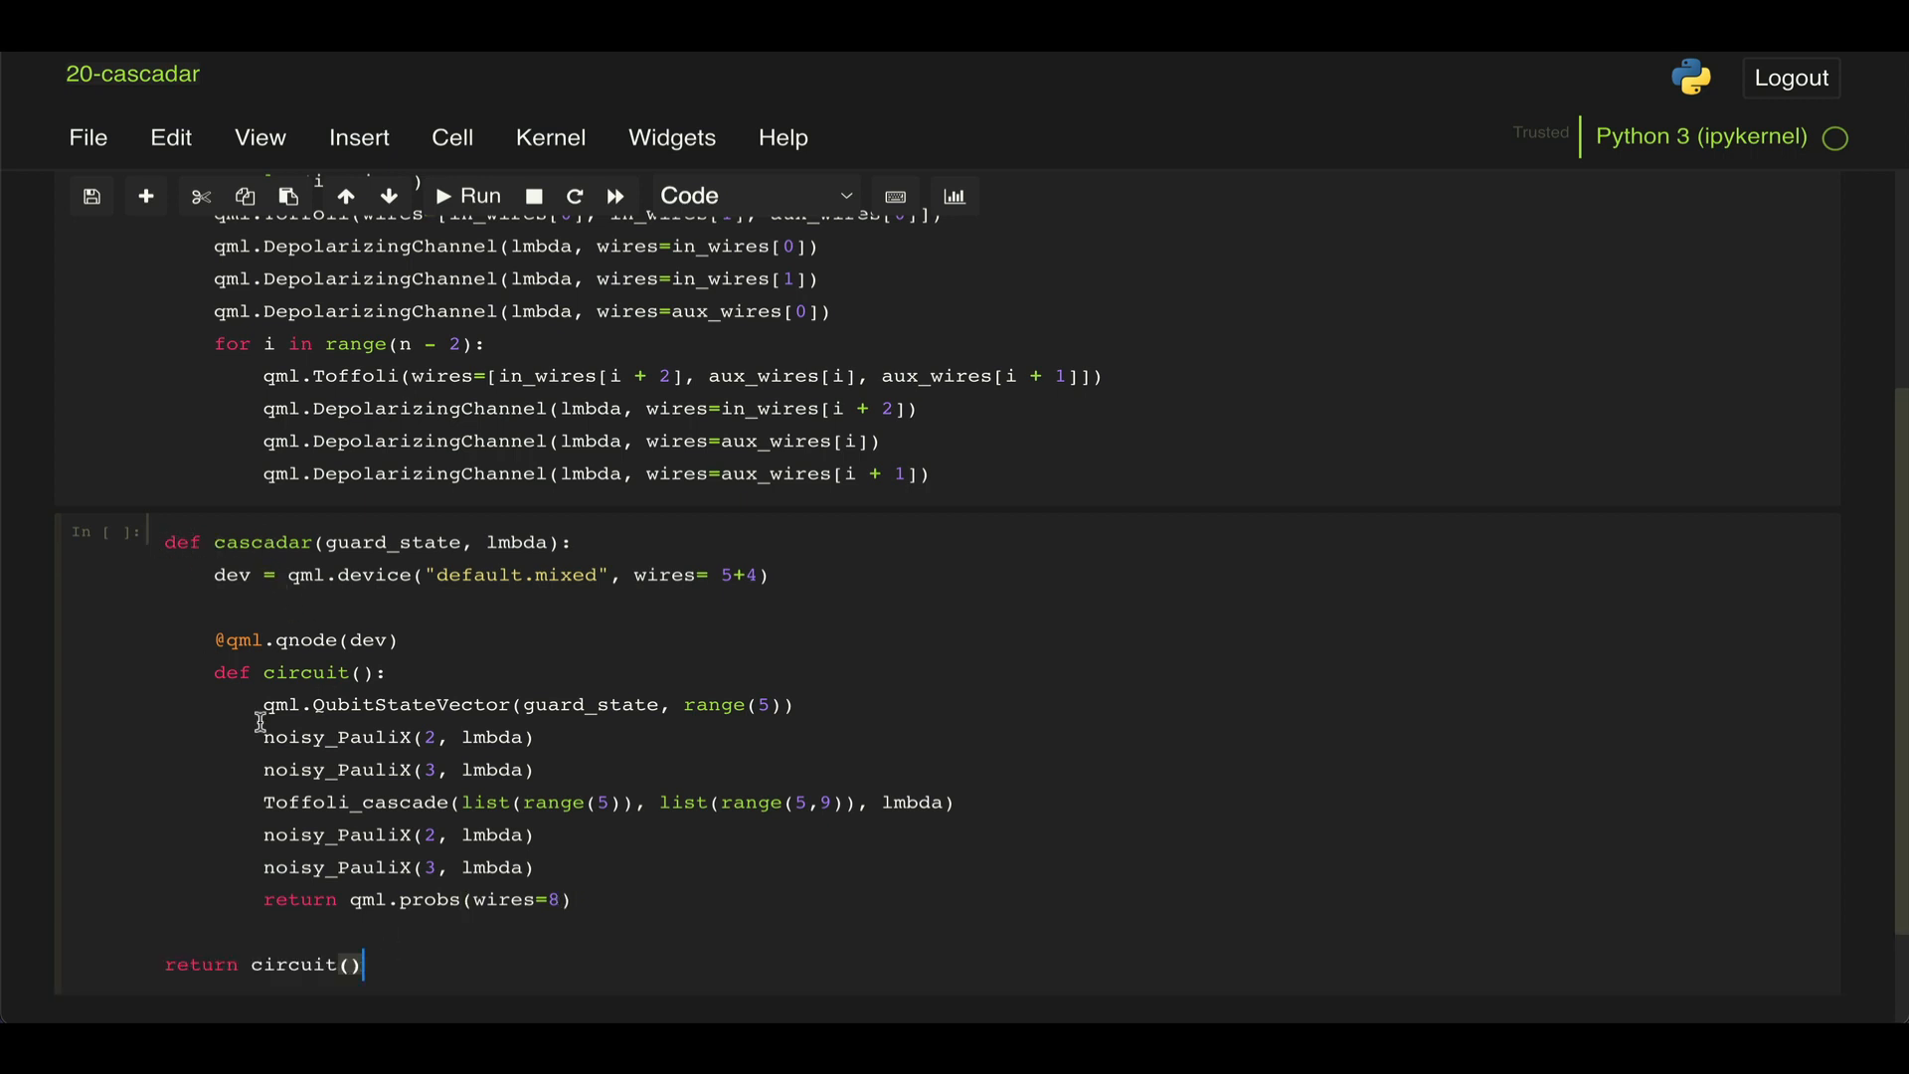
{"action": "double_click", "coordinate": [298, 965]}
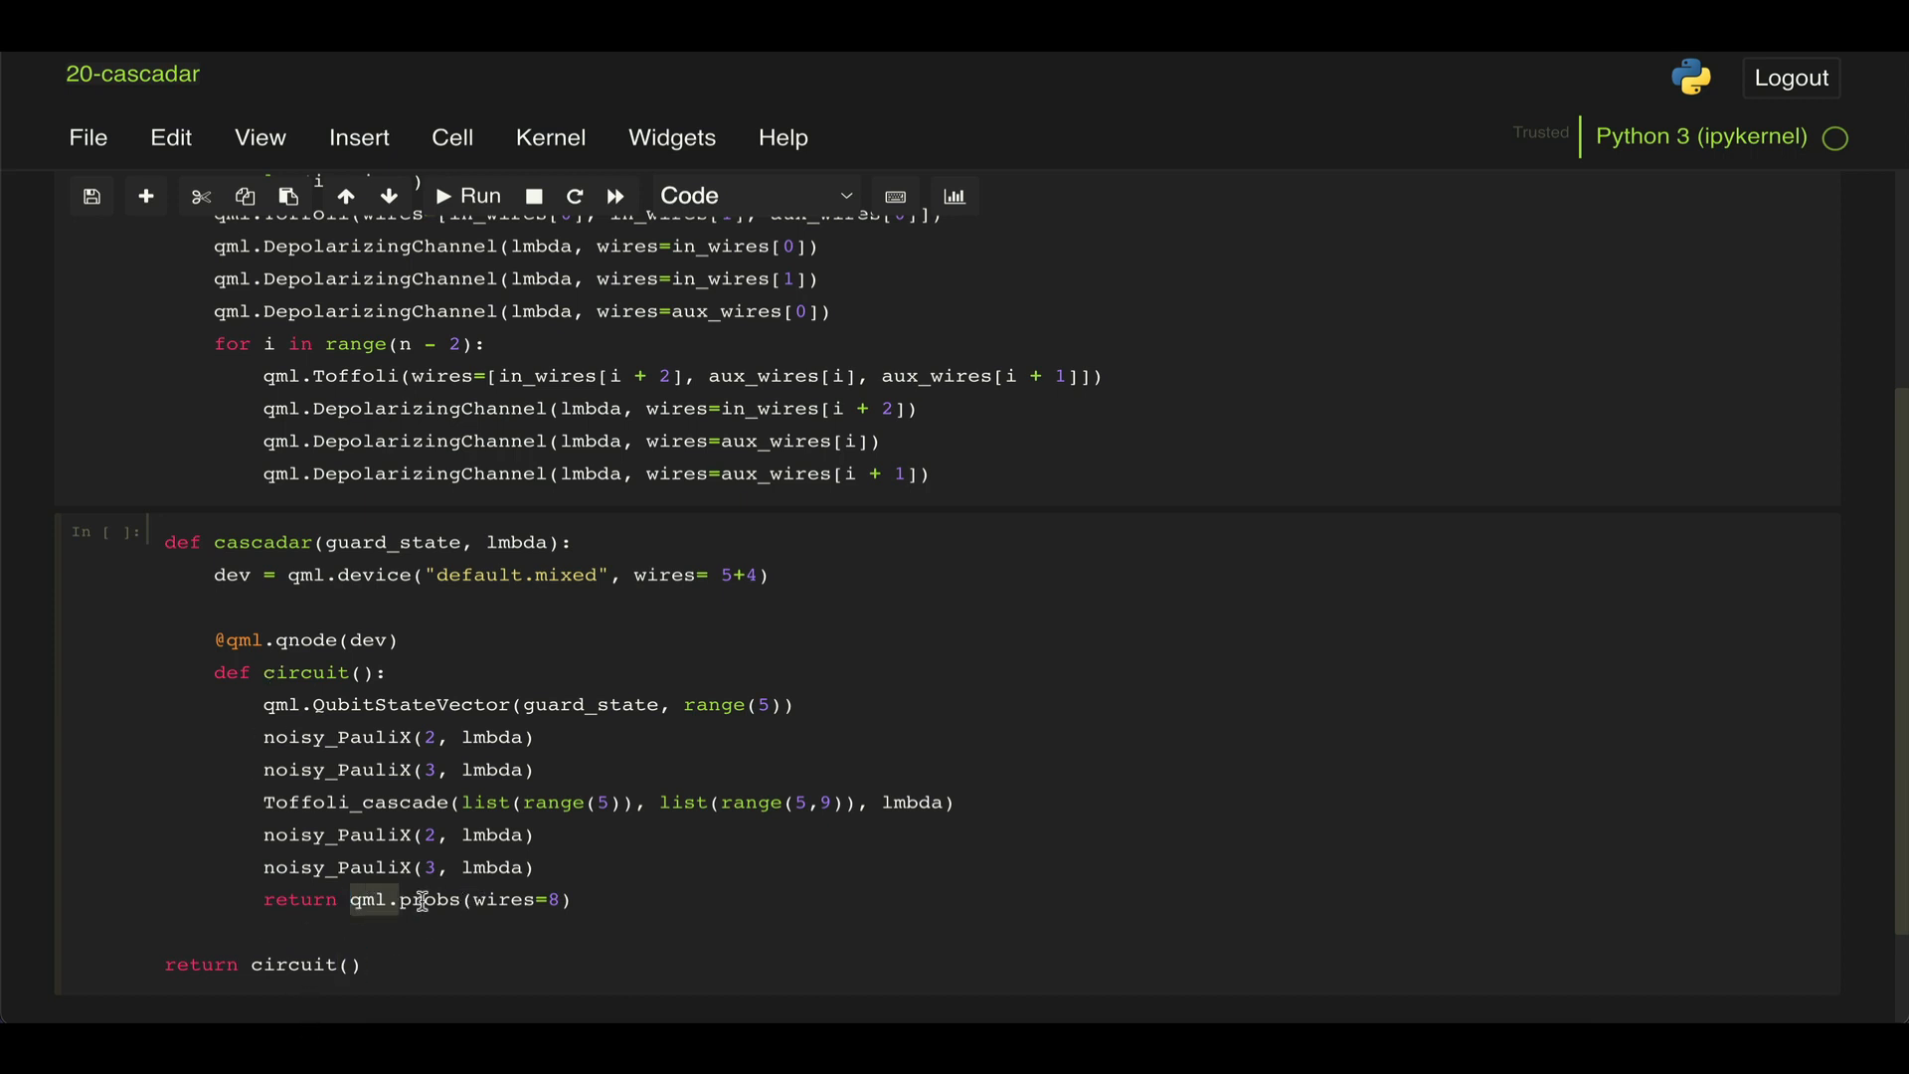
Step: Make cascadar return circuit()[1]
{"action": "left_click", "coordinate": [363, 965]}
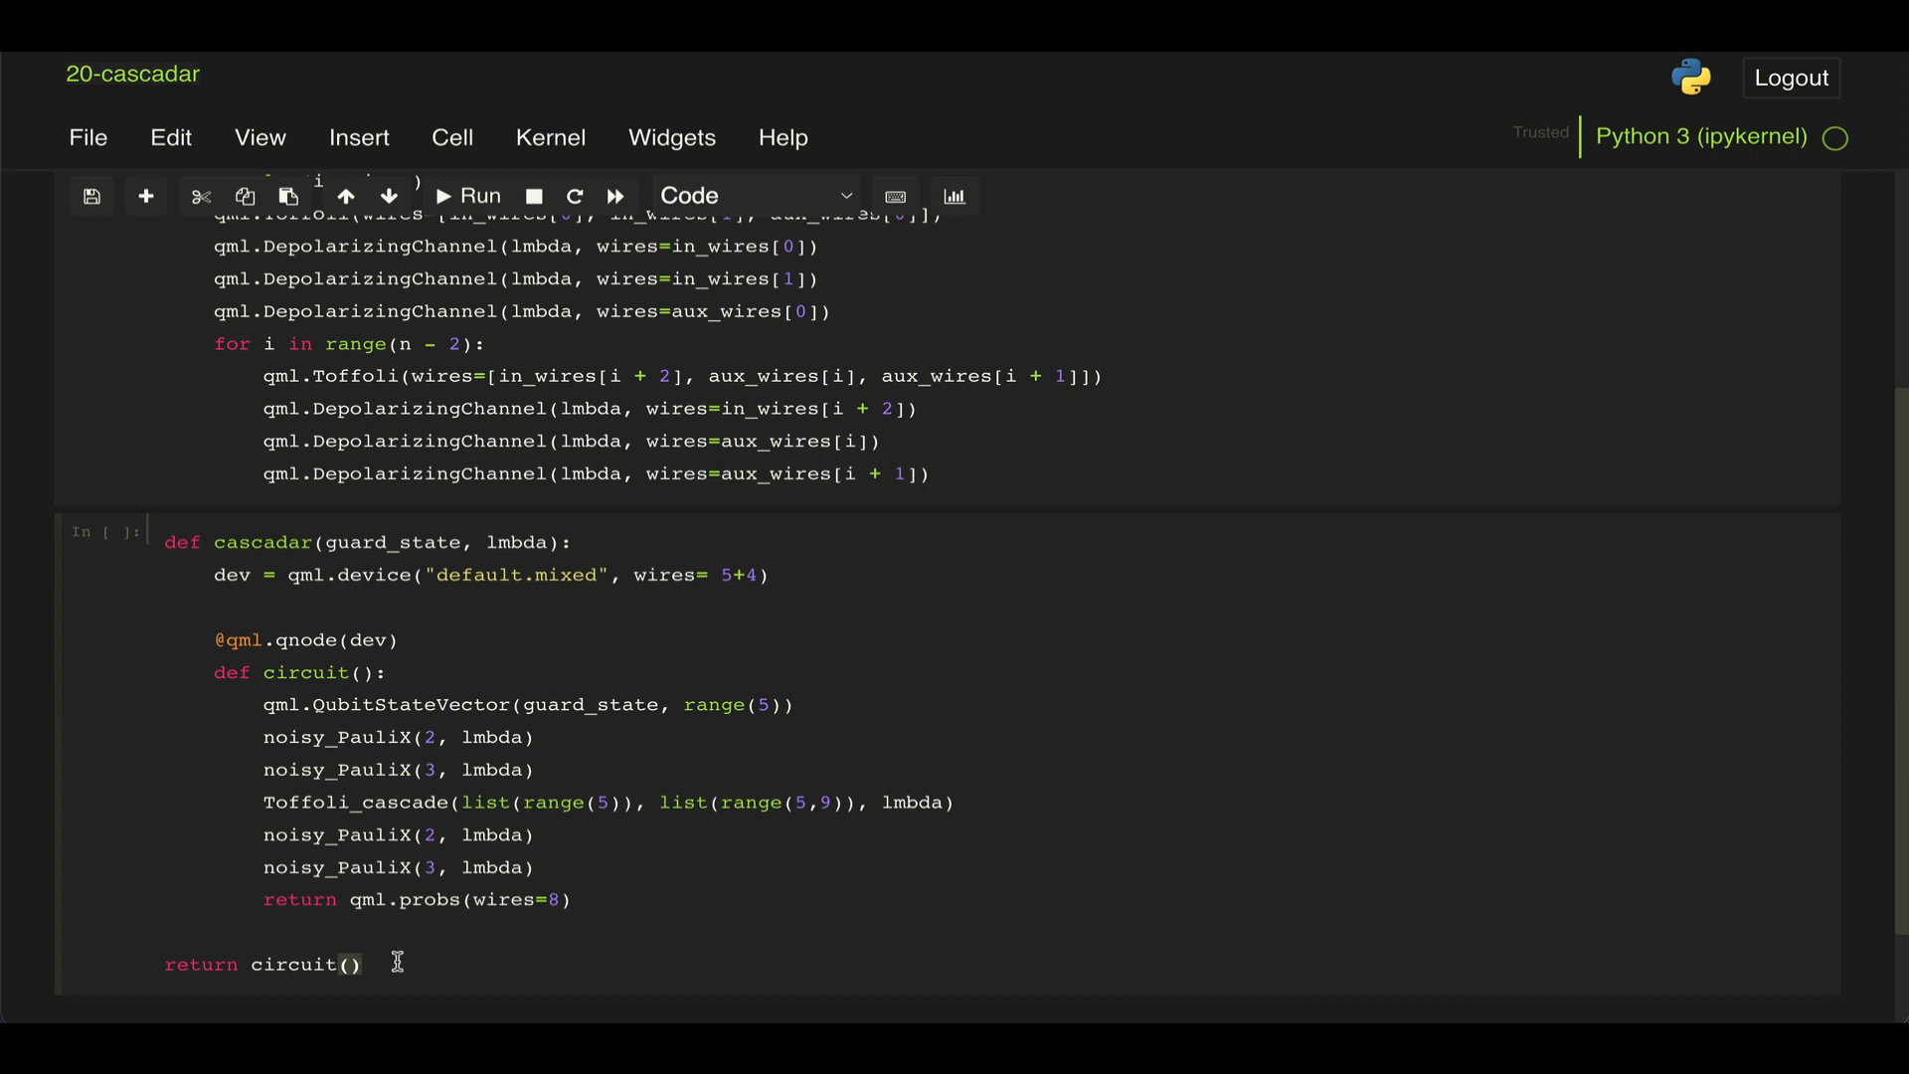
{"action": "type", "text": "[]"}
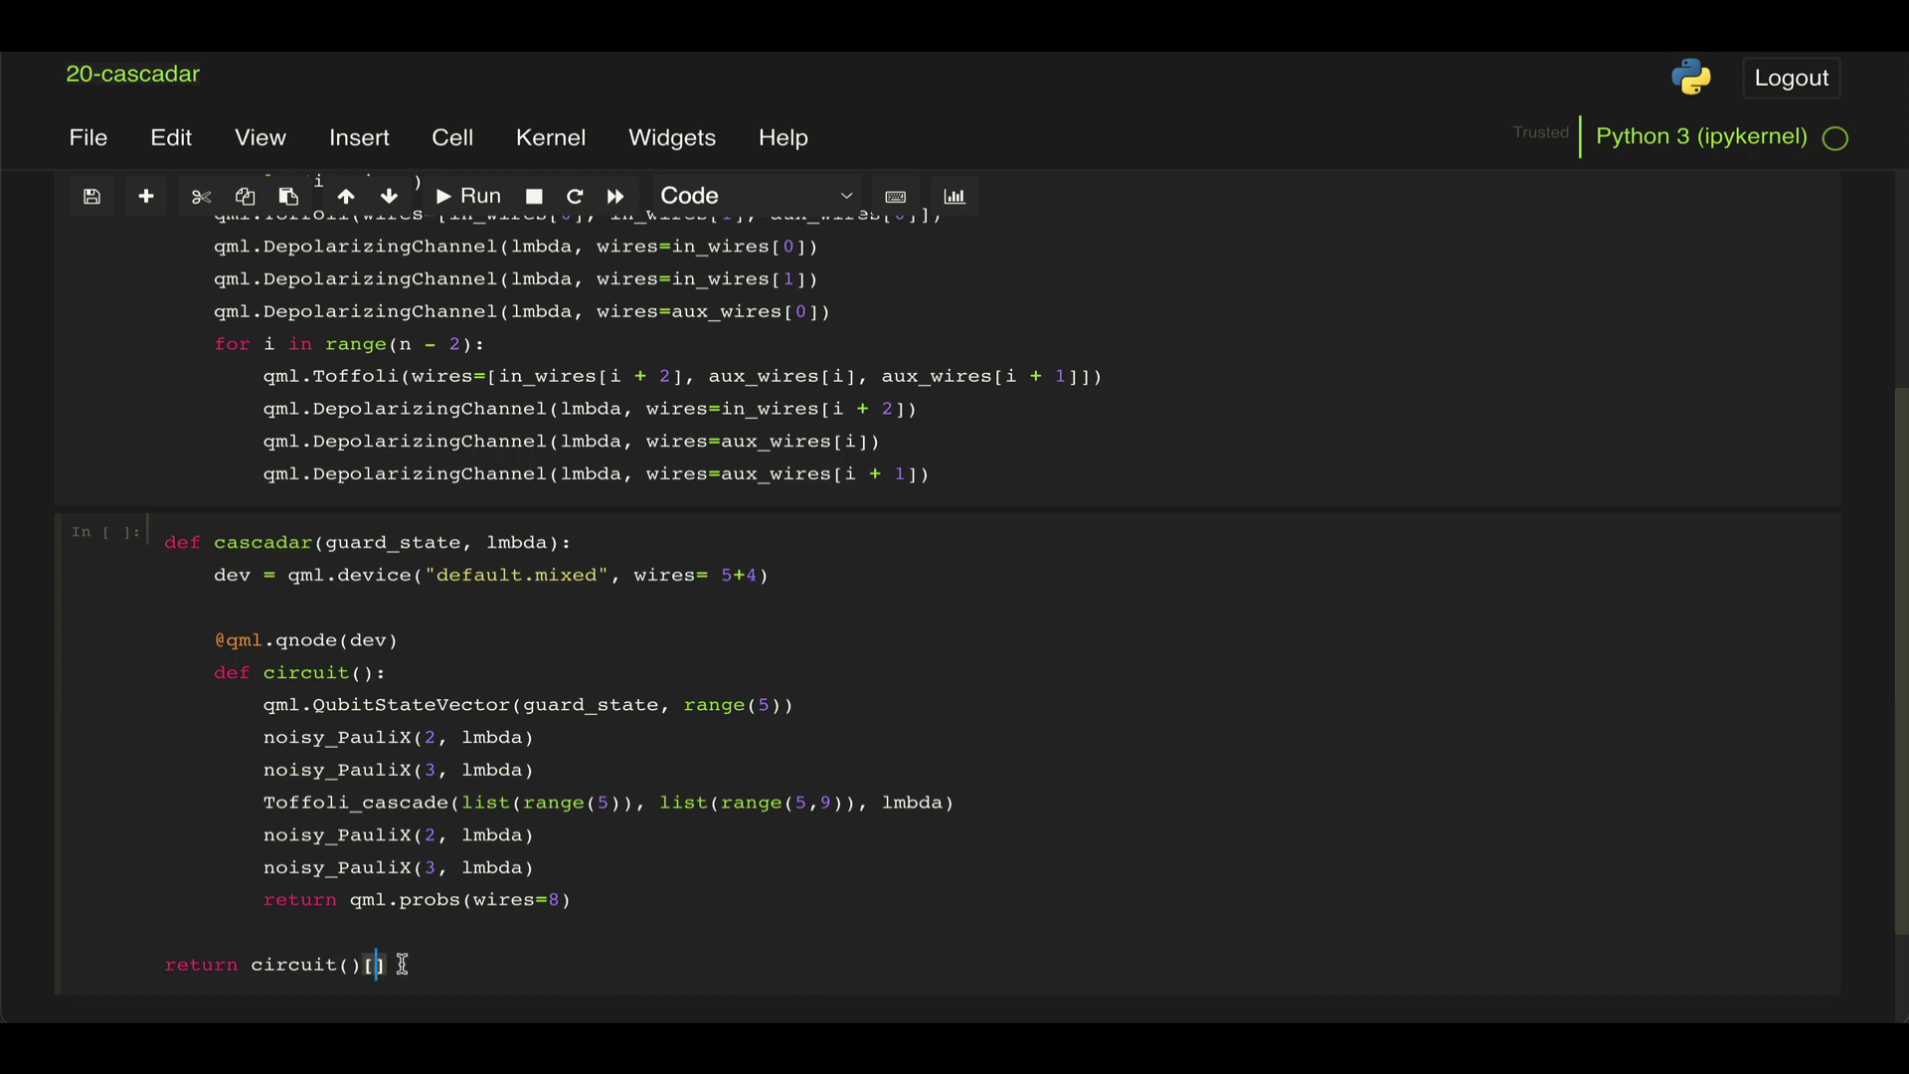
{"action": "left_click", "coordinate": [612, 899]}
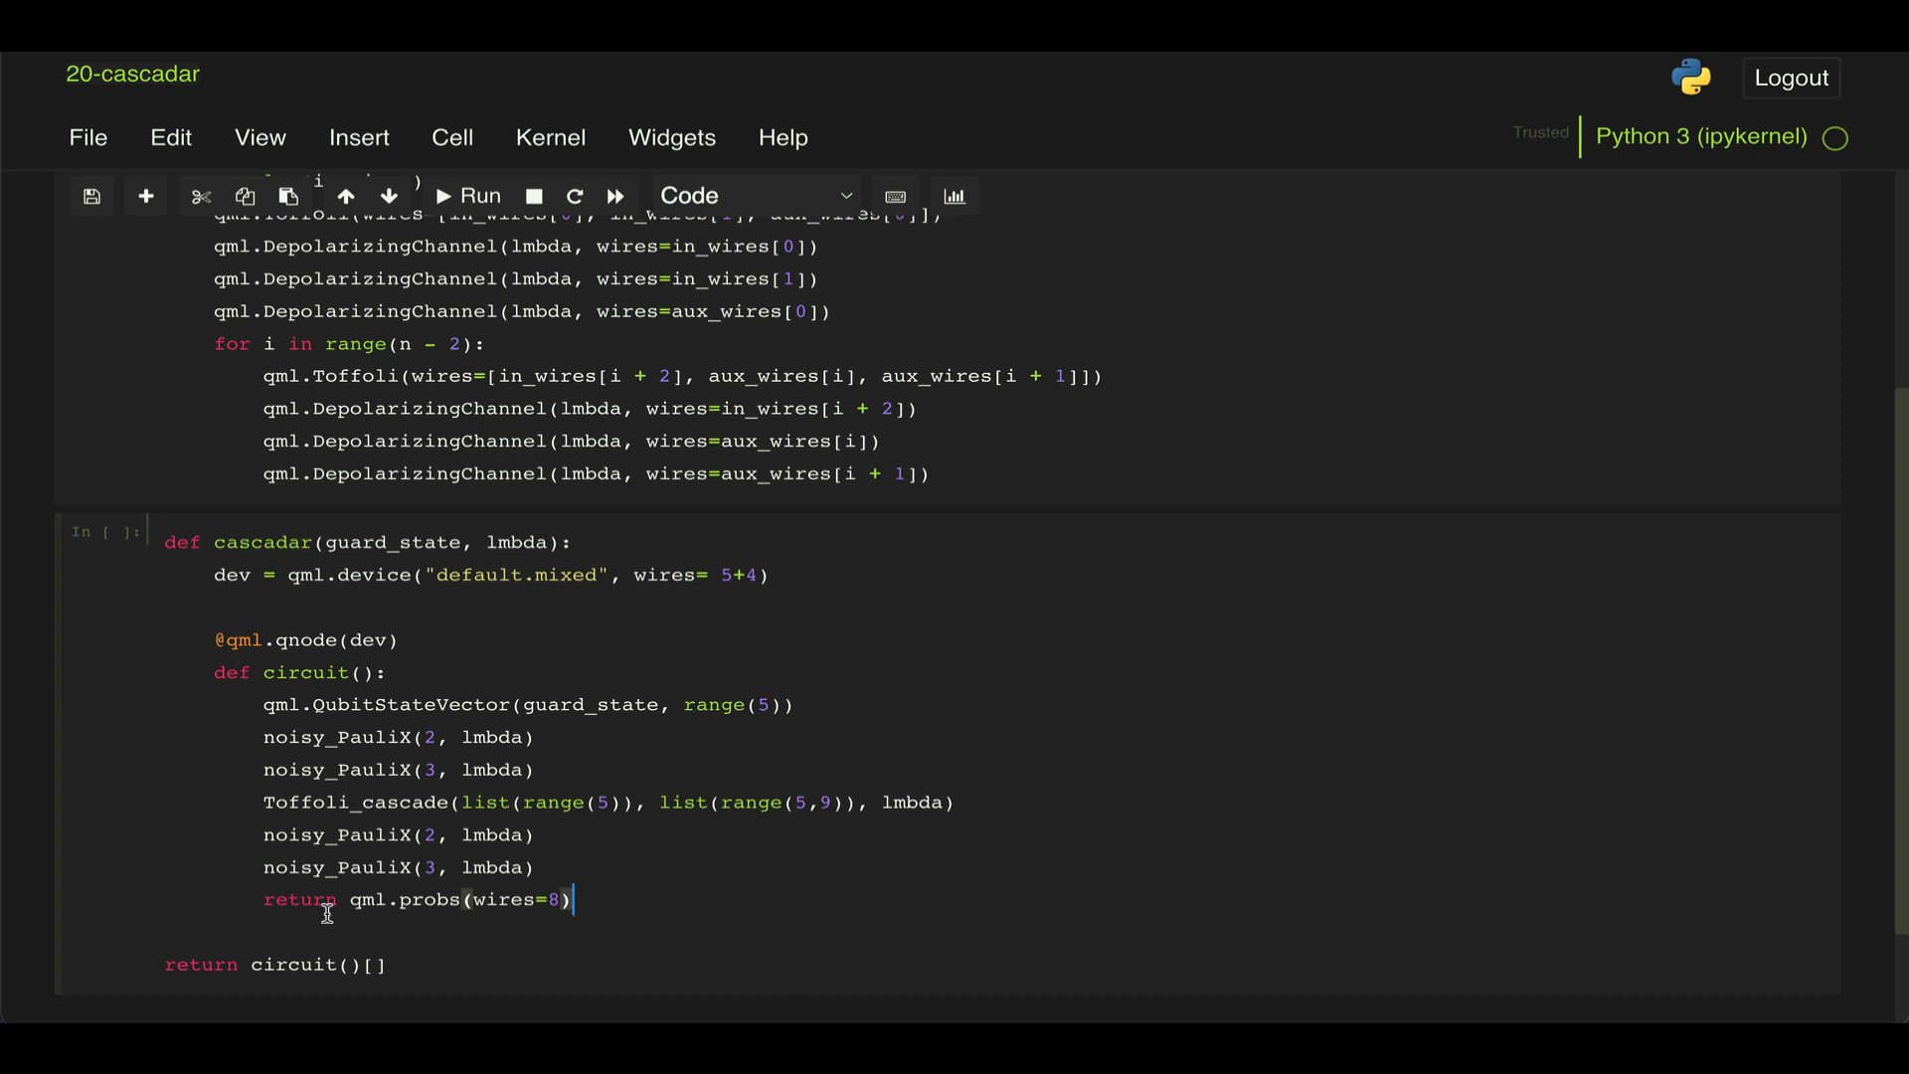
{"action": "type", "text": "1"}
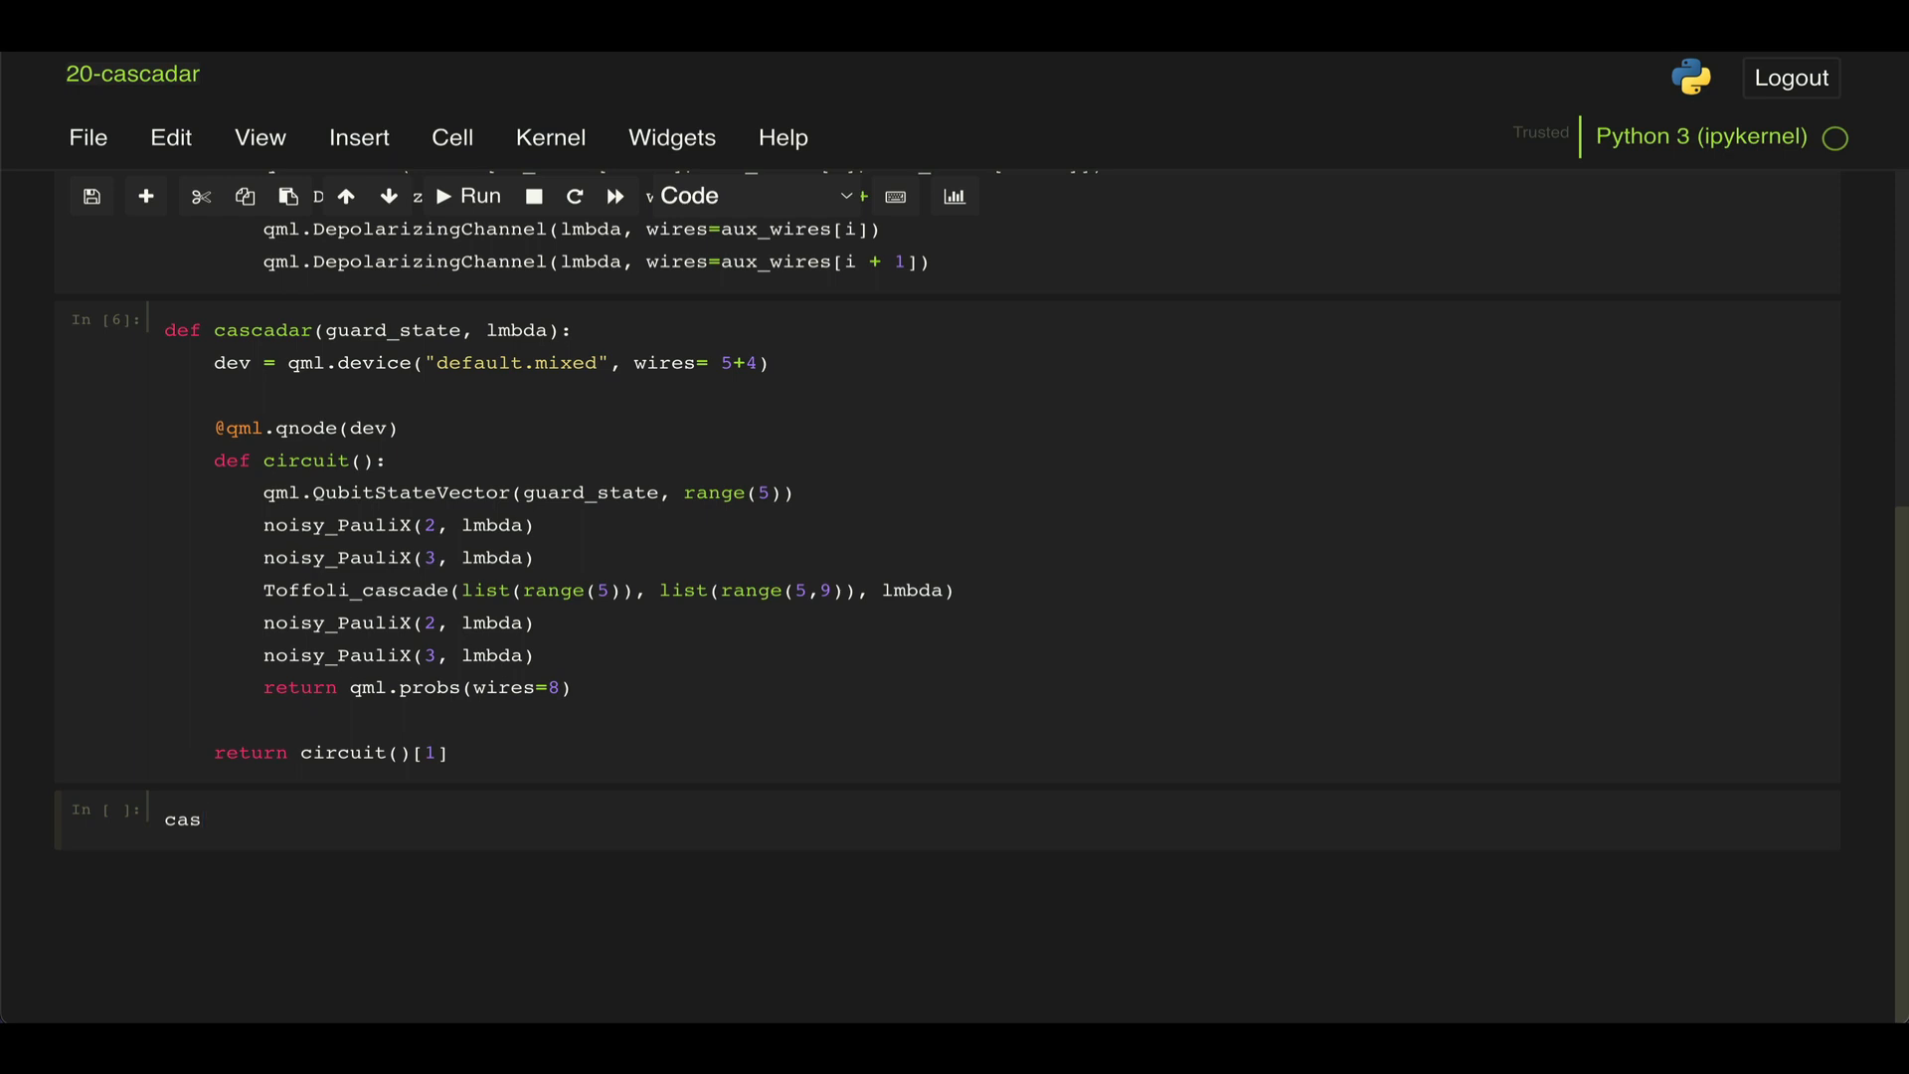
Step: Run cascadar on a test guard state and check the printed probability of about 1.0
{"action": "type", "text": "cadar()"}
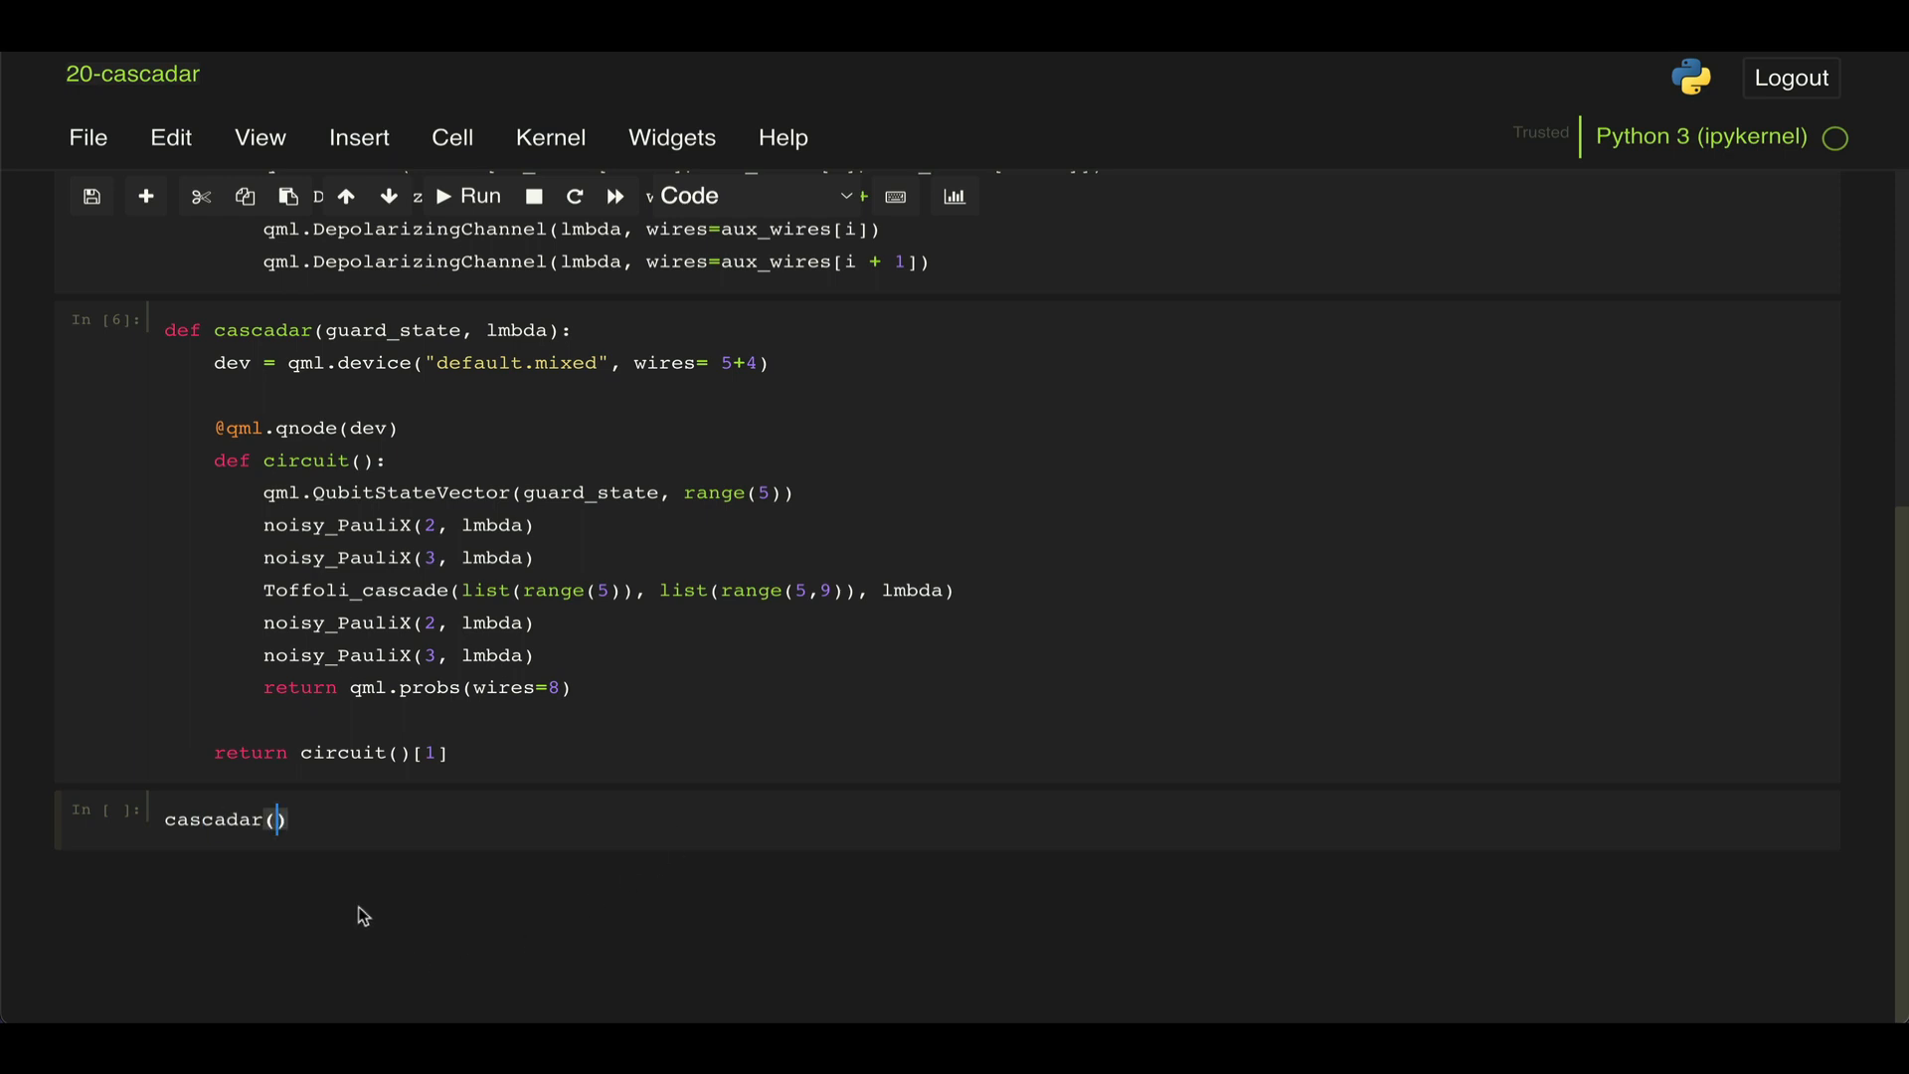
{"action": "type", "text": "[[0.0, 0.0, 0.0, 0.0, 0.0, 0.0, 0.0, 0.0, 0.0, 0.0, 0.0, 0.0, 0.0, 0.0, 0.0, 0.0, 0.0, 0.0, 0.0, 0"}
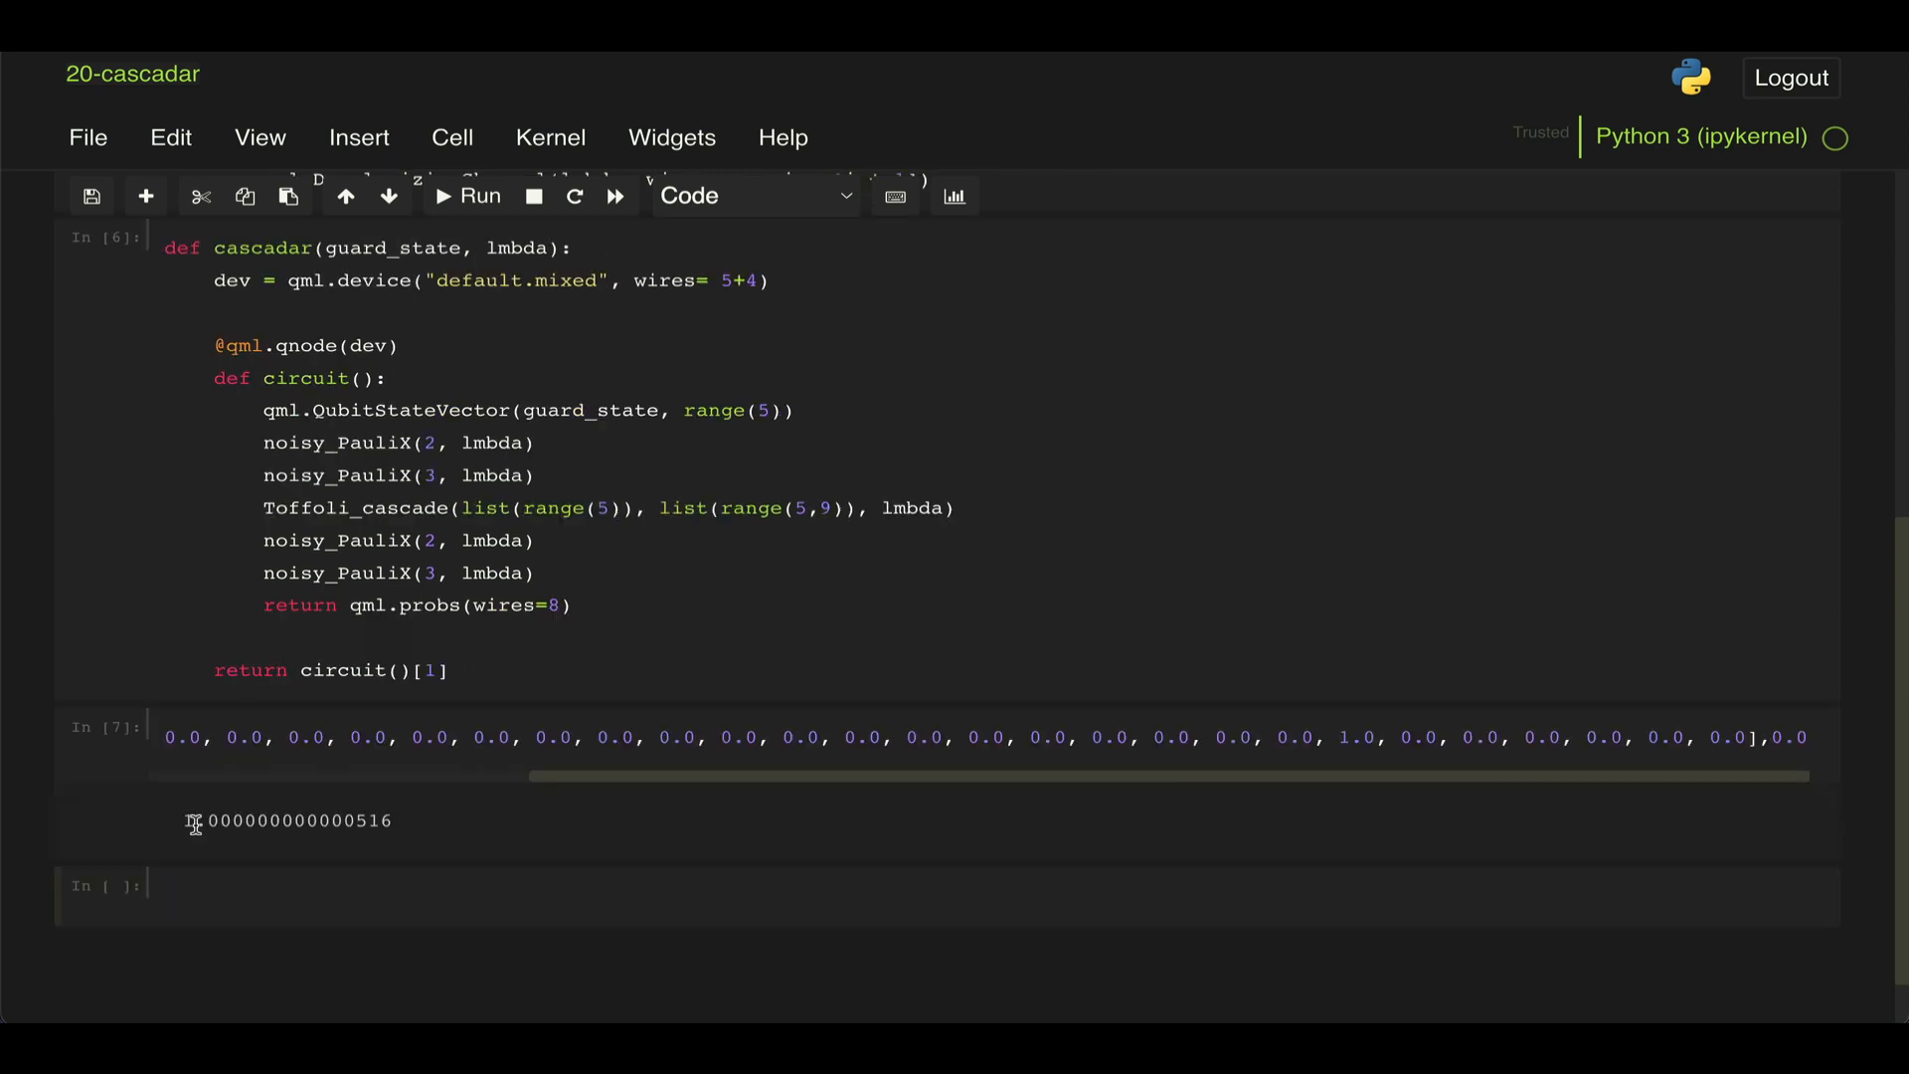
{"action": "double_click", "coordinate": [288, 821]}
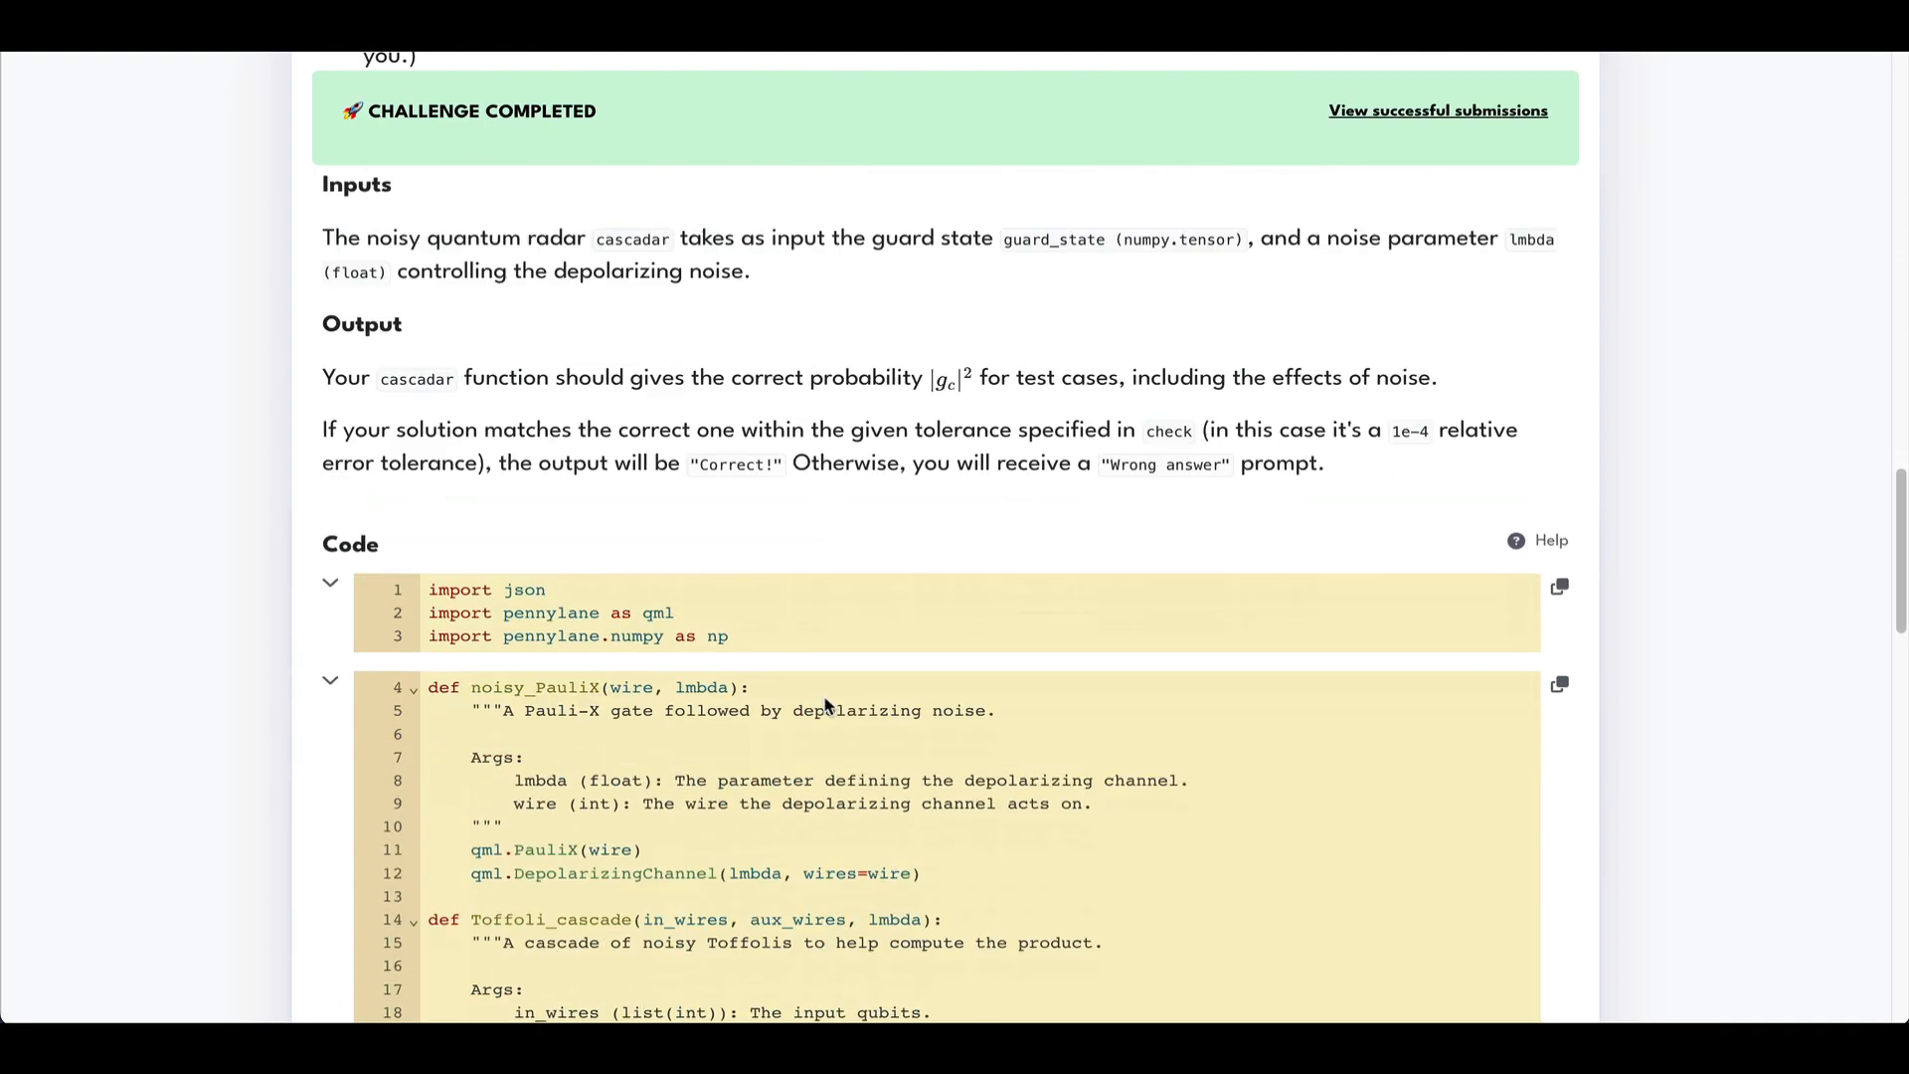
{"action": "scroll", "scroll_direction": "down", "scroll_amount": 3}
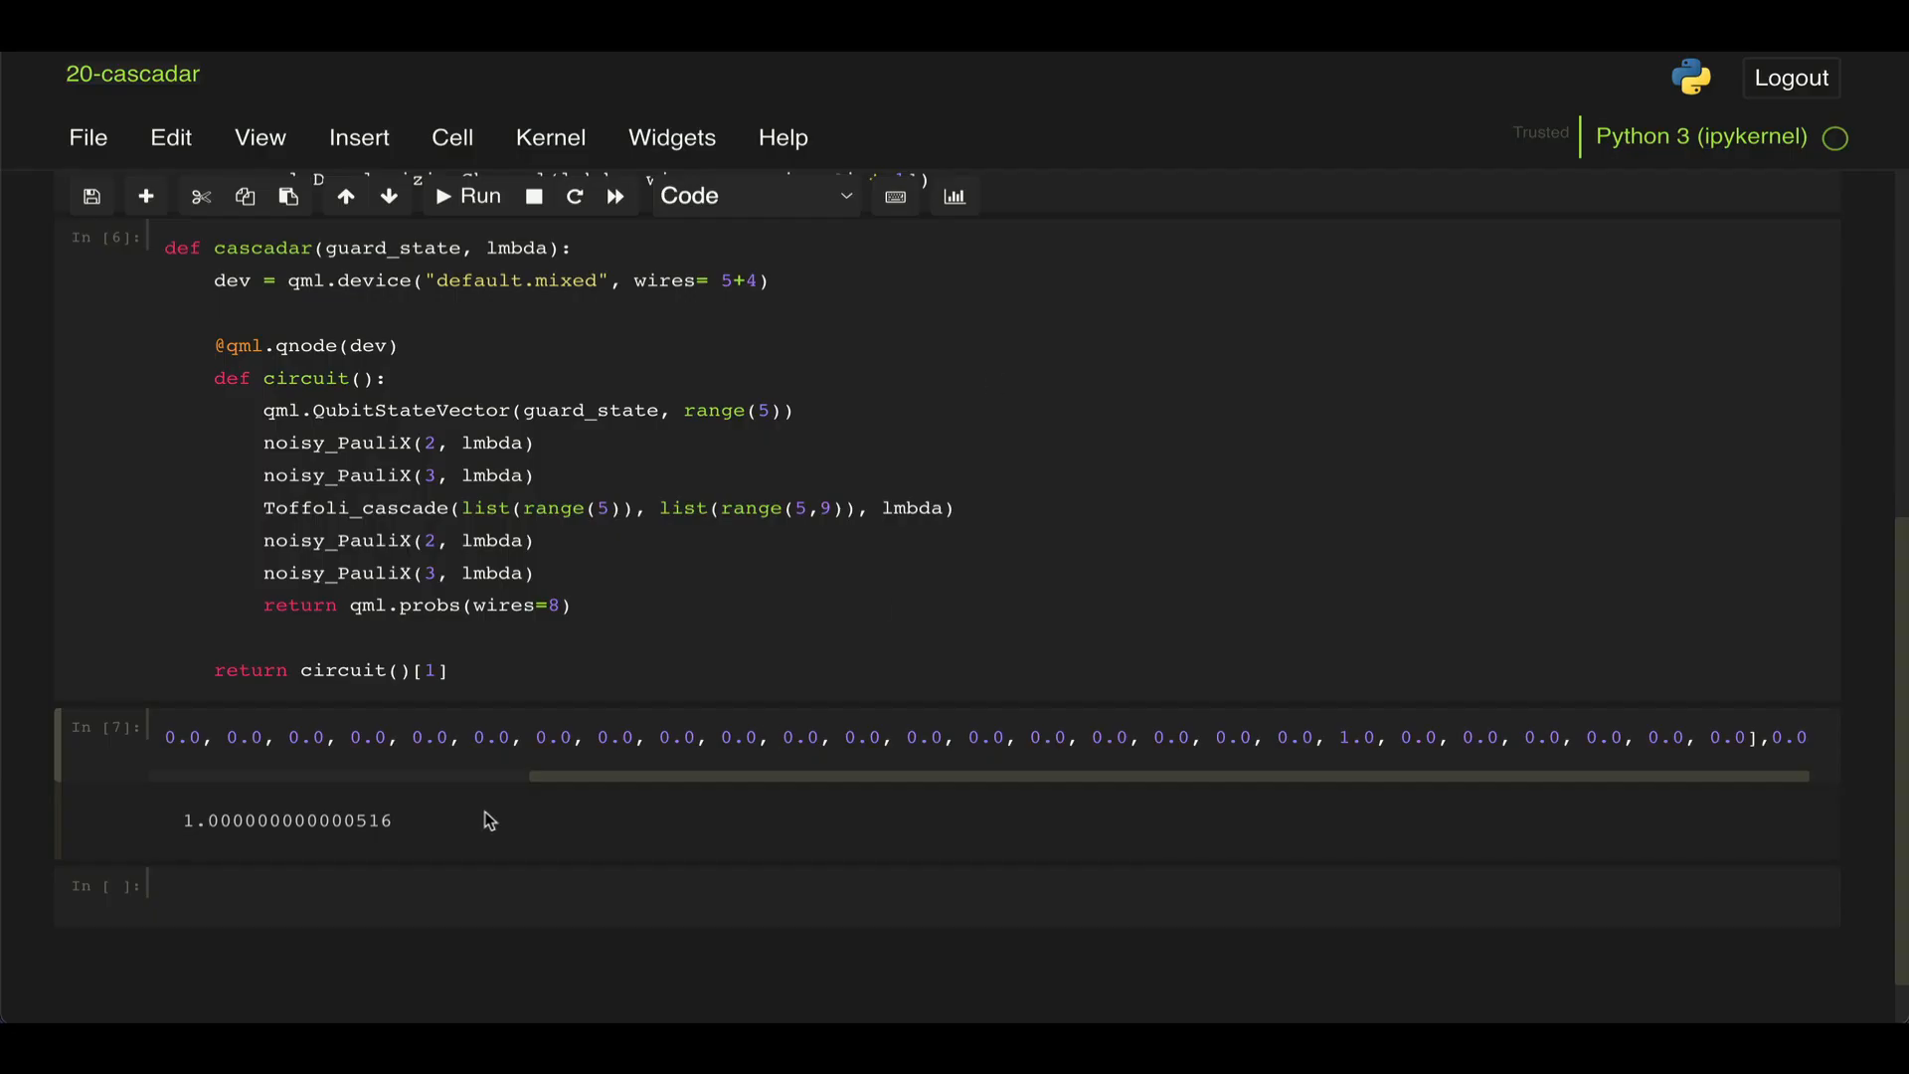
{"action": "mouse_move", "coordinate": [481, 747]}
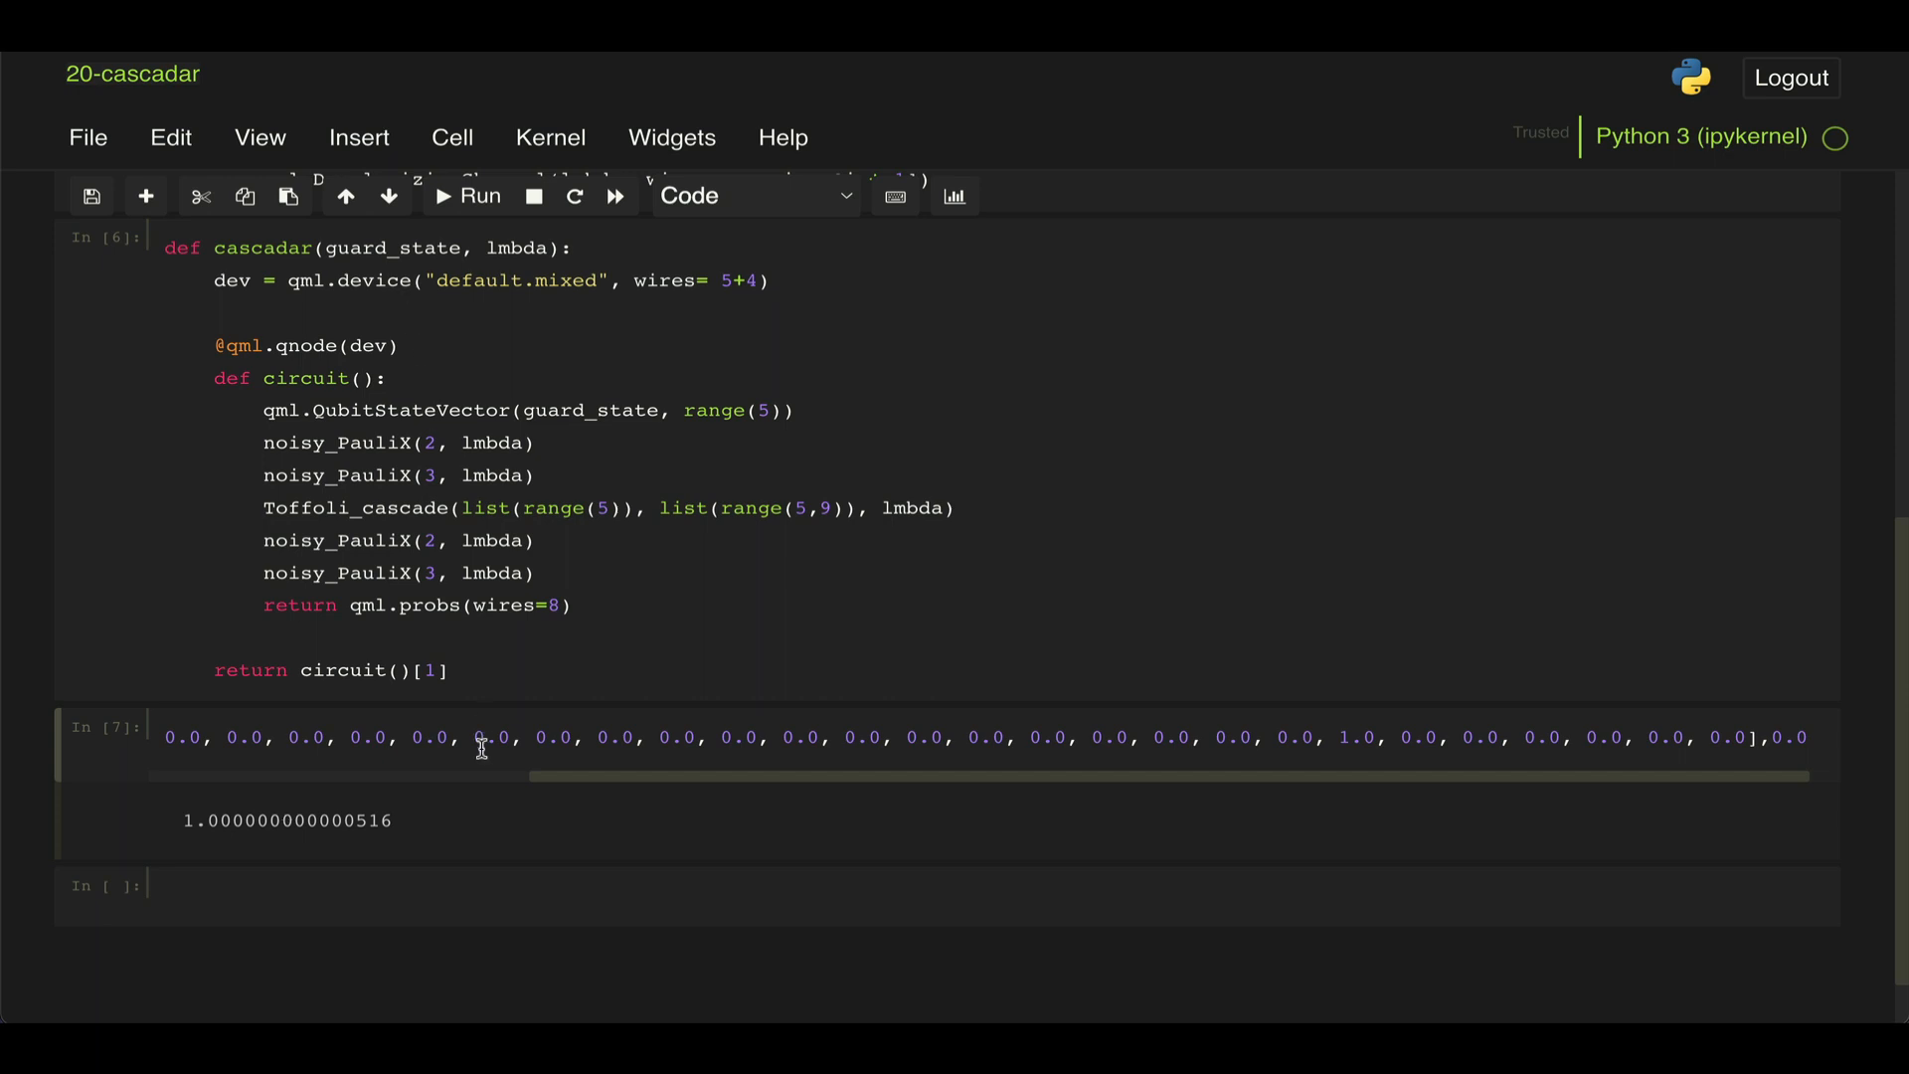